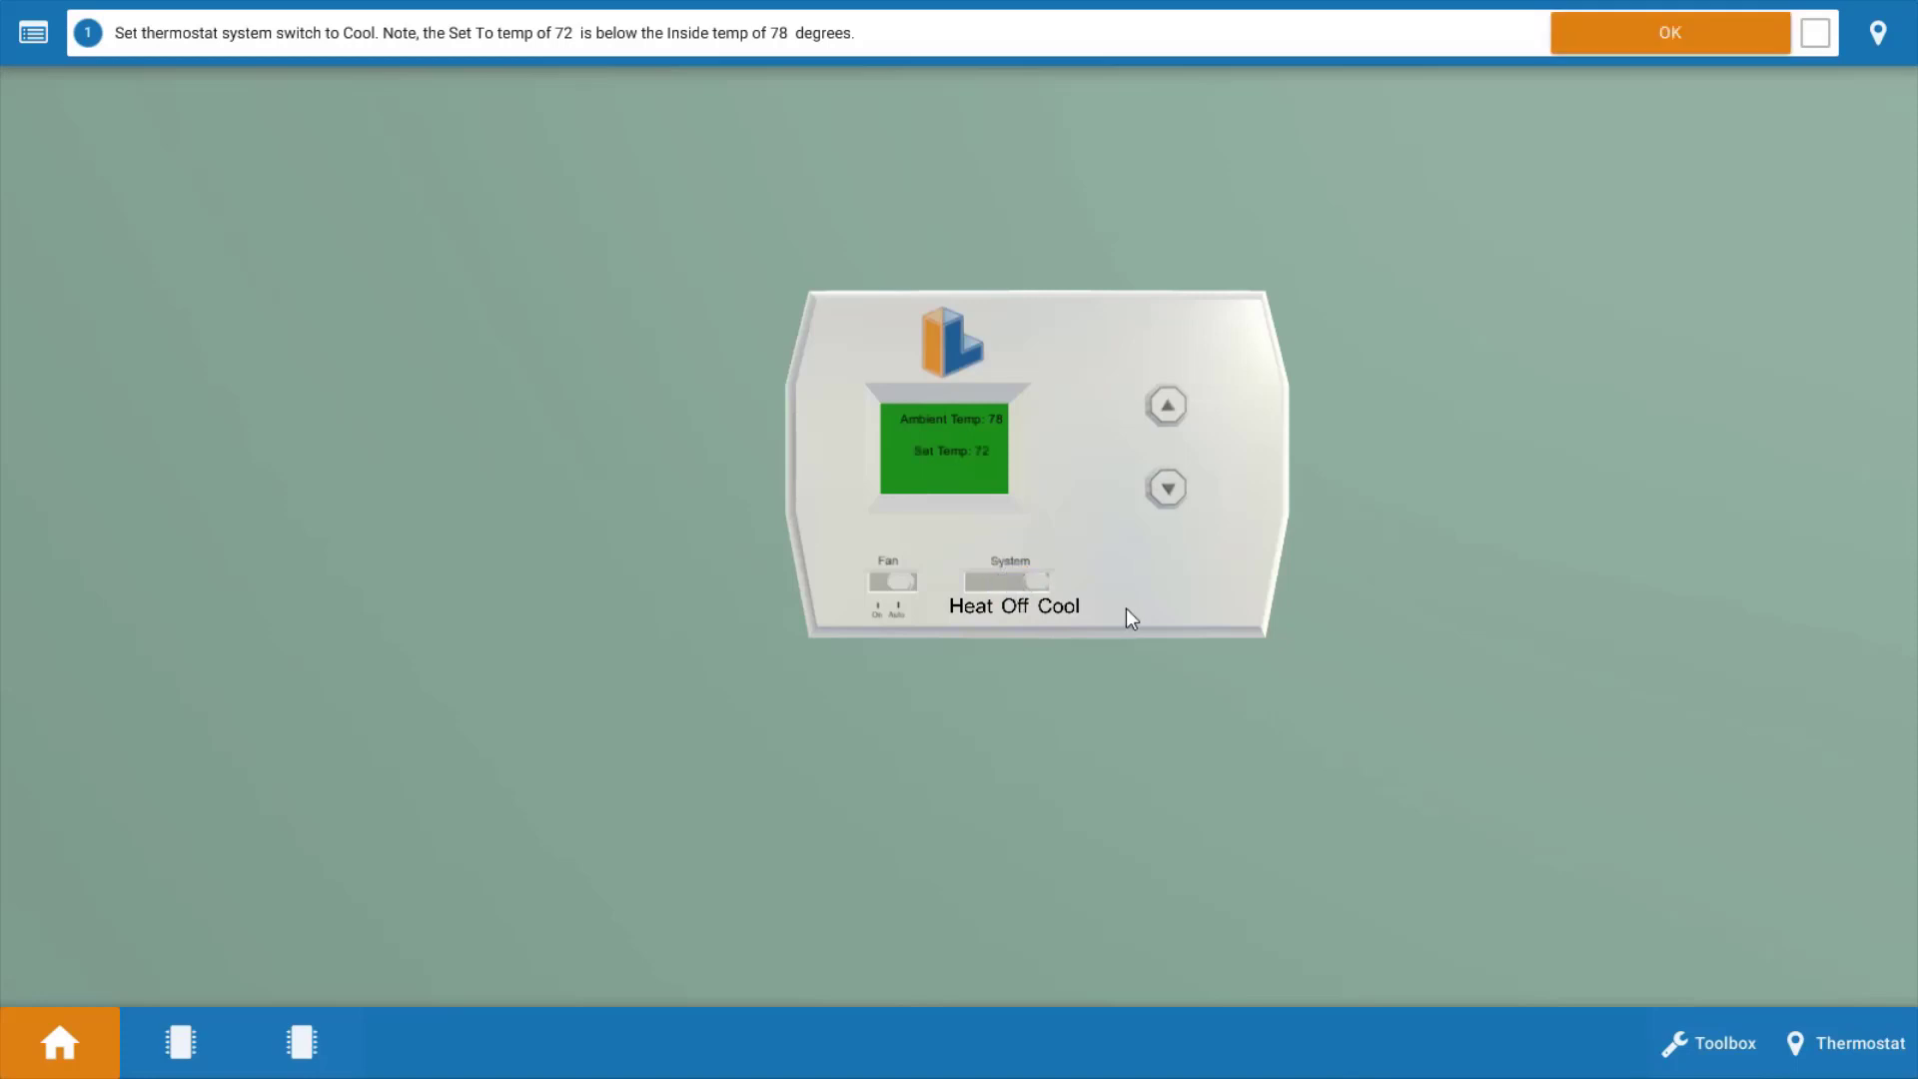
mouse_move(1256, 749)
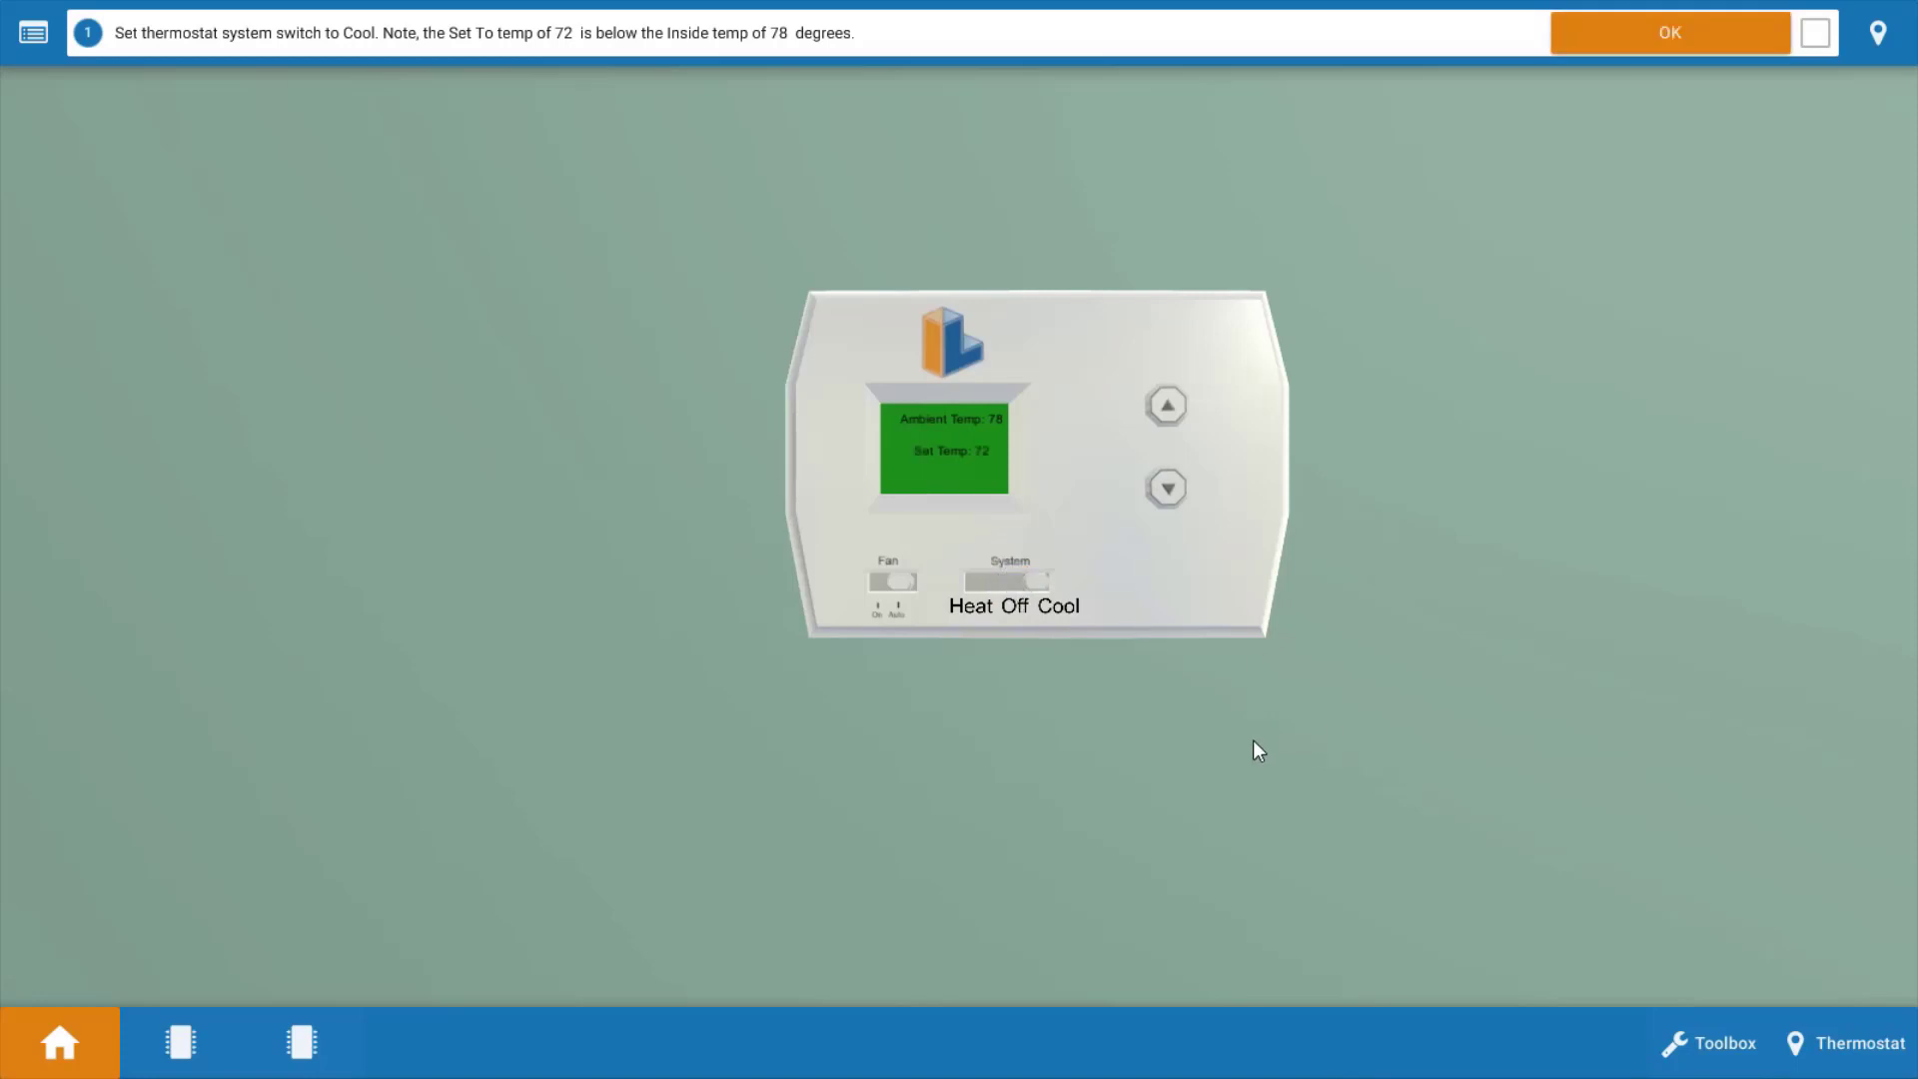
mouse_move(1571, 300)
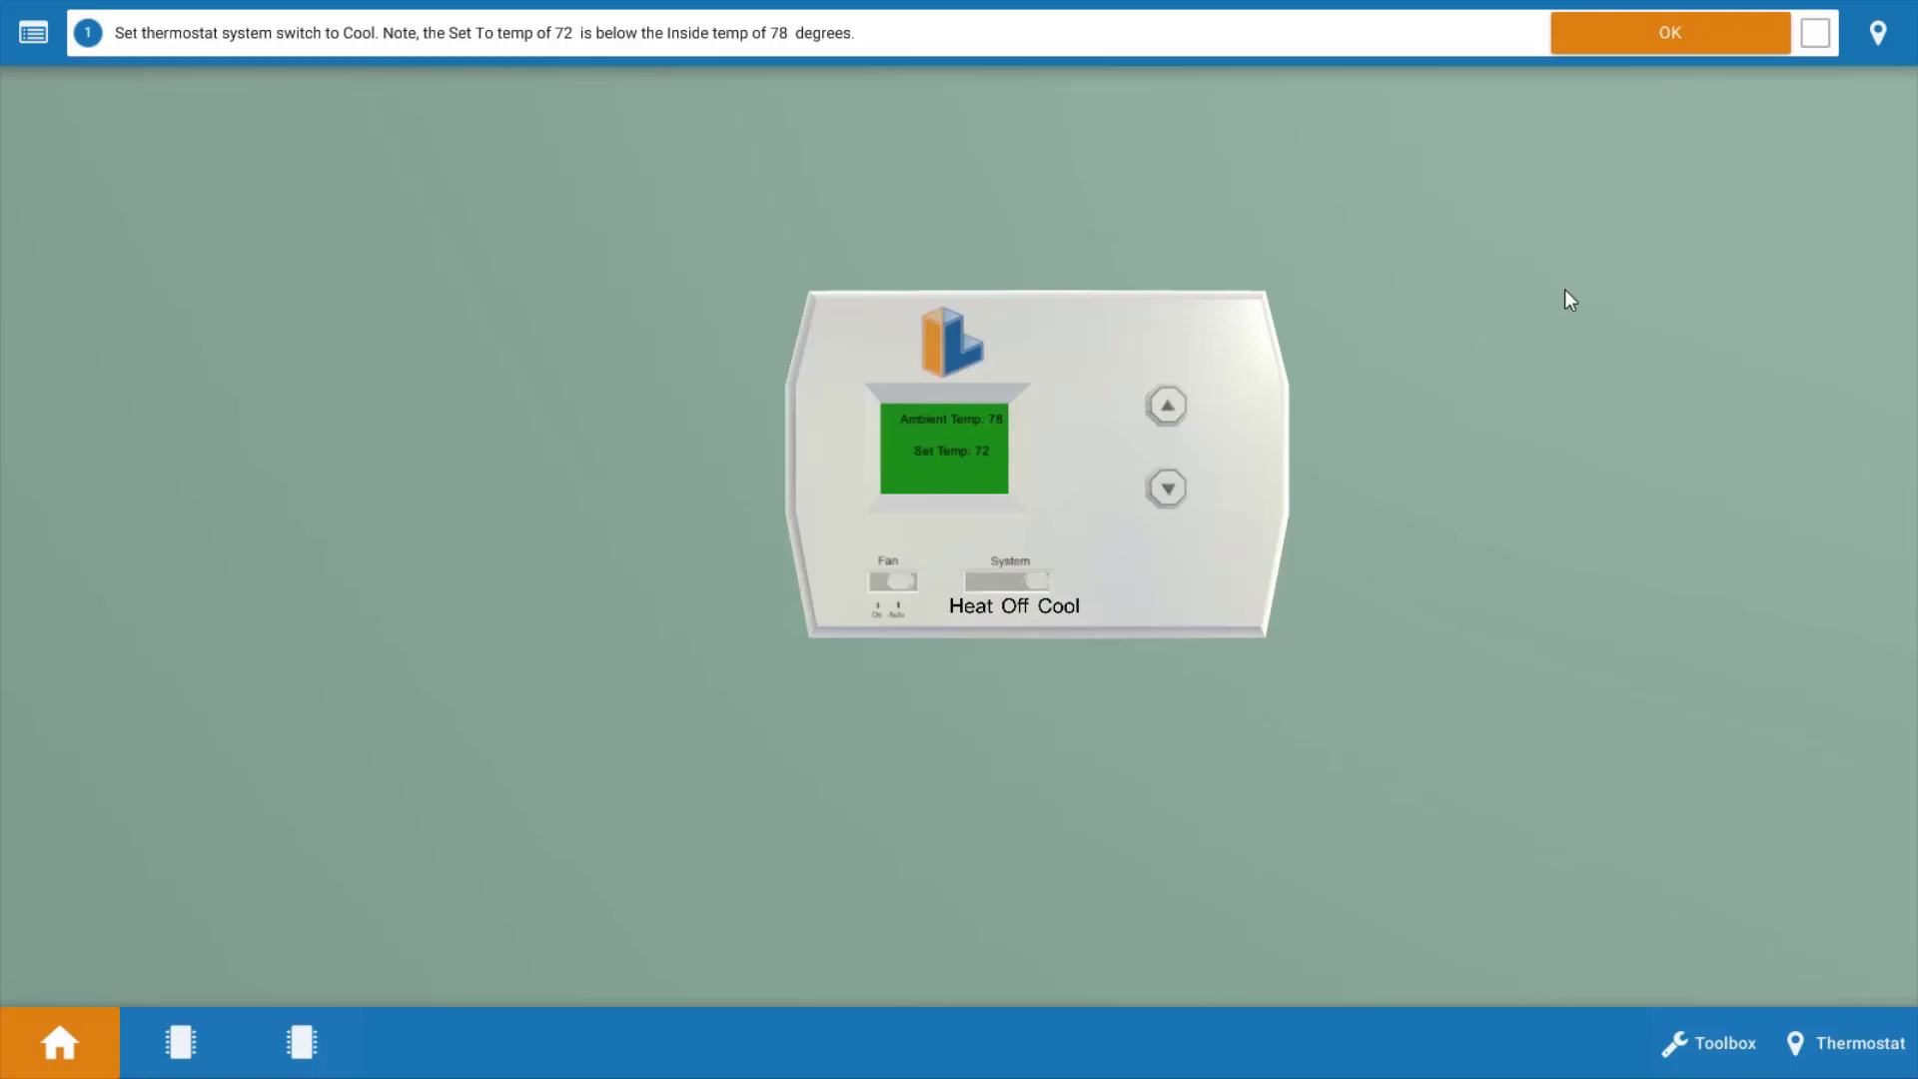
mouse_move(1694, 40)
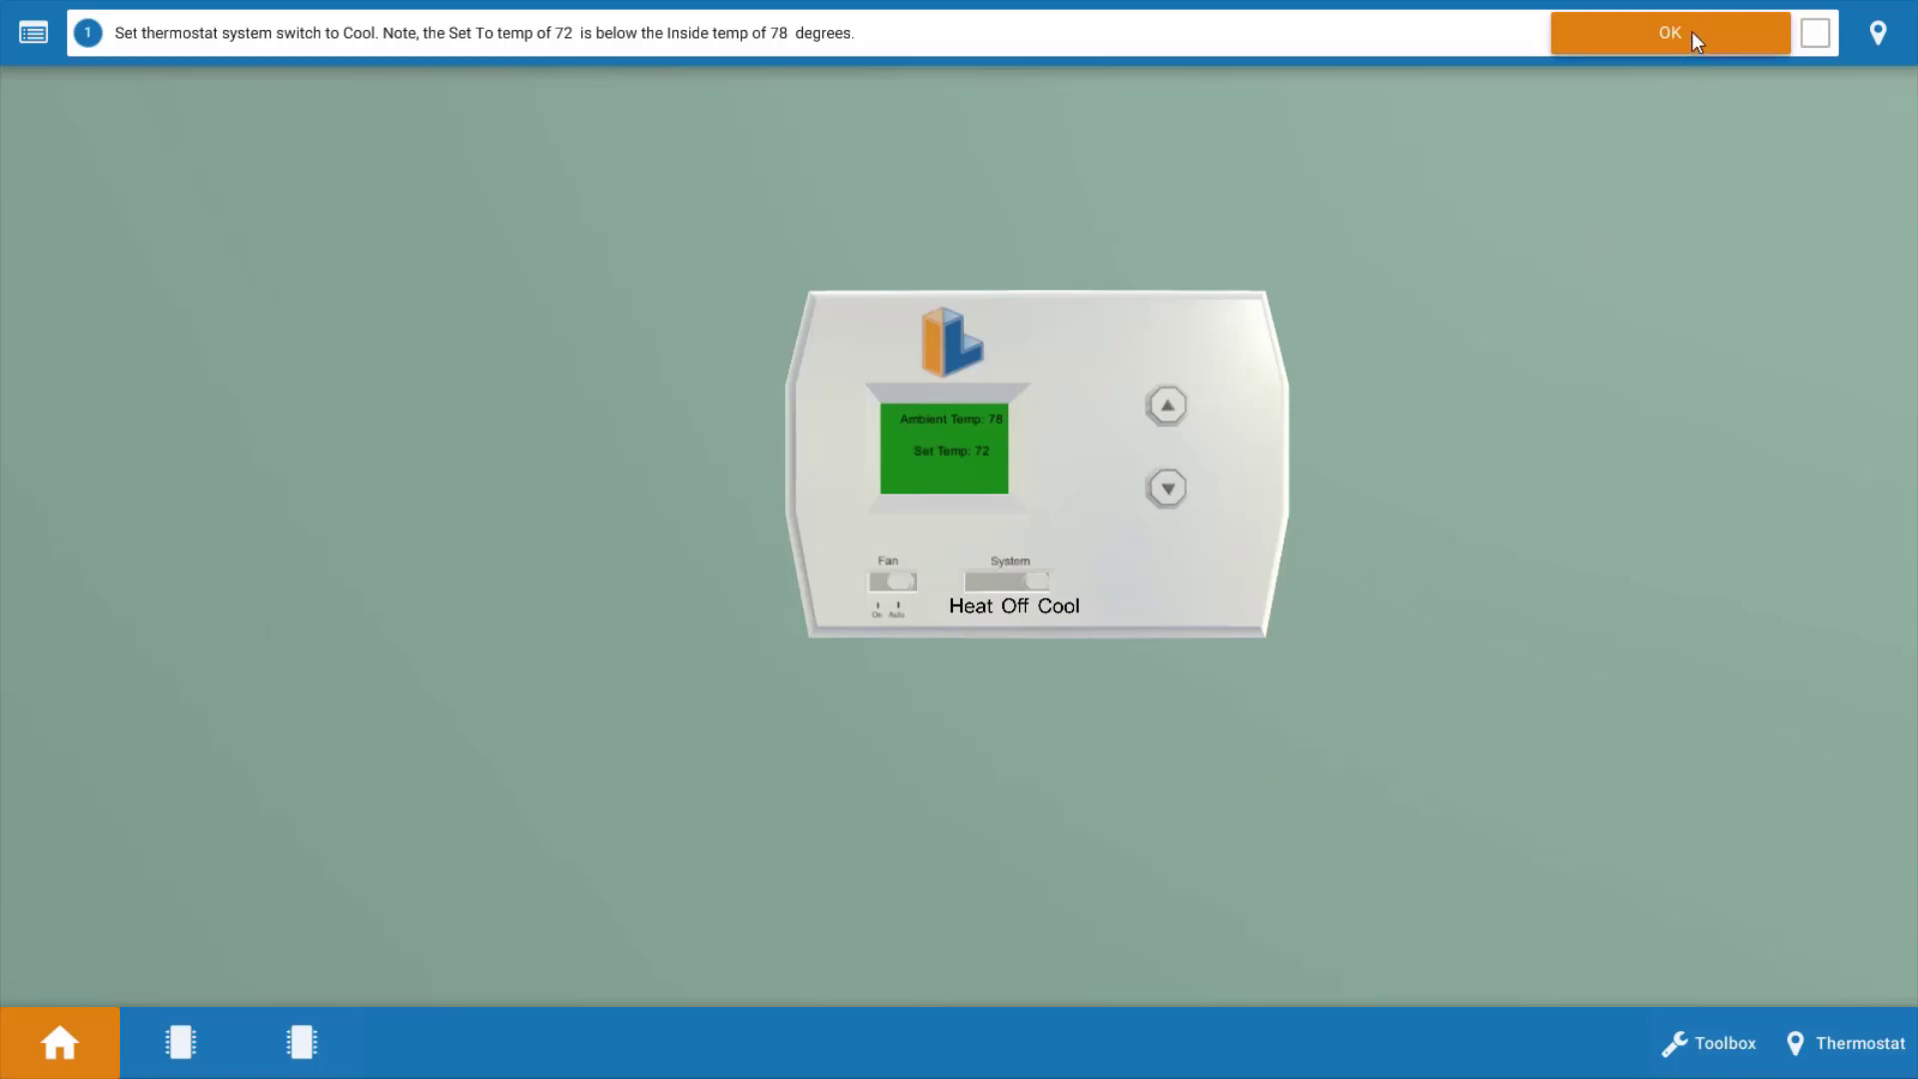
- Acknowledge the thermostat-set-to-Cool step so the indoor fan motor check appears
left_click(1670, 32)
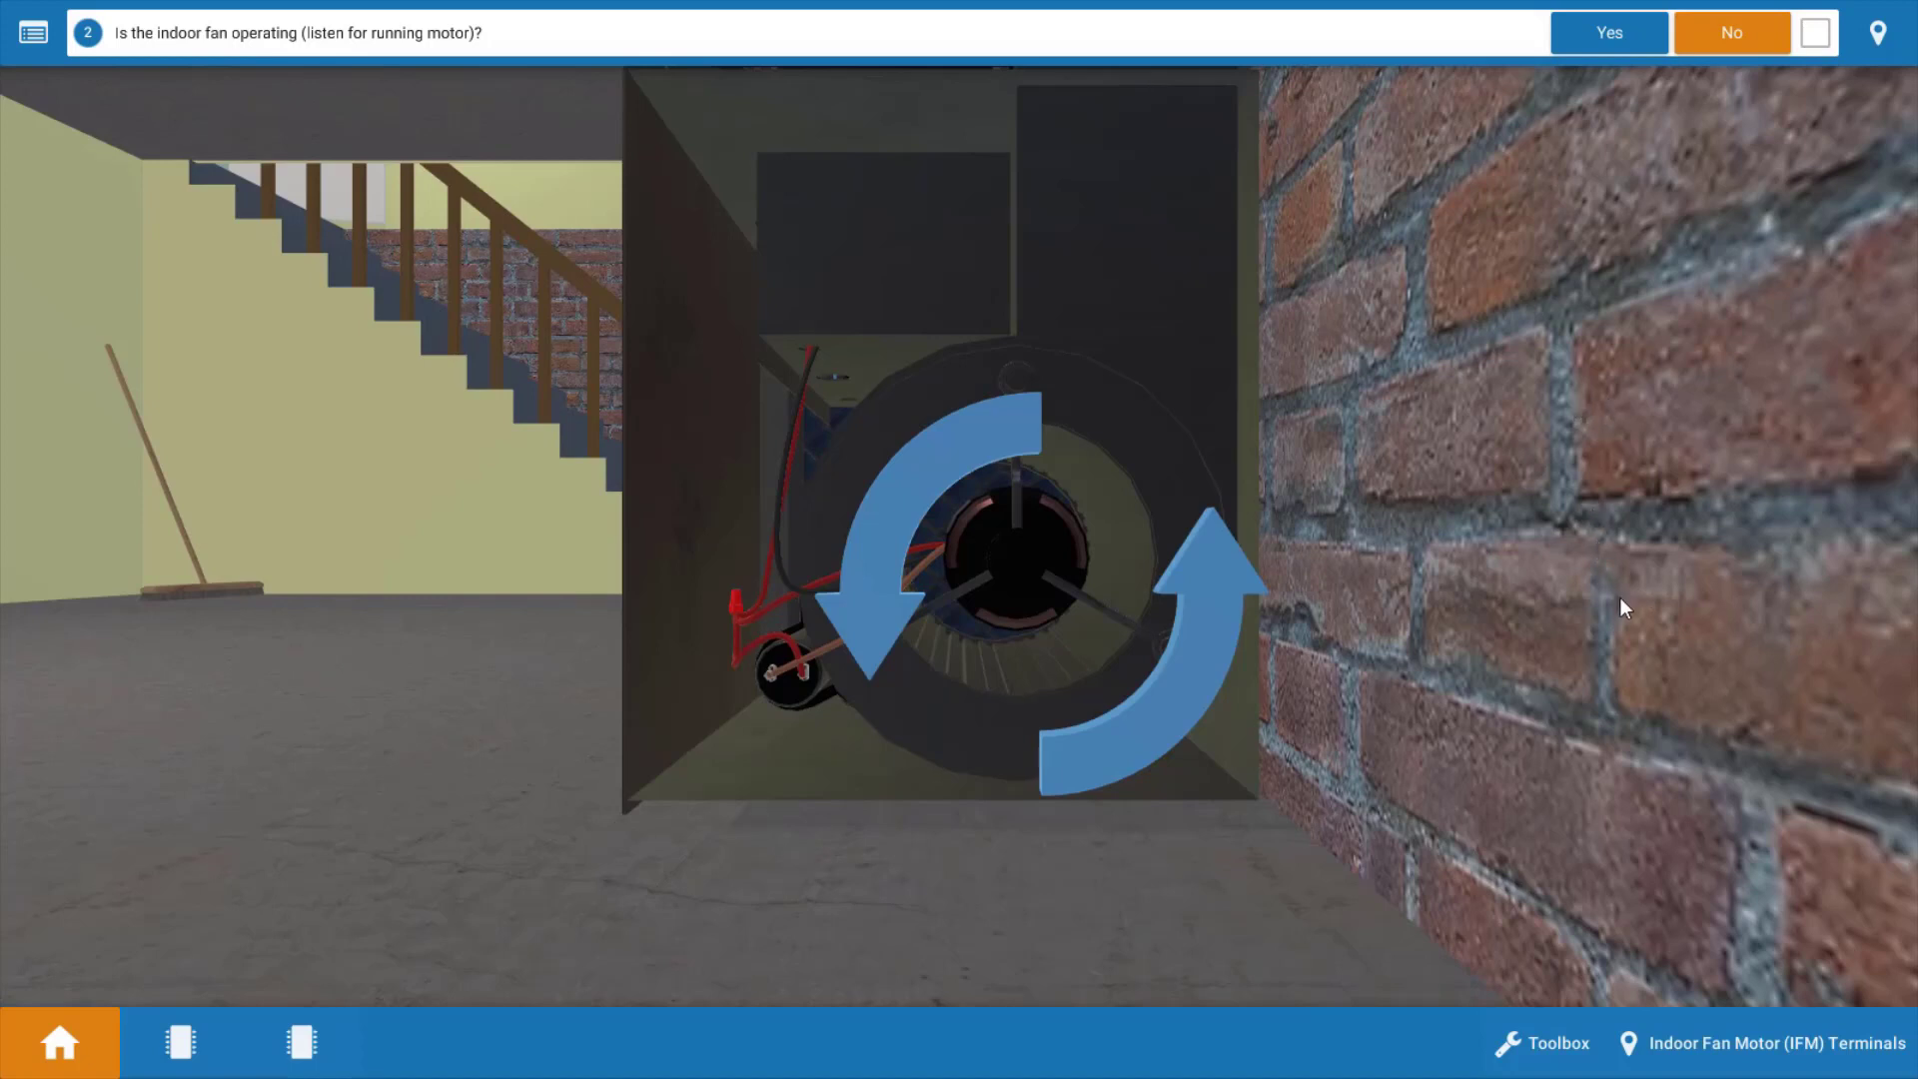
mouse_move(1496, 685)
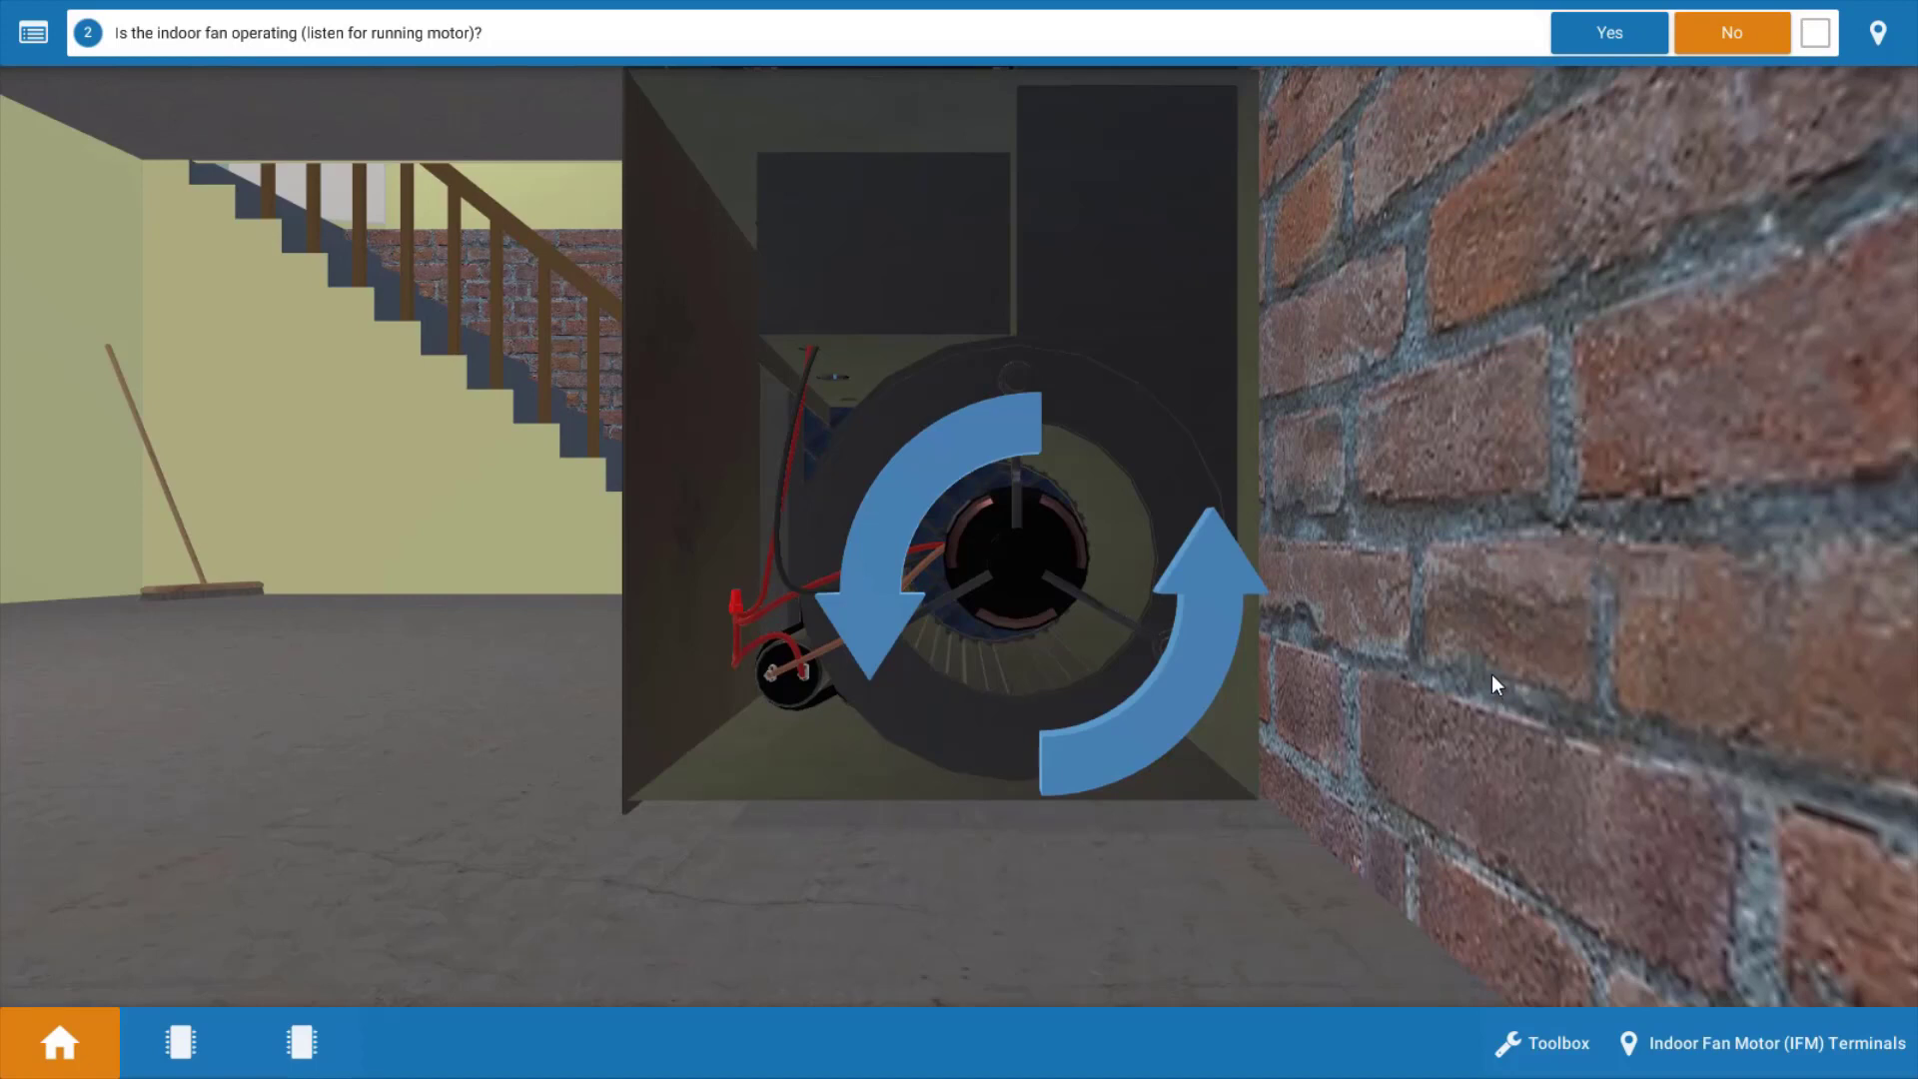
mouse_move(1407, 809)
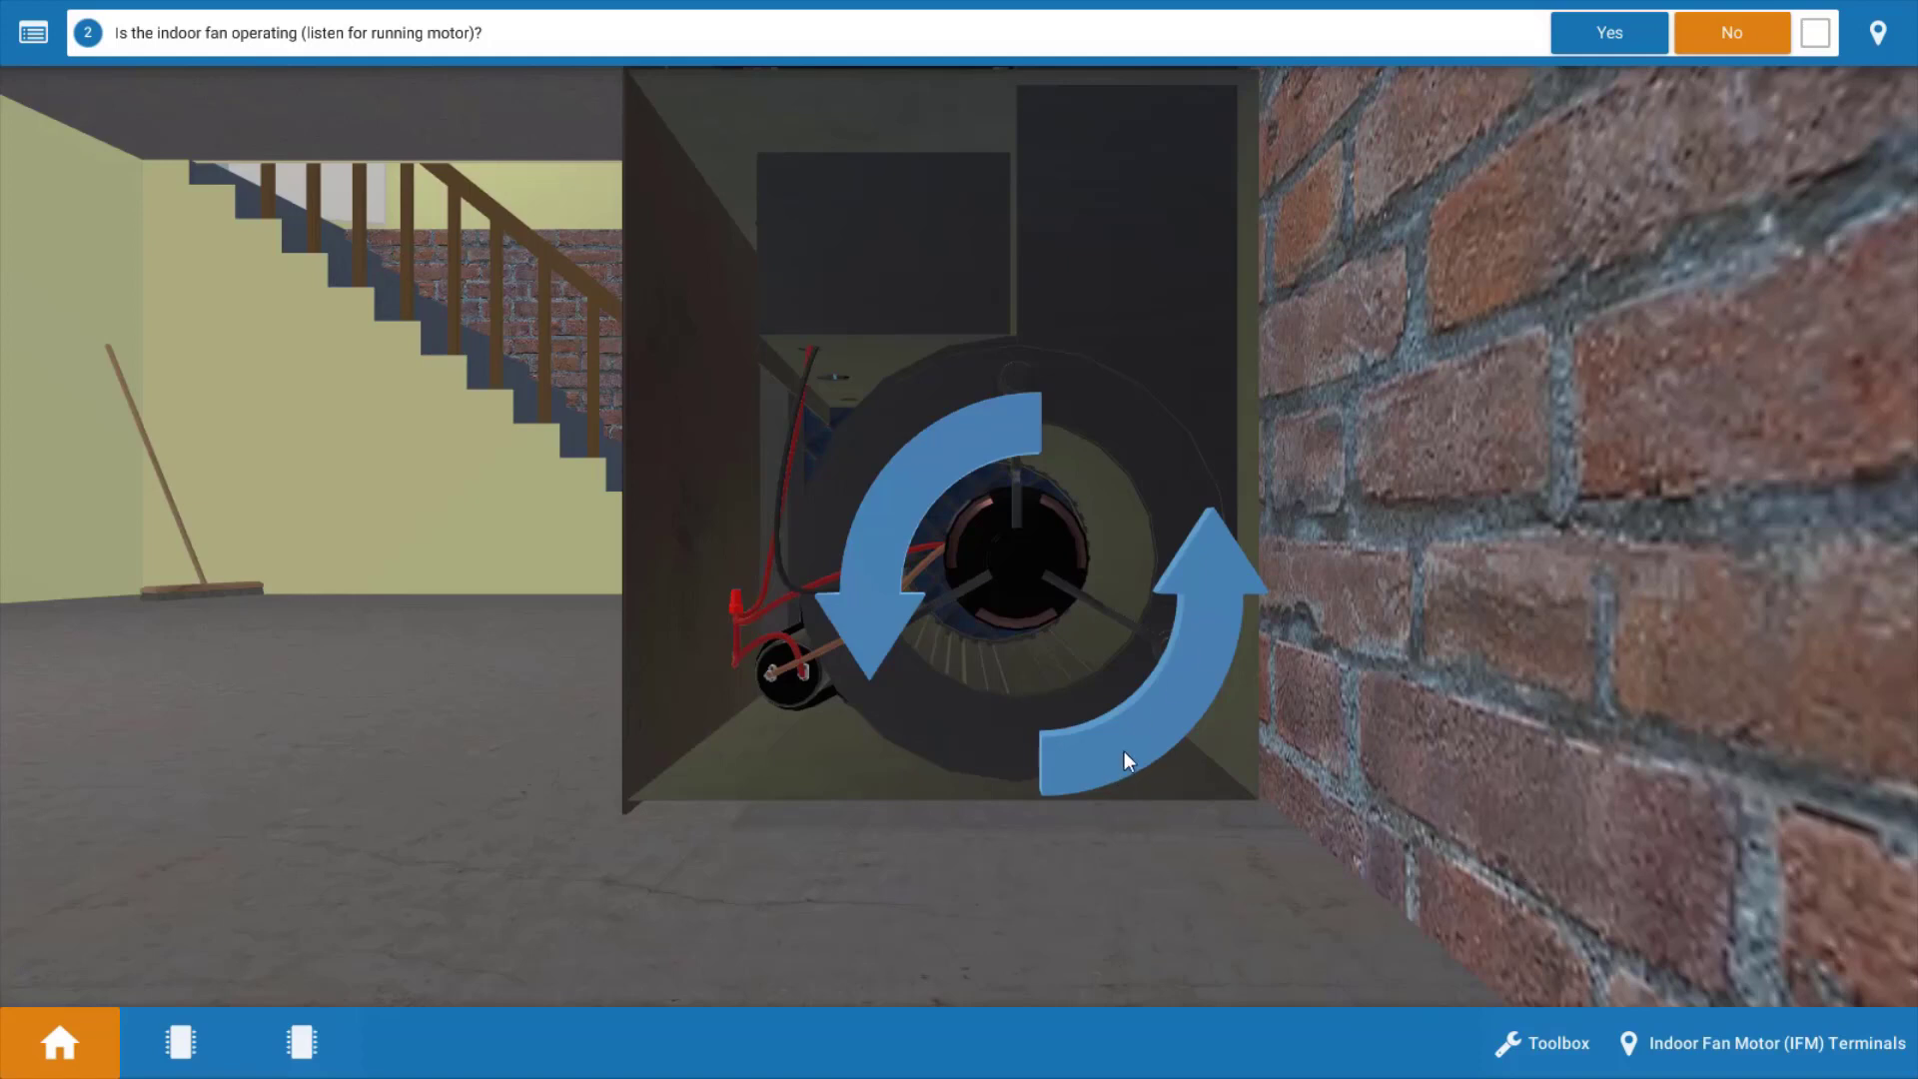
mouse_move(1582, 719)
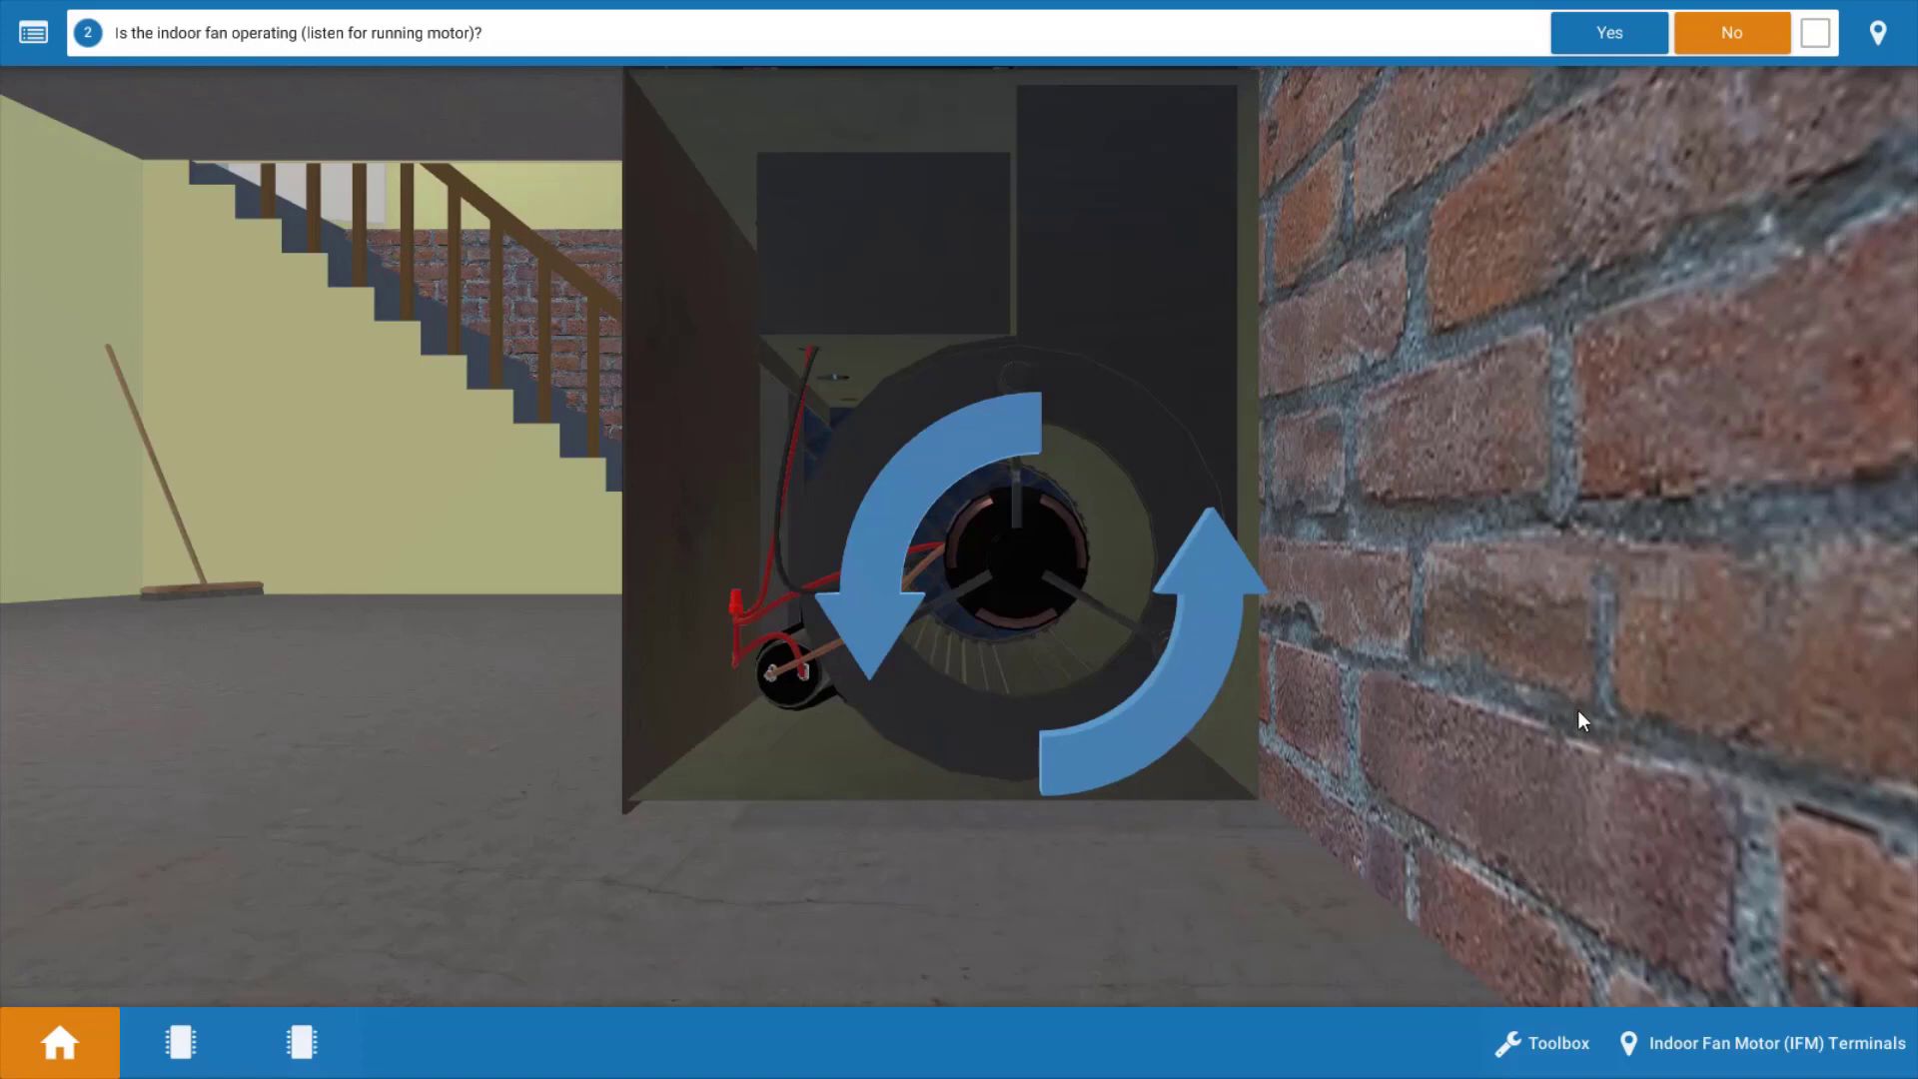
mouse_move(1578, 723)
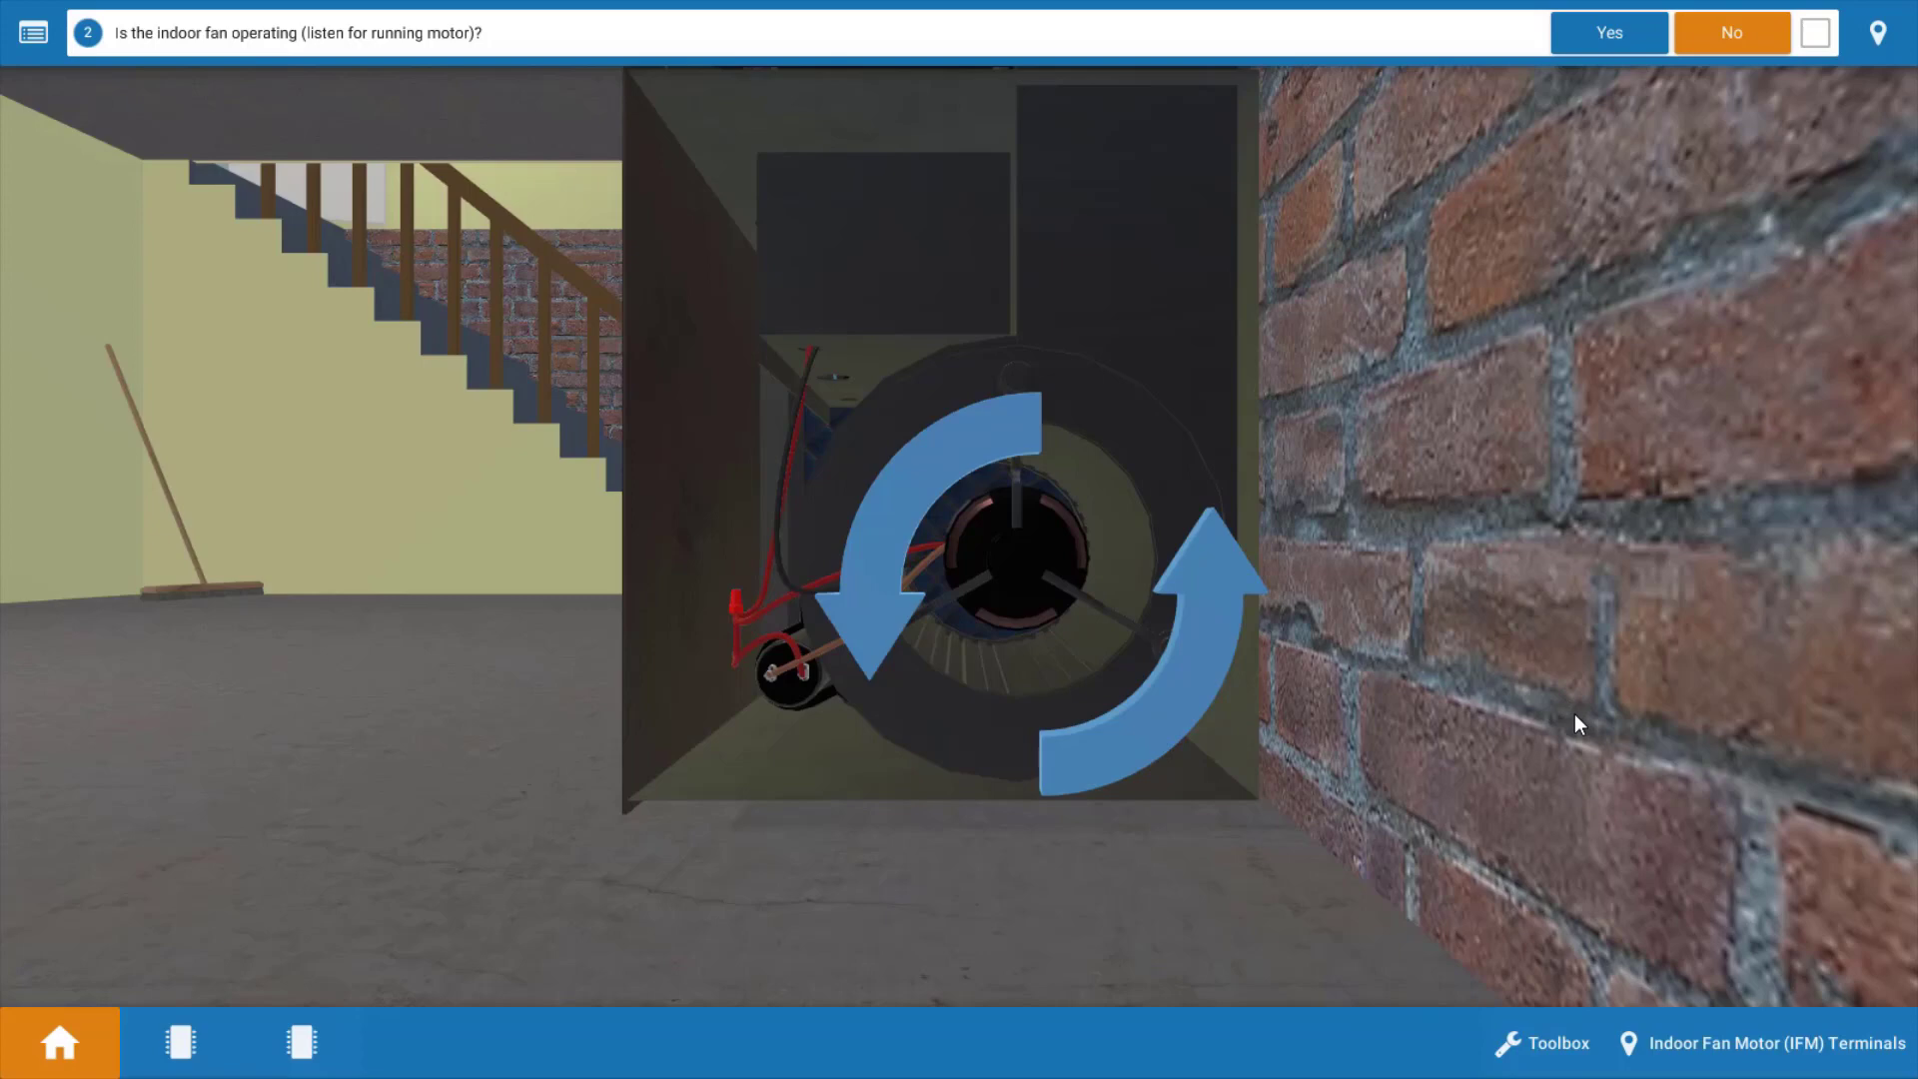
mouse_move(1662, 264)
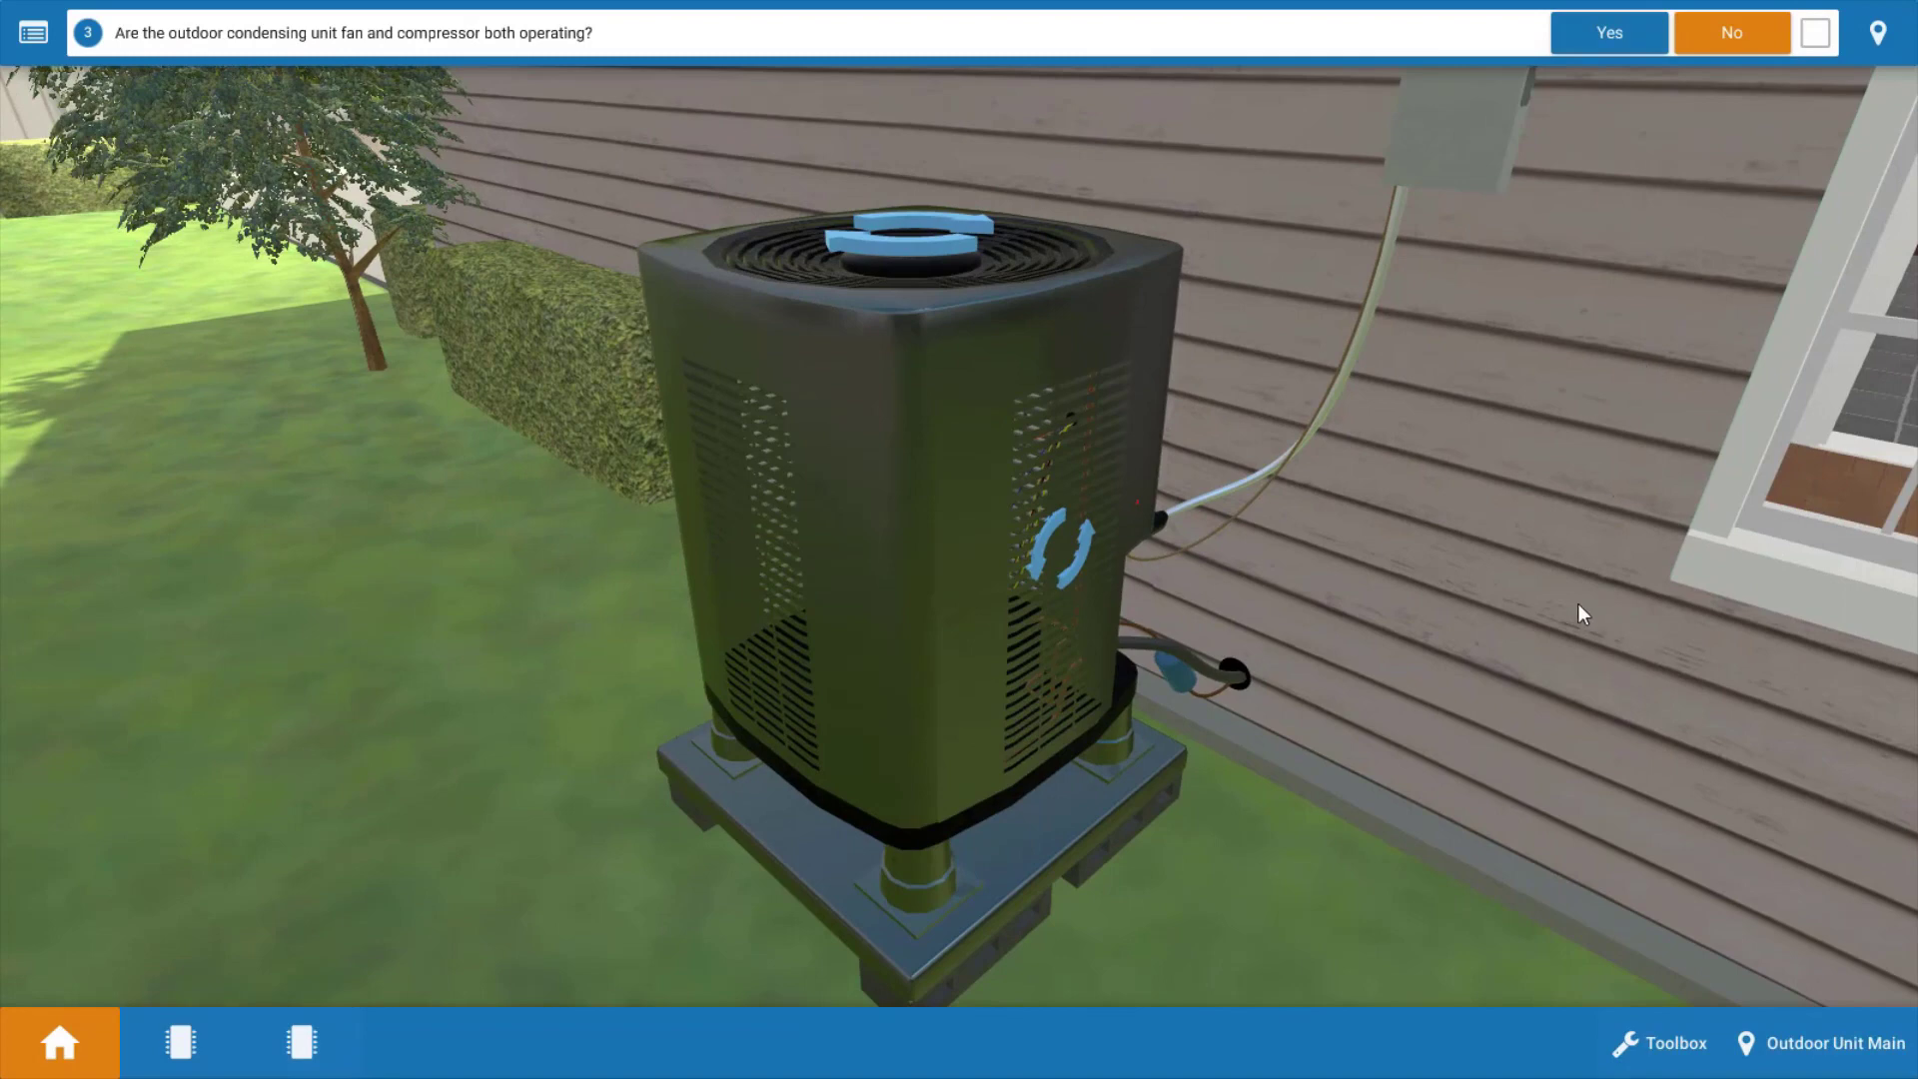
mouse_move(1057, 557)
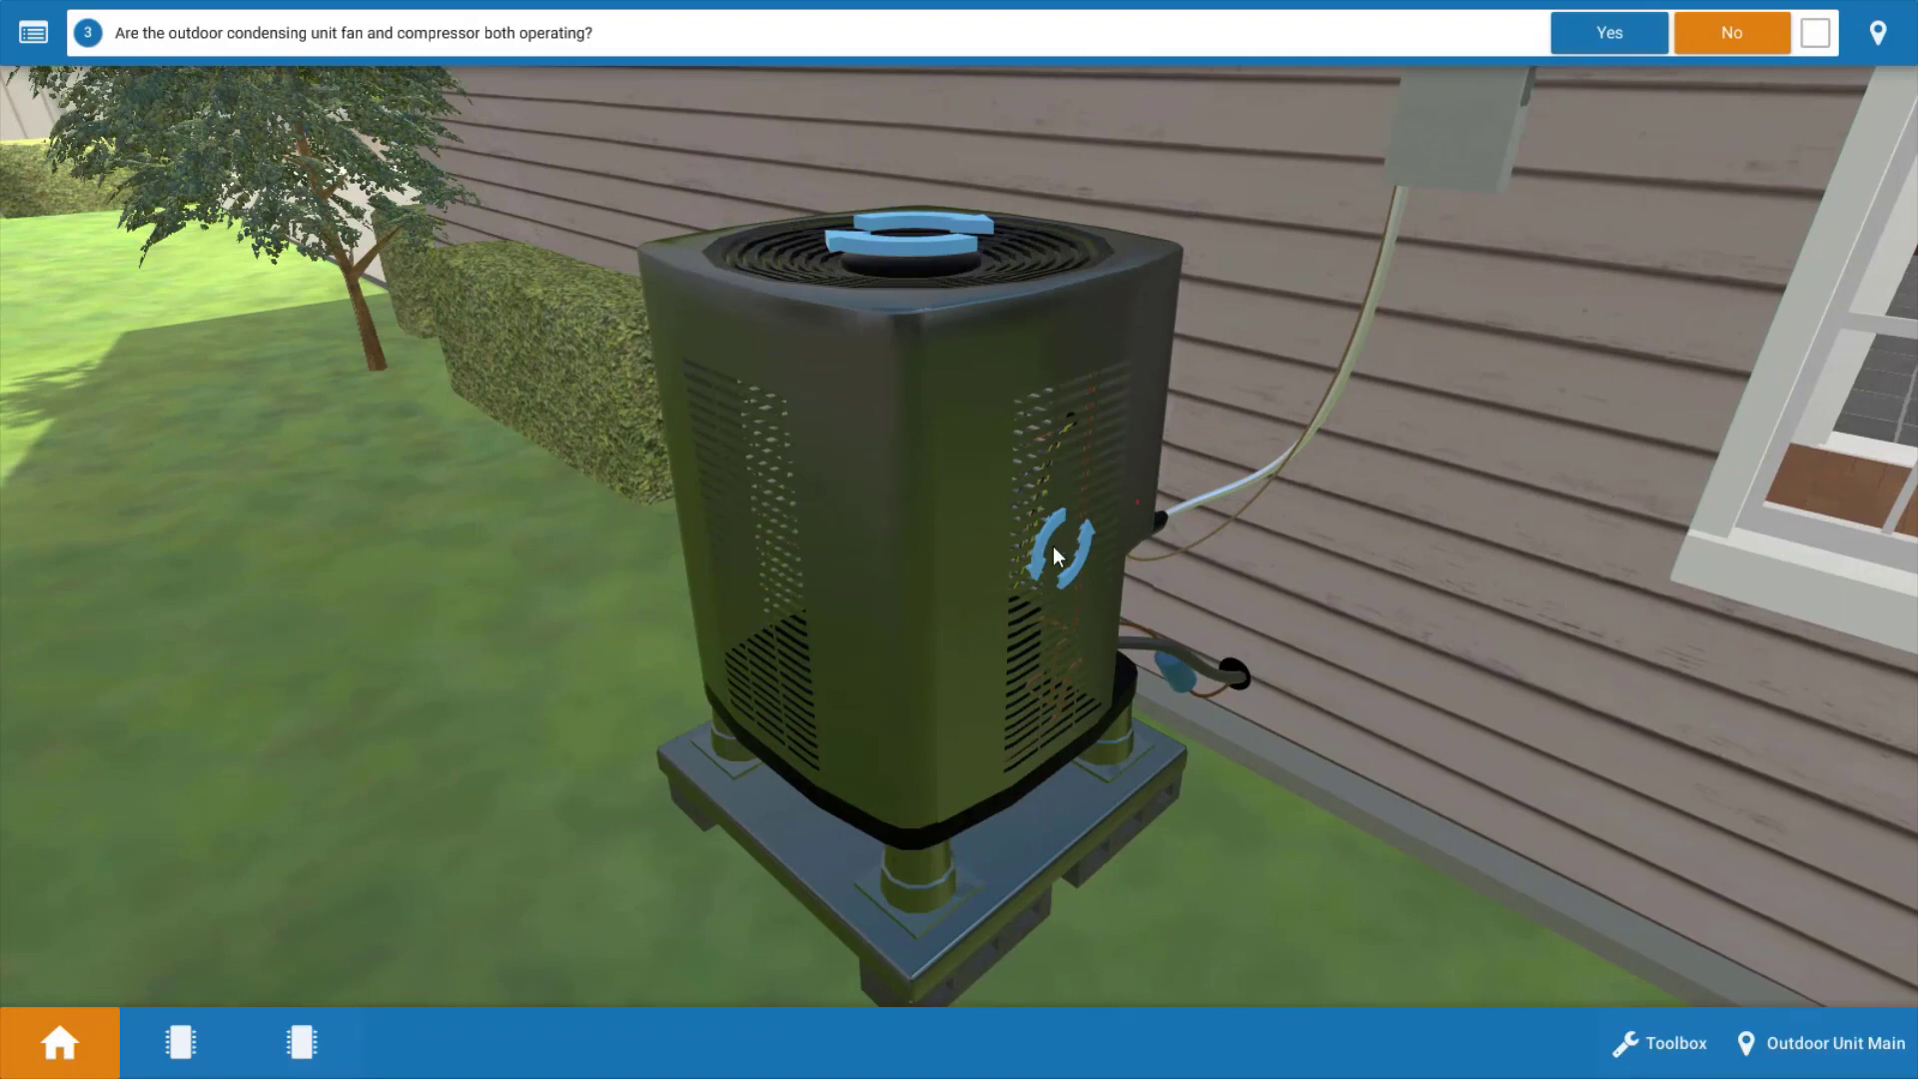
mouse_move(1608, 721)
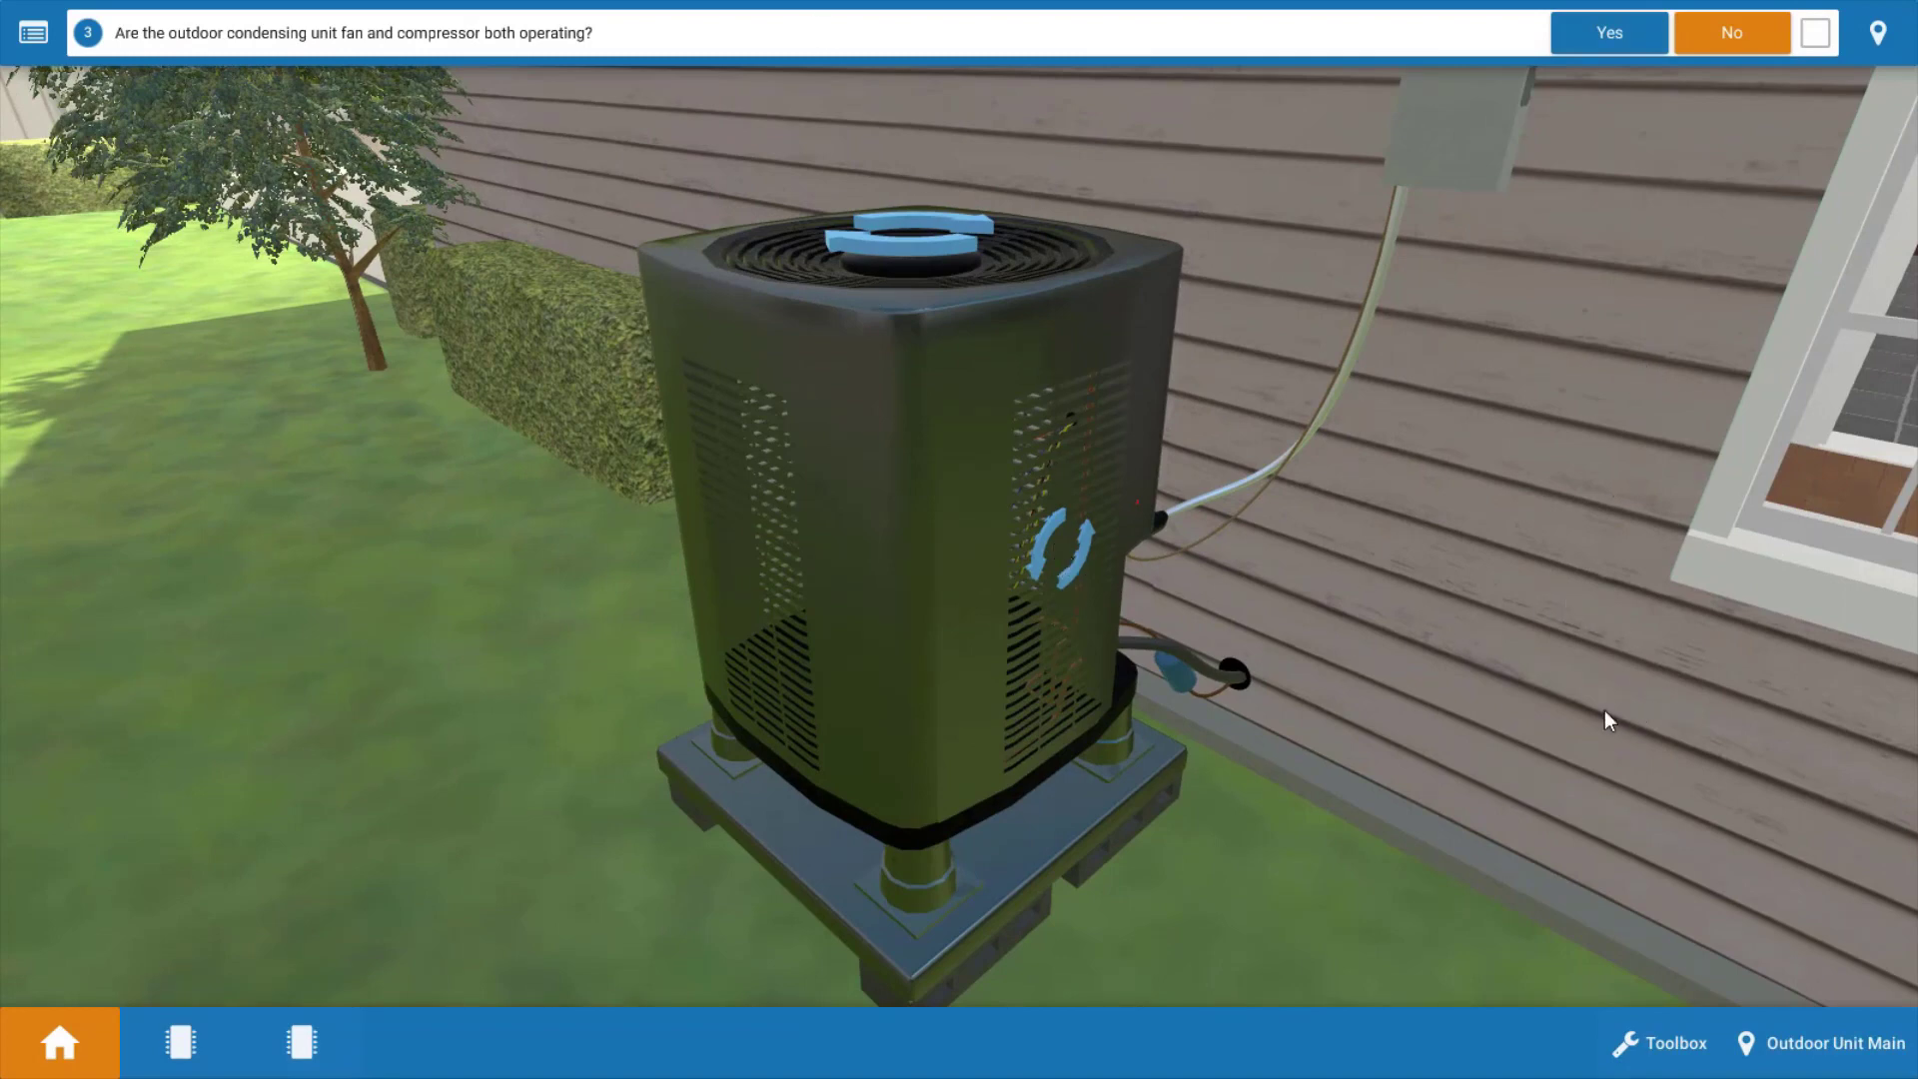
mouse_move(1606, 32)
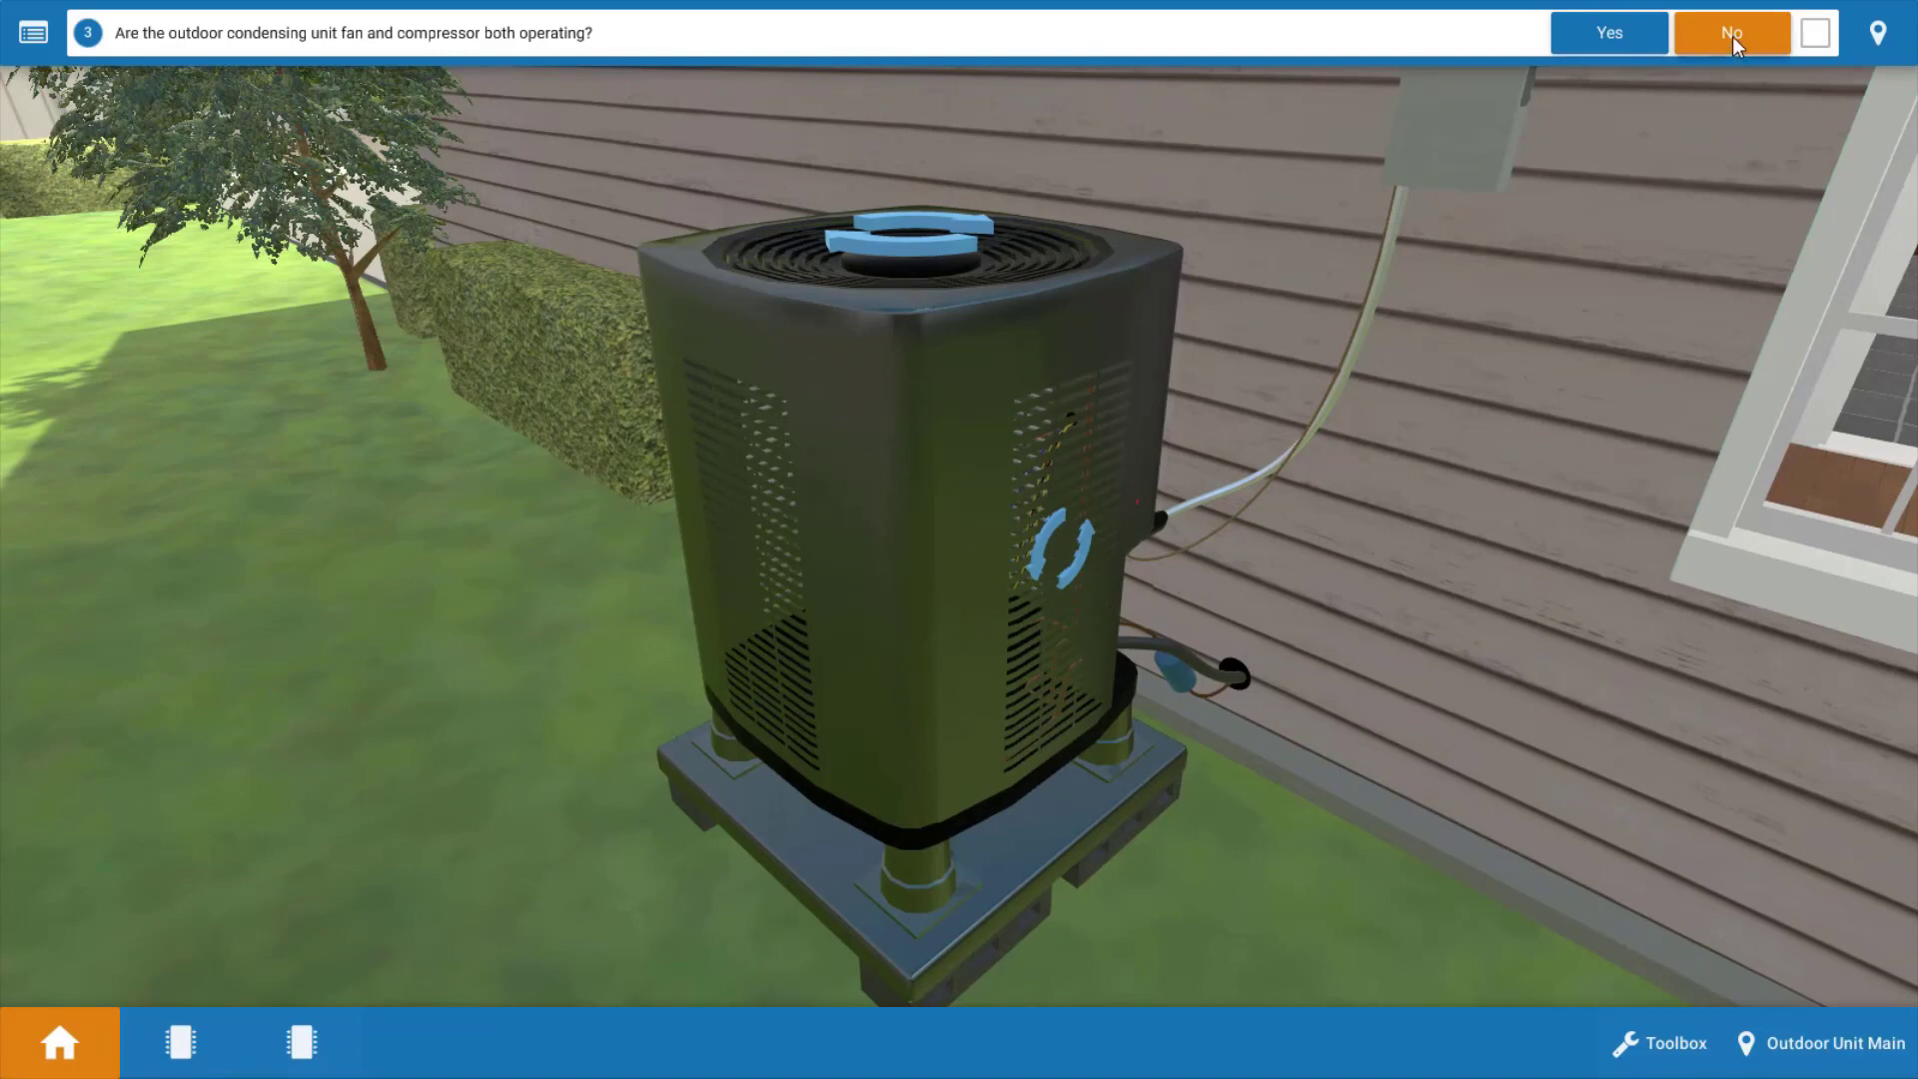
- Answer No: the outdoor condensing unit fan and compressor are not both operating
left_click(1730, 32)
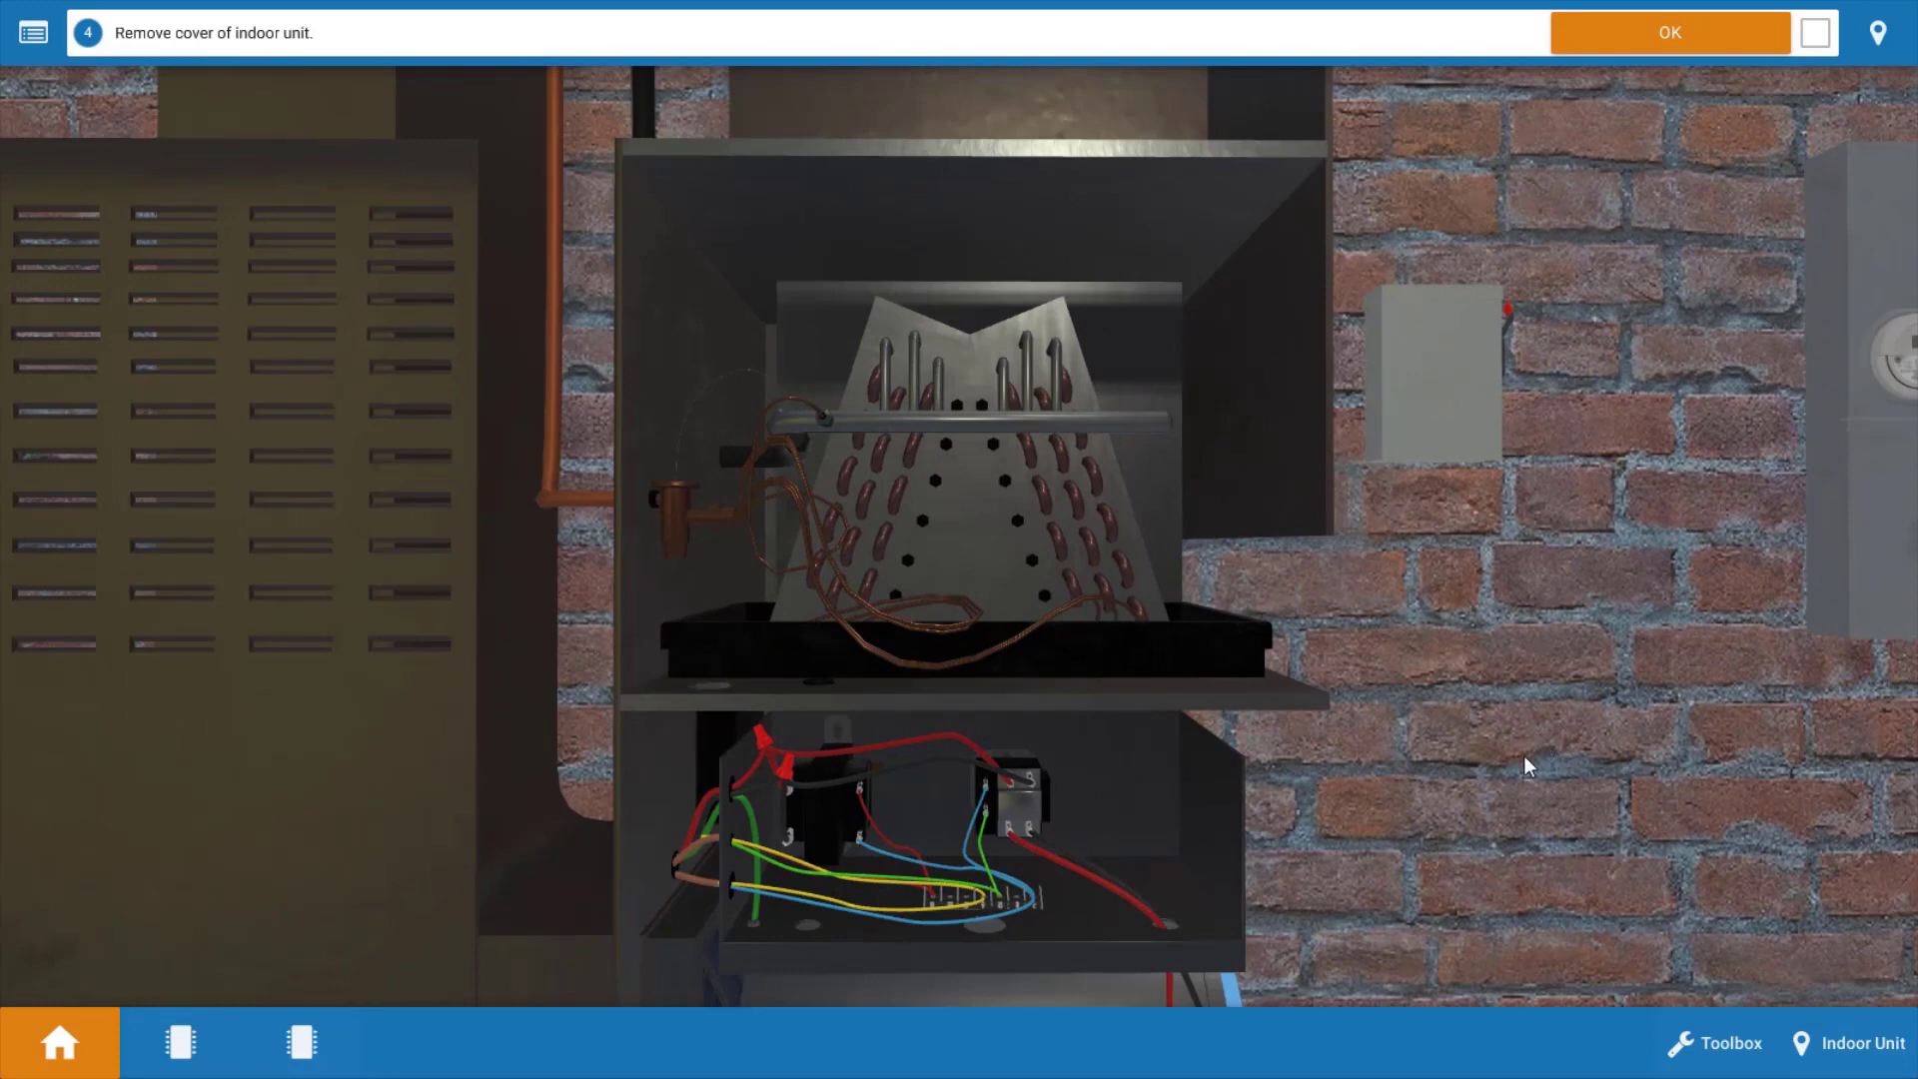
mouse_move(177, 1040)
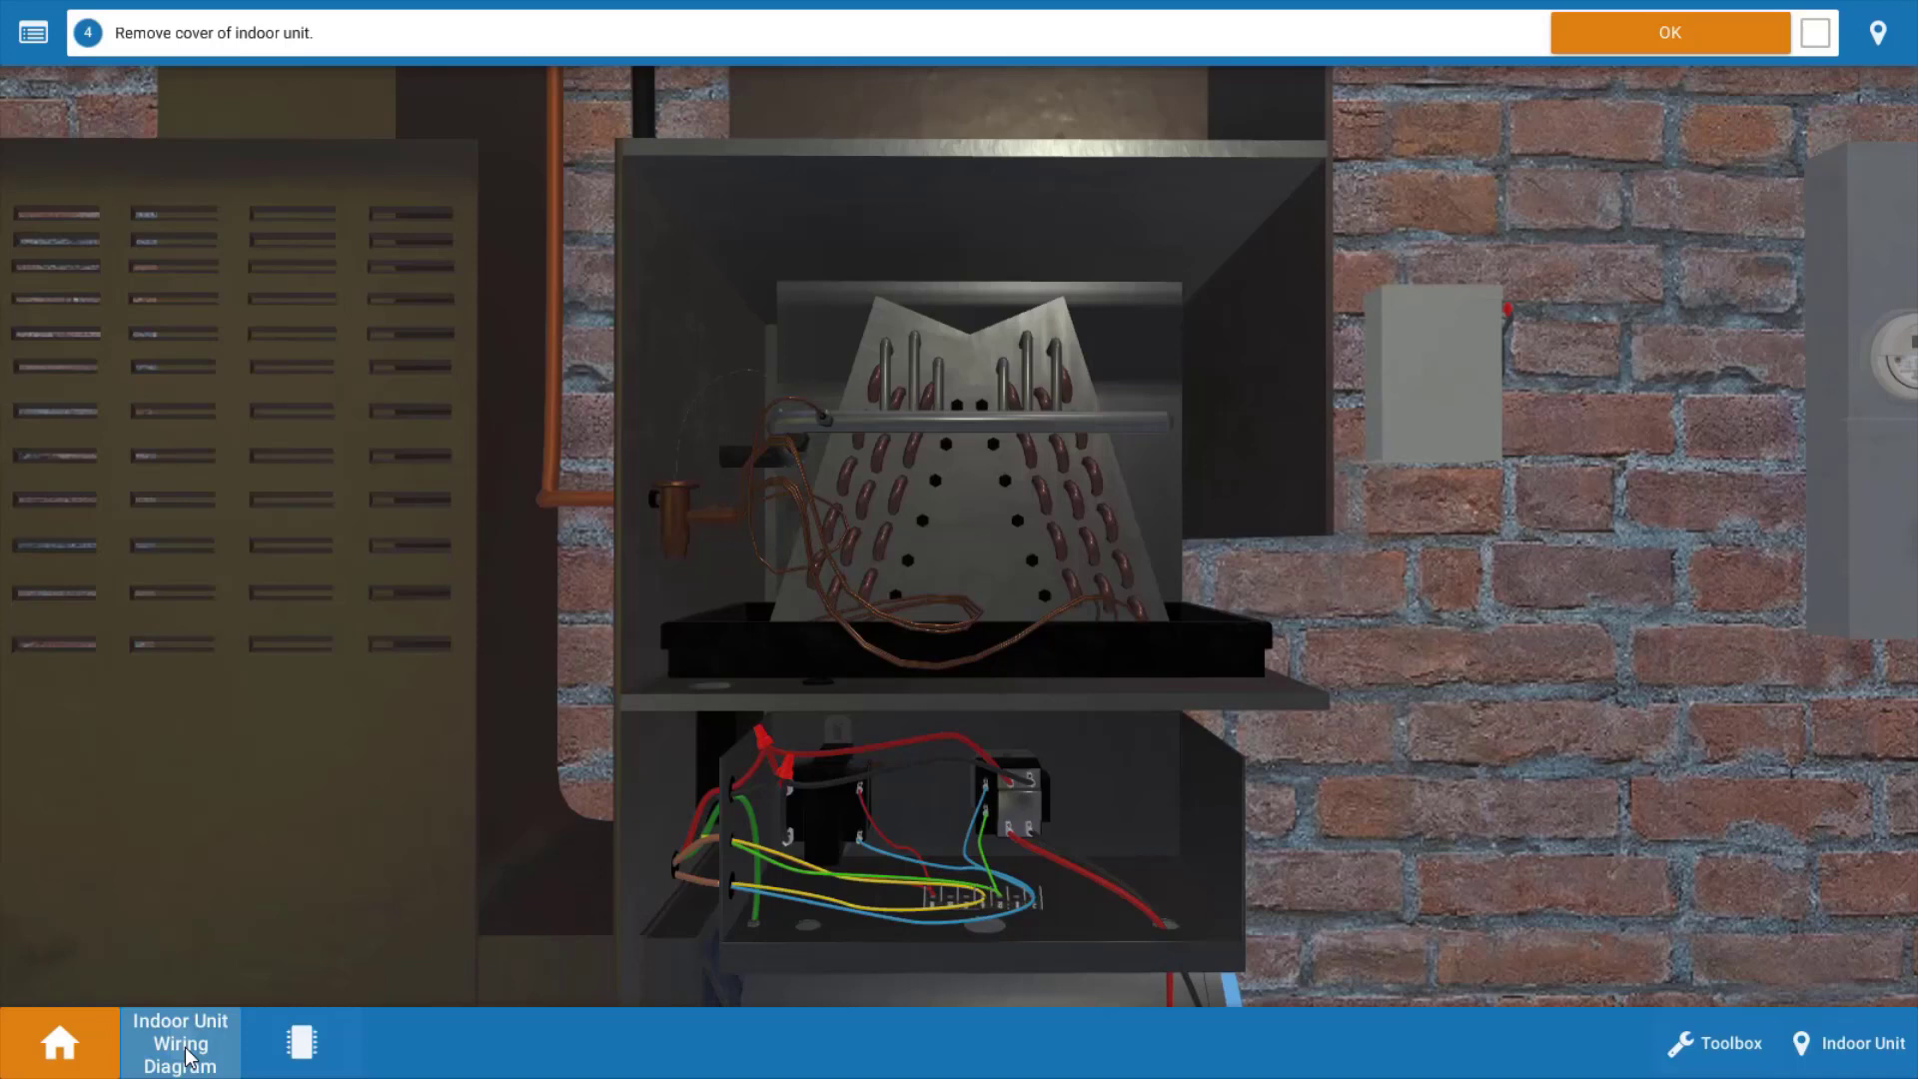
- Bring up the Indoor Unit Wiring Diagram showing blower motor, transformer and thermostat circuits
left_click(179, 1043)
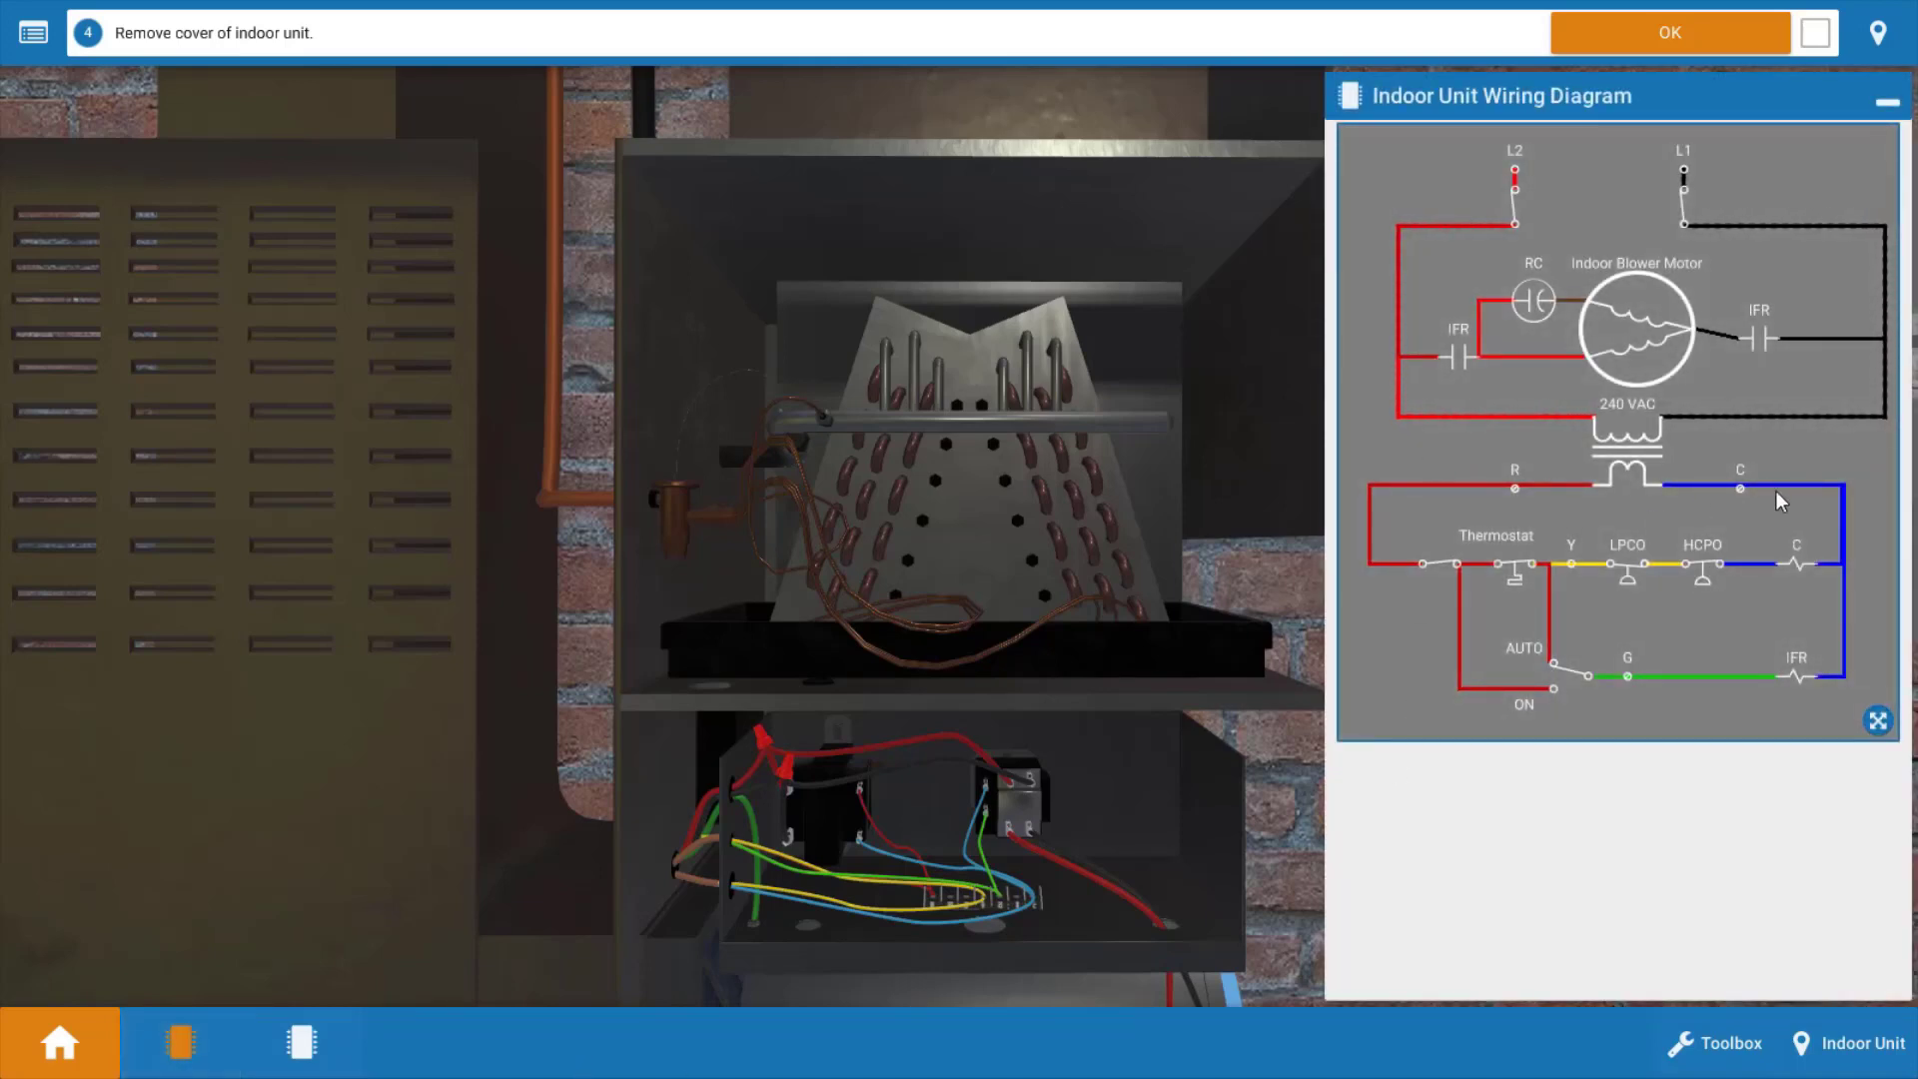
mouse_move(1812, 579)
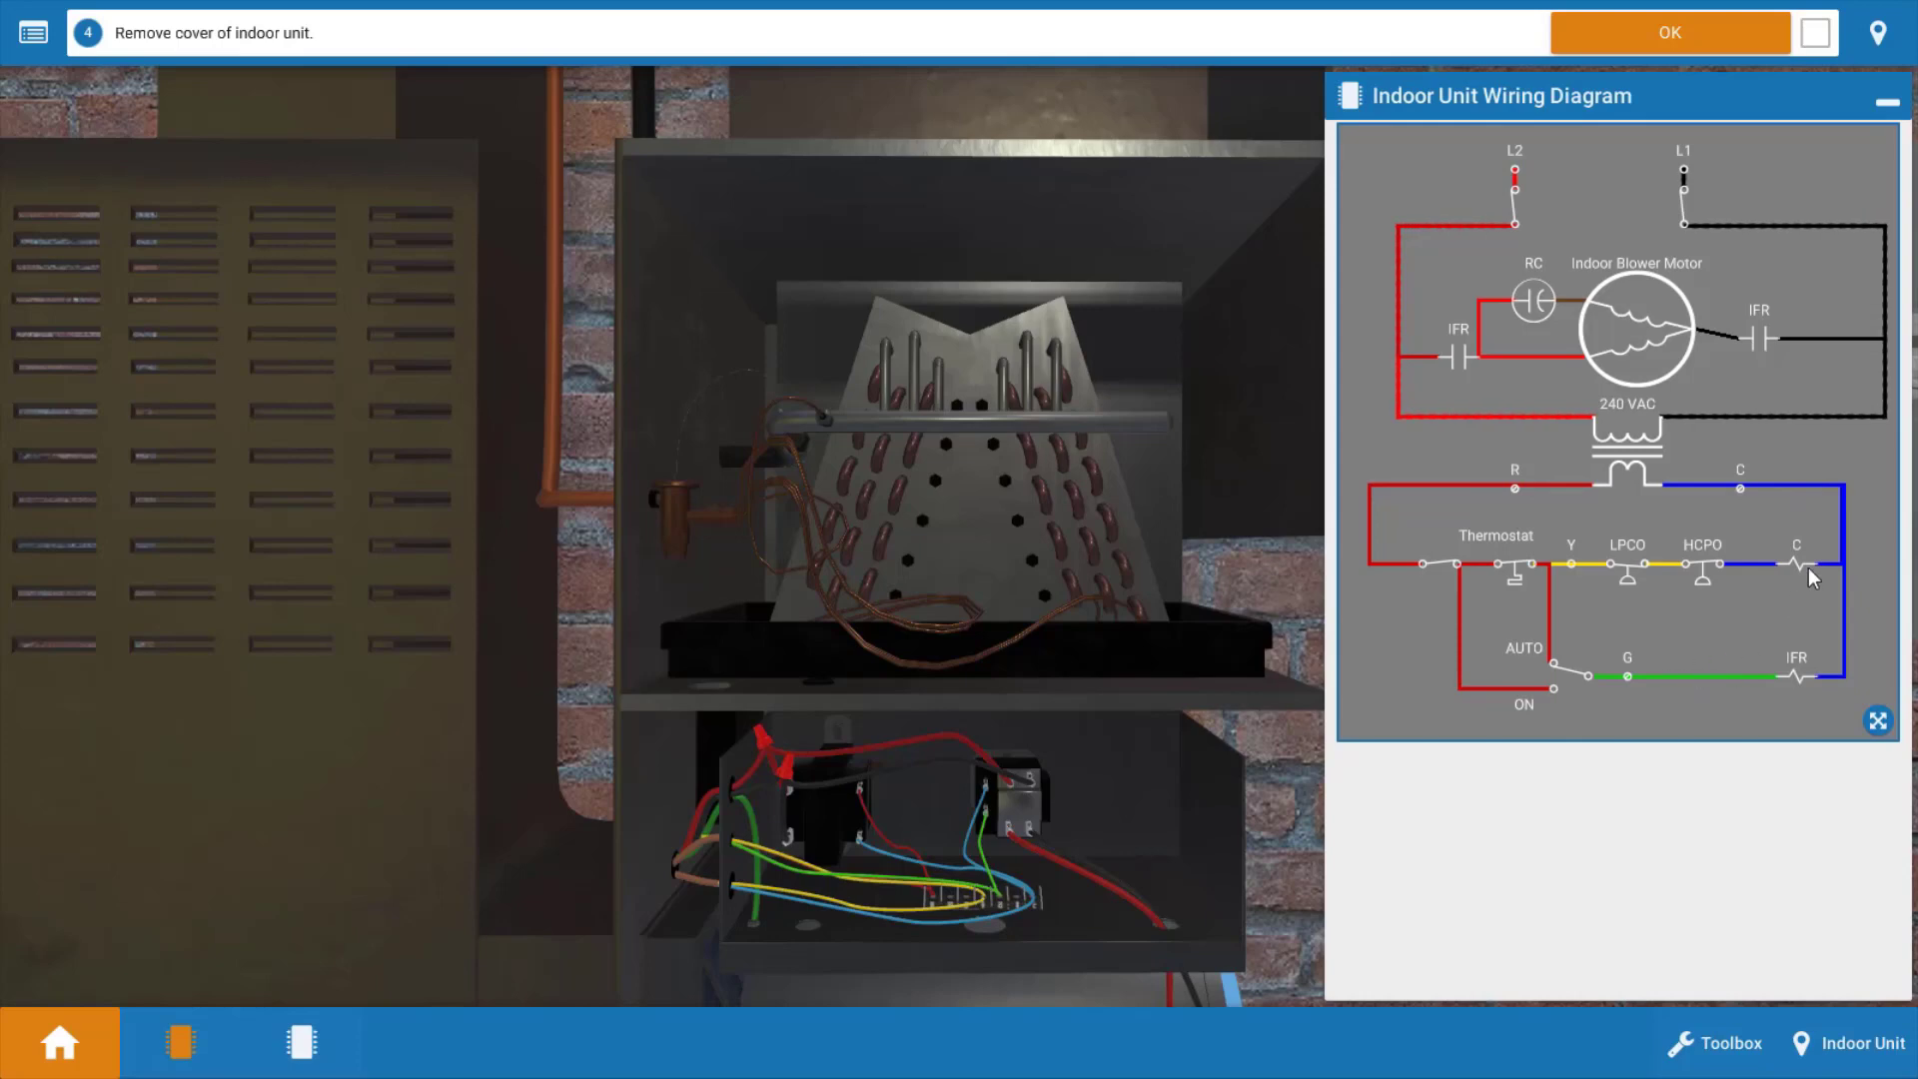
mouse_move(1670, 837)
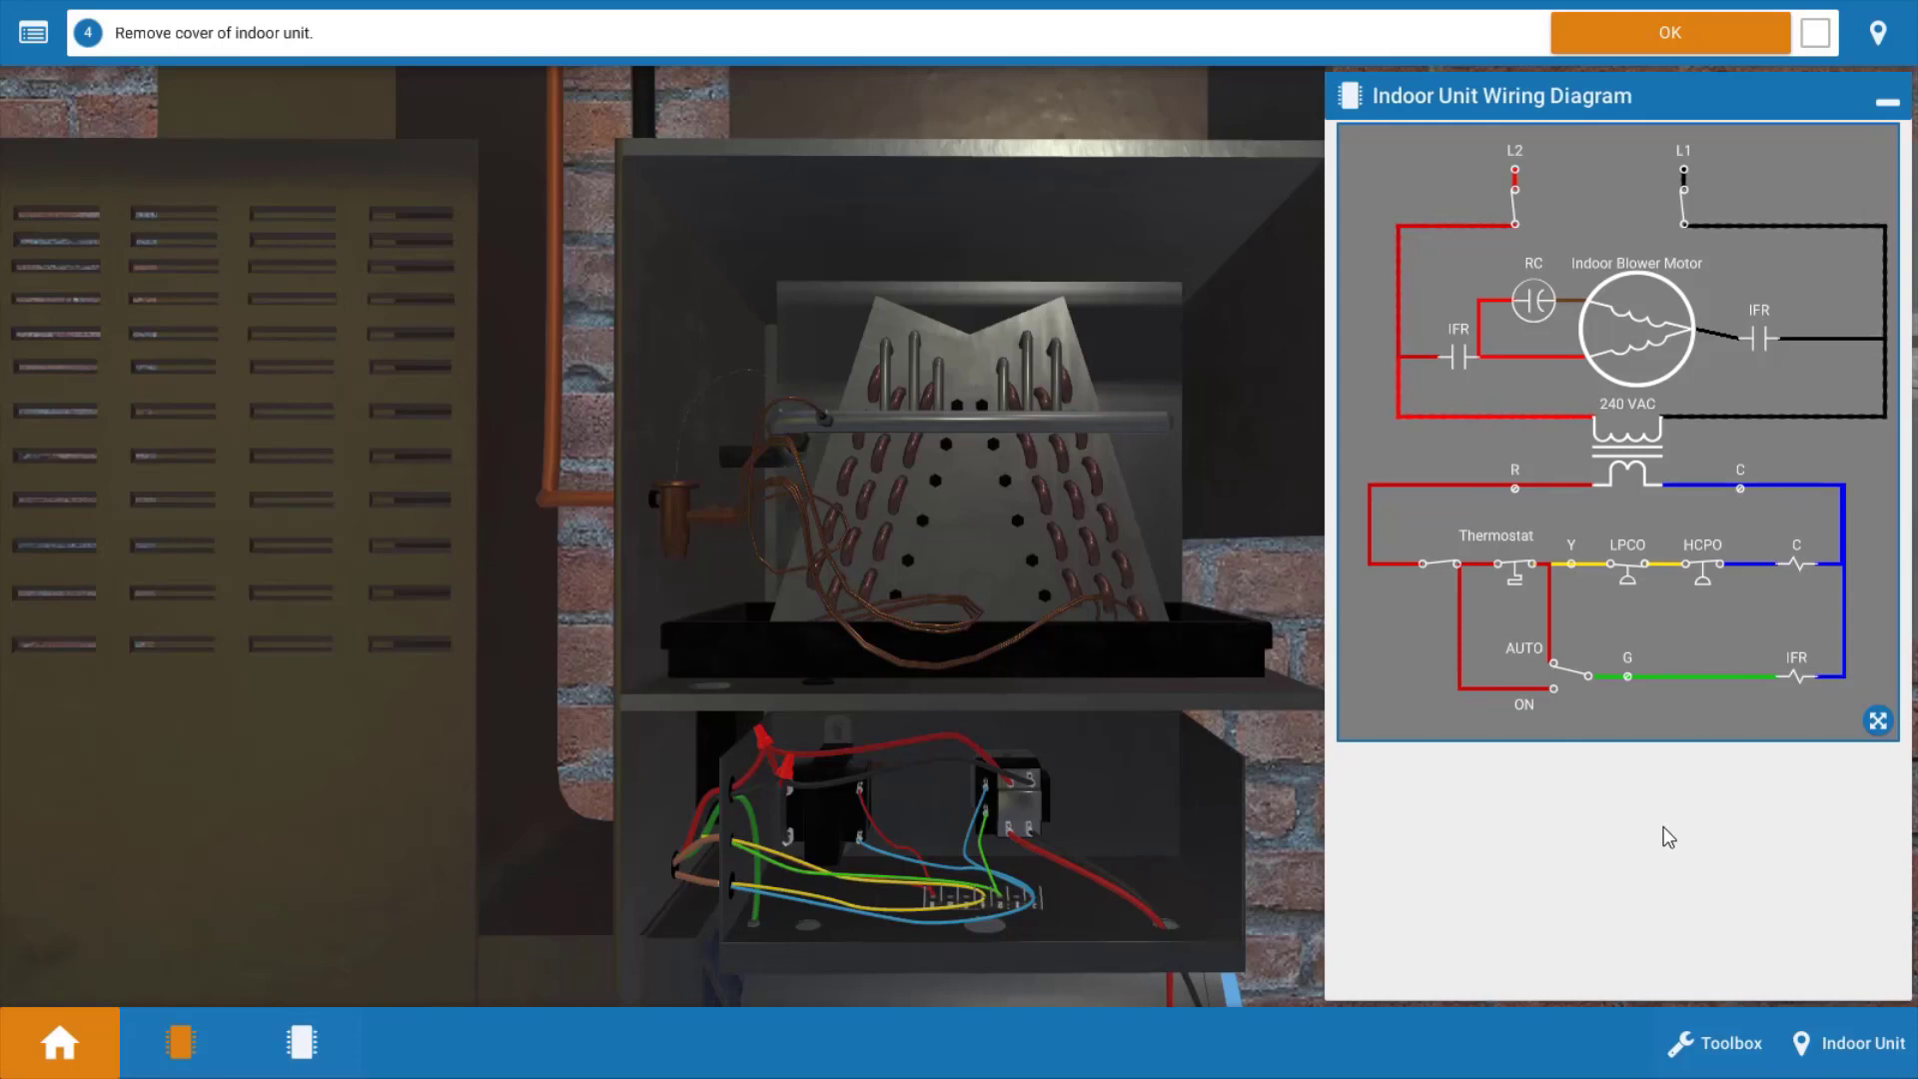
mouse_move(1650, 815)
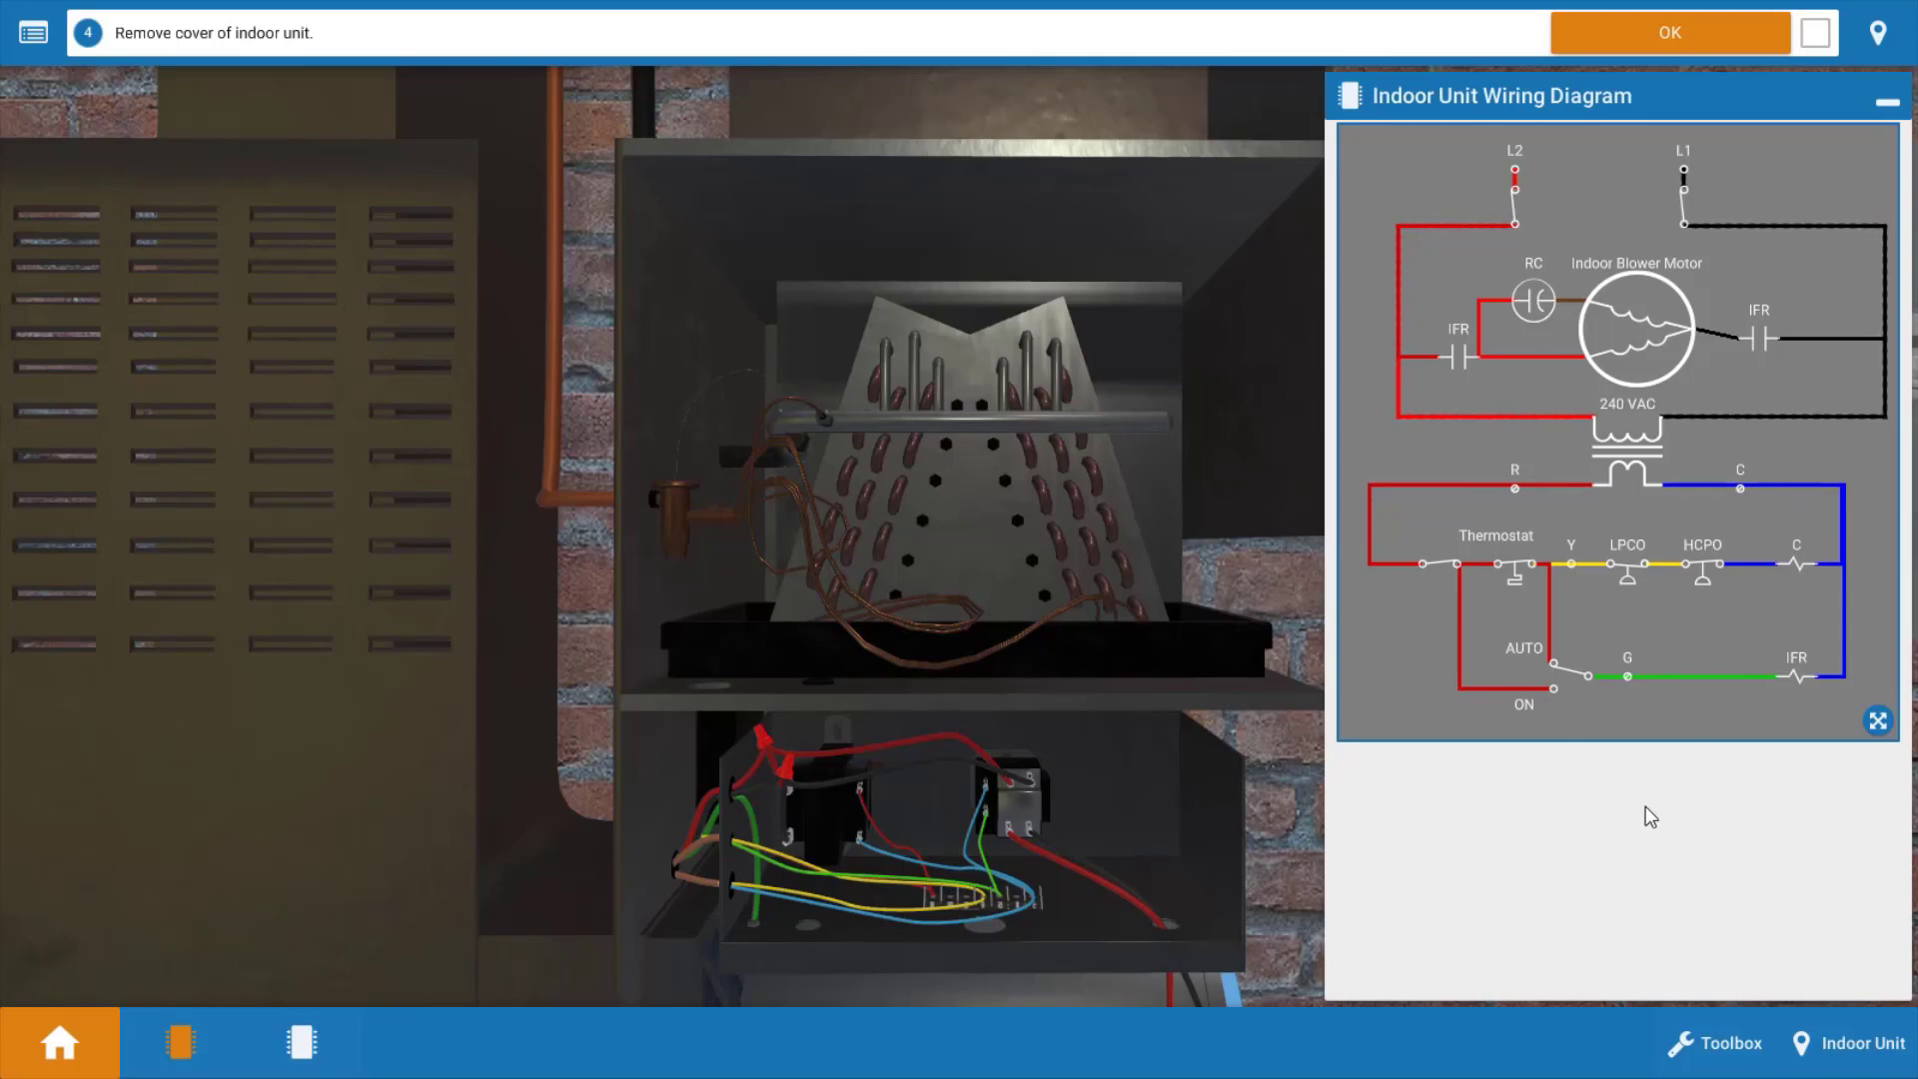
mouse_move(1638, 490)
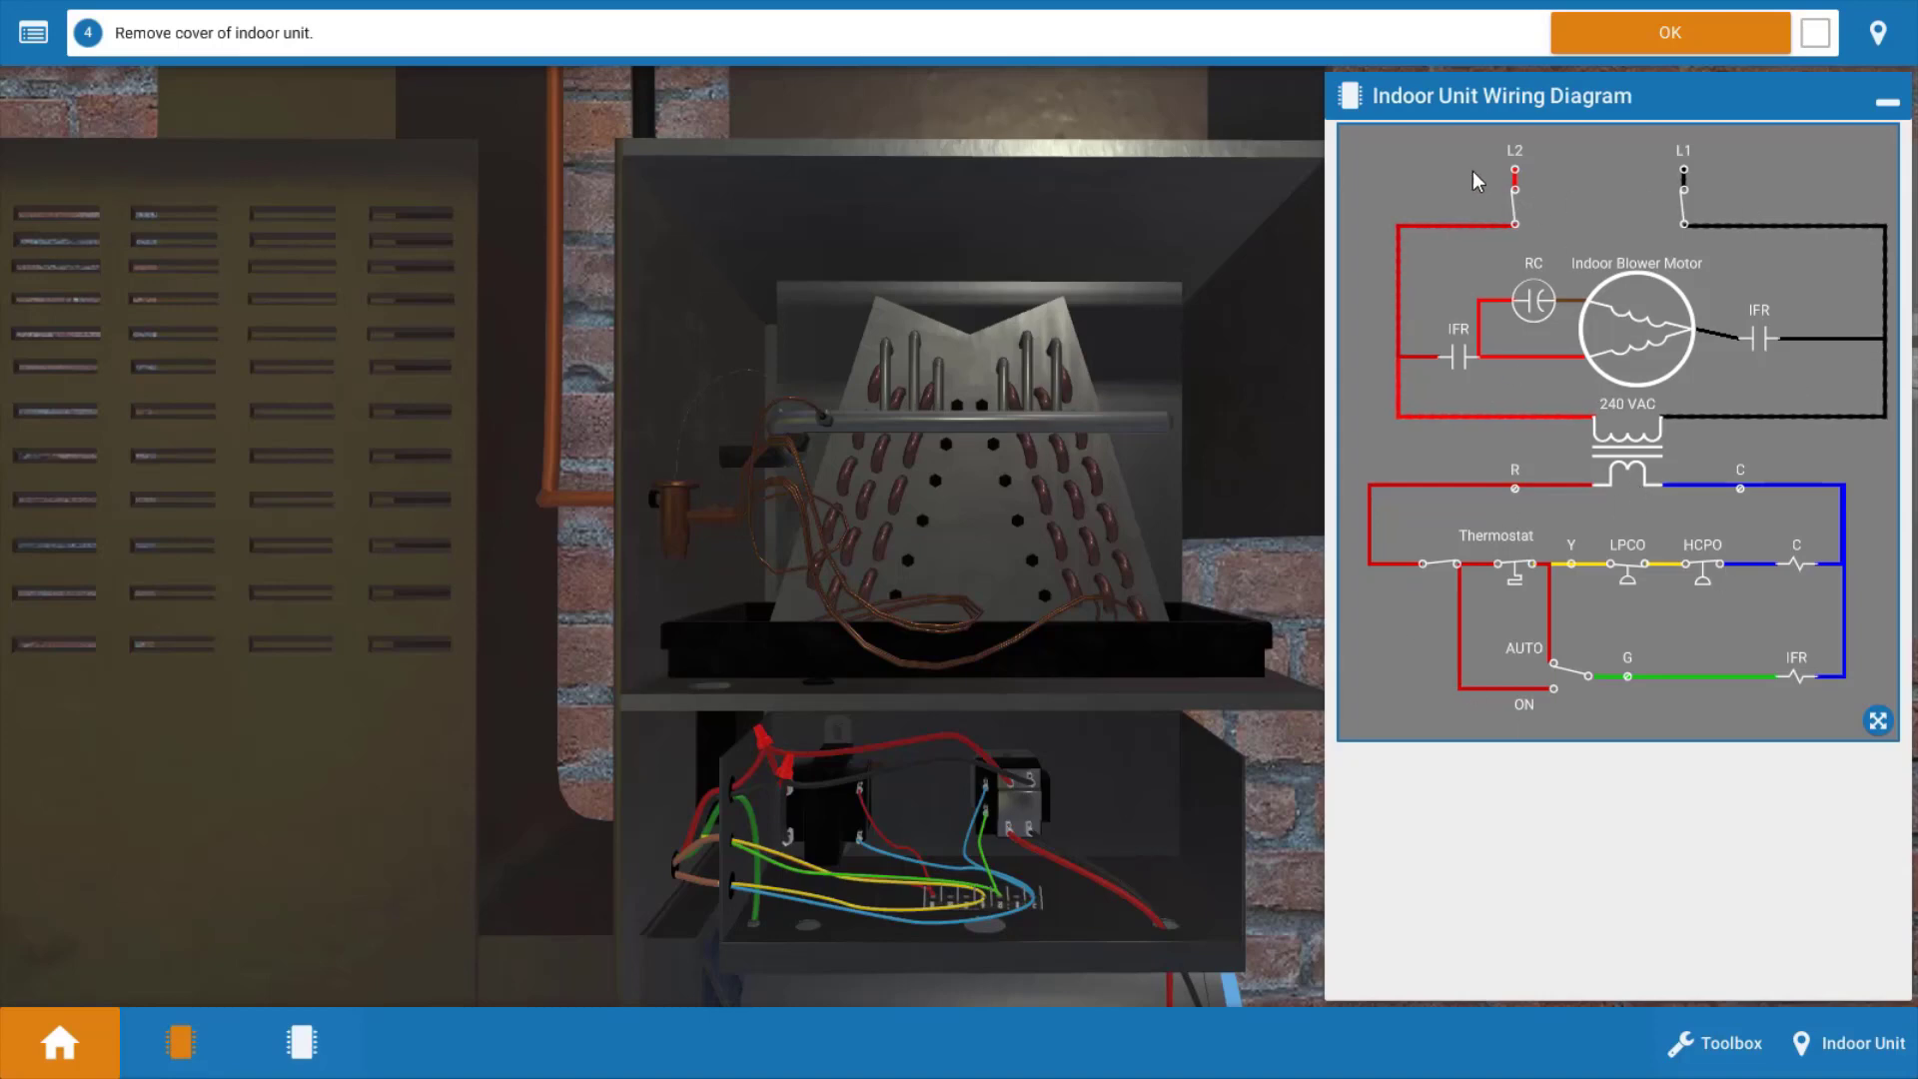
mouse_move(1746, 250)
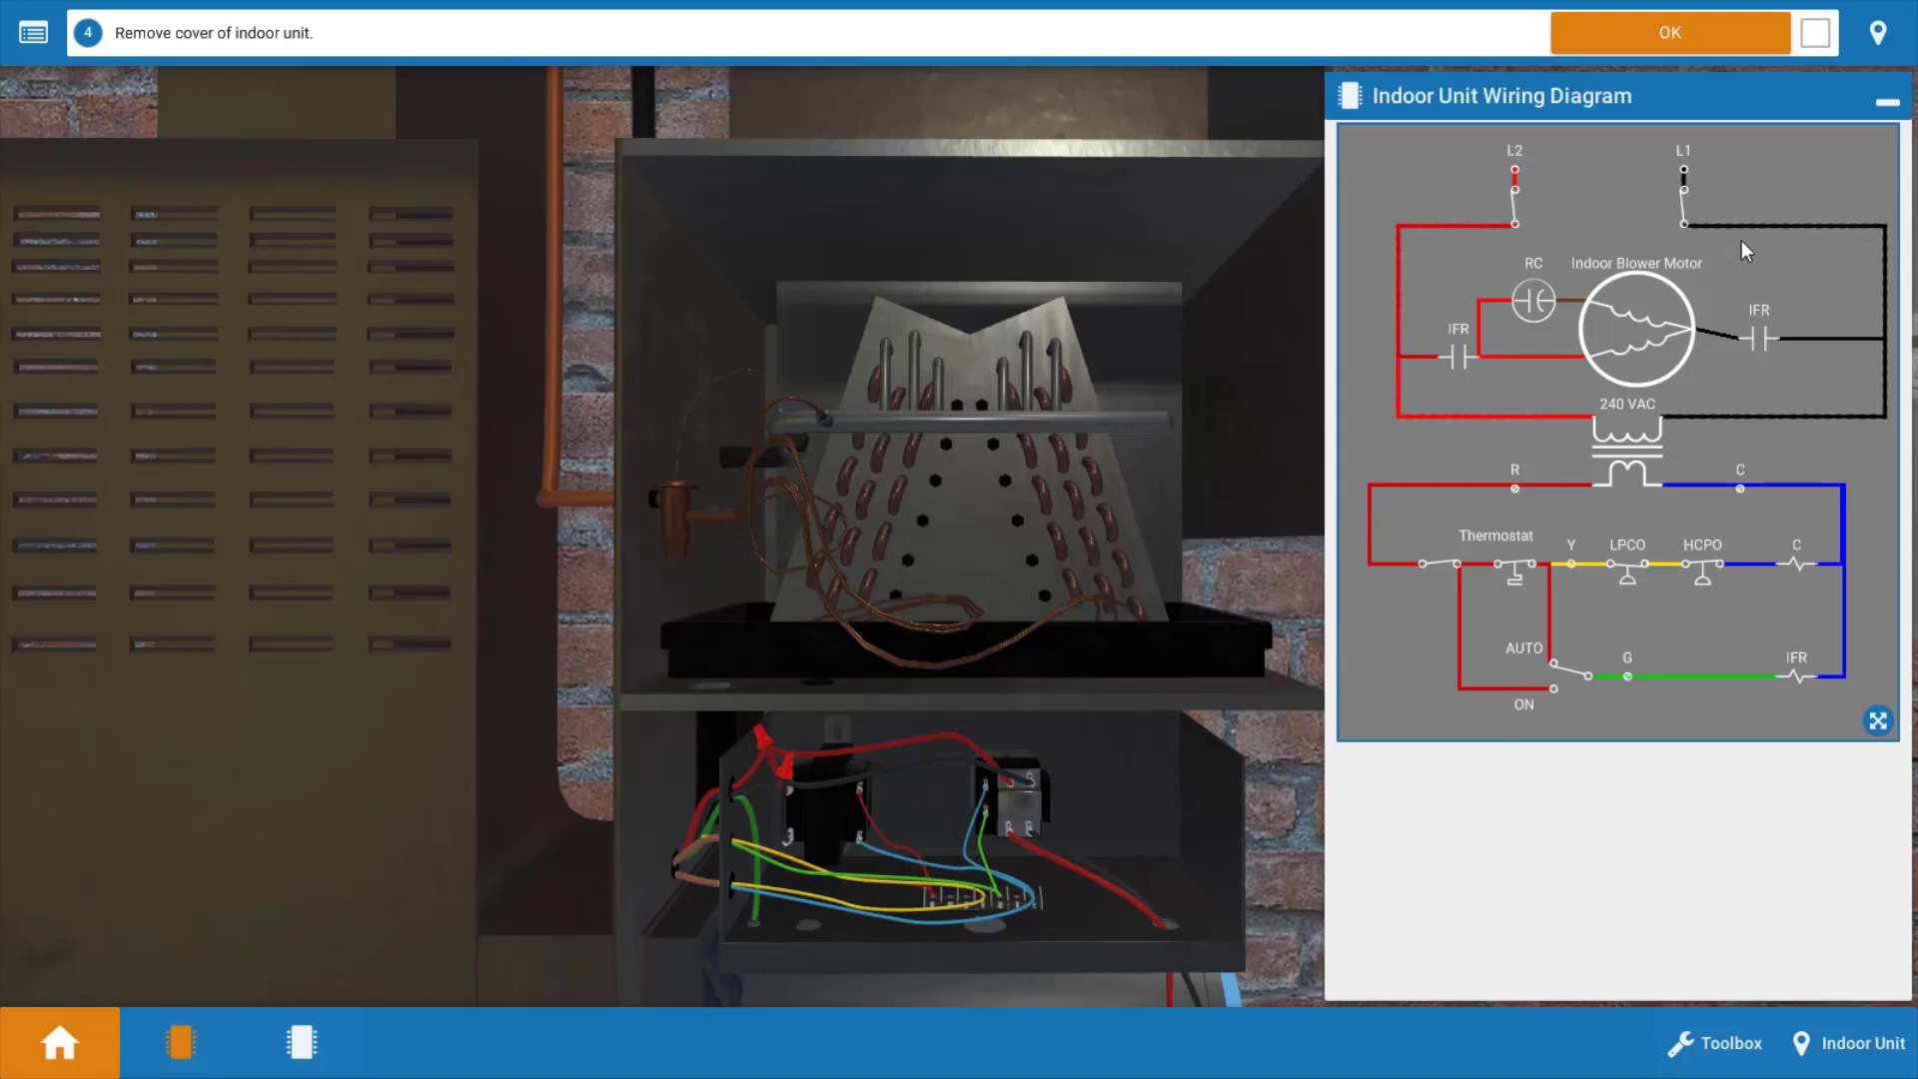
mouse_move(1854, 747)
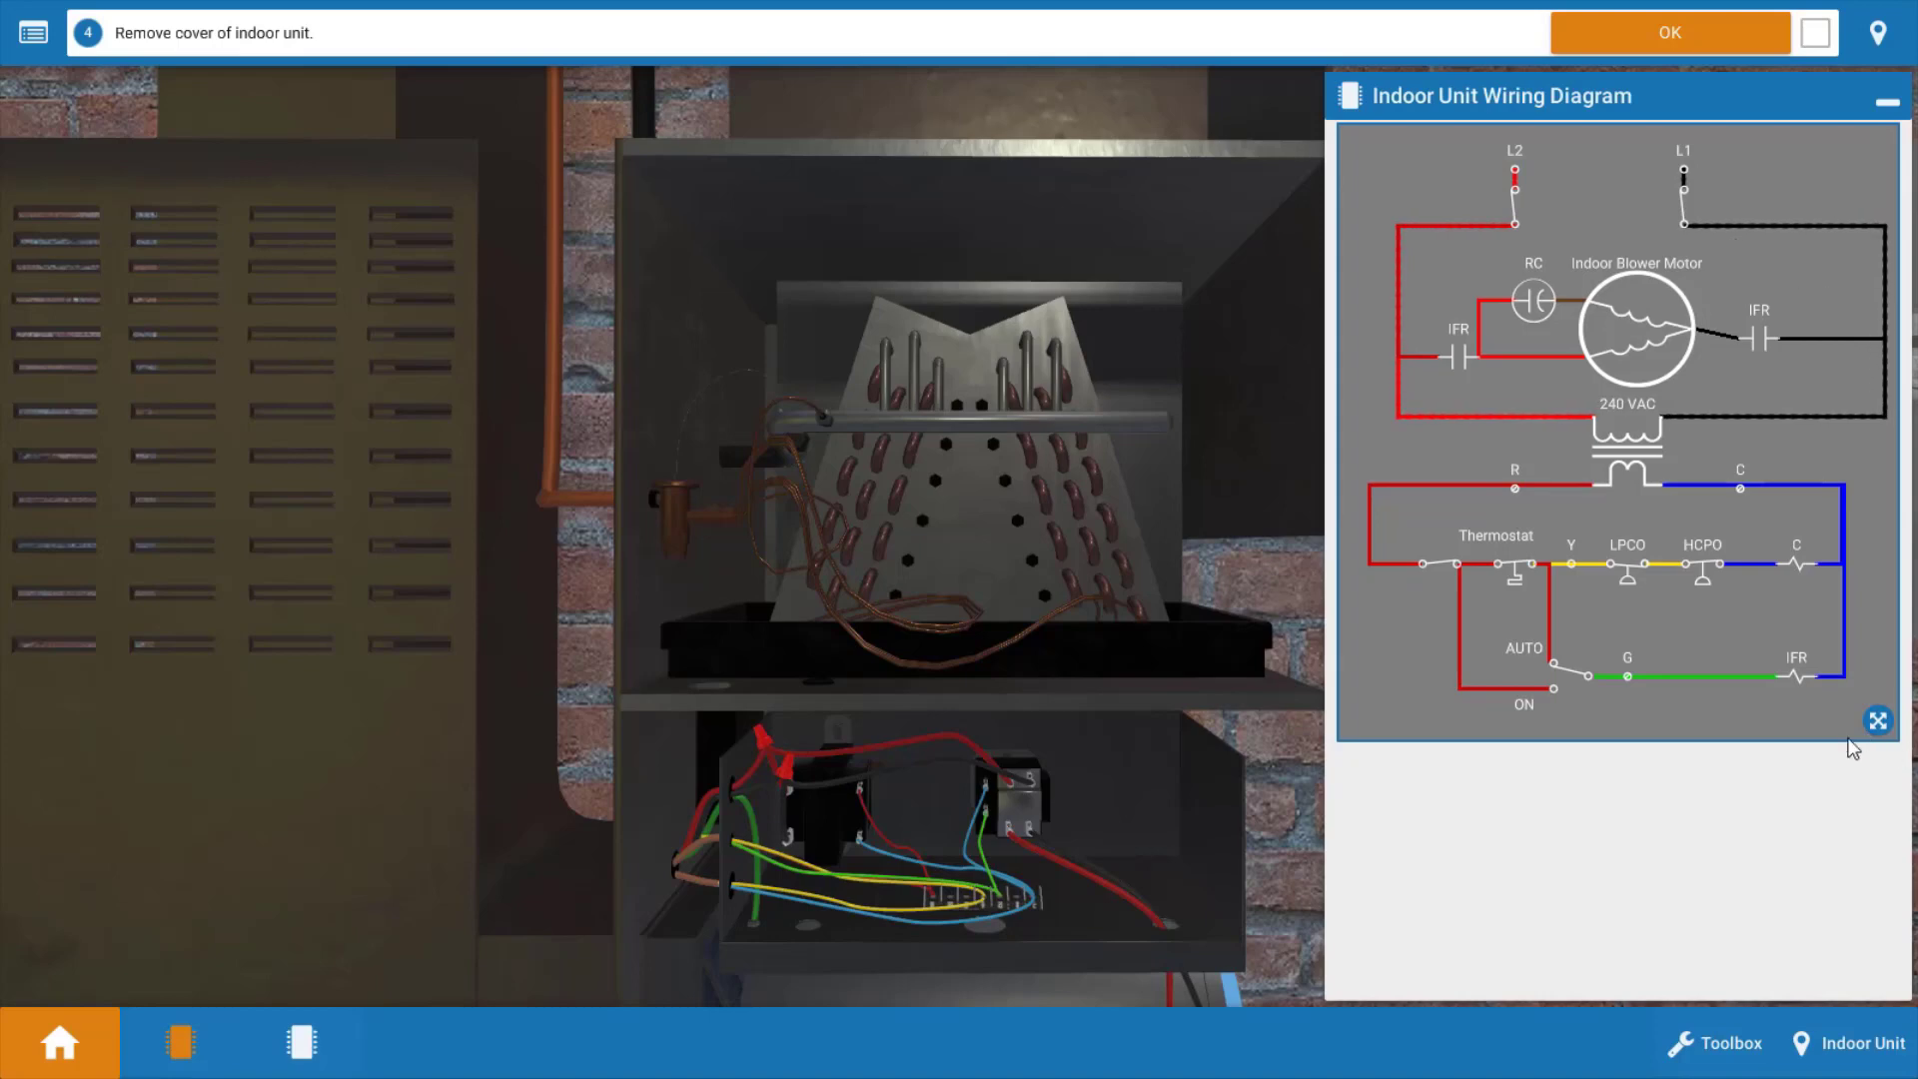
mouse_move(1808, 673)
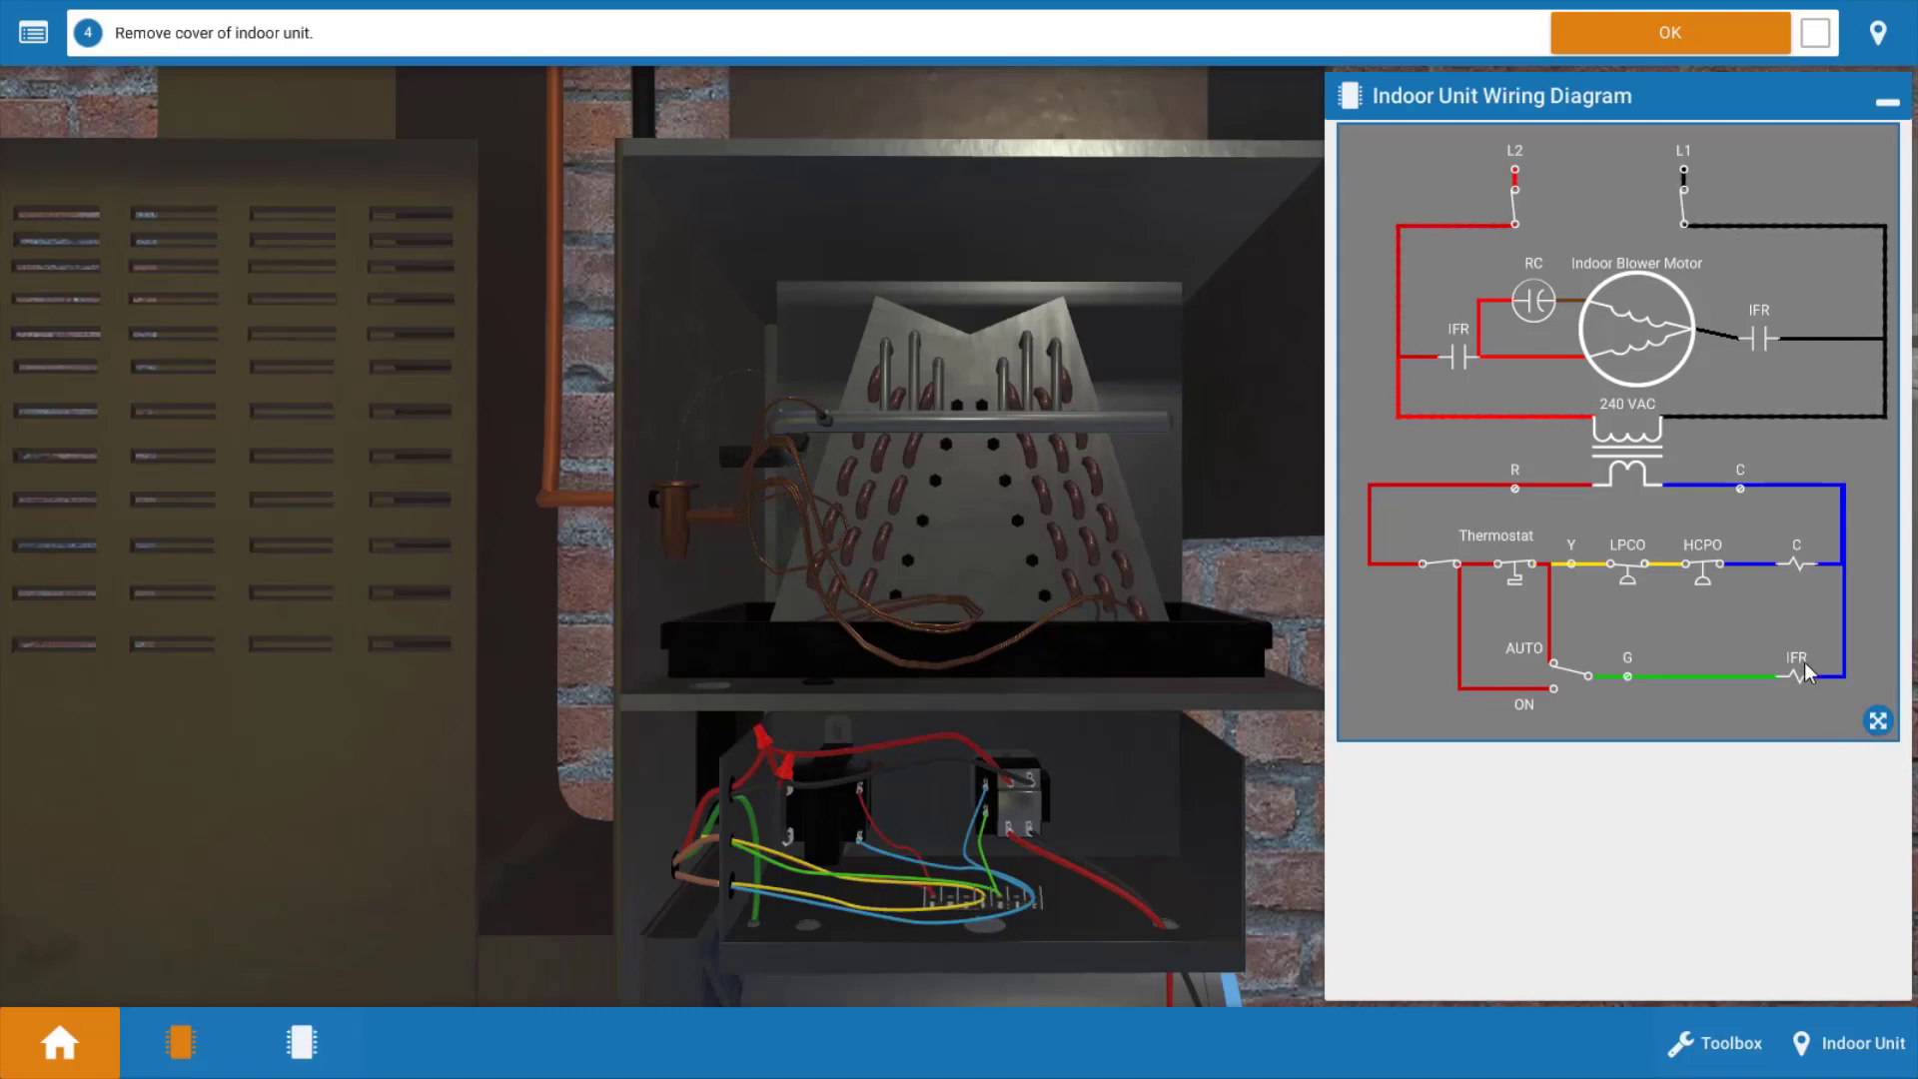
mouse_move(1804, 695)
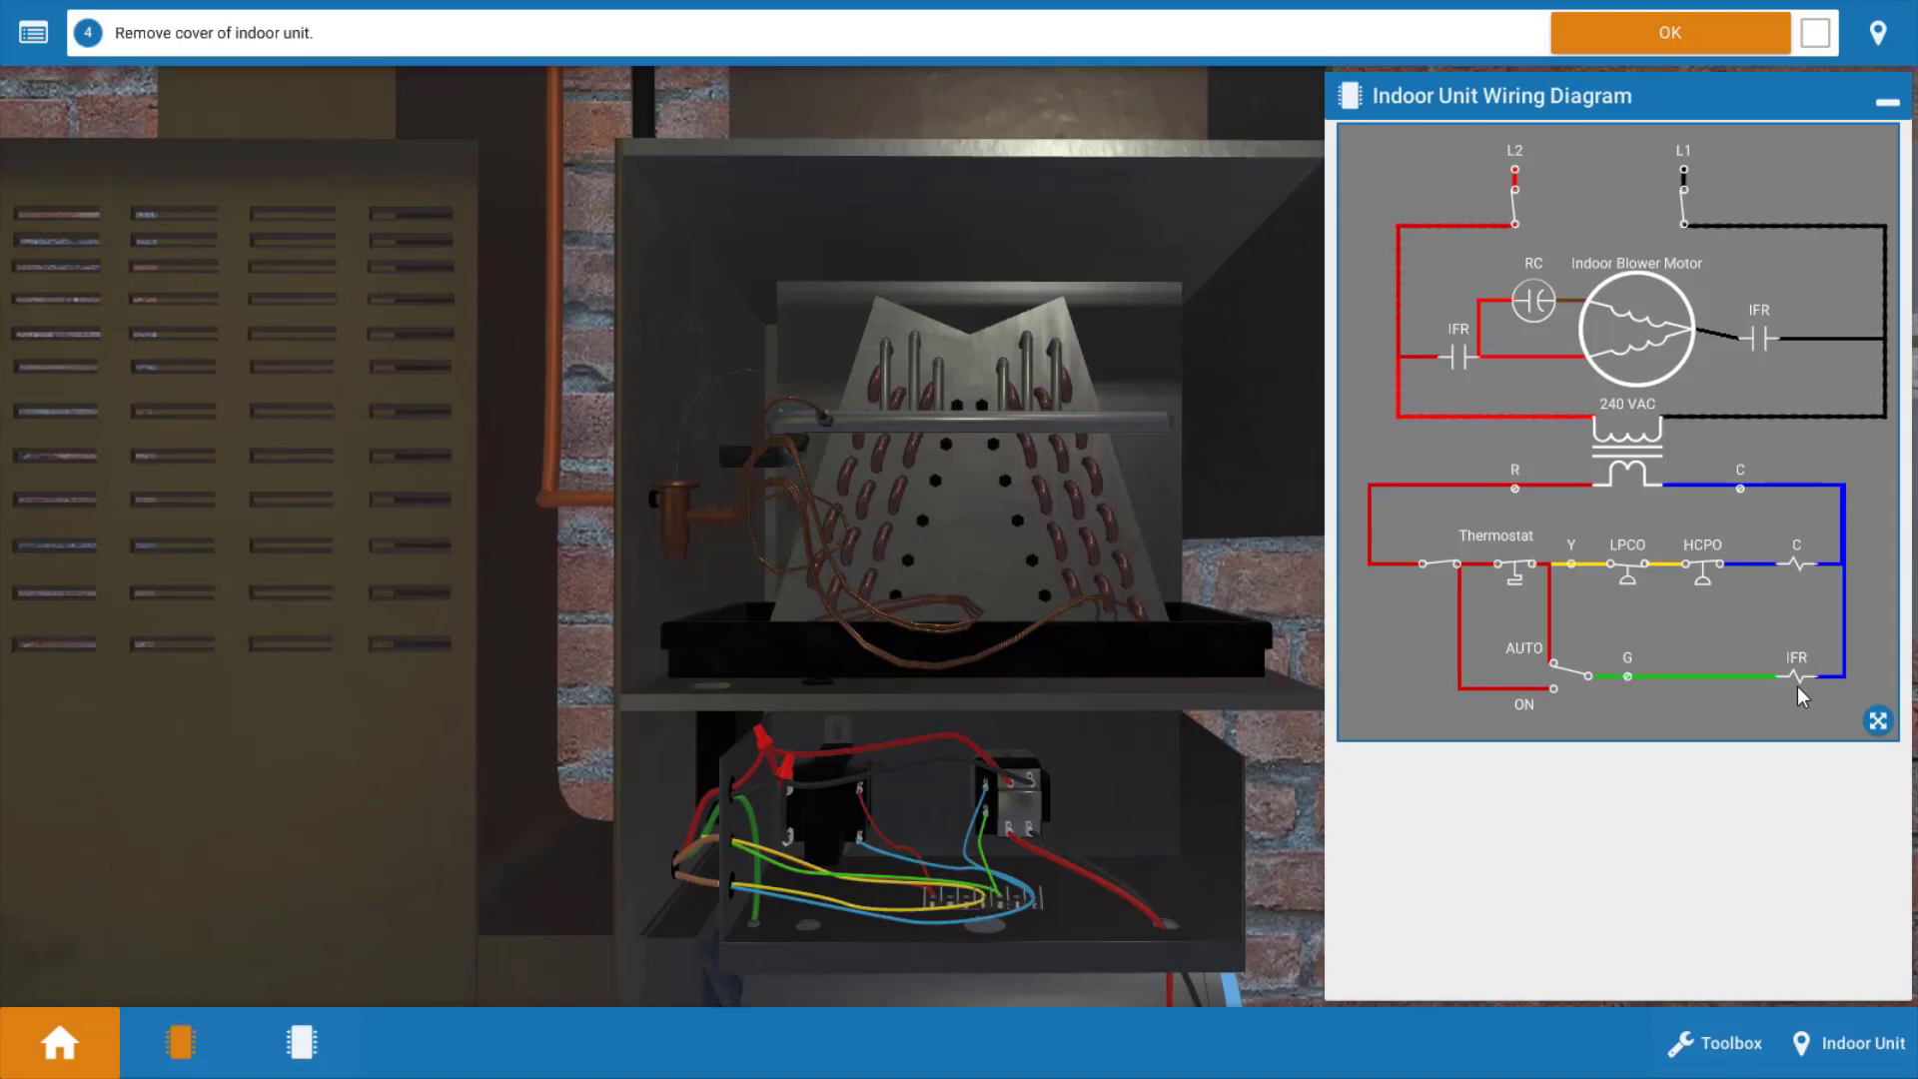
mouse_move(1607, 375)
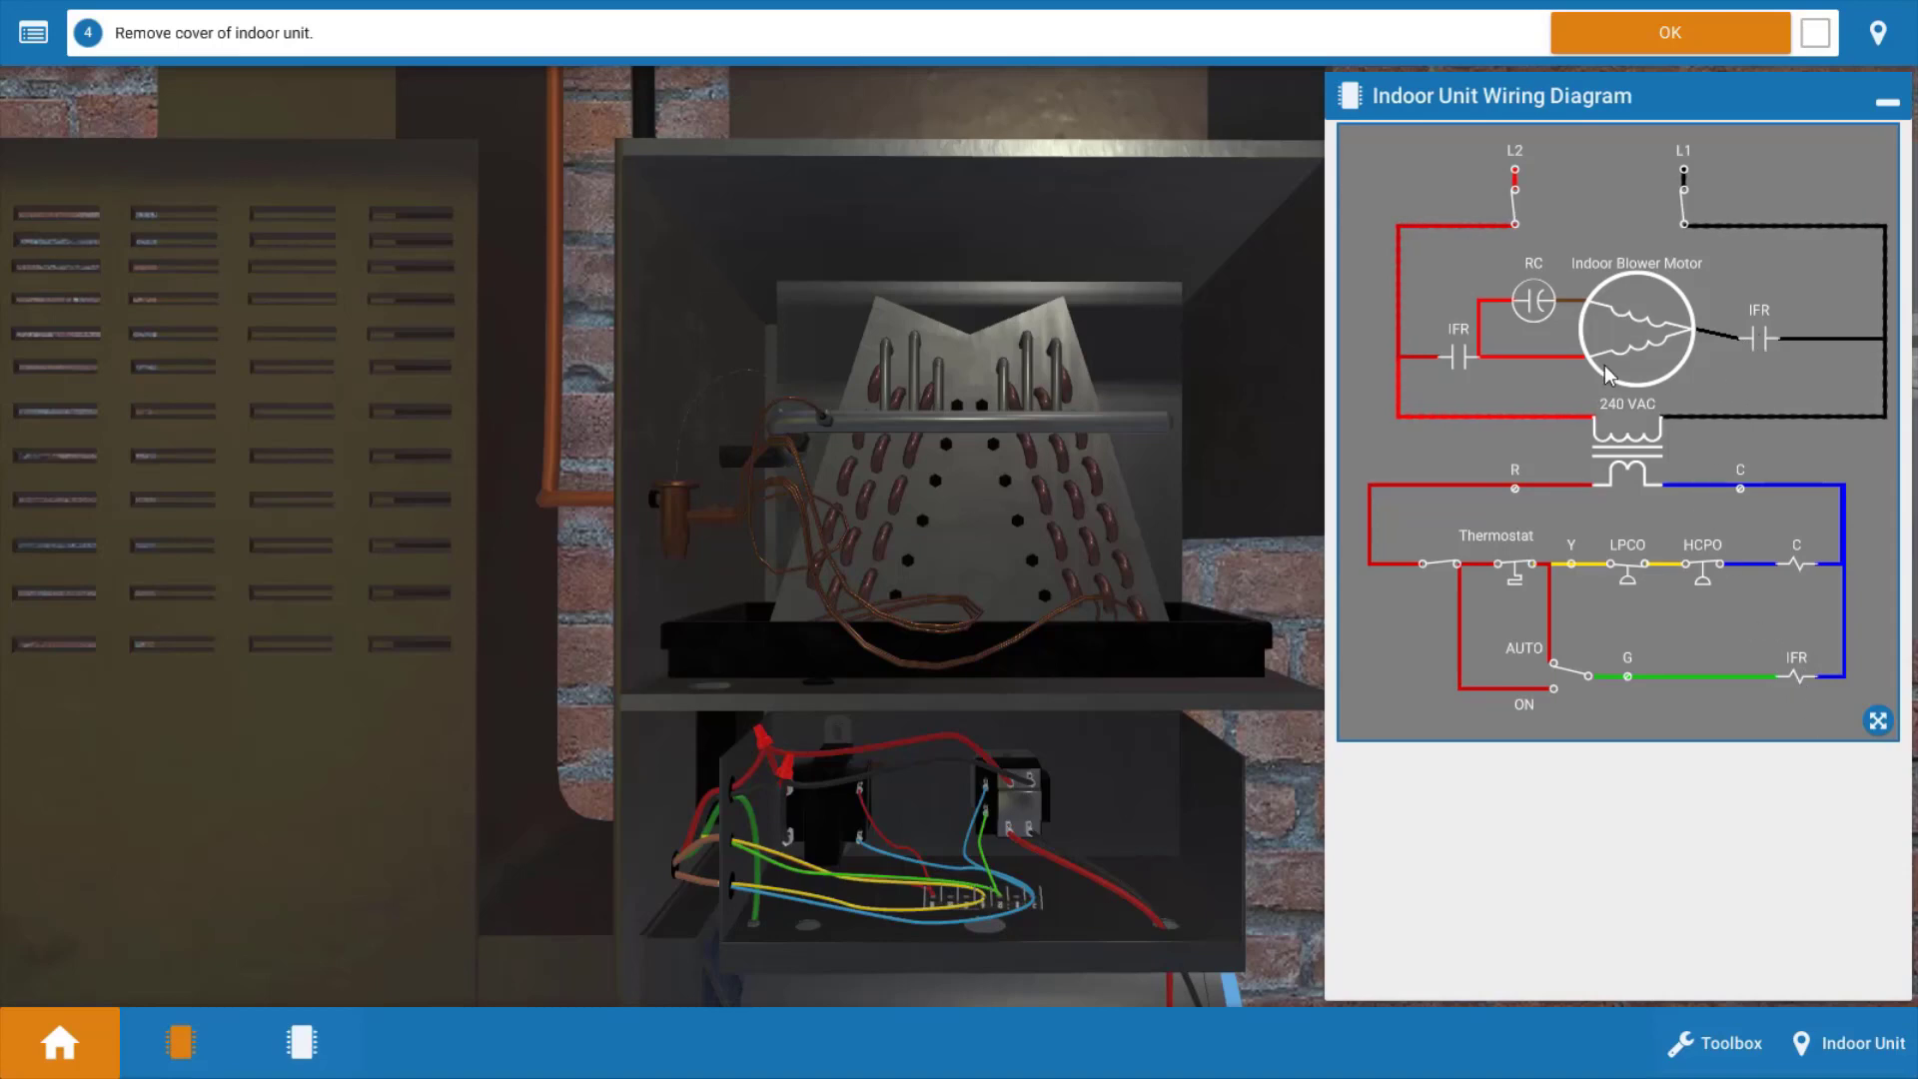
mouse_move(1804, 592)
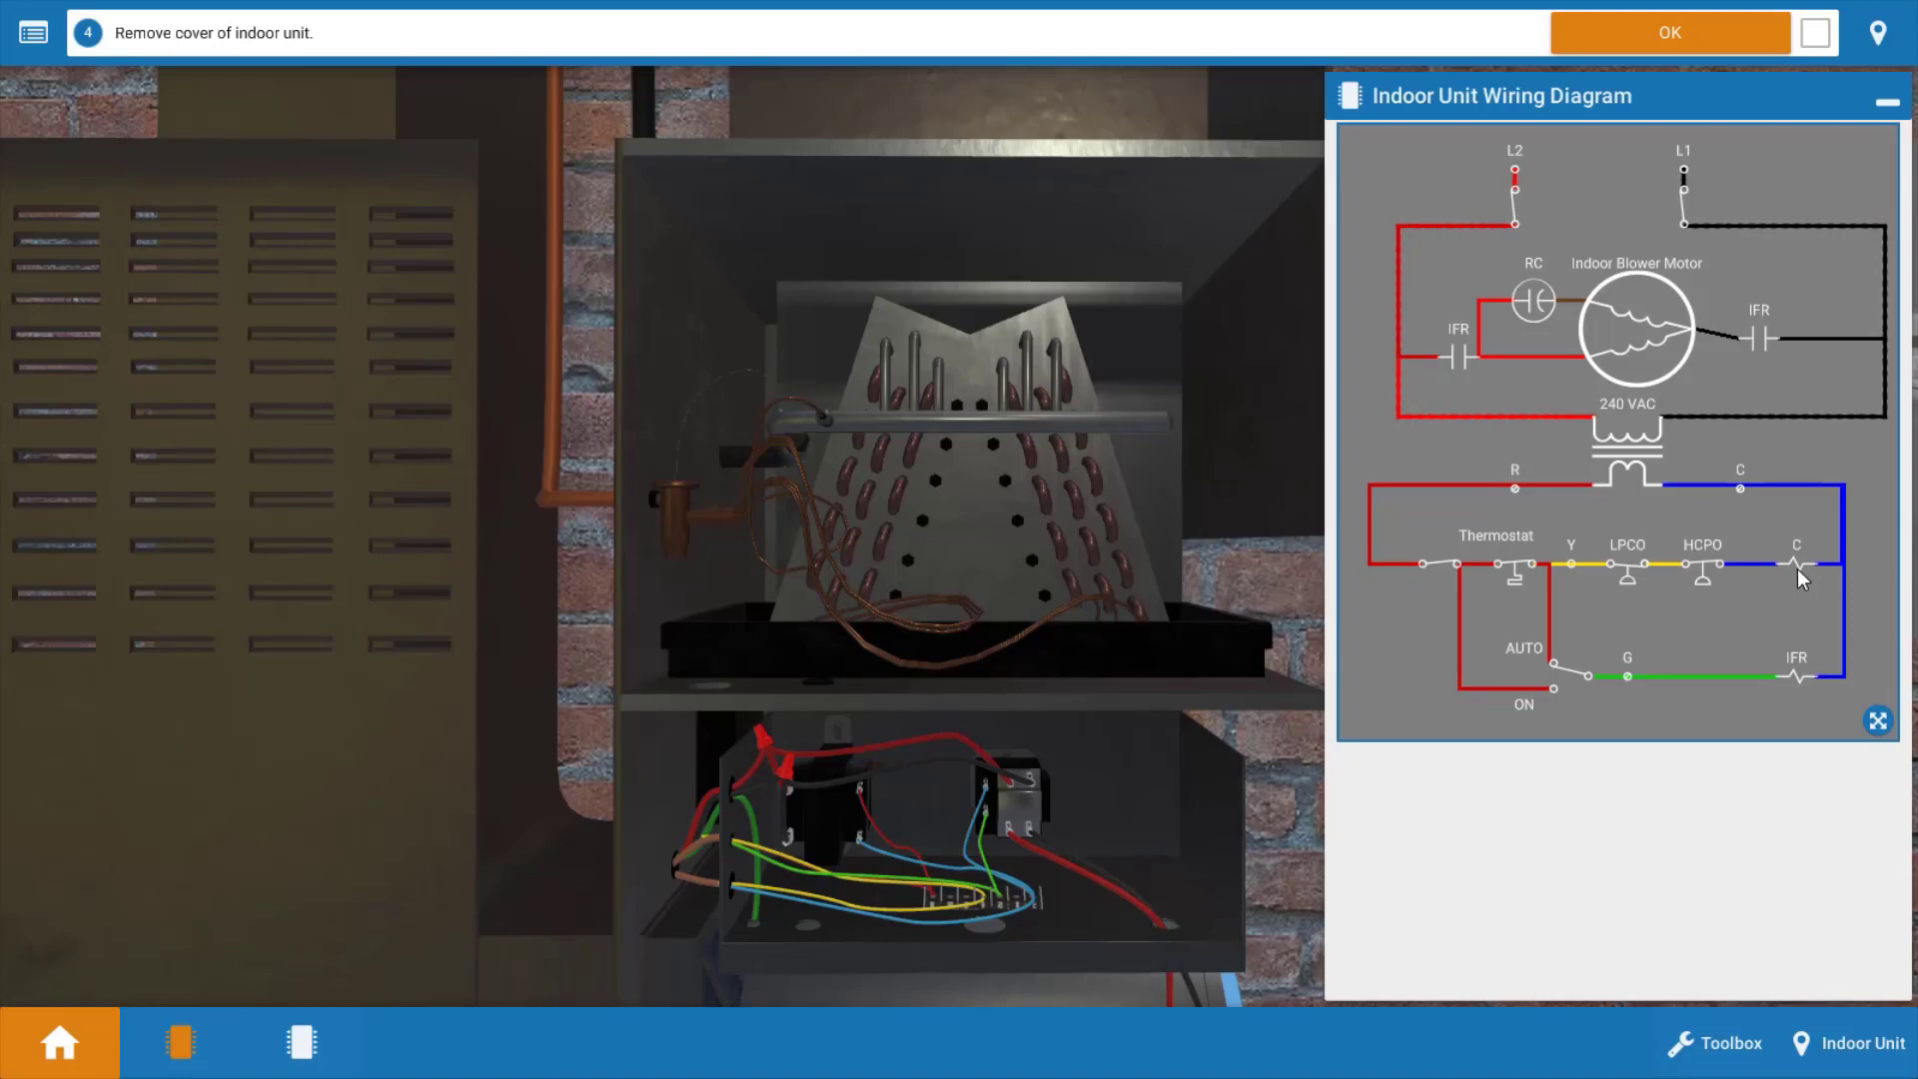
mouse_move(777, 879)
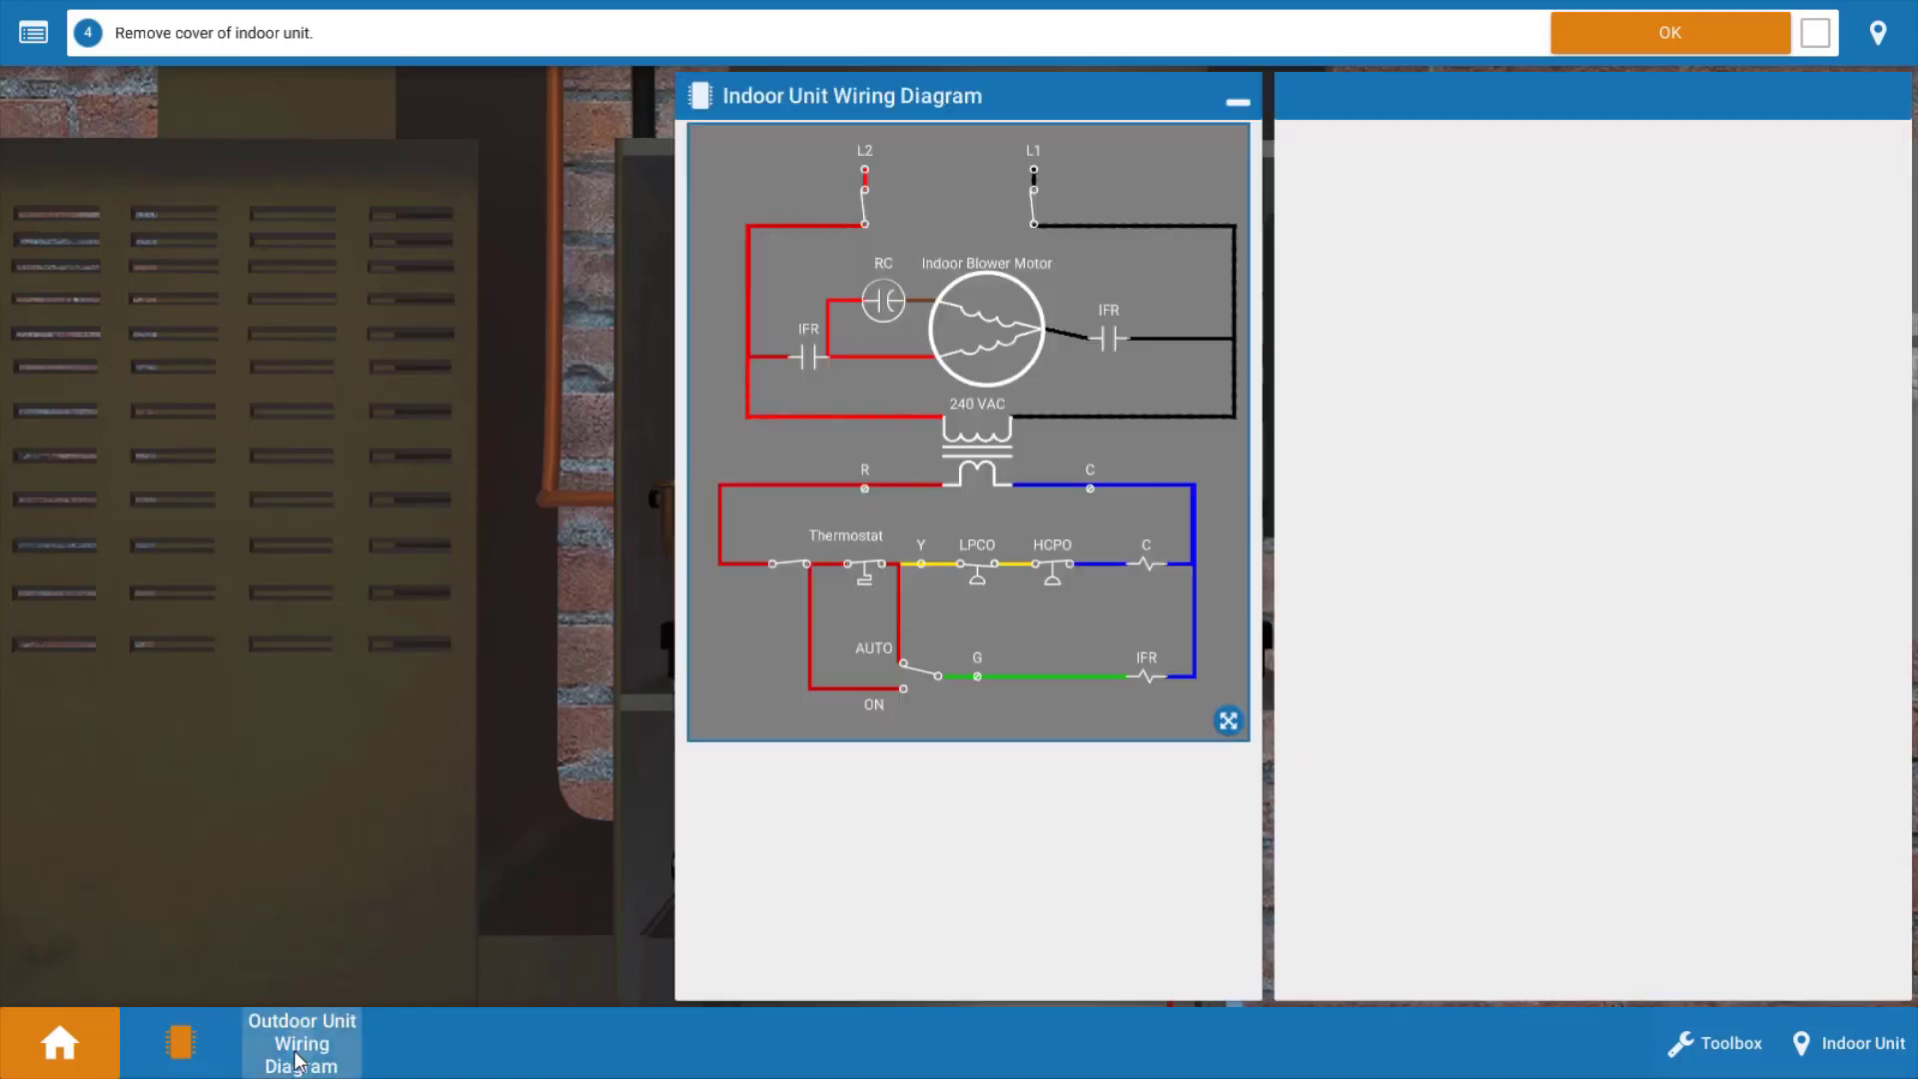
left_click(301, 1043)
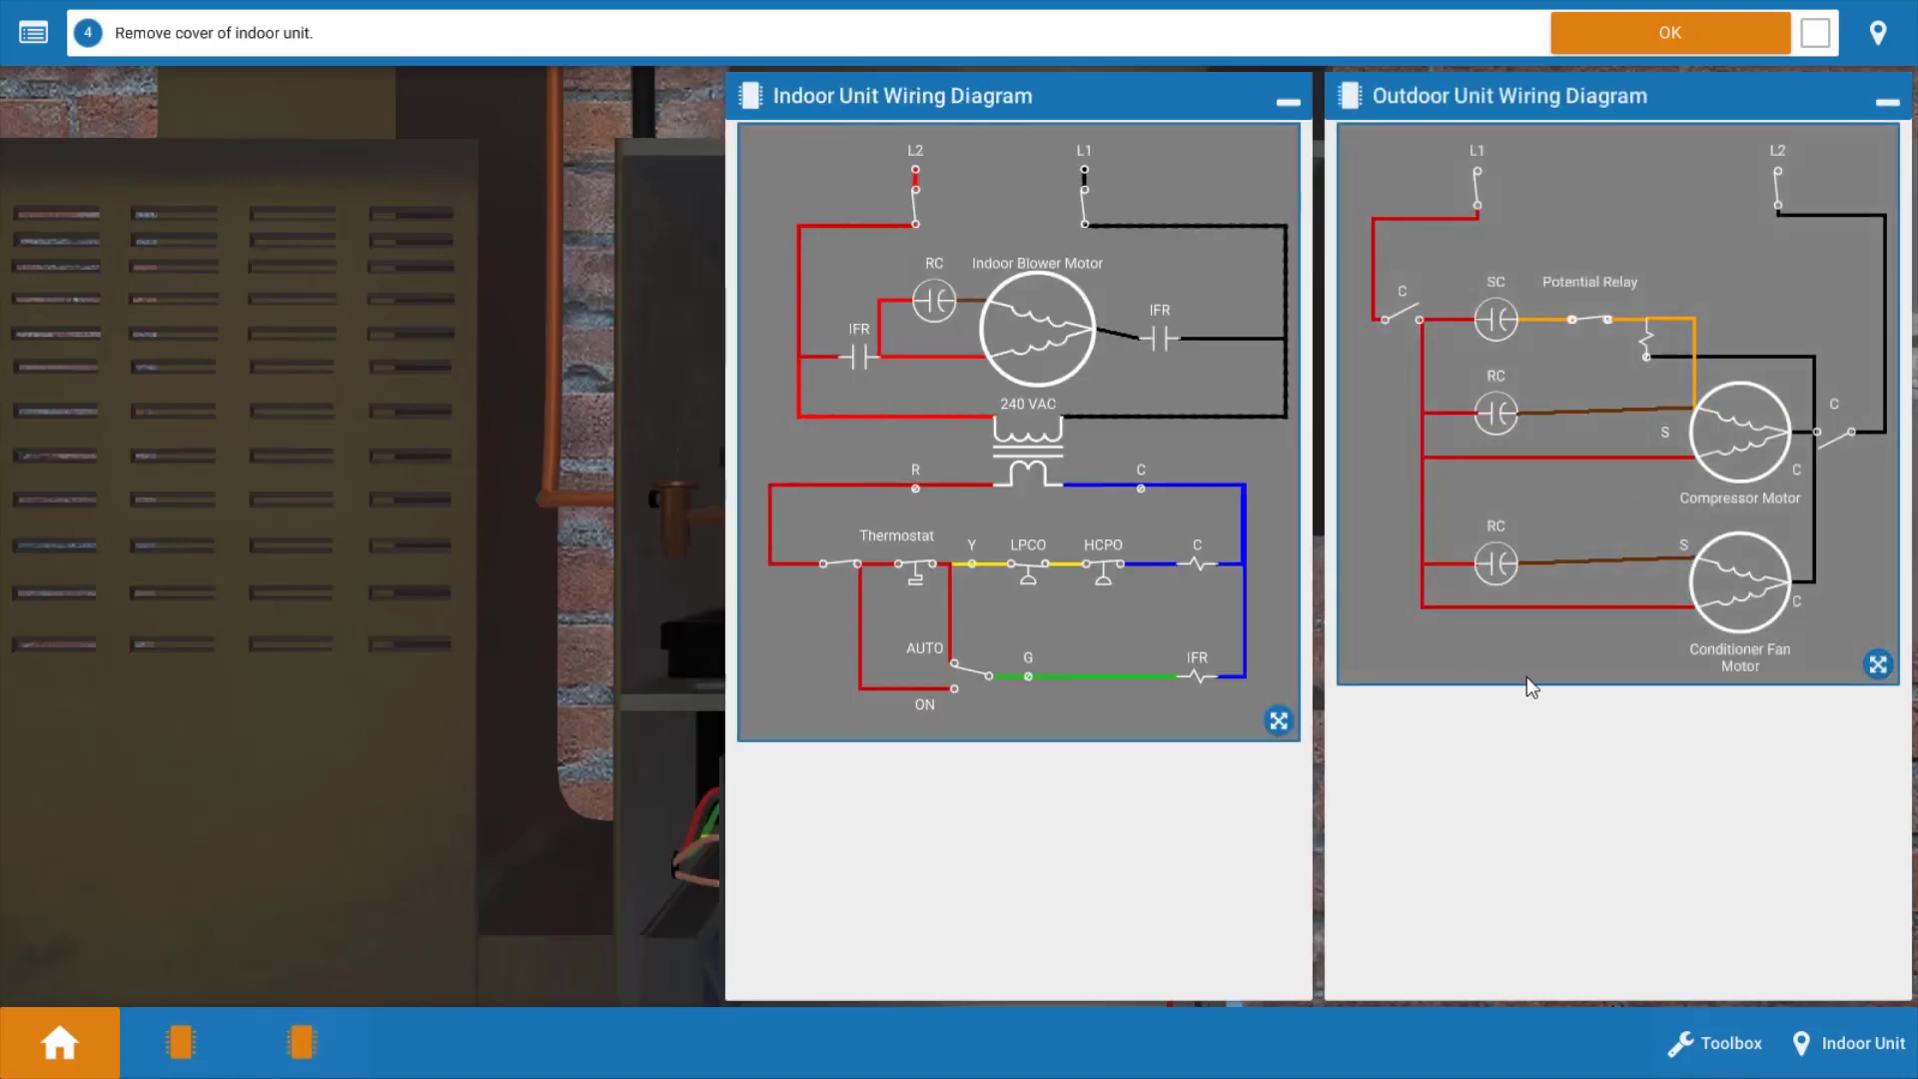
mouse_move(1738, 386)
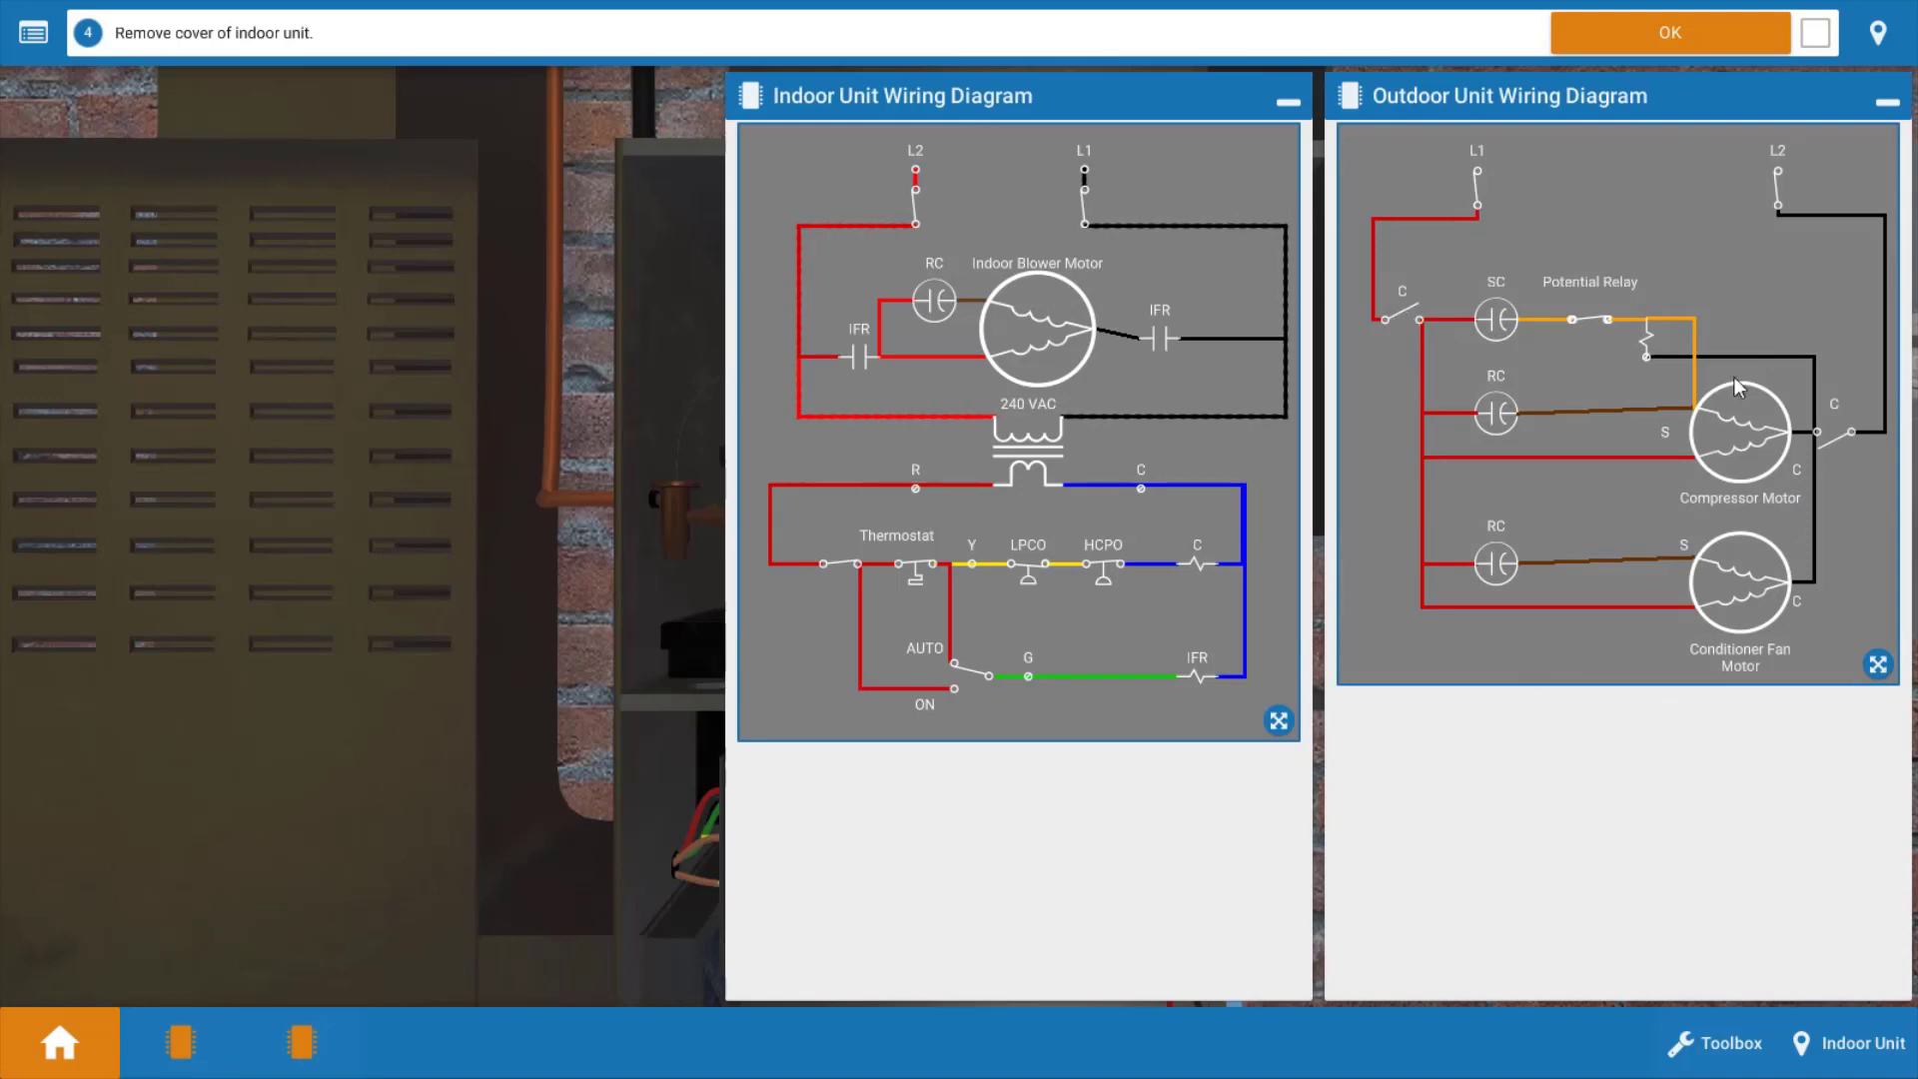
mouse_move(1729, 775)
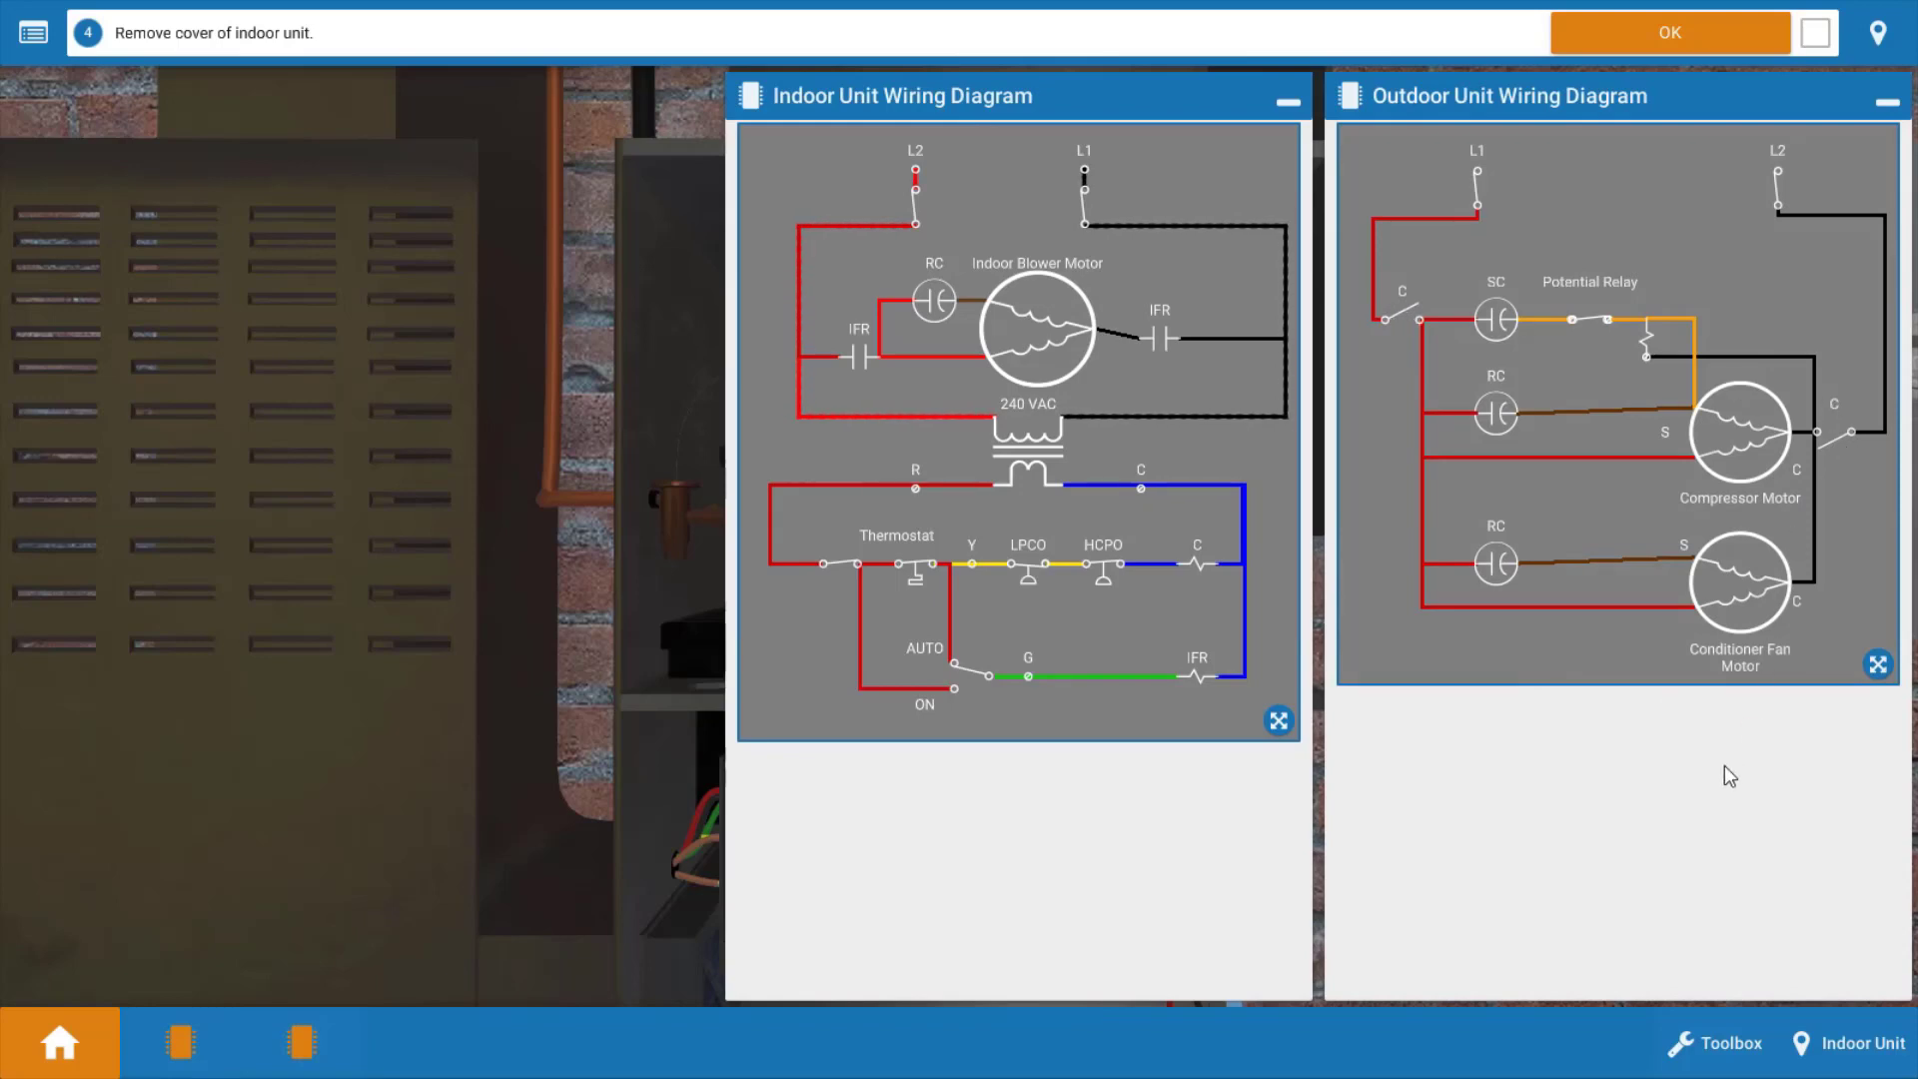
mouse_move(1708, 695)
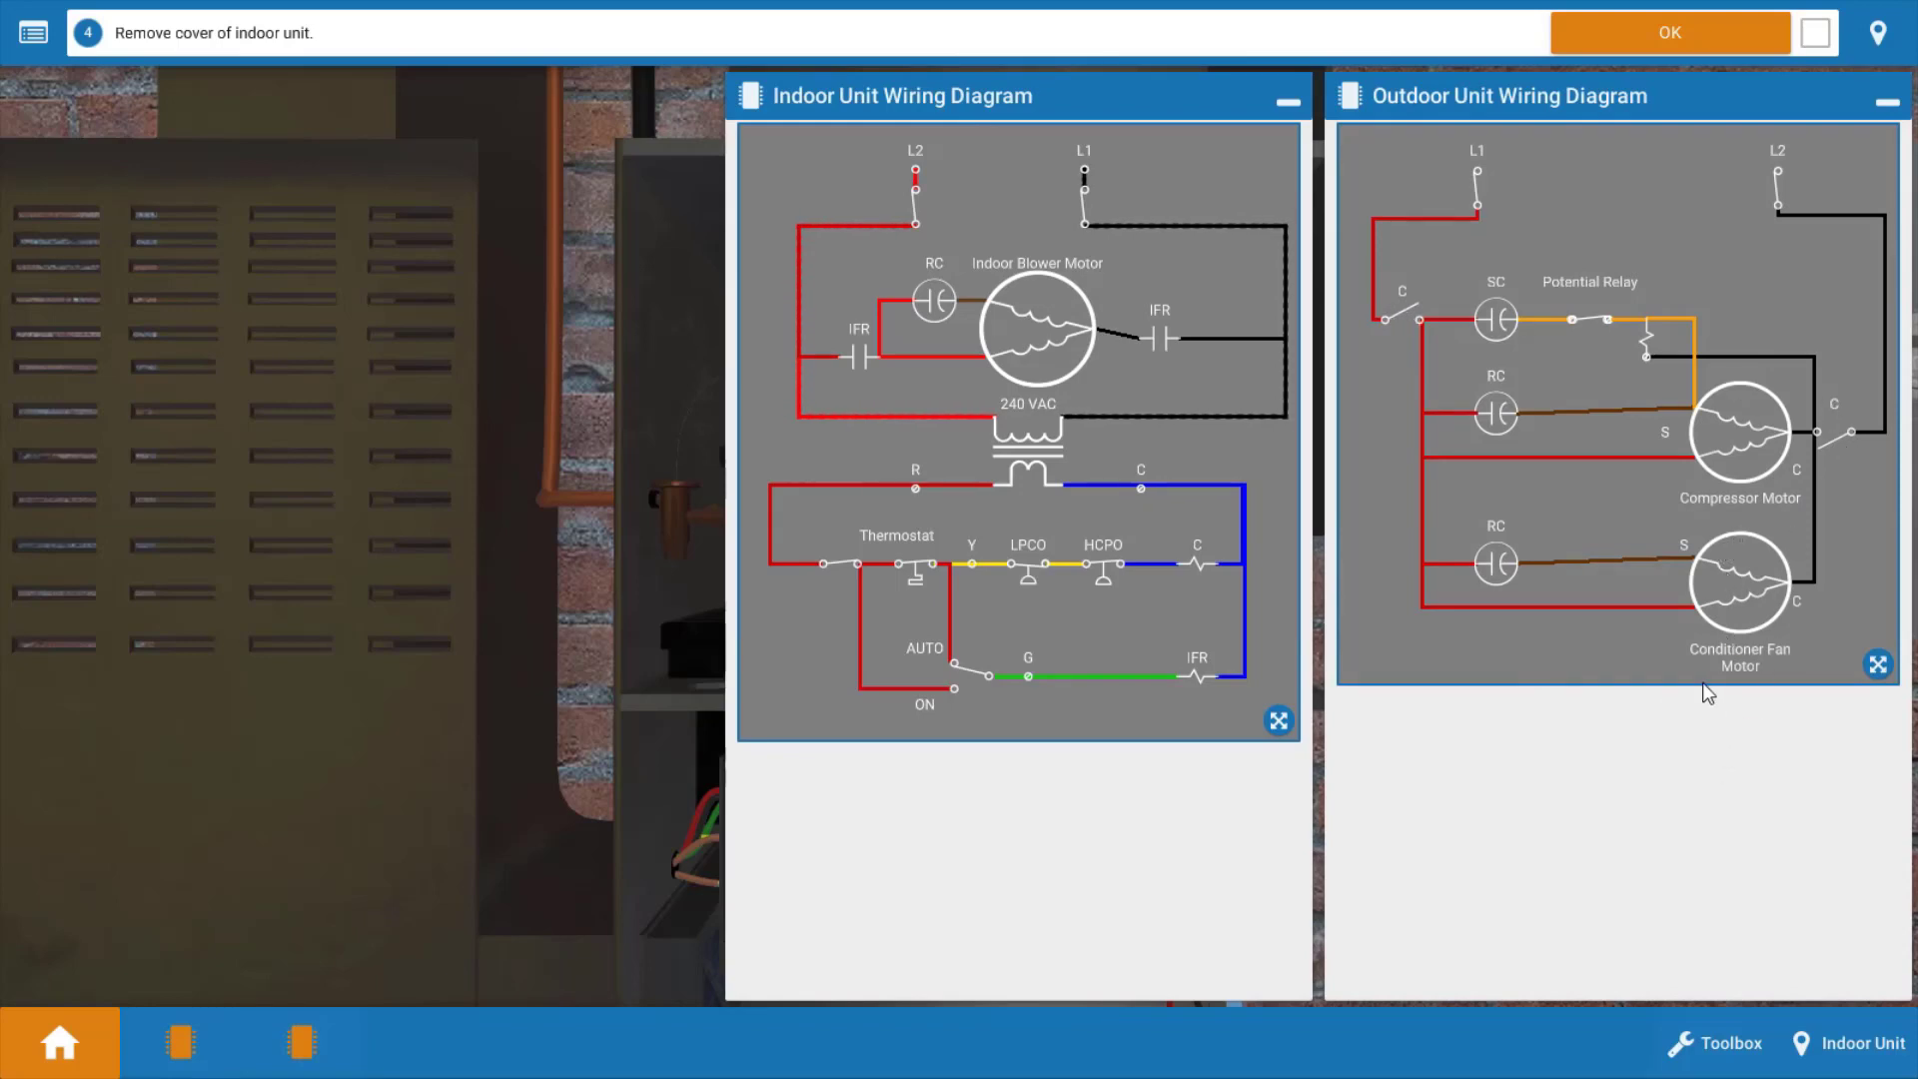
mouse_move(1666, 627)
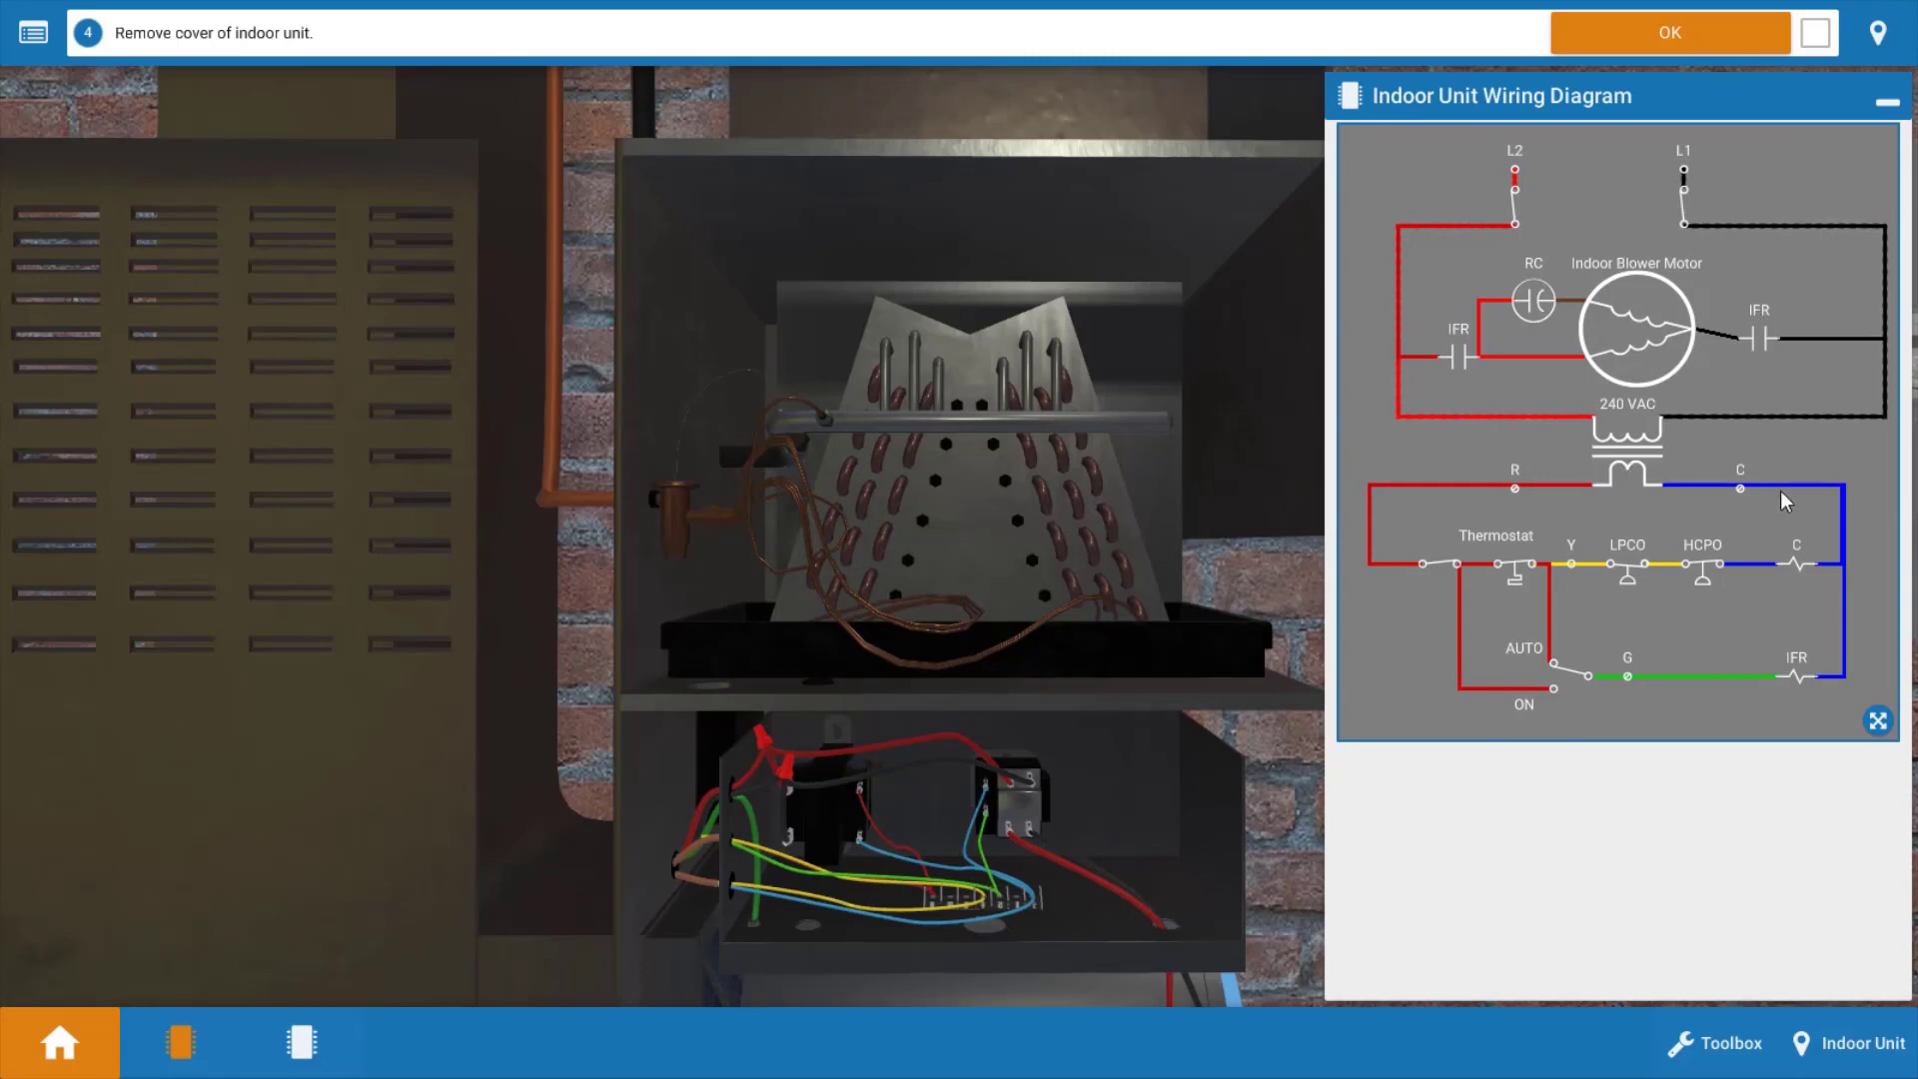
mouse_move(1578, 241)
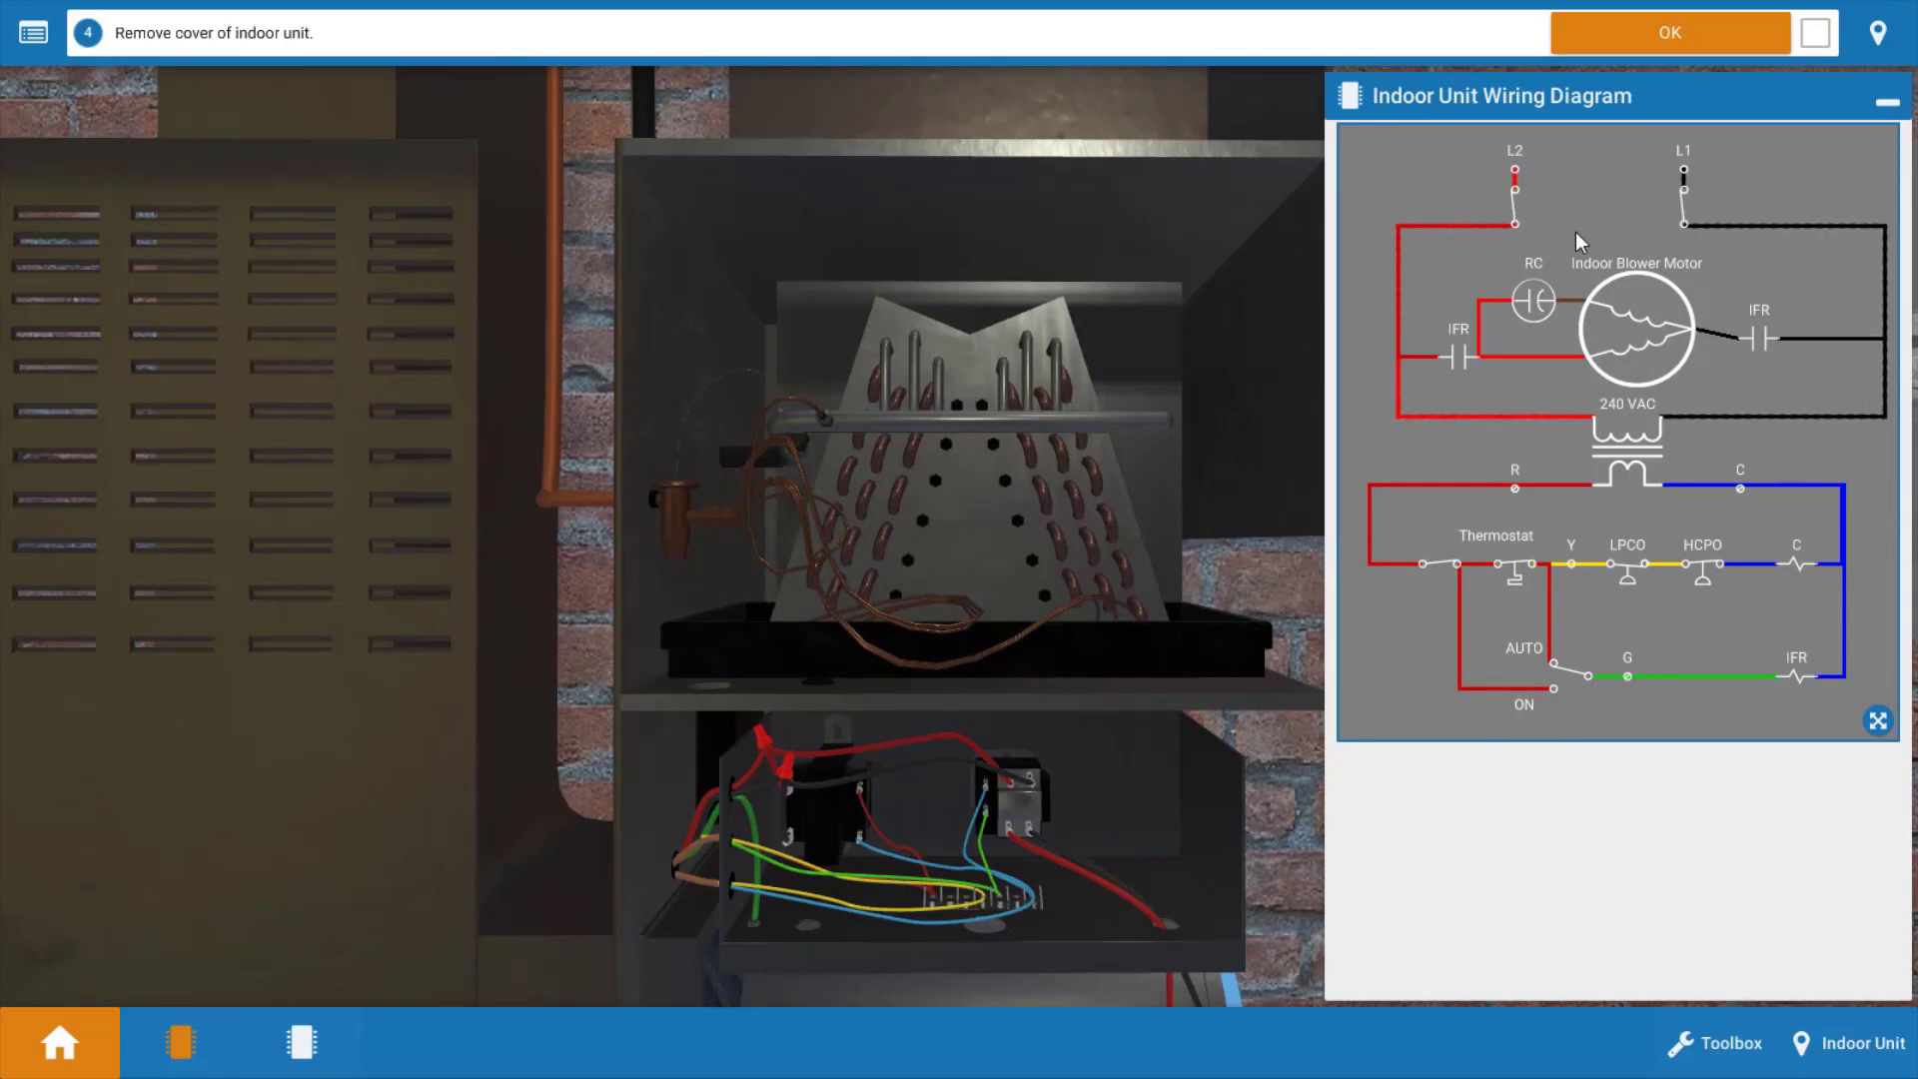
mouse_move(1664, 202)
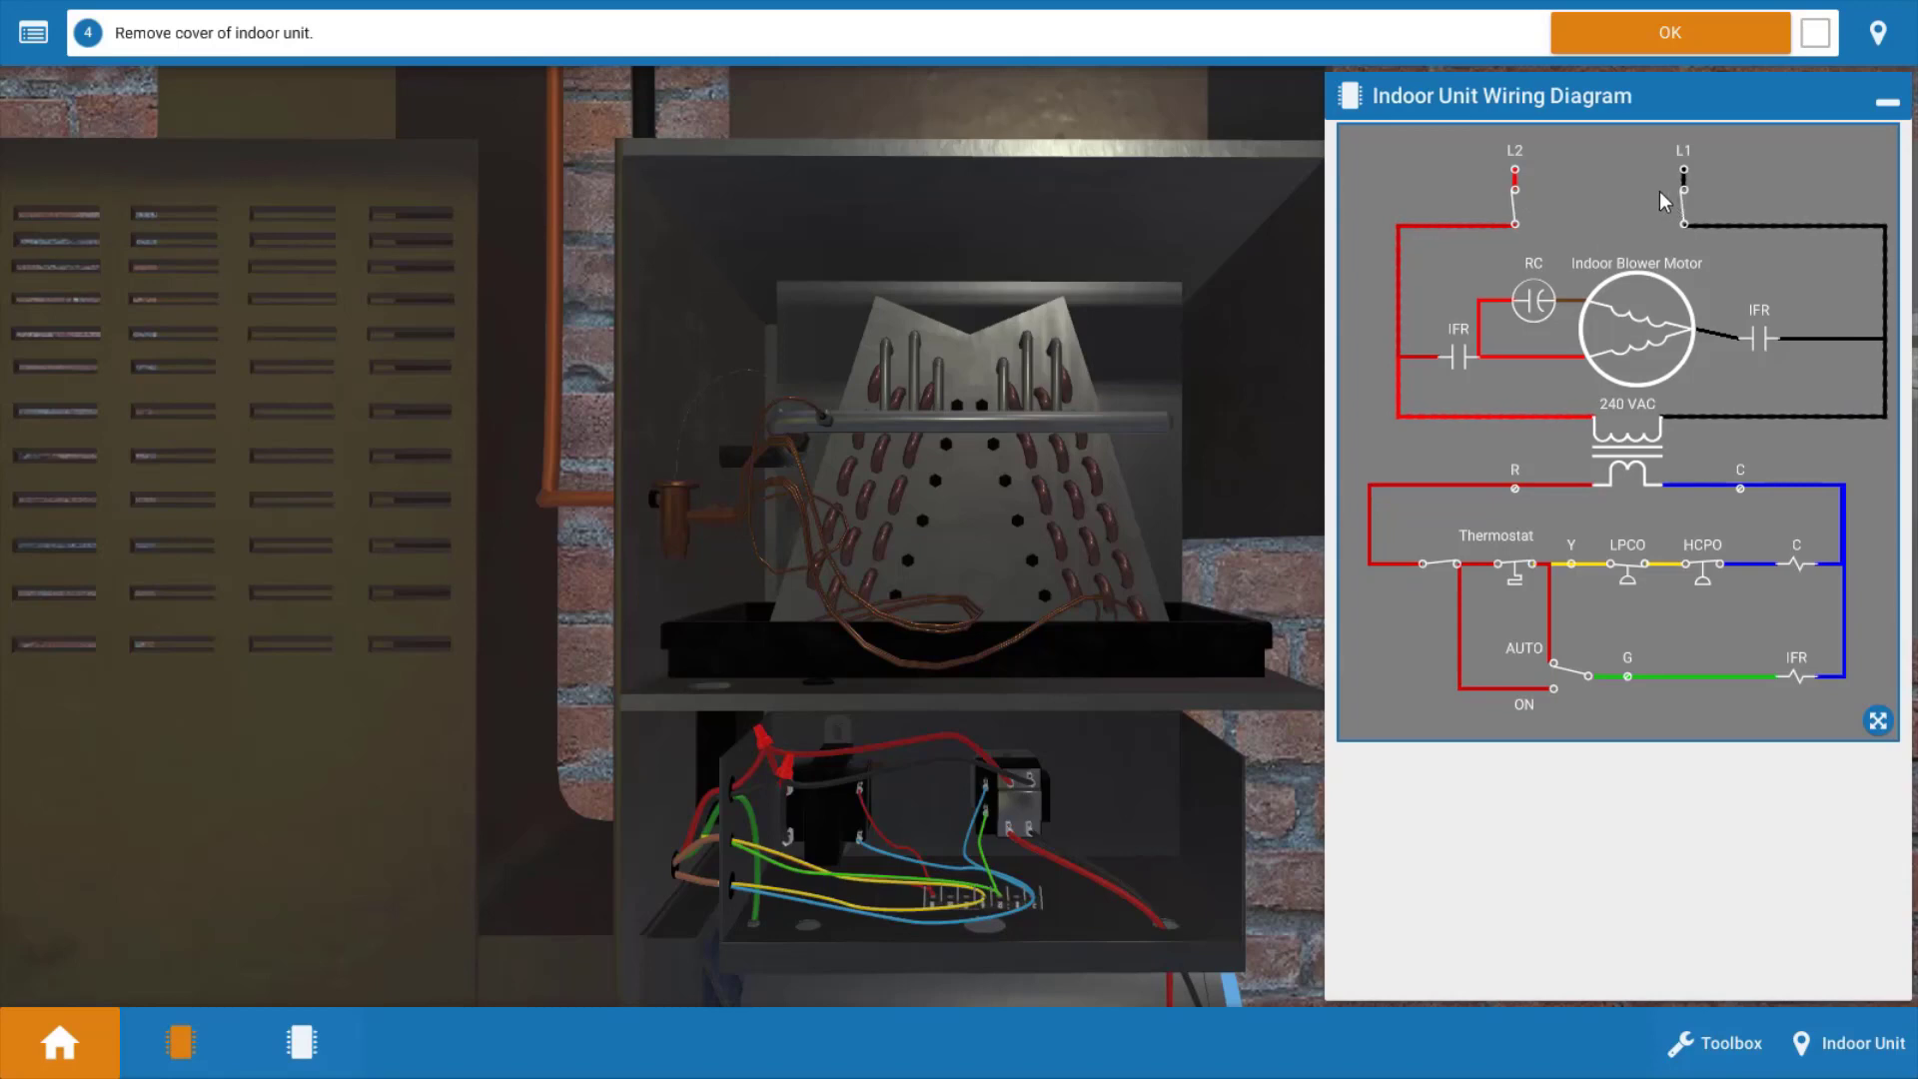
mouse_move(1806, 699)
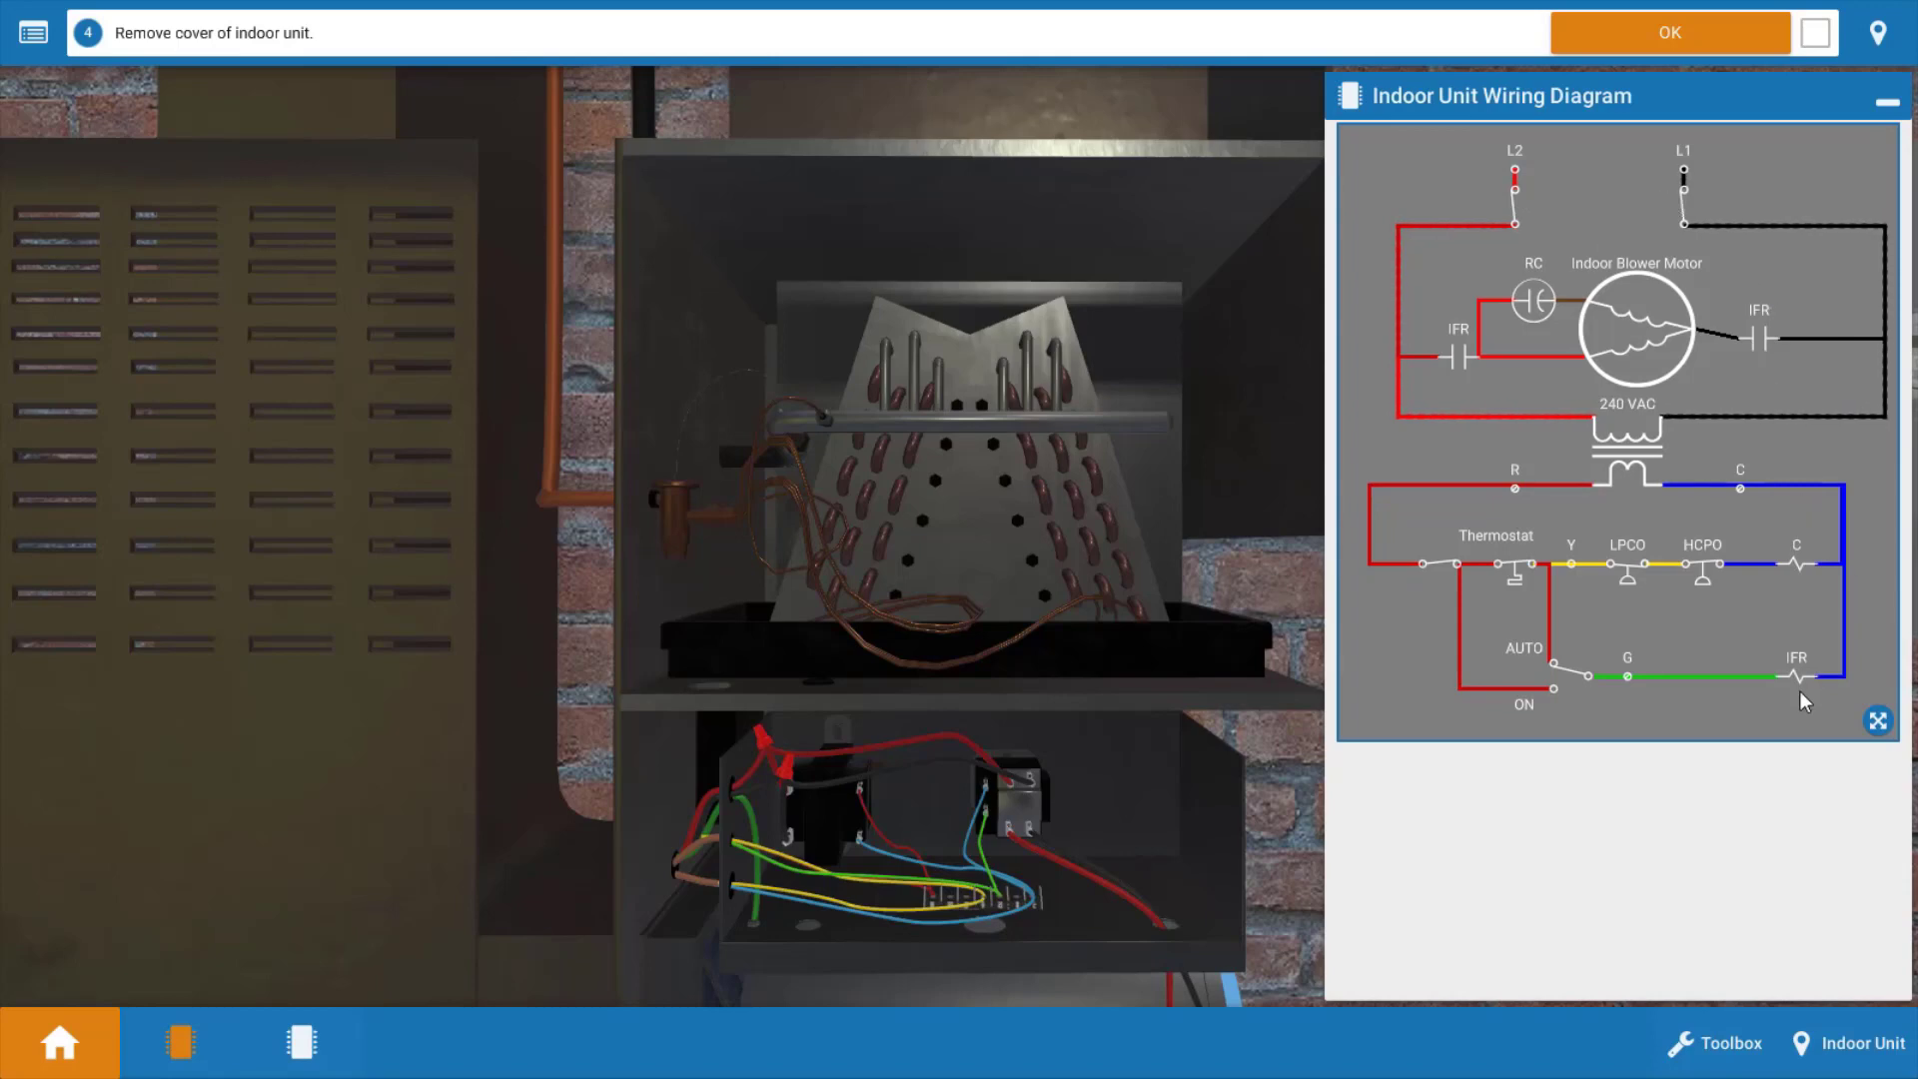
mouse_move(1816, 581)
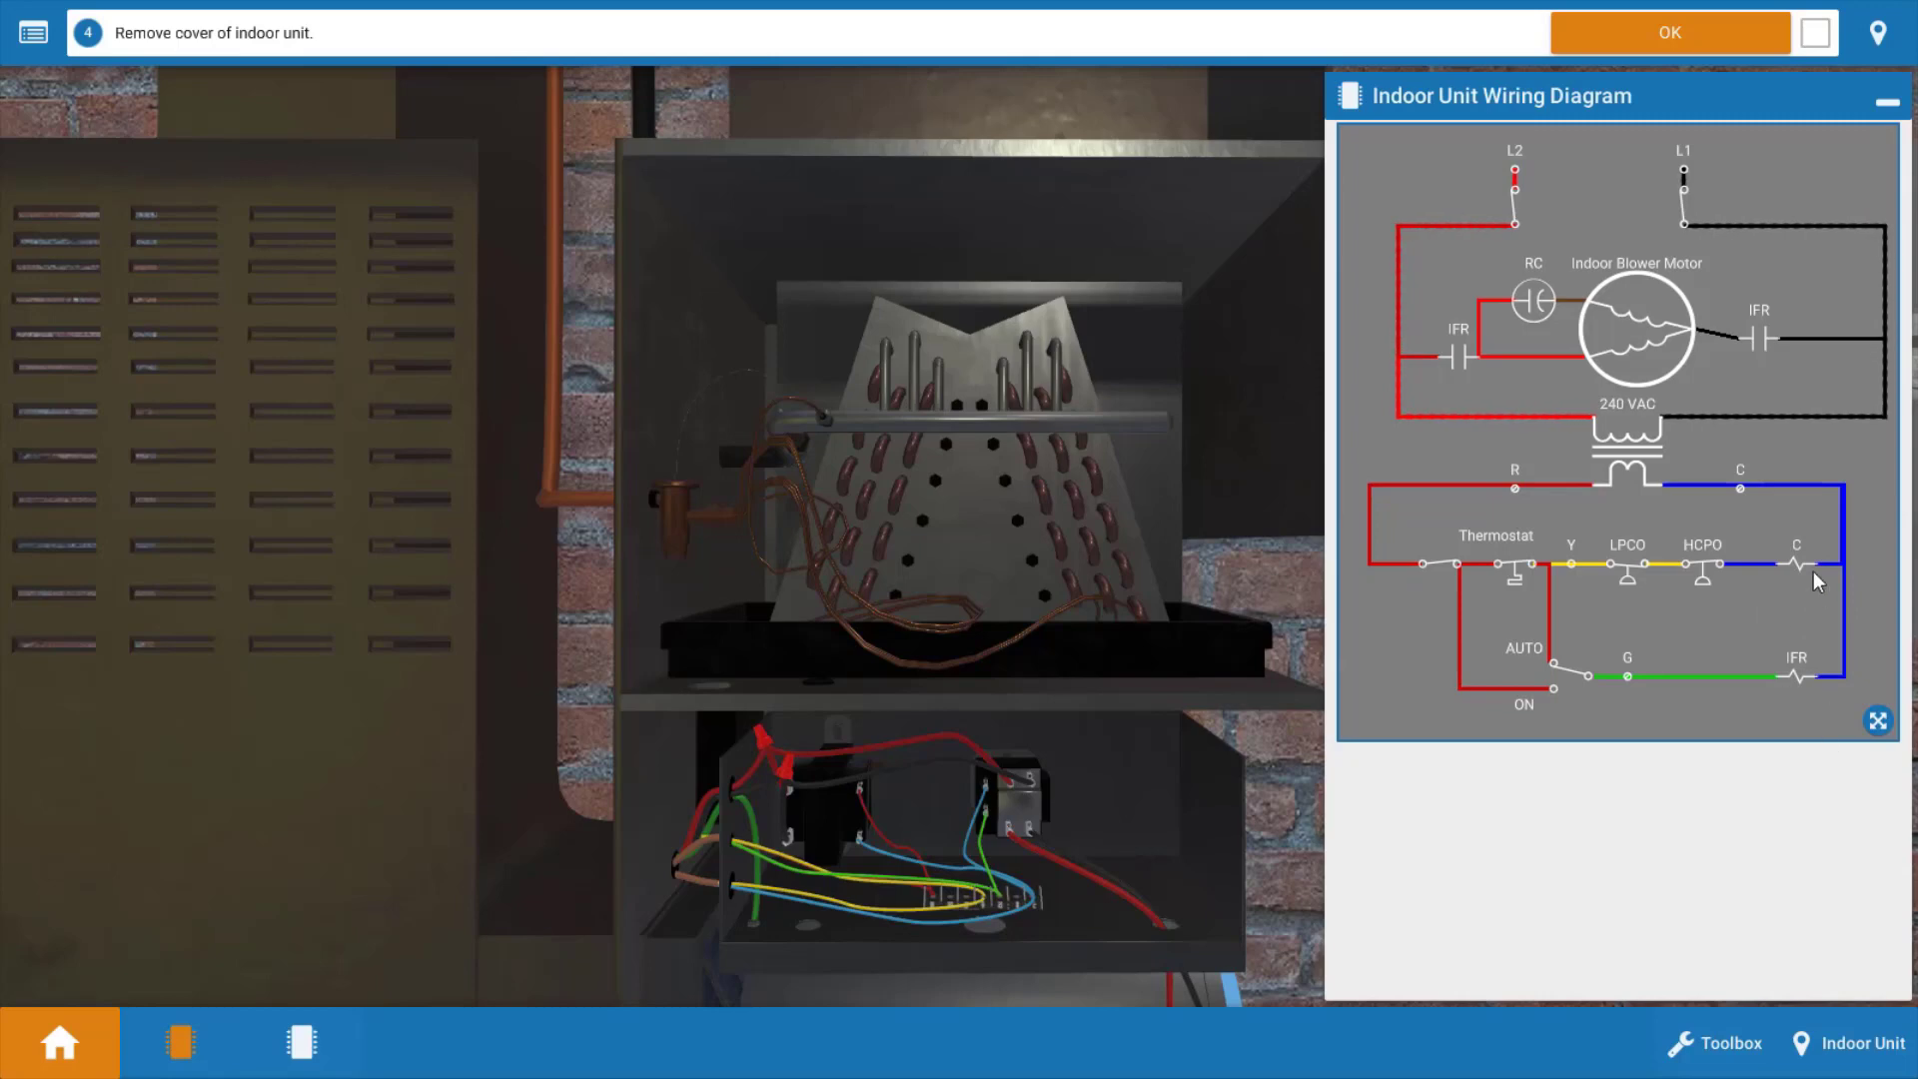
mouse_move(1776, 667)
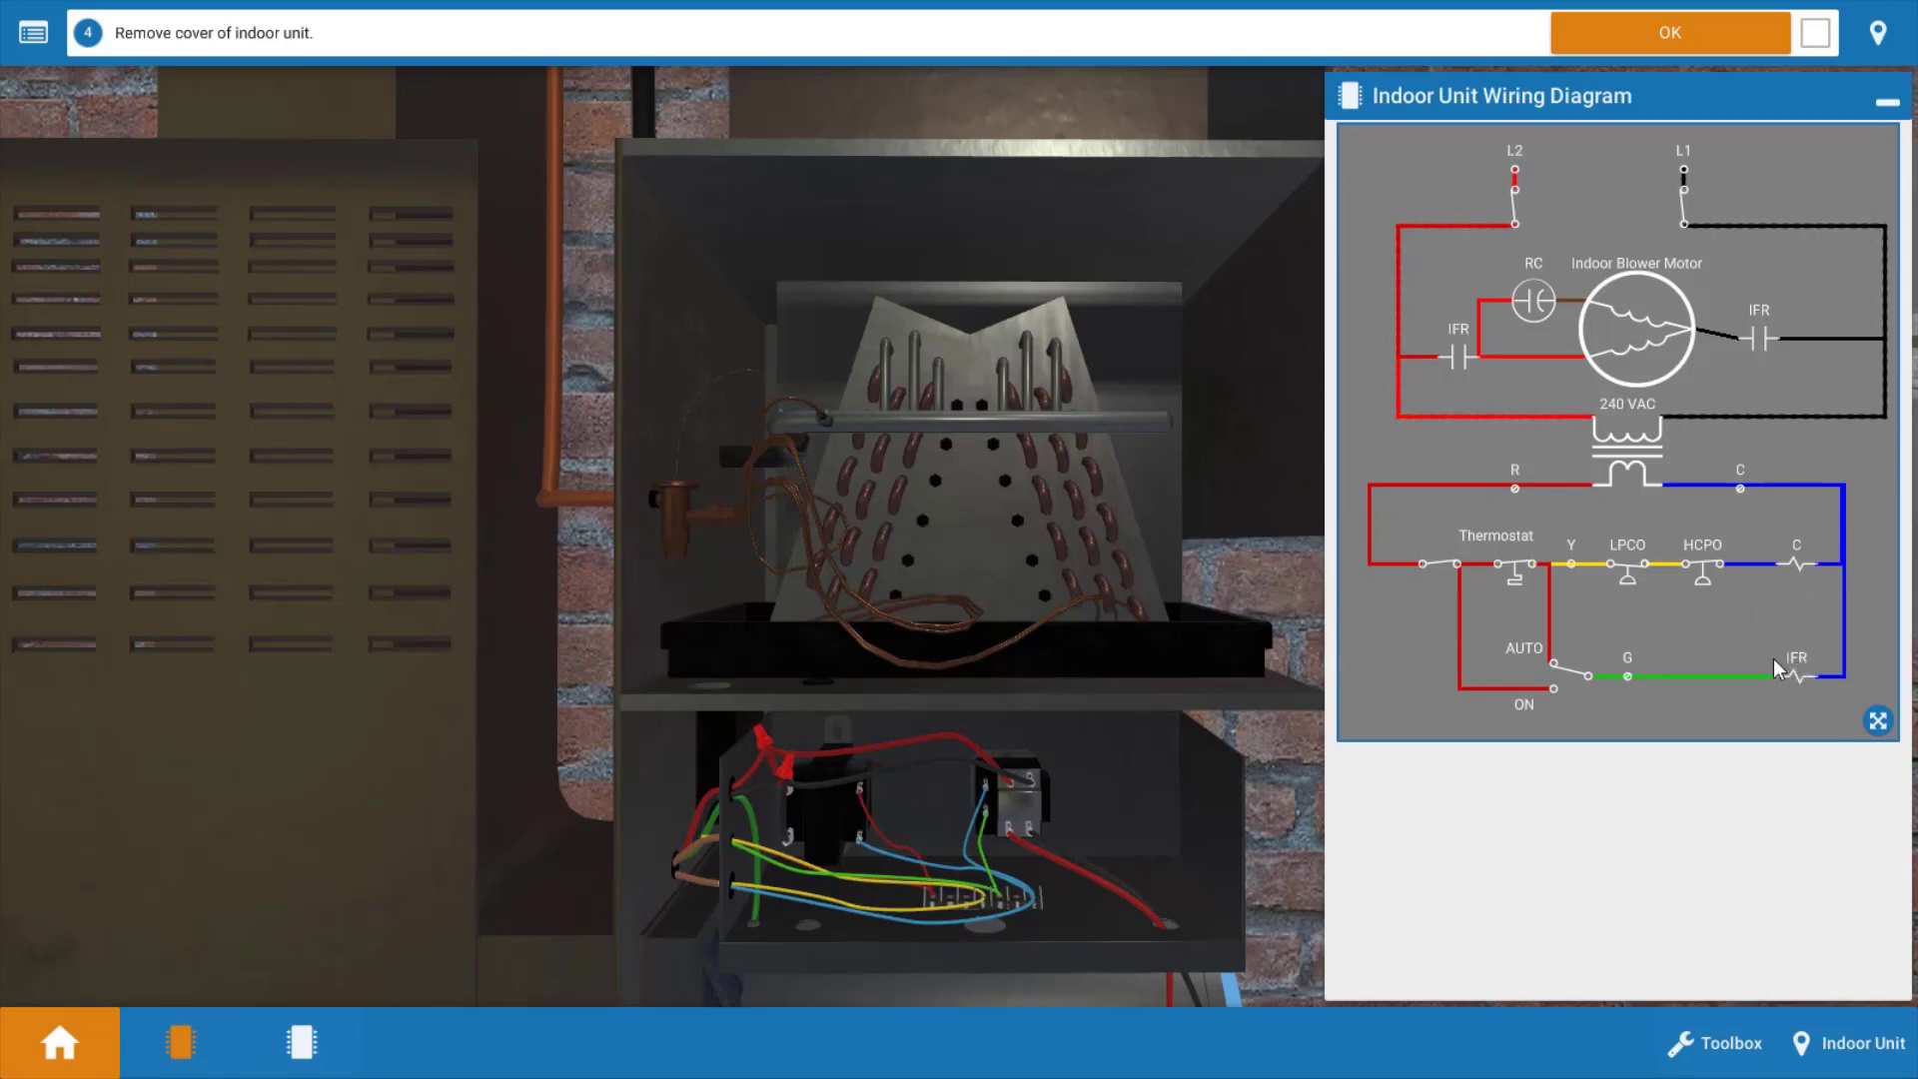
mouse_move(1512, 563)
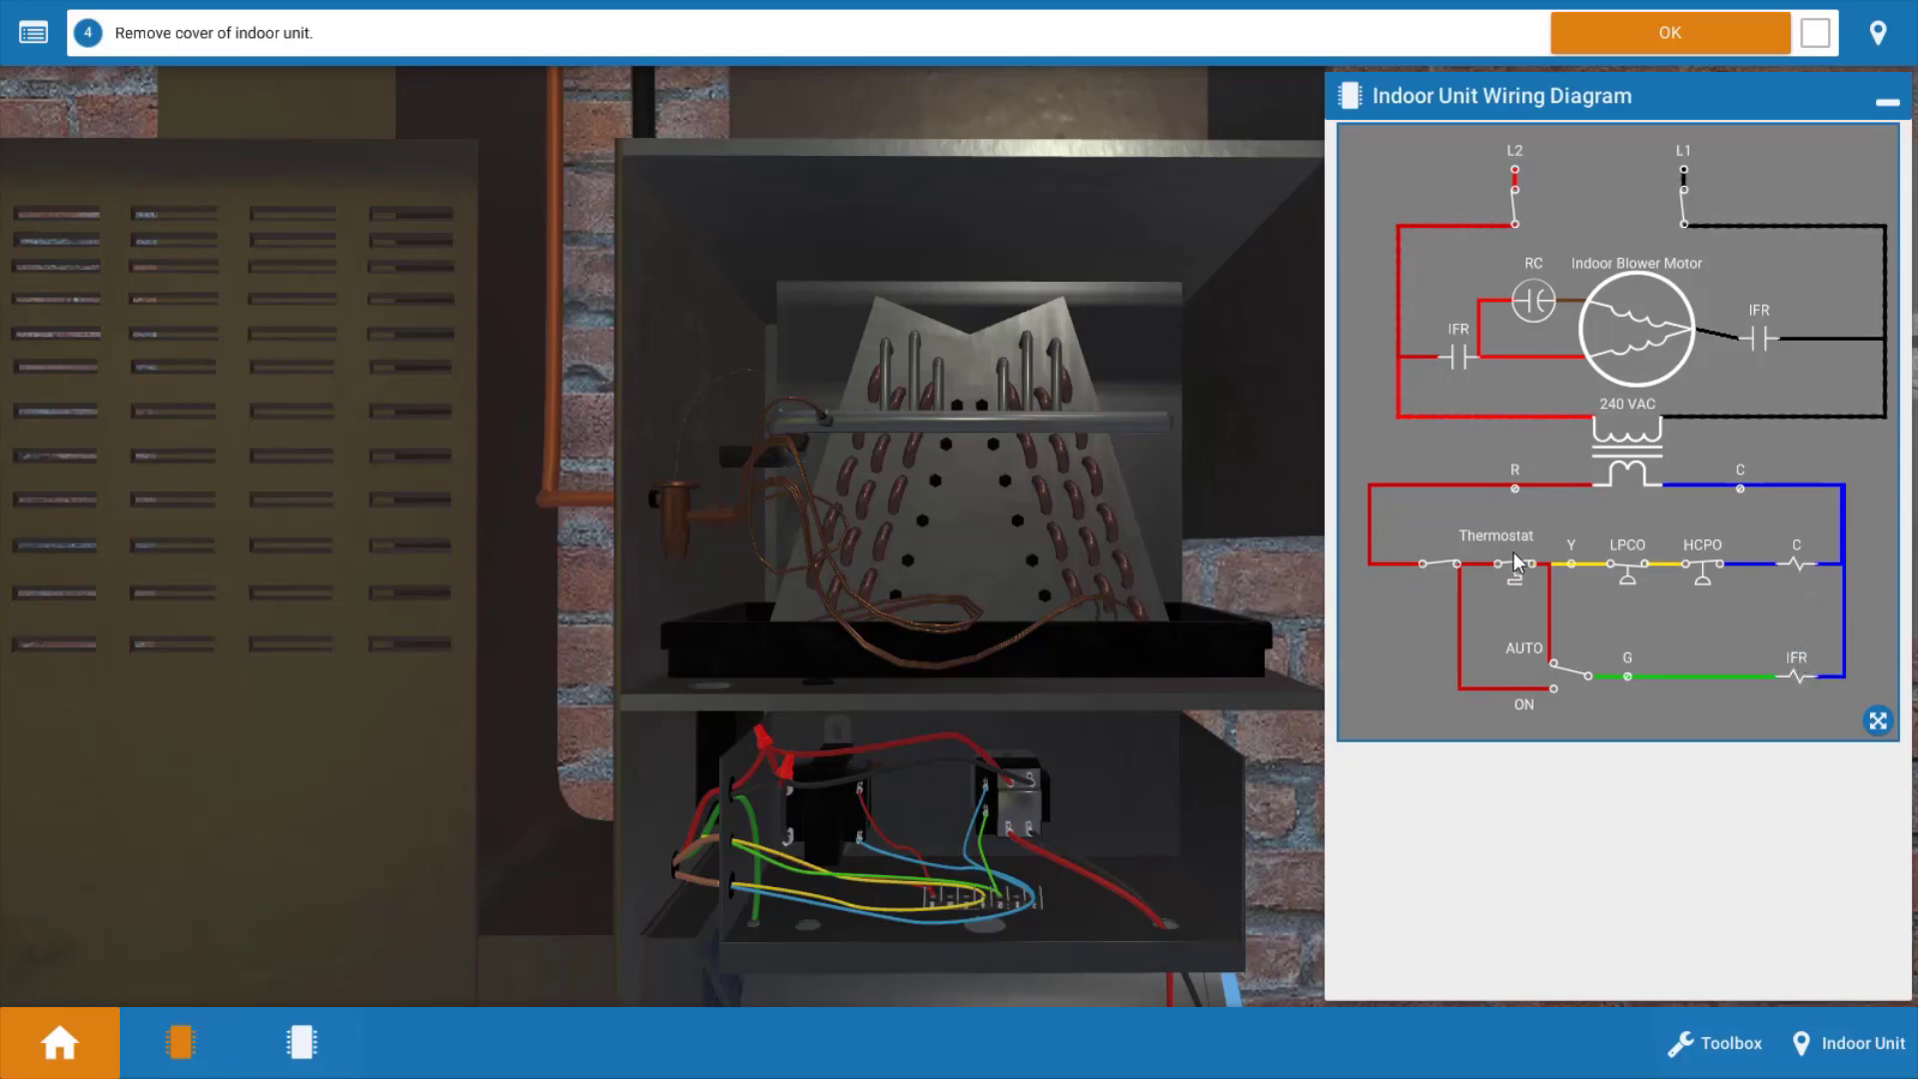
mouse_move(1526, 585)
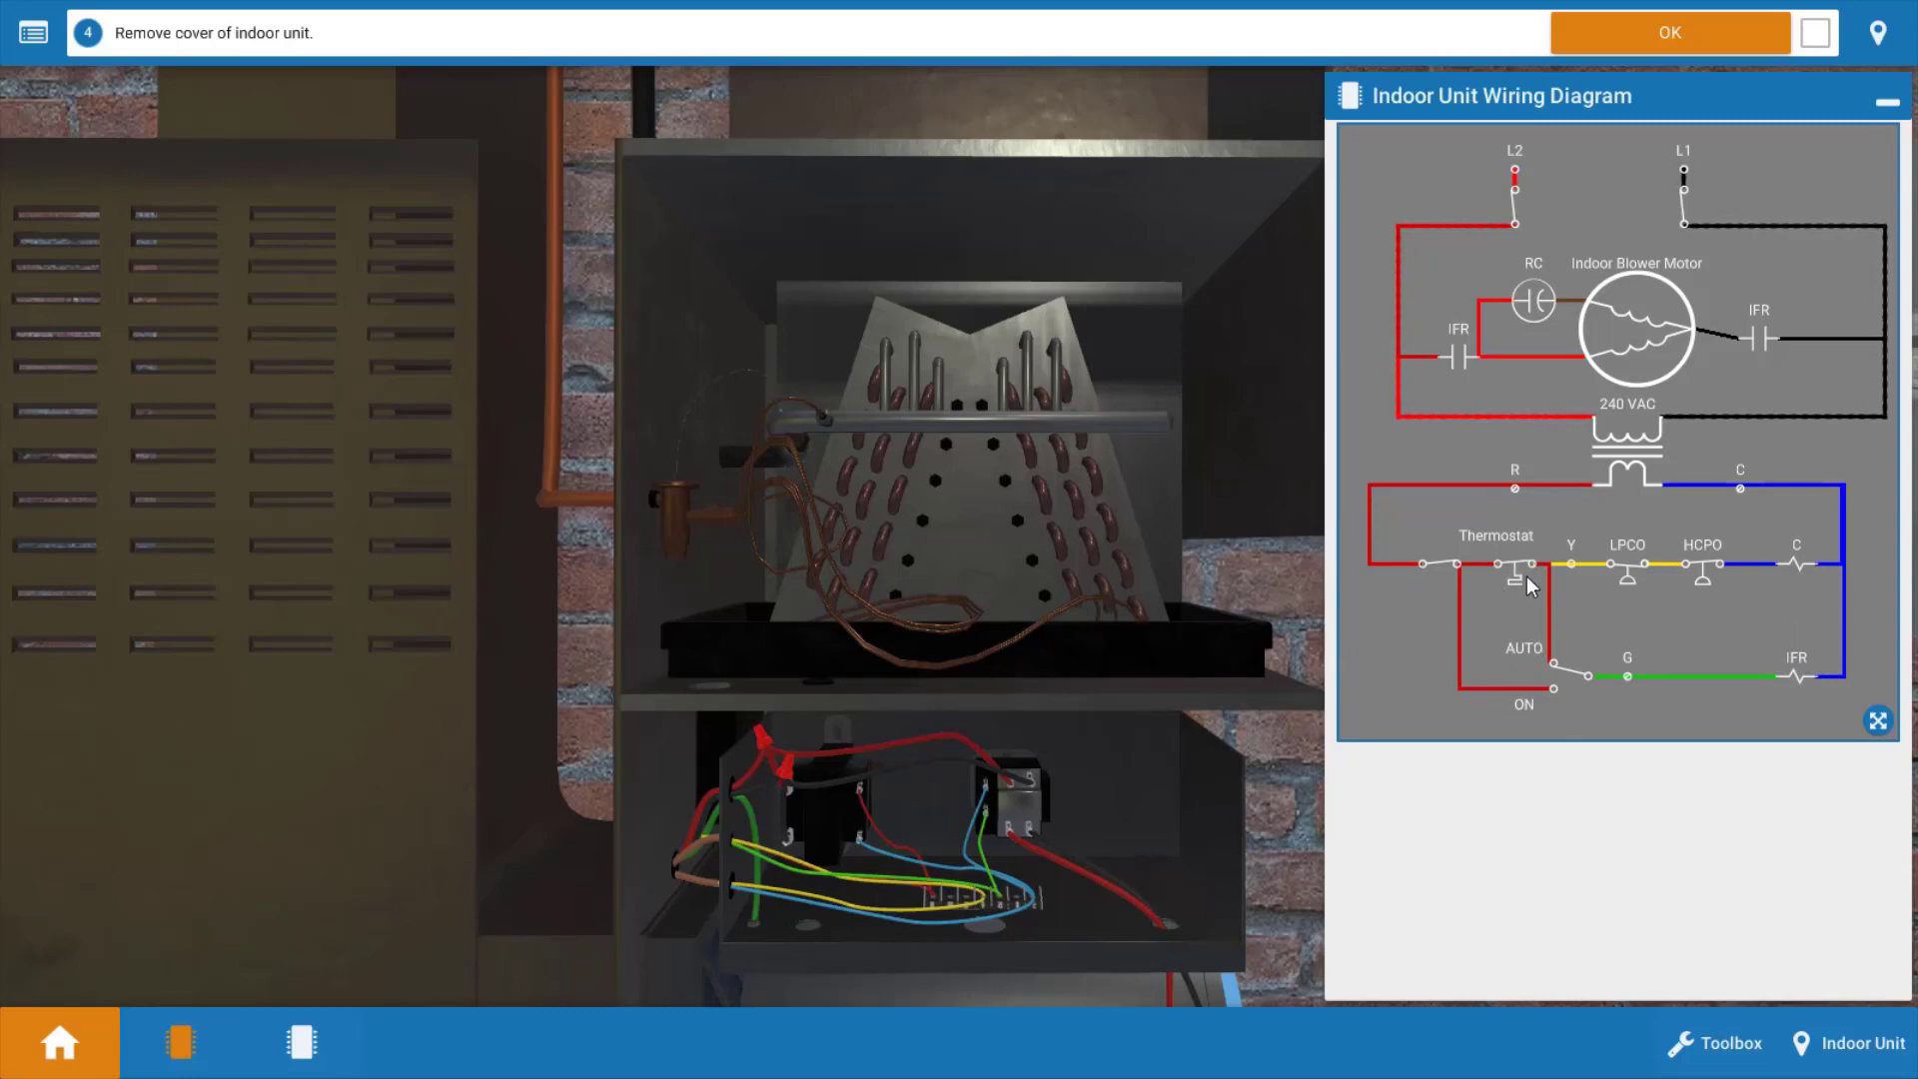
mouse_move(1512, 573)
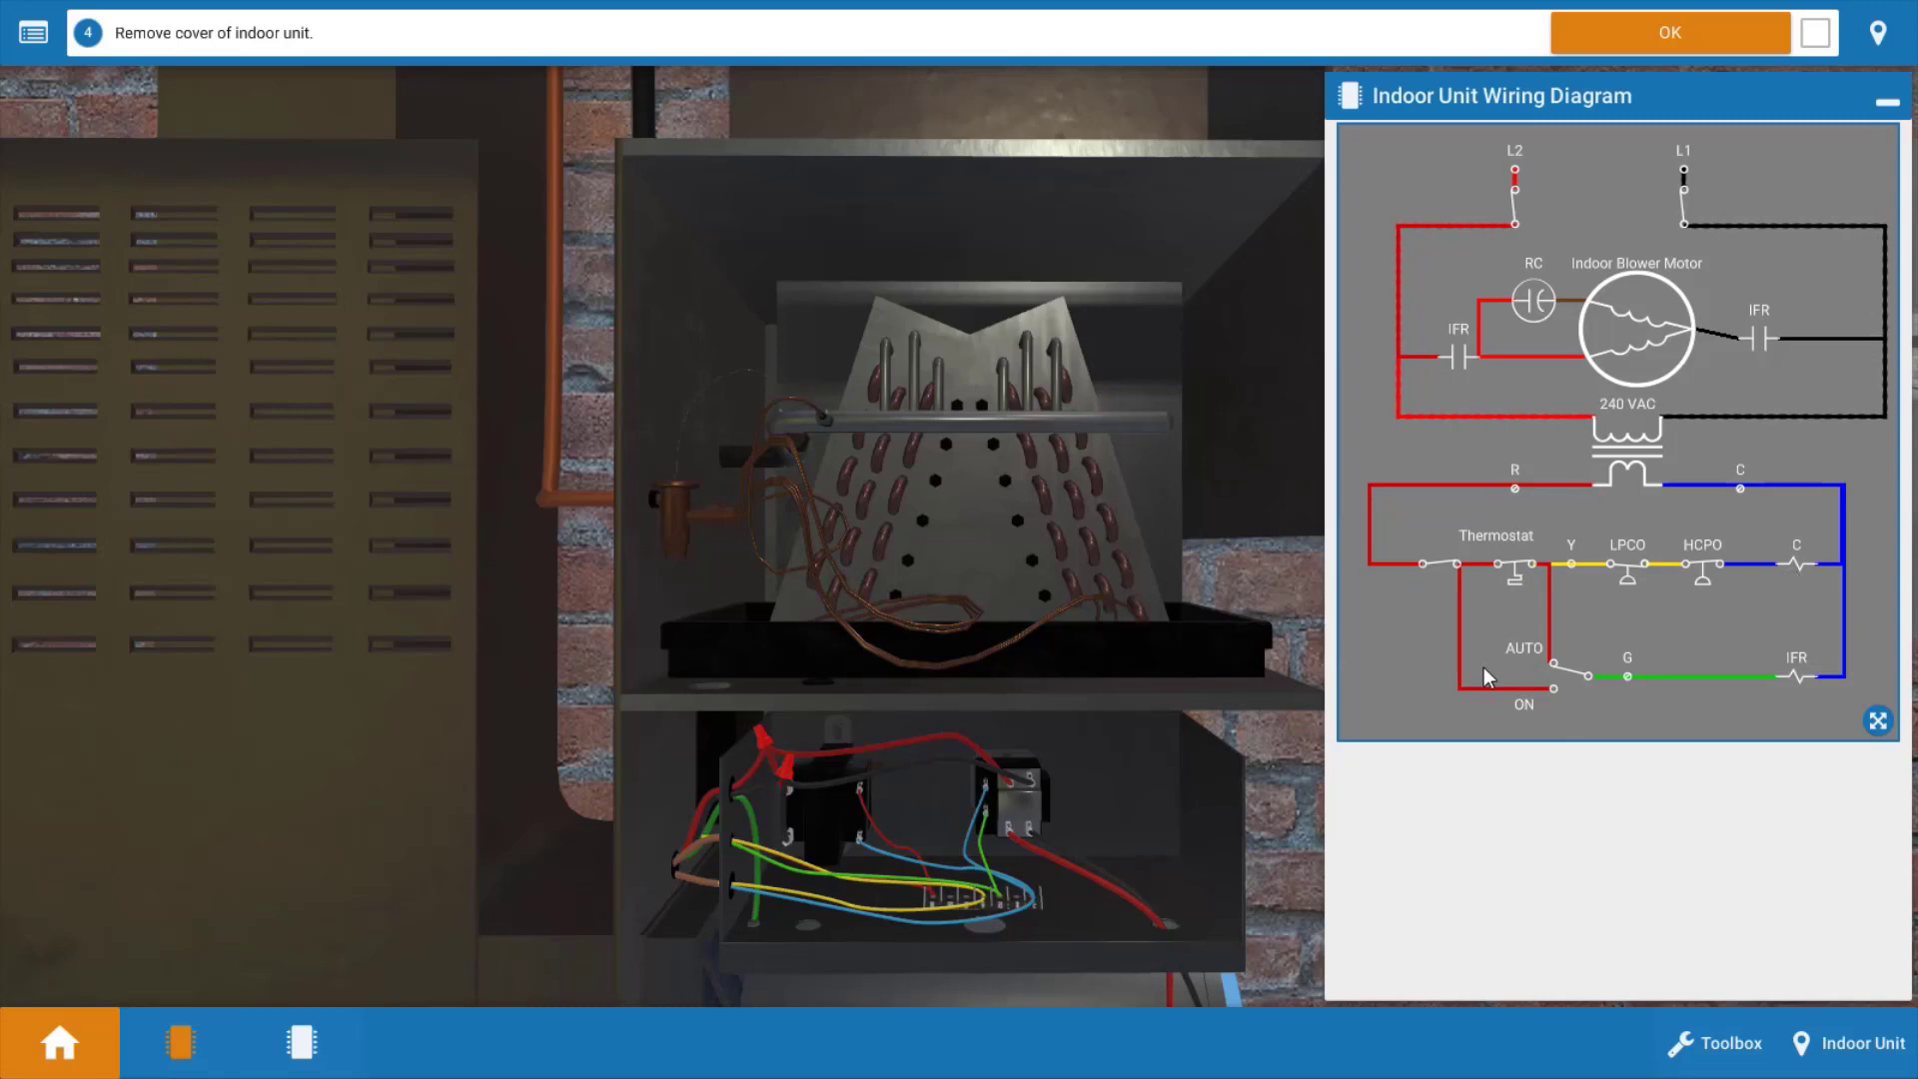
mouse_move(1570, 686)
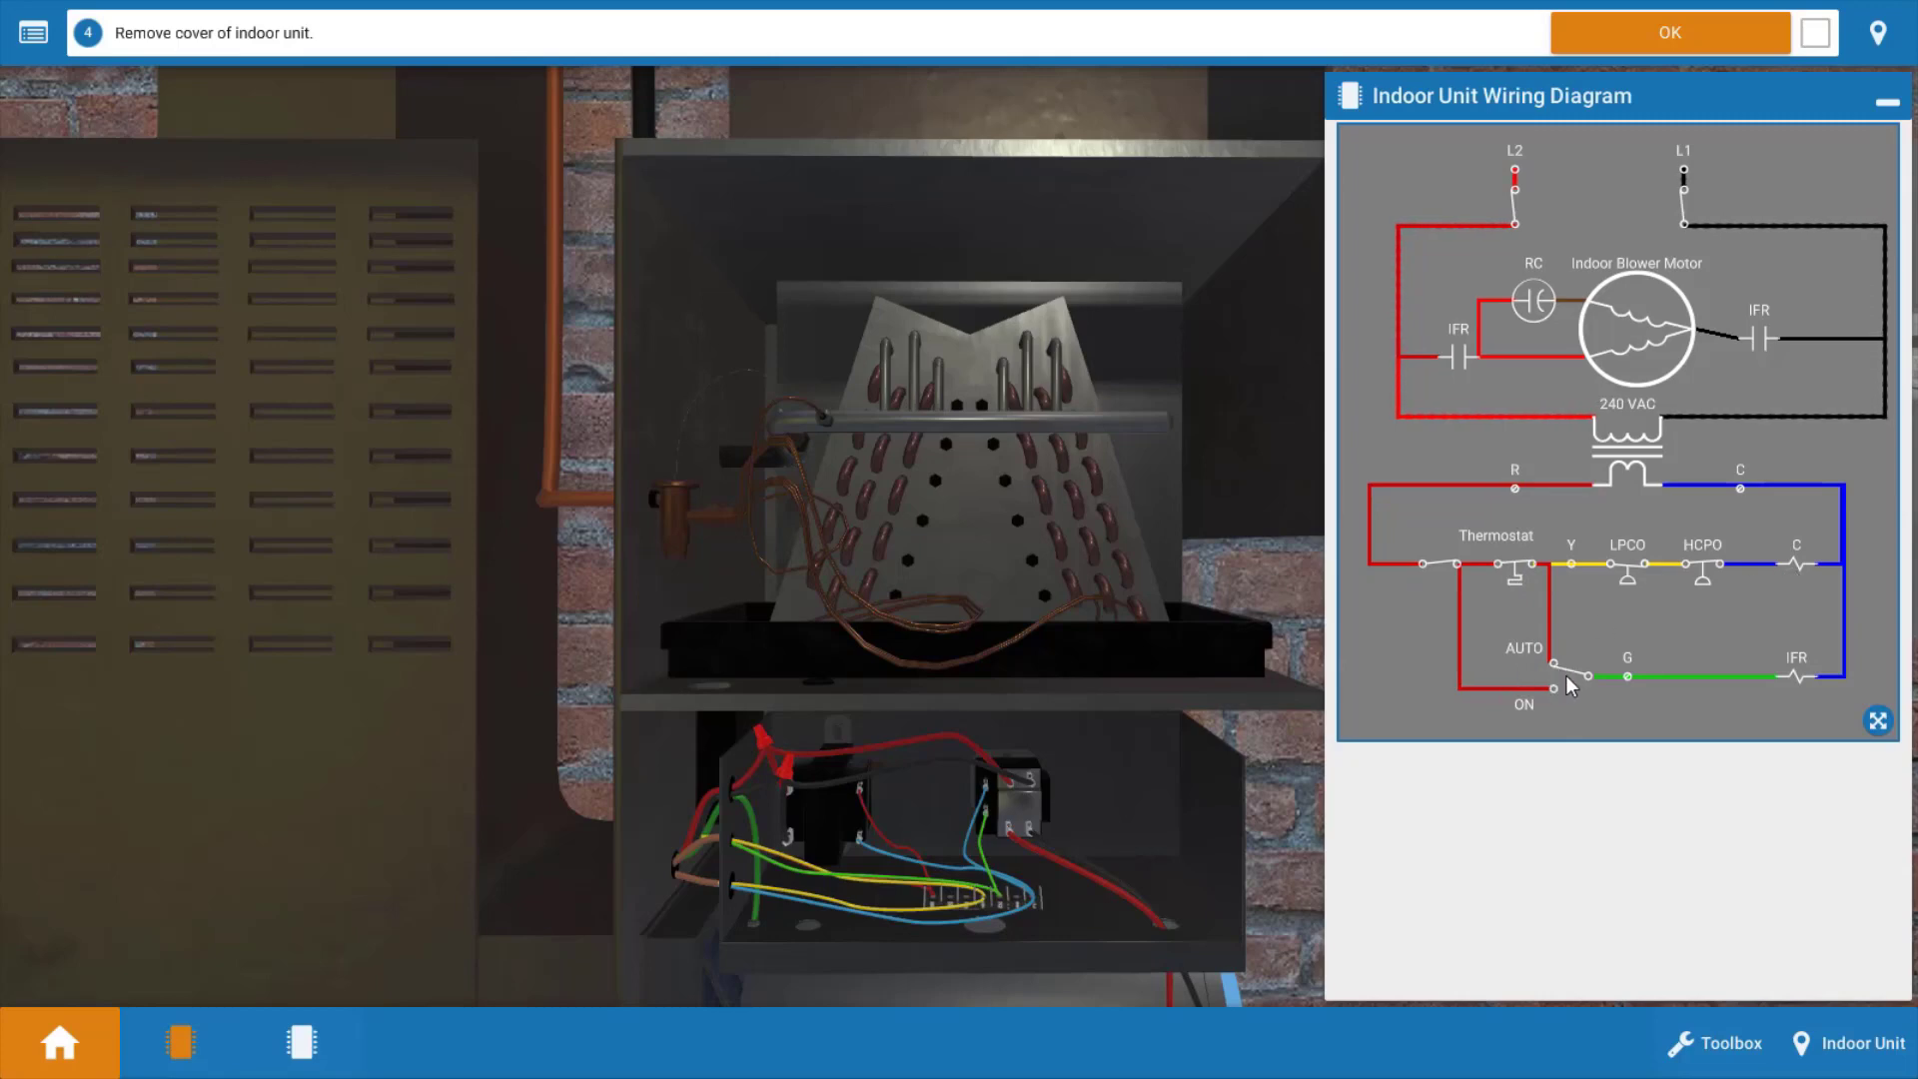
mouse_move(1716, 699)
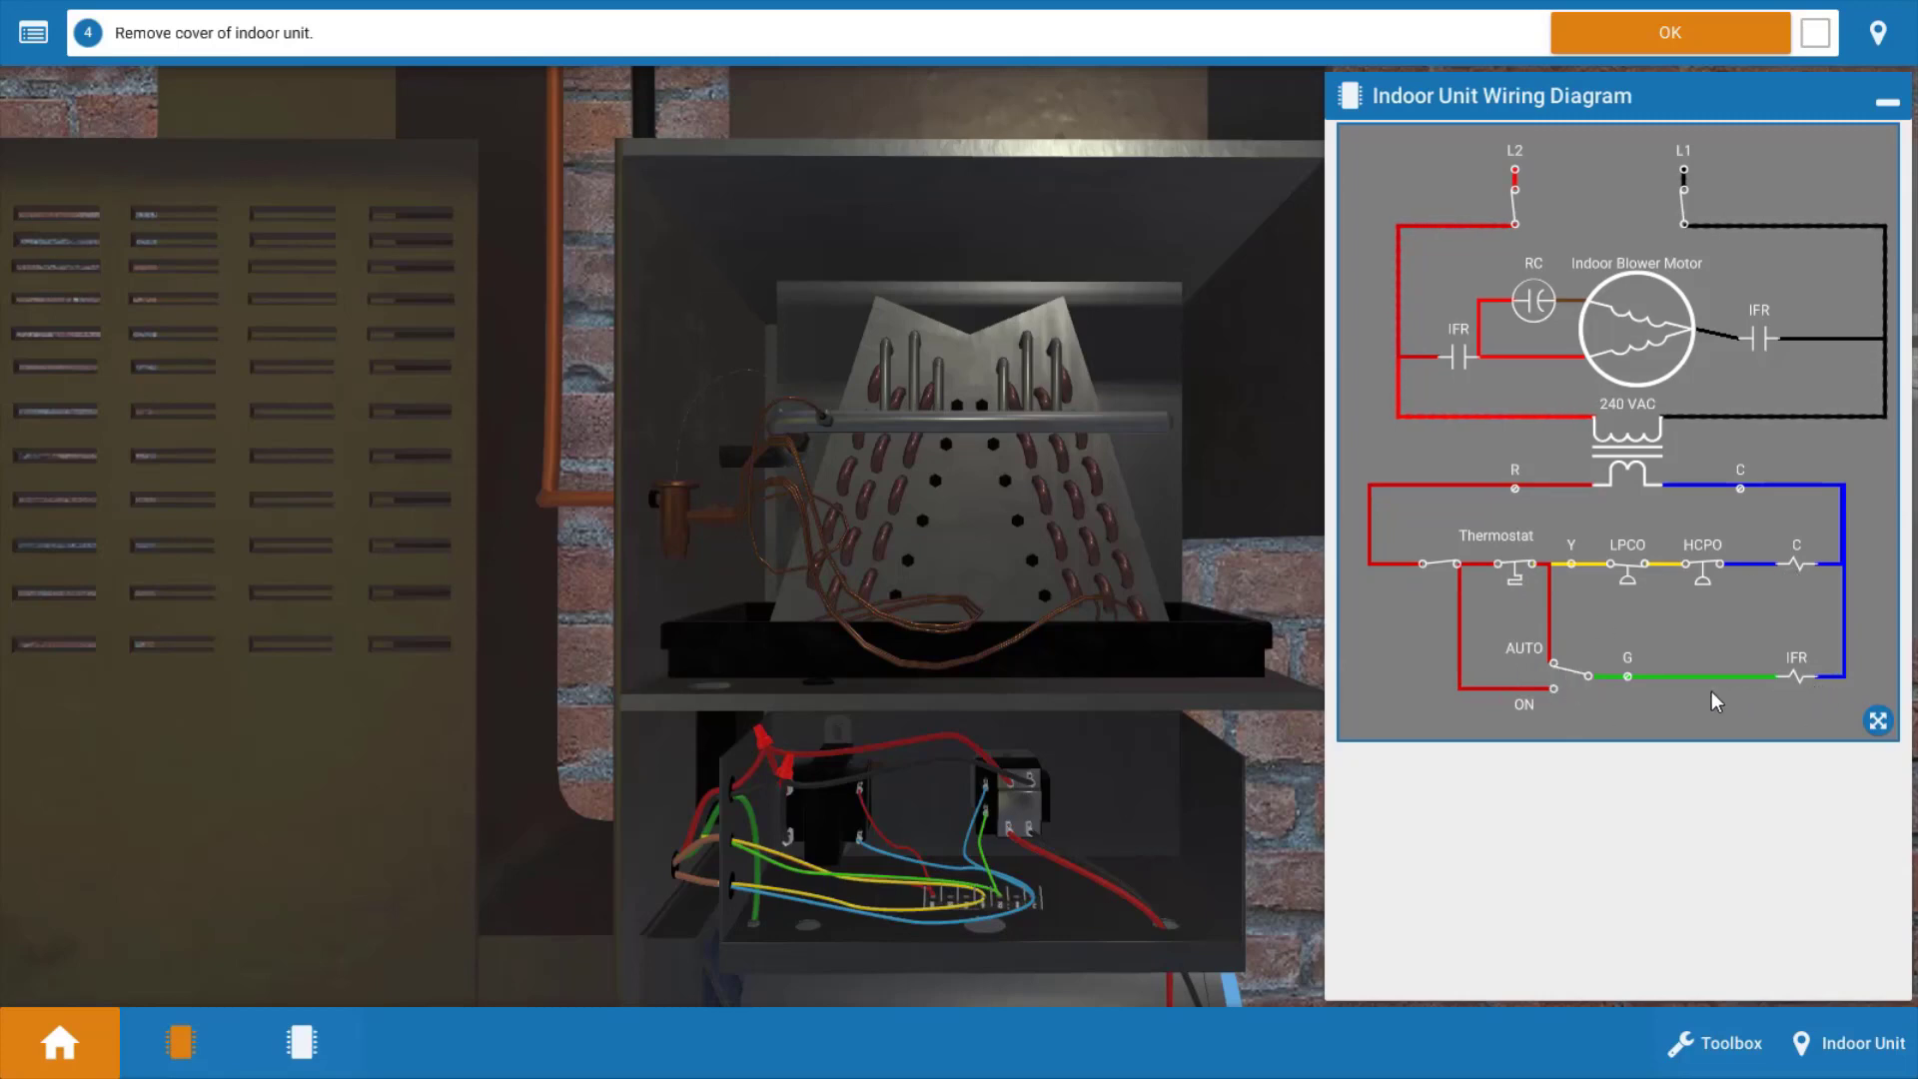
mouse_move(1486, 579)
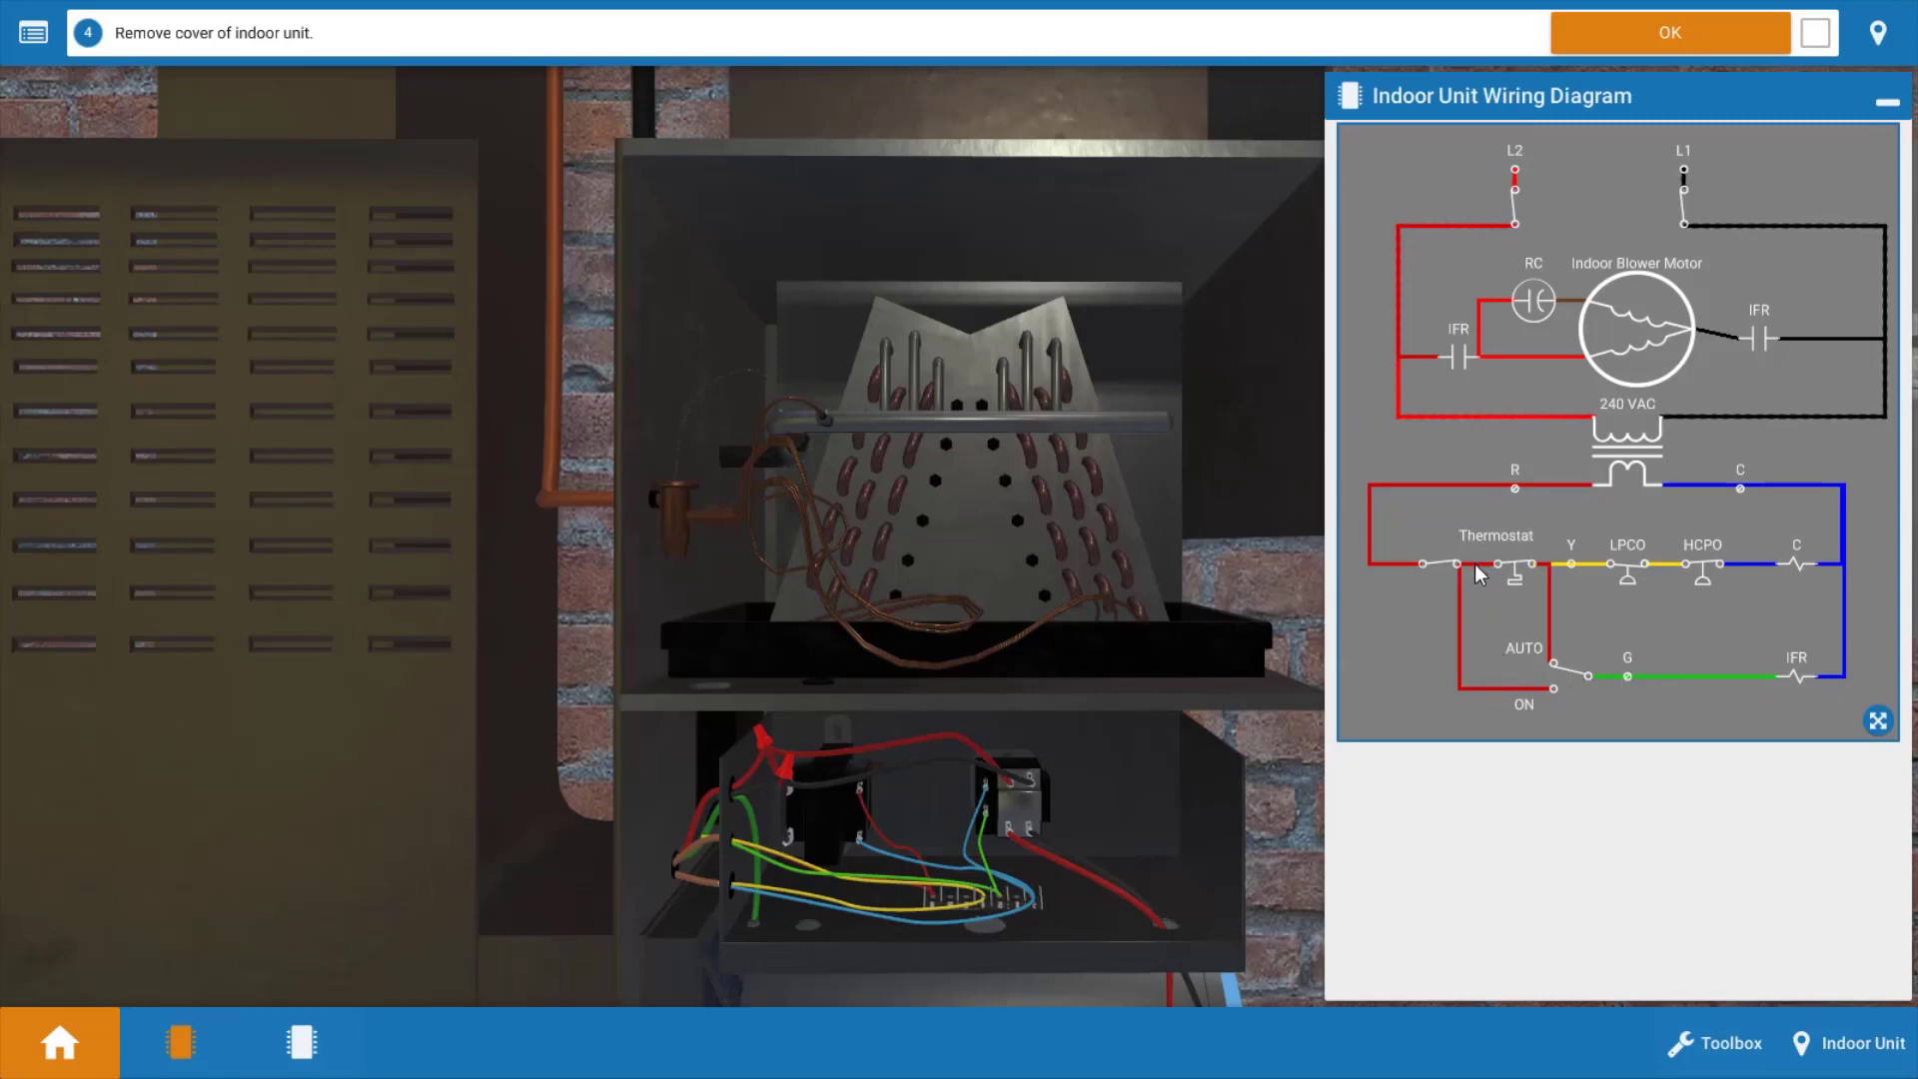
mouse_move(1578, 709)
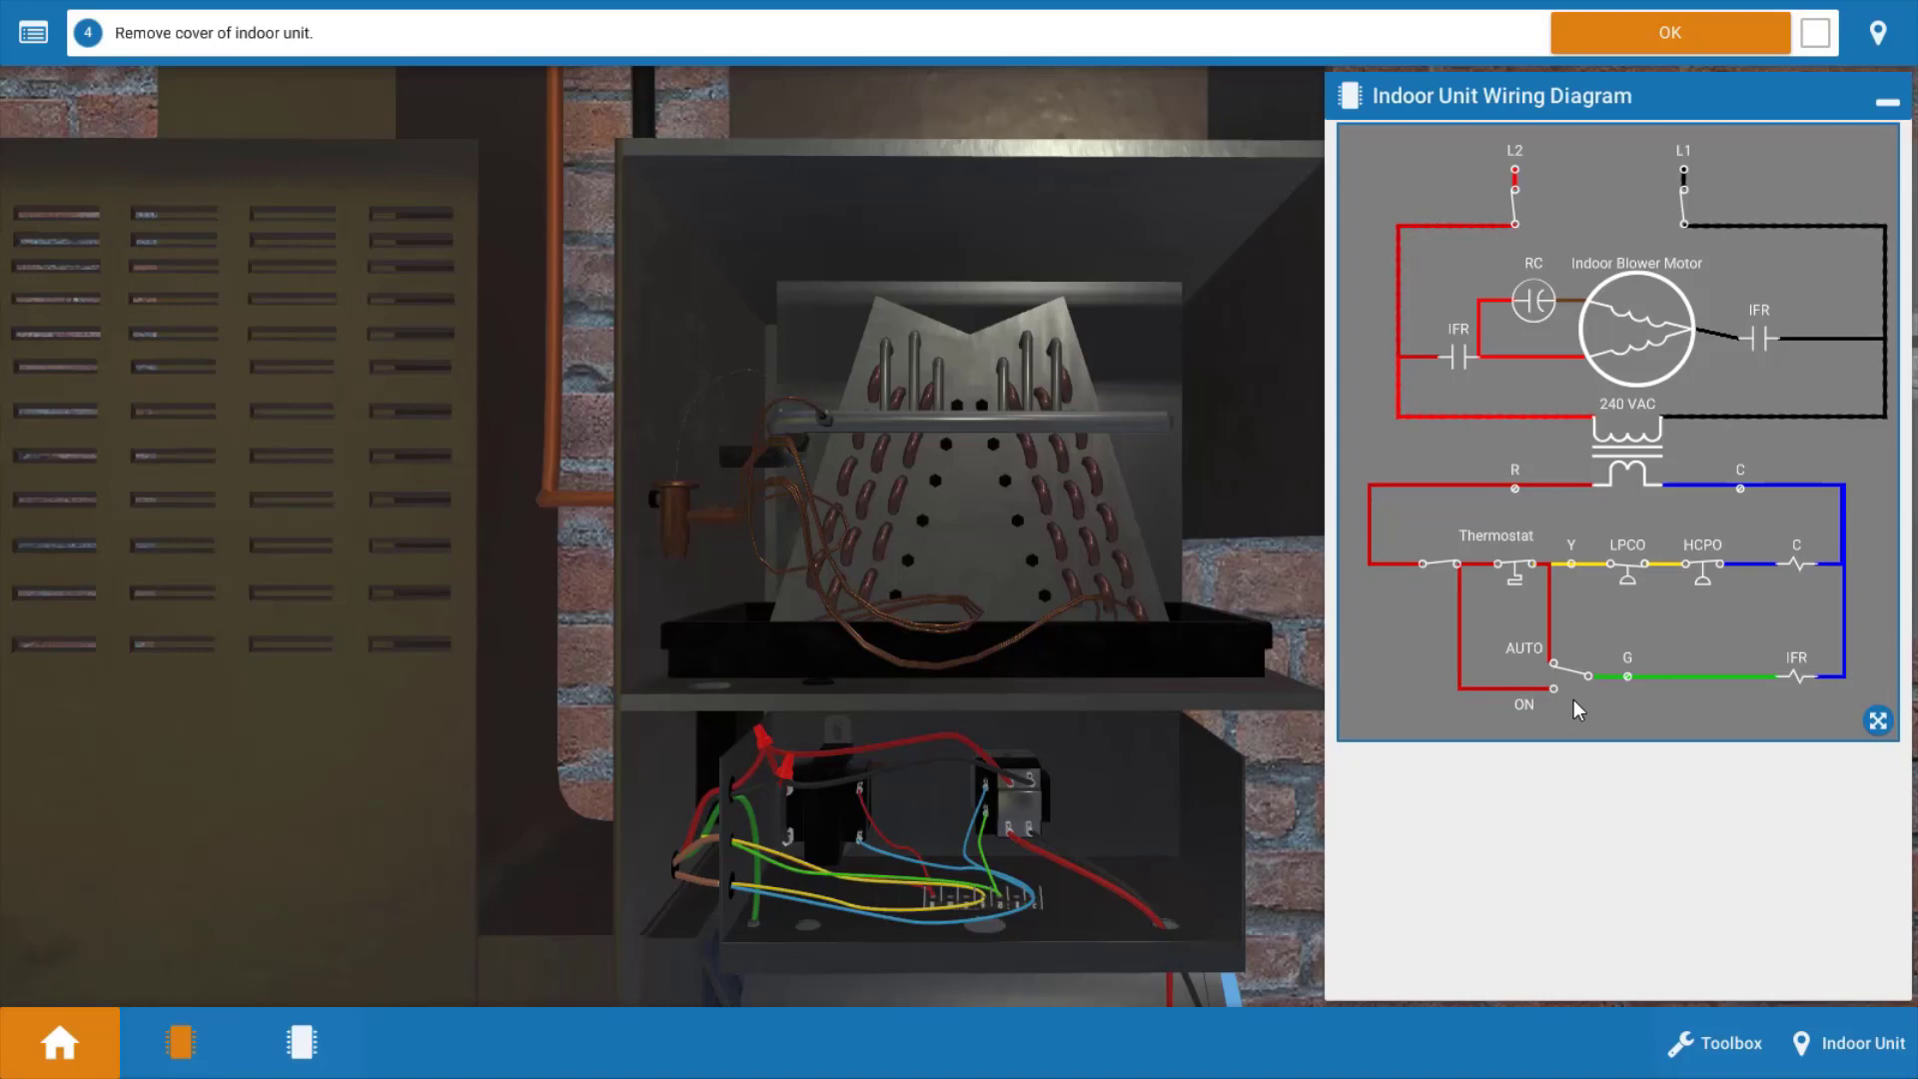
mouse_move(1506, 617)
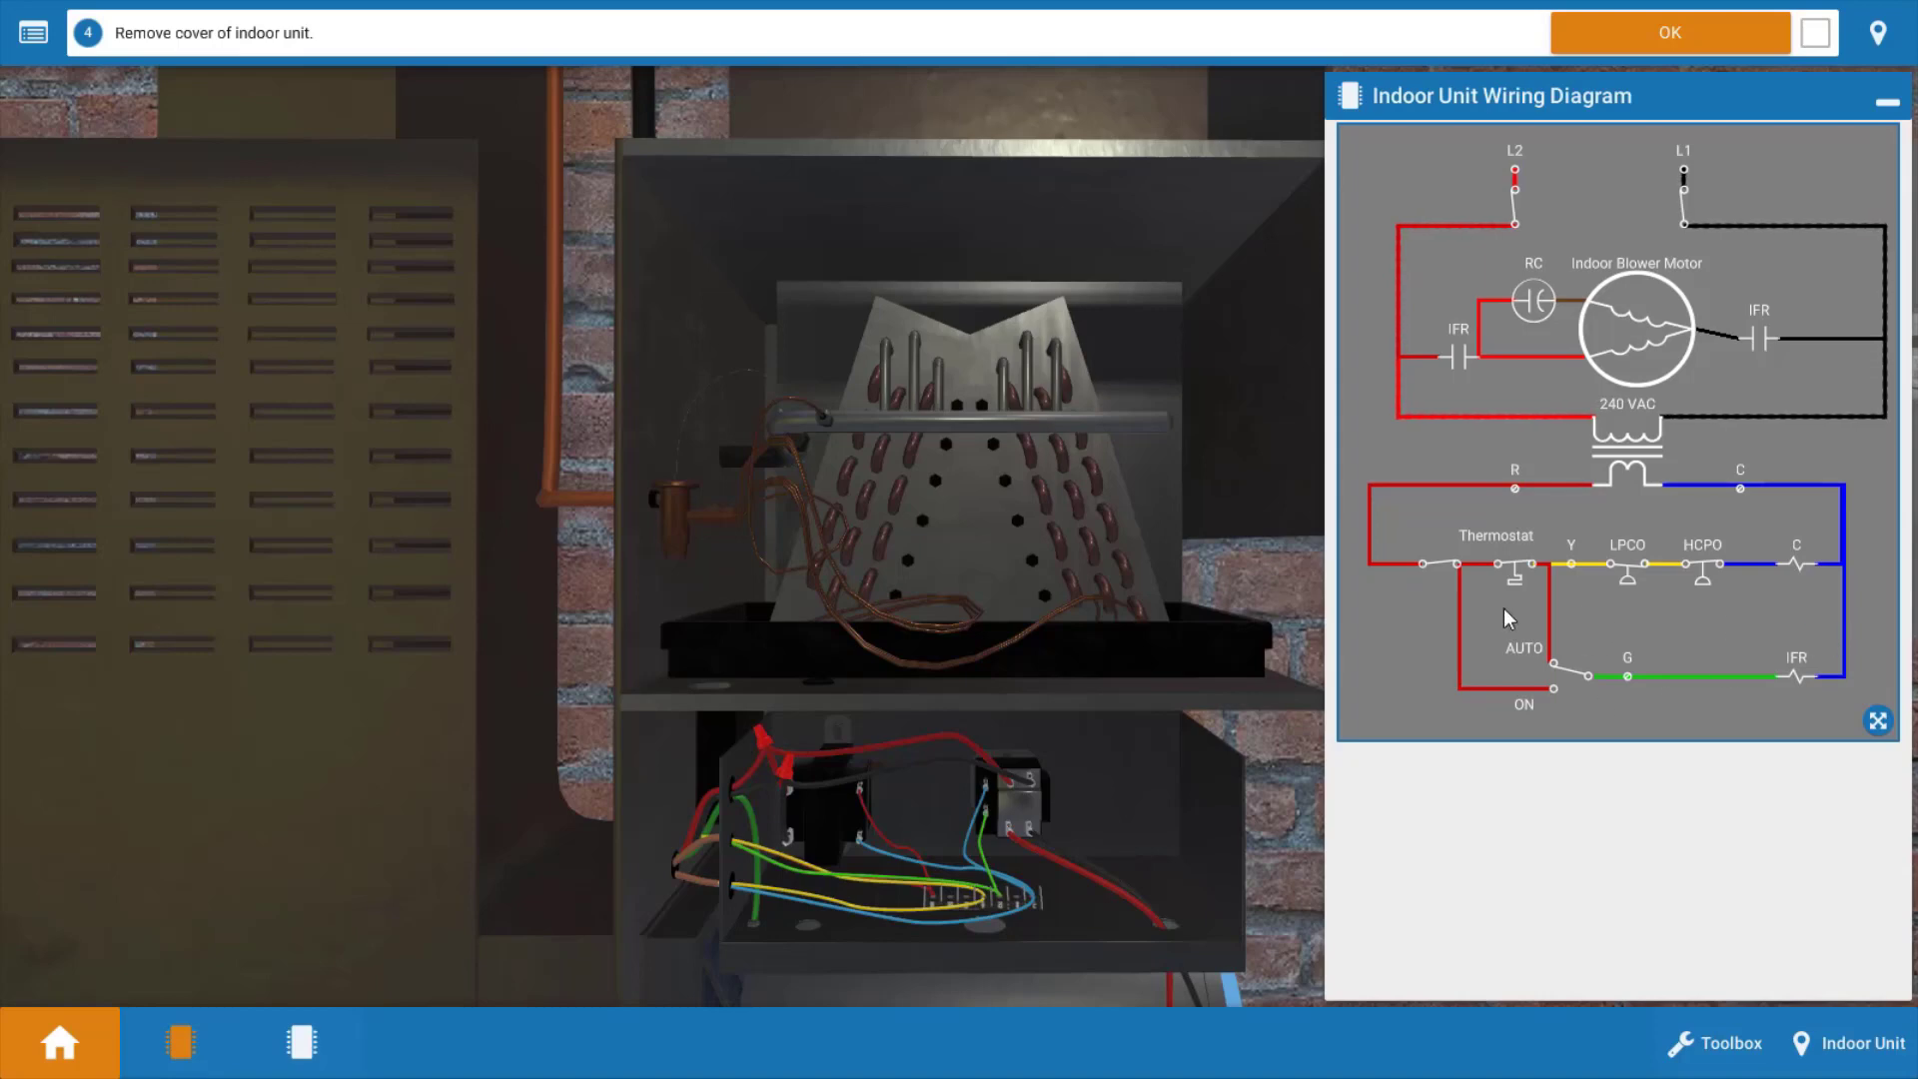
mouse_move(1475, 595)
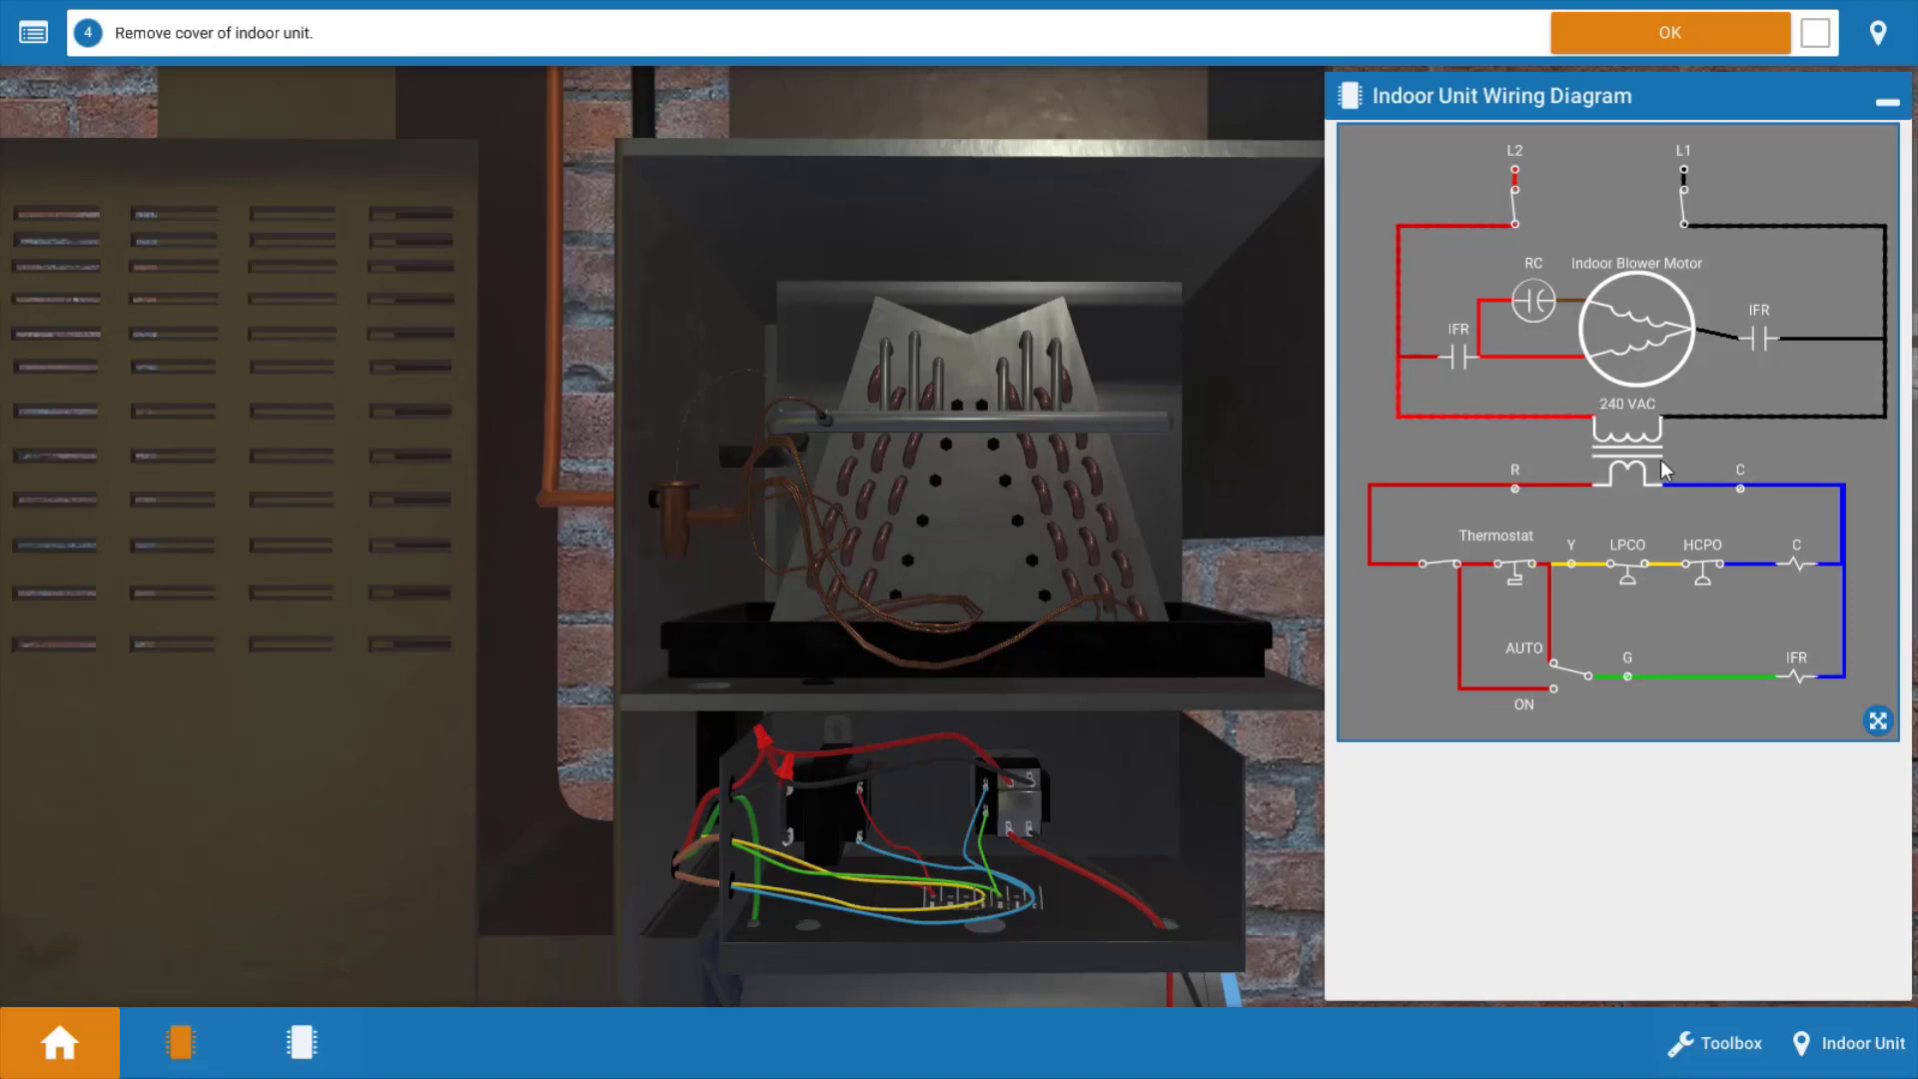
mouse_move(1452, 536)
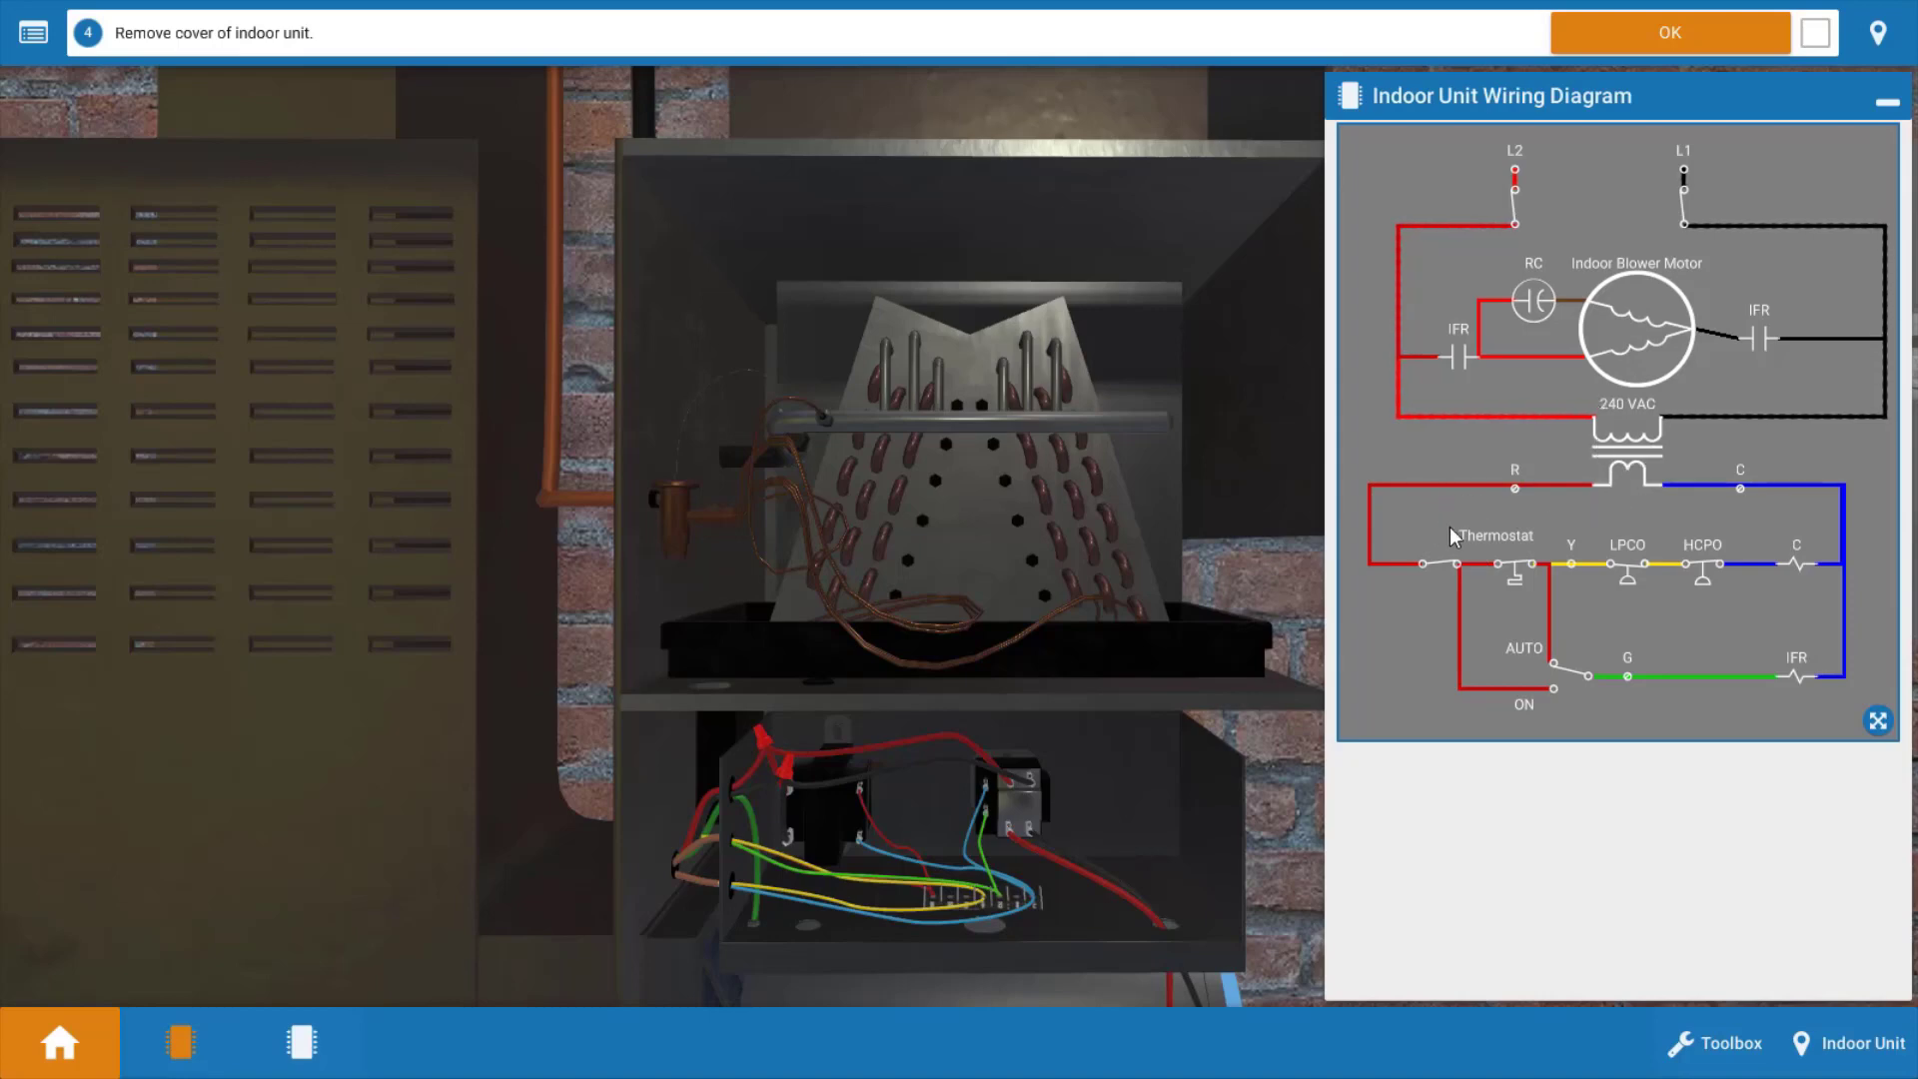
mouse_move(1810, 725)
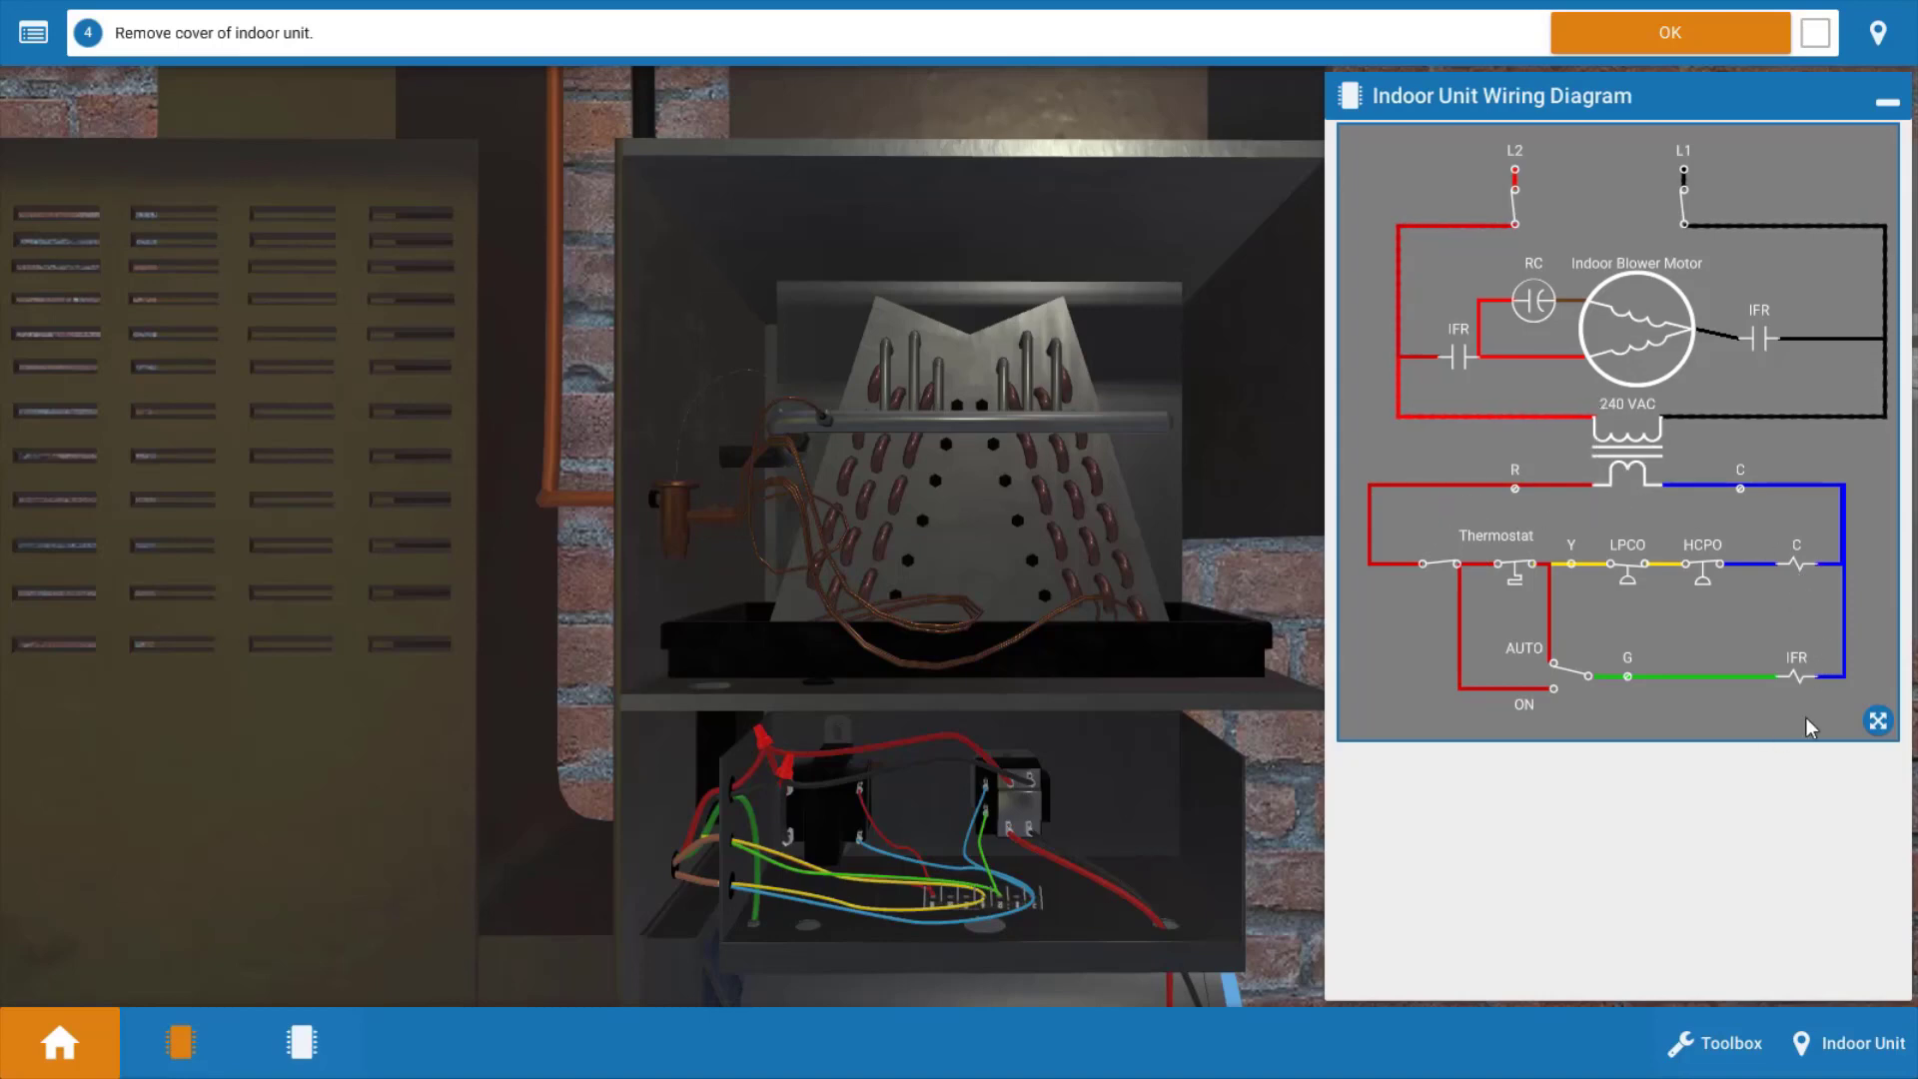
mouse_move(1745, 819)
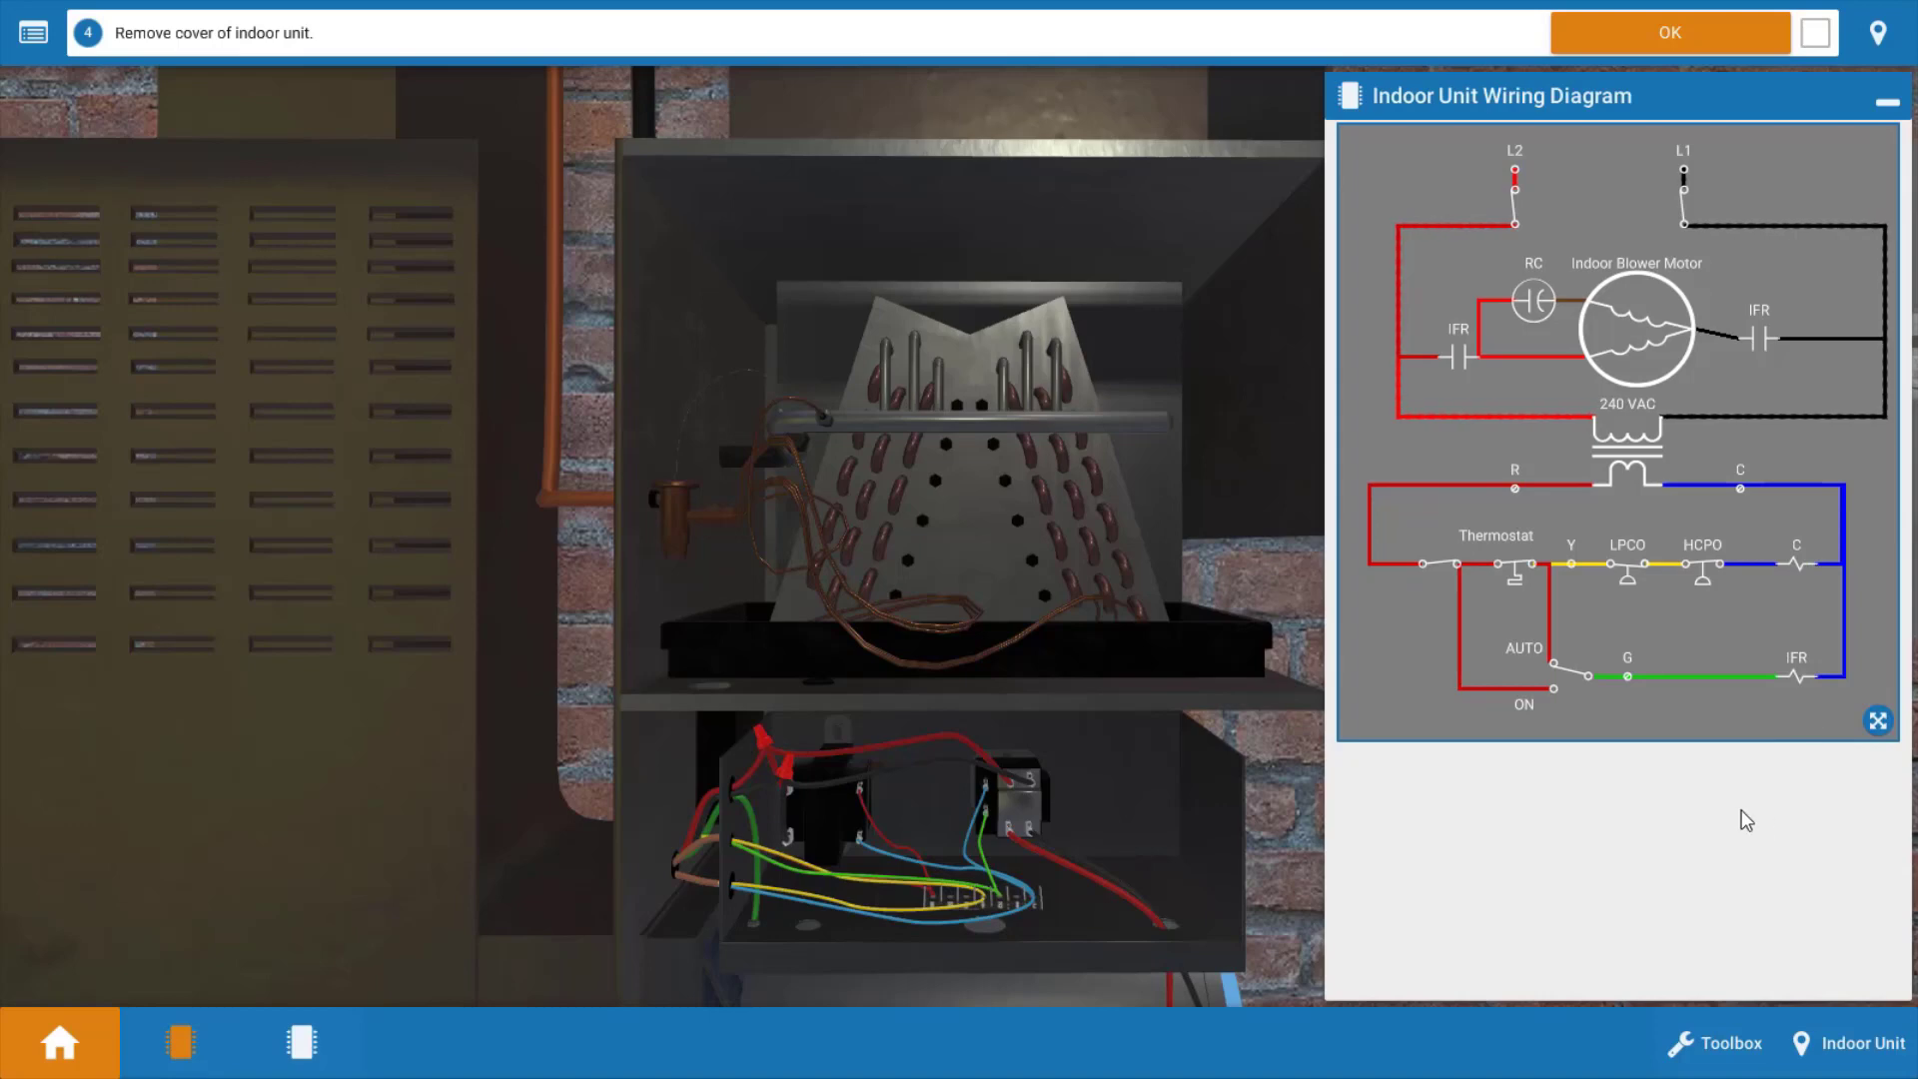
mouse_move(1506, 531)
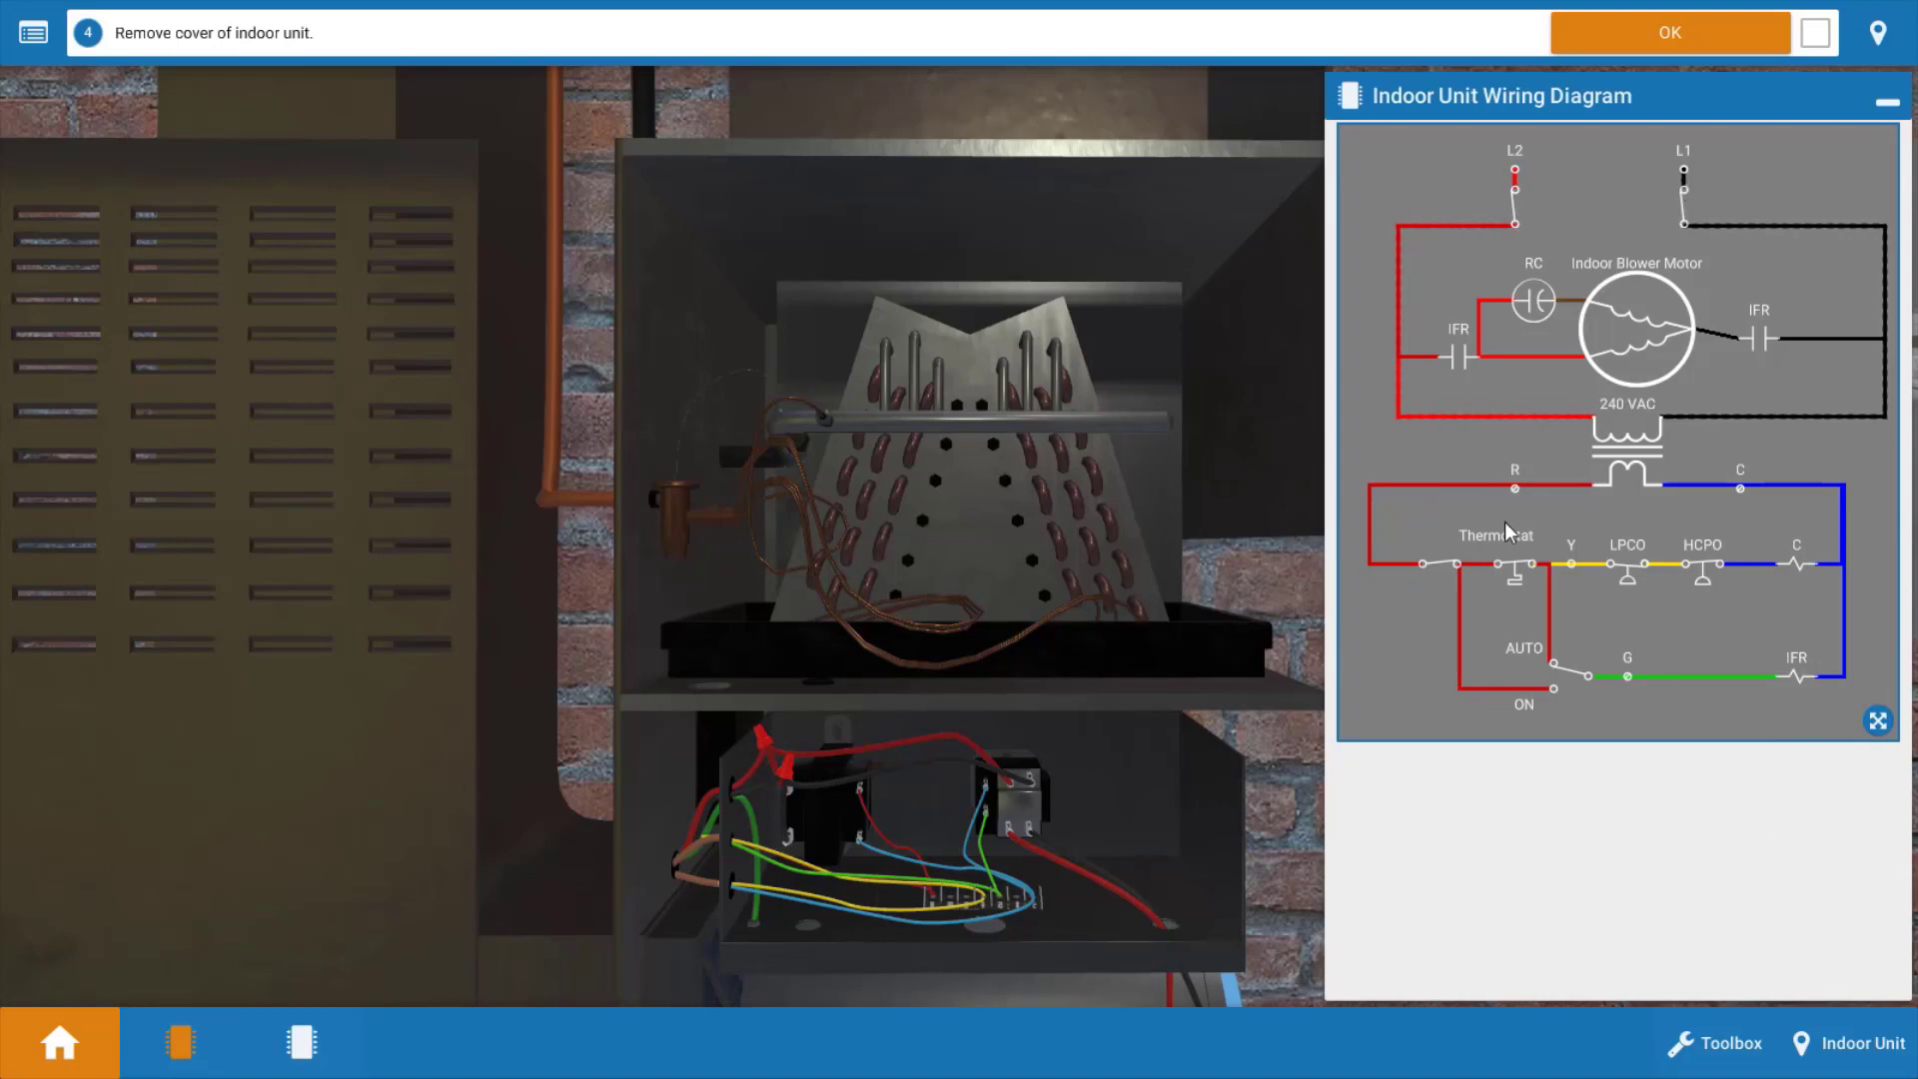
mouse_move(1516, 581)
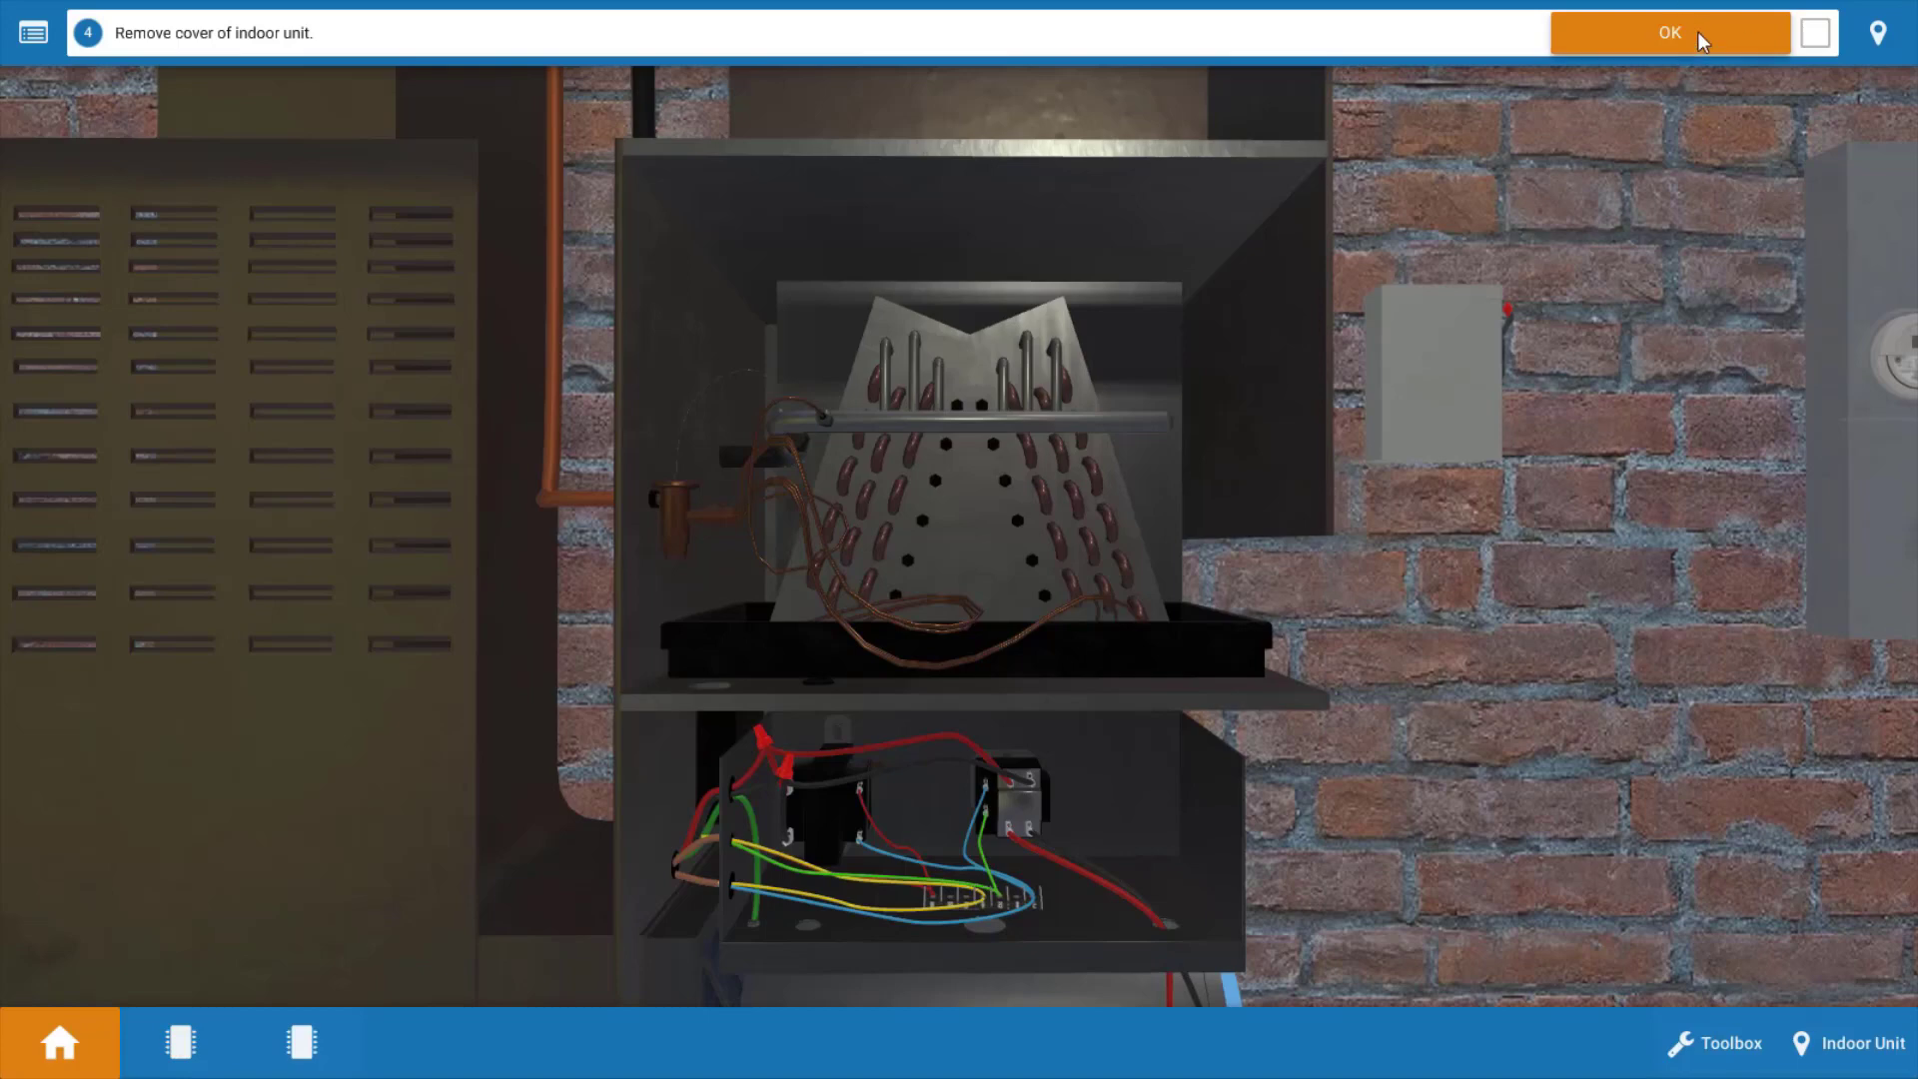
- Confirm the cover is removed and read 240V across the transformer's primary terminals
left_click(1668, 34)
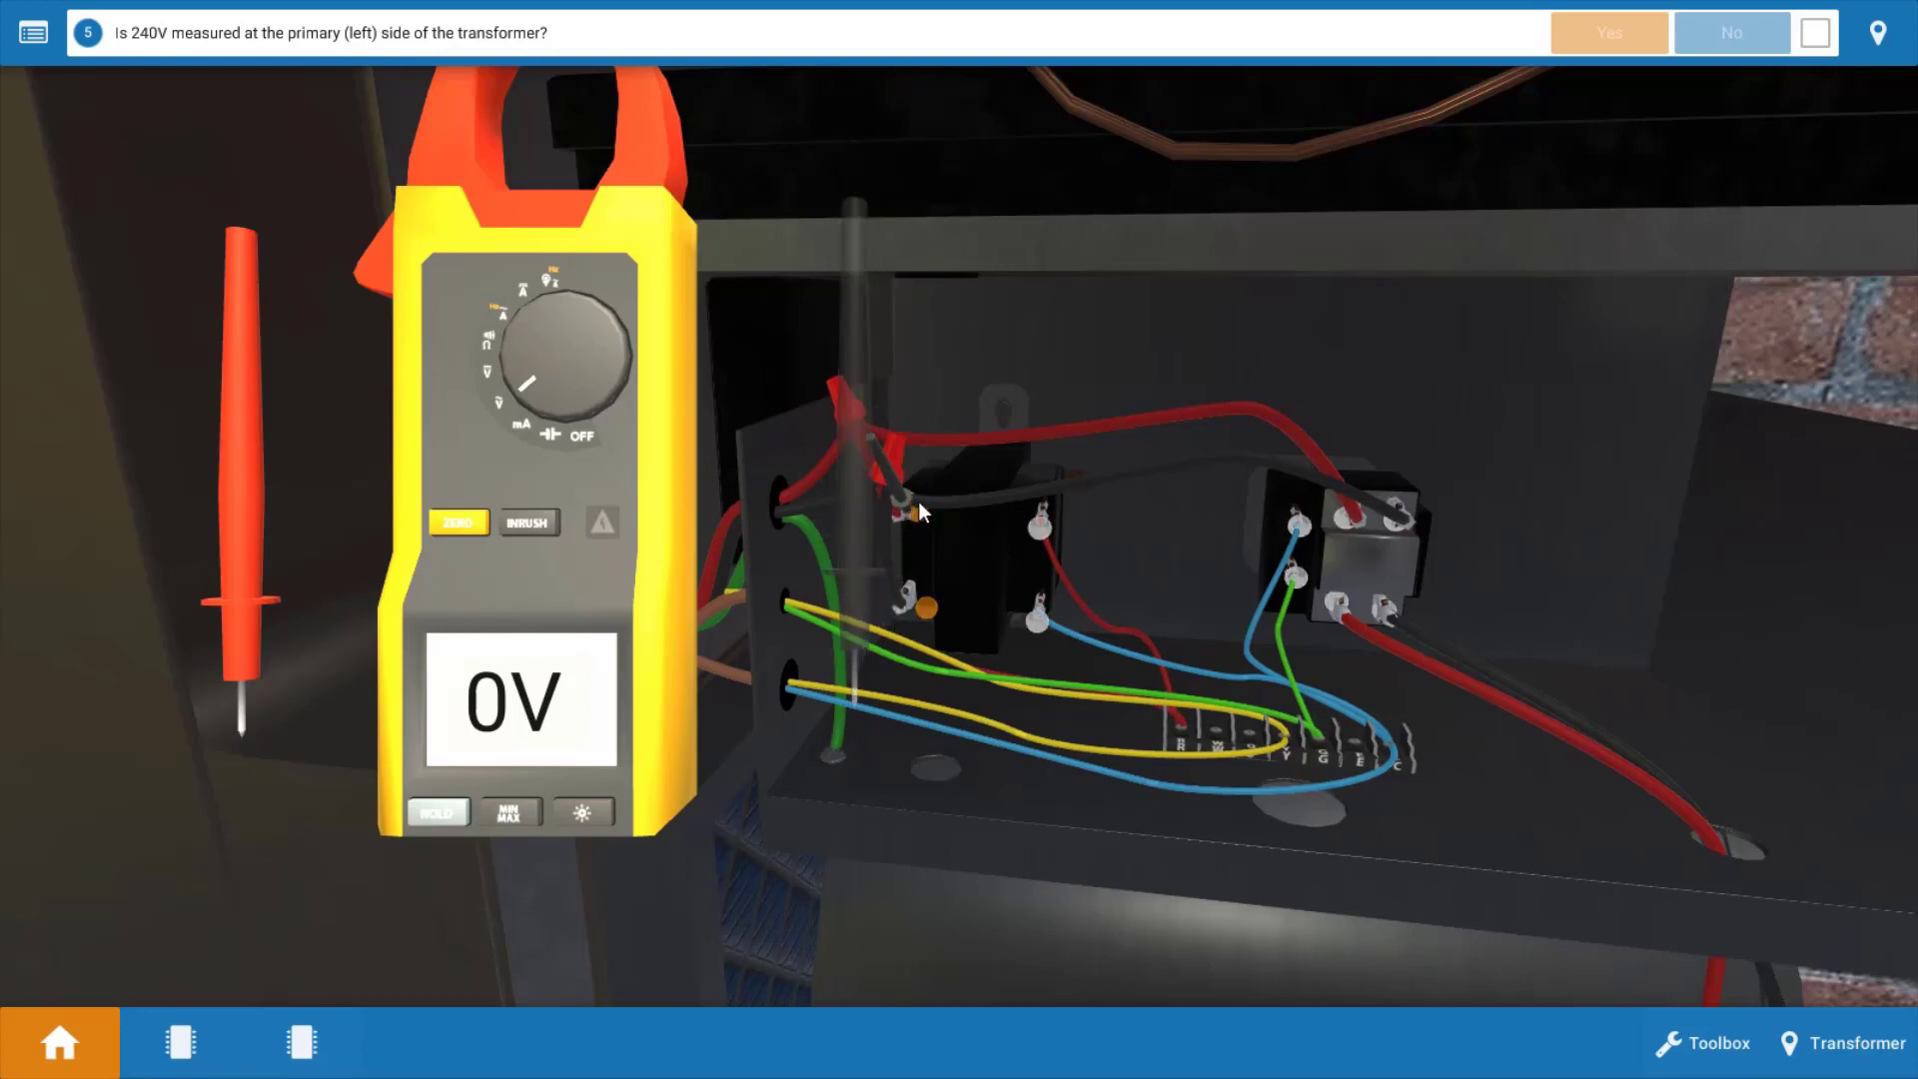
mouse_move(244, 715)
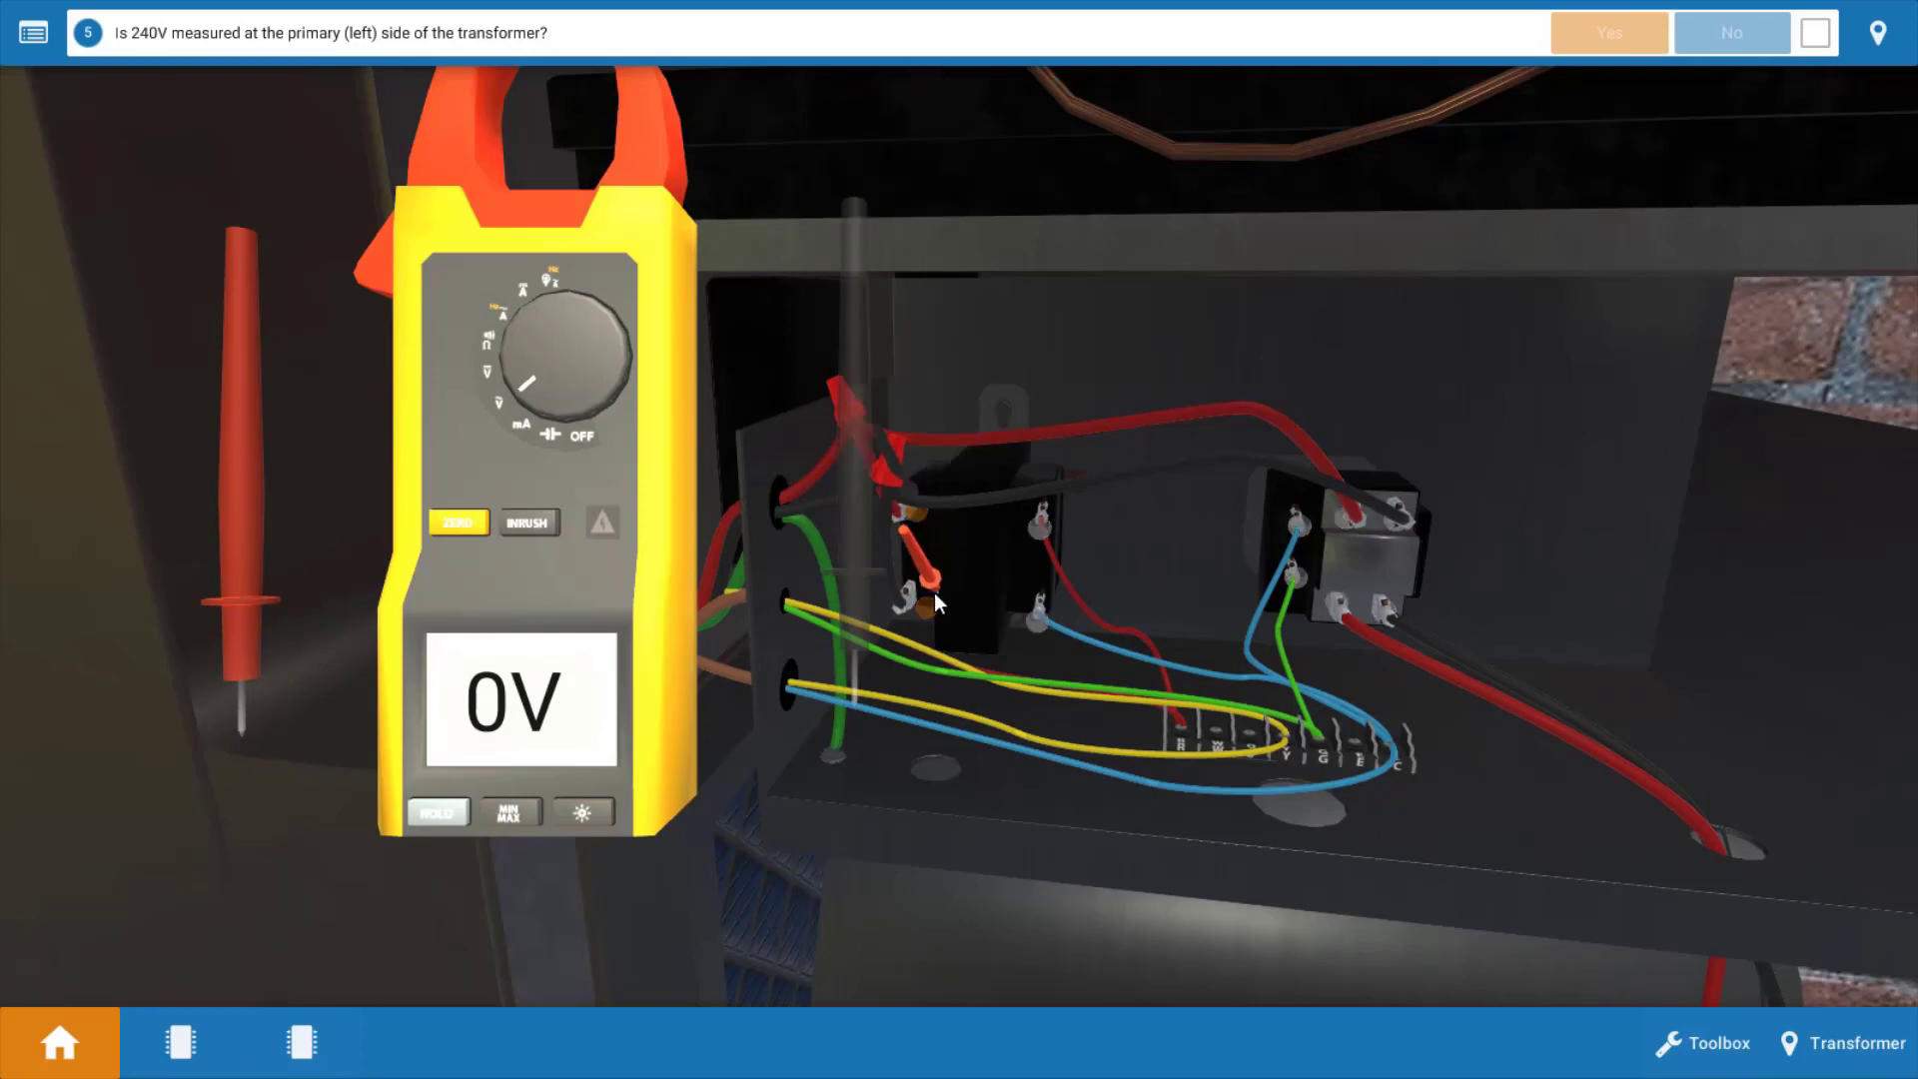
left_click(910, 575)
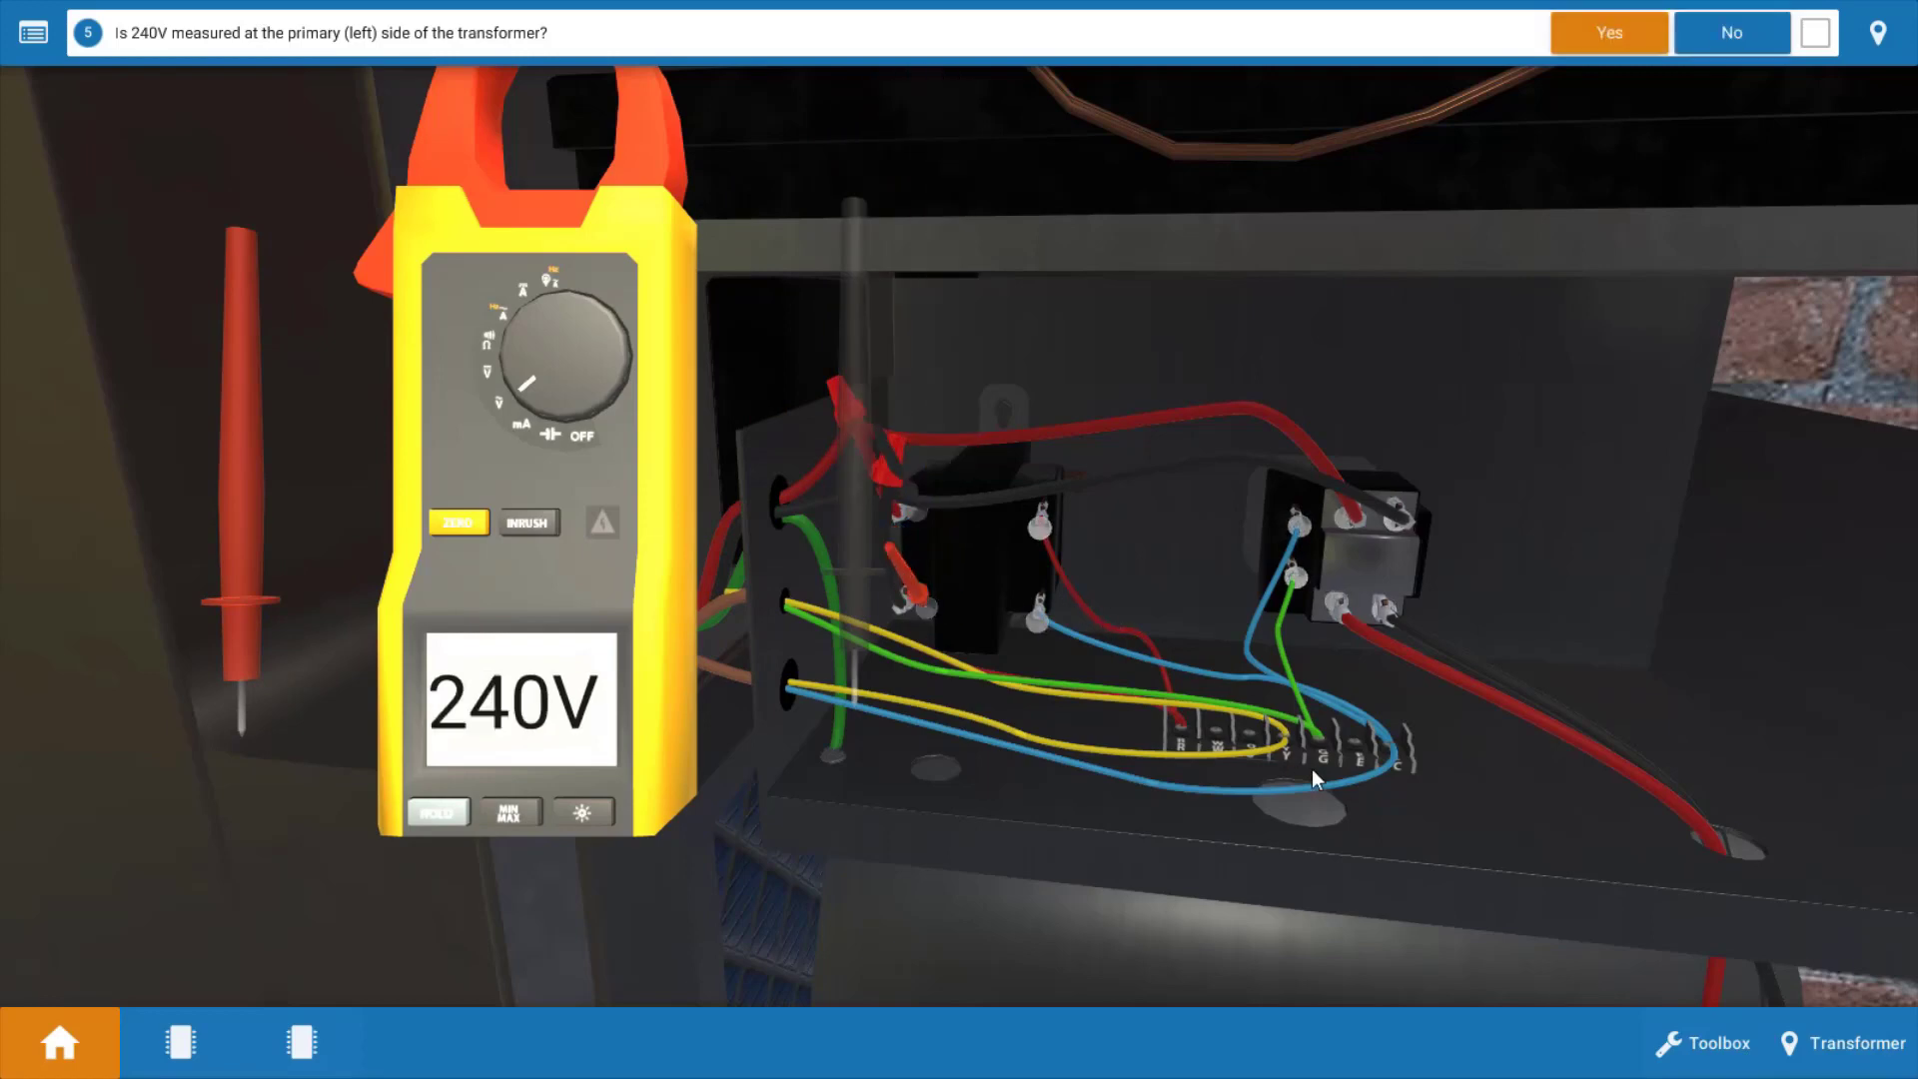
mouse_move(1297, 911)
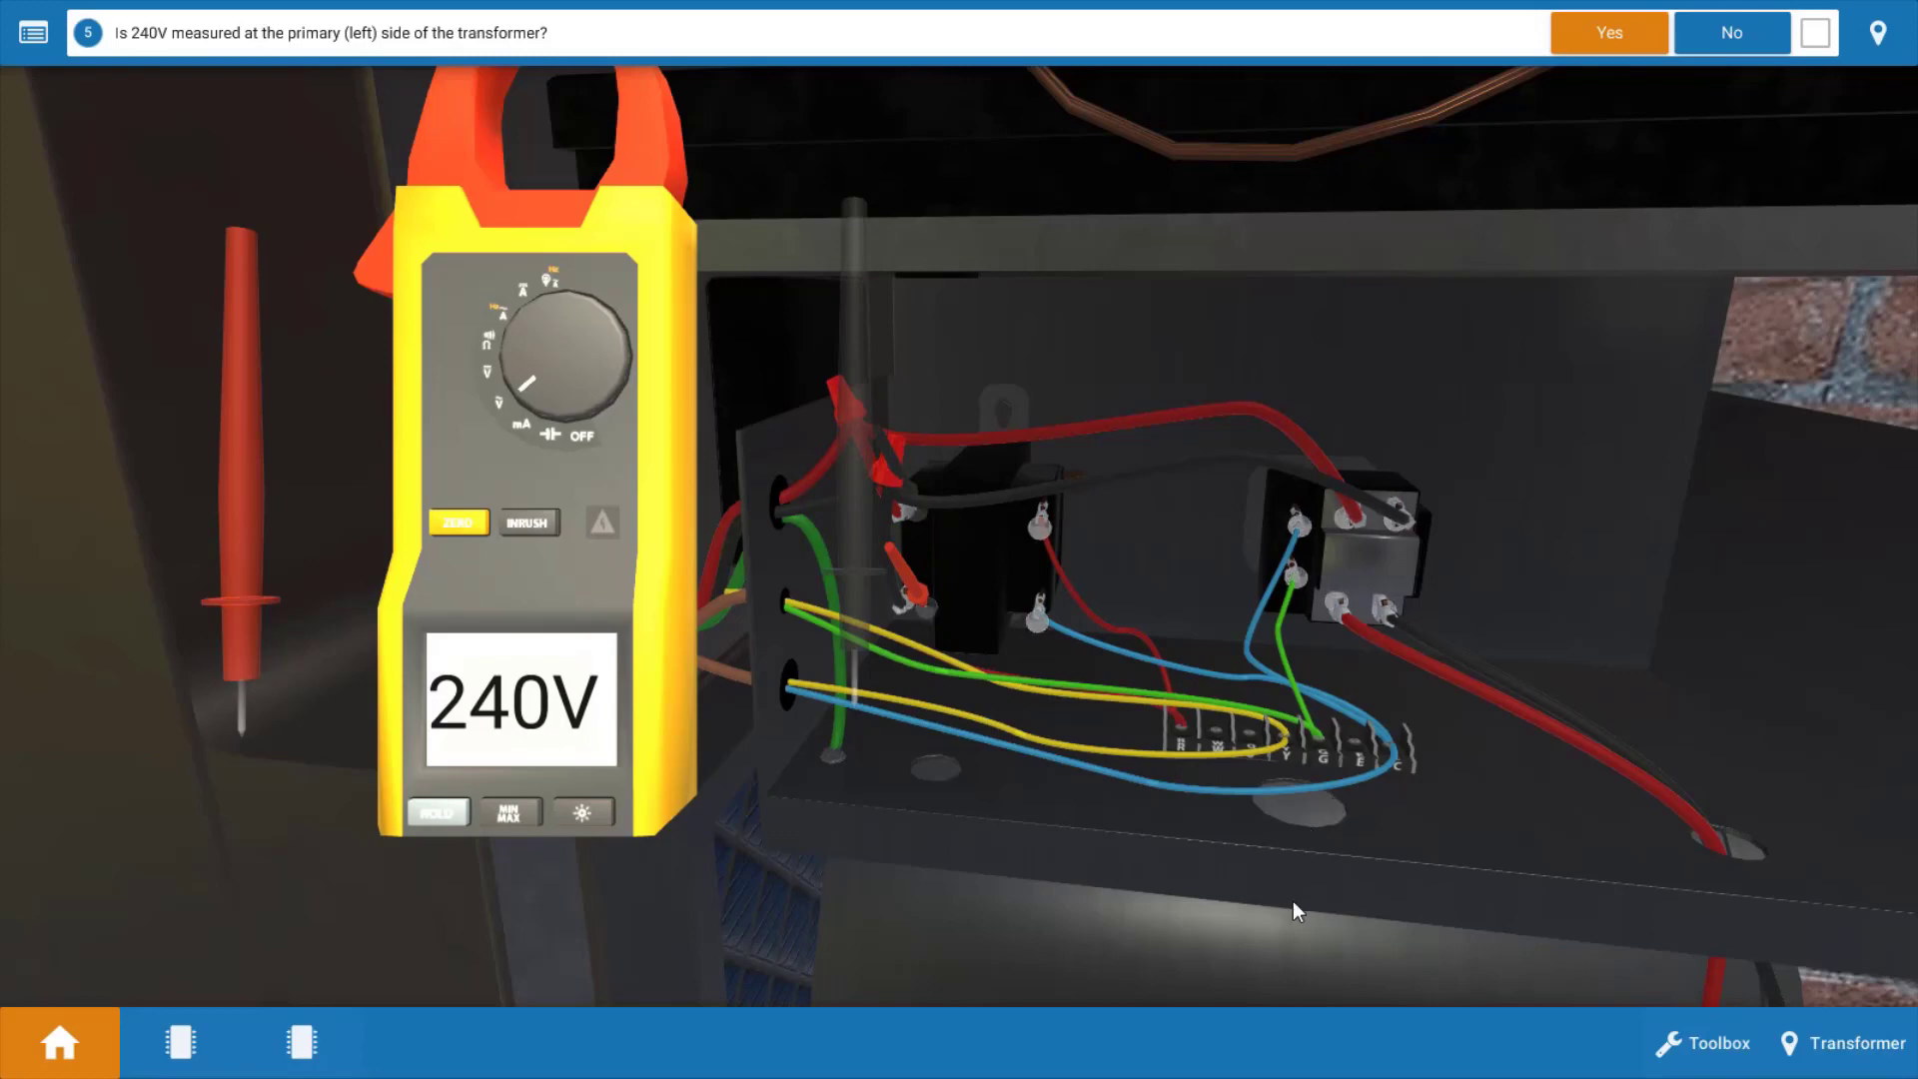
mouse_move(1308, 917)
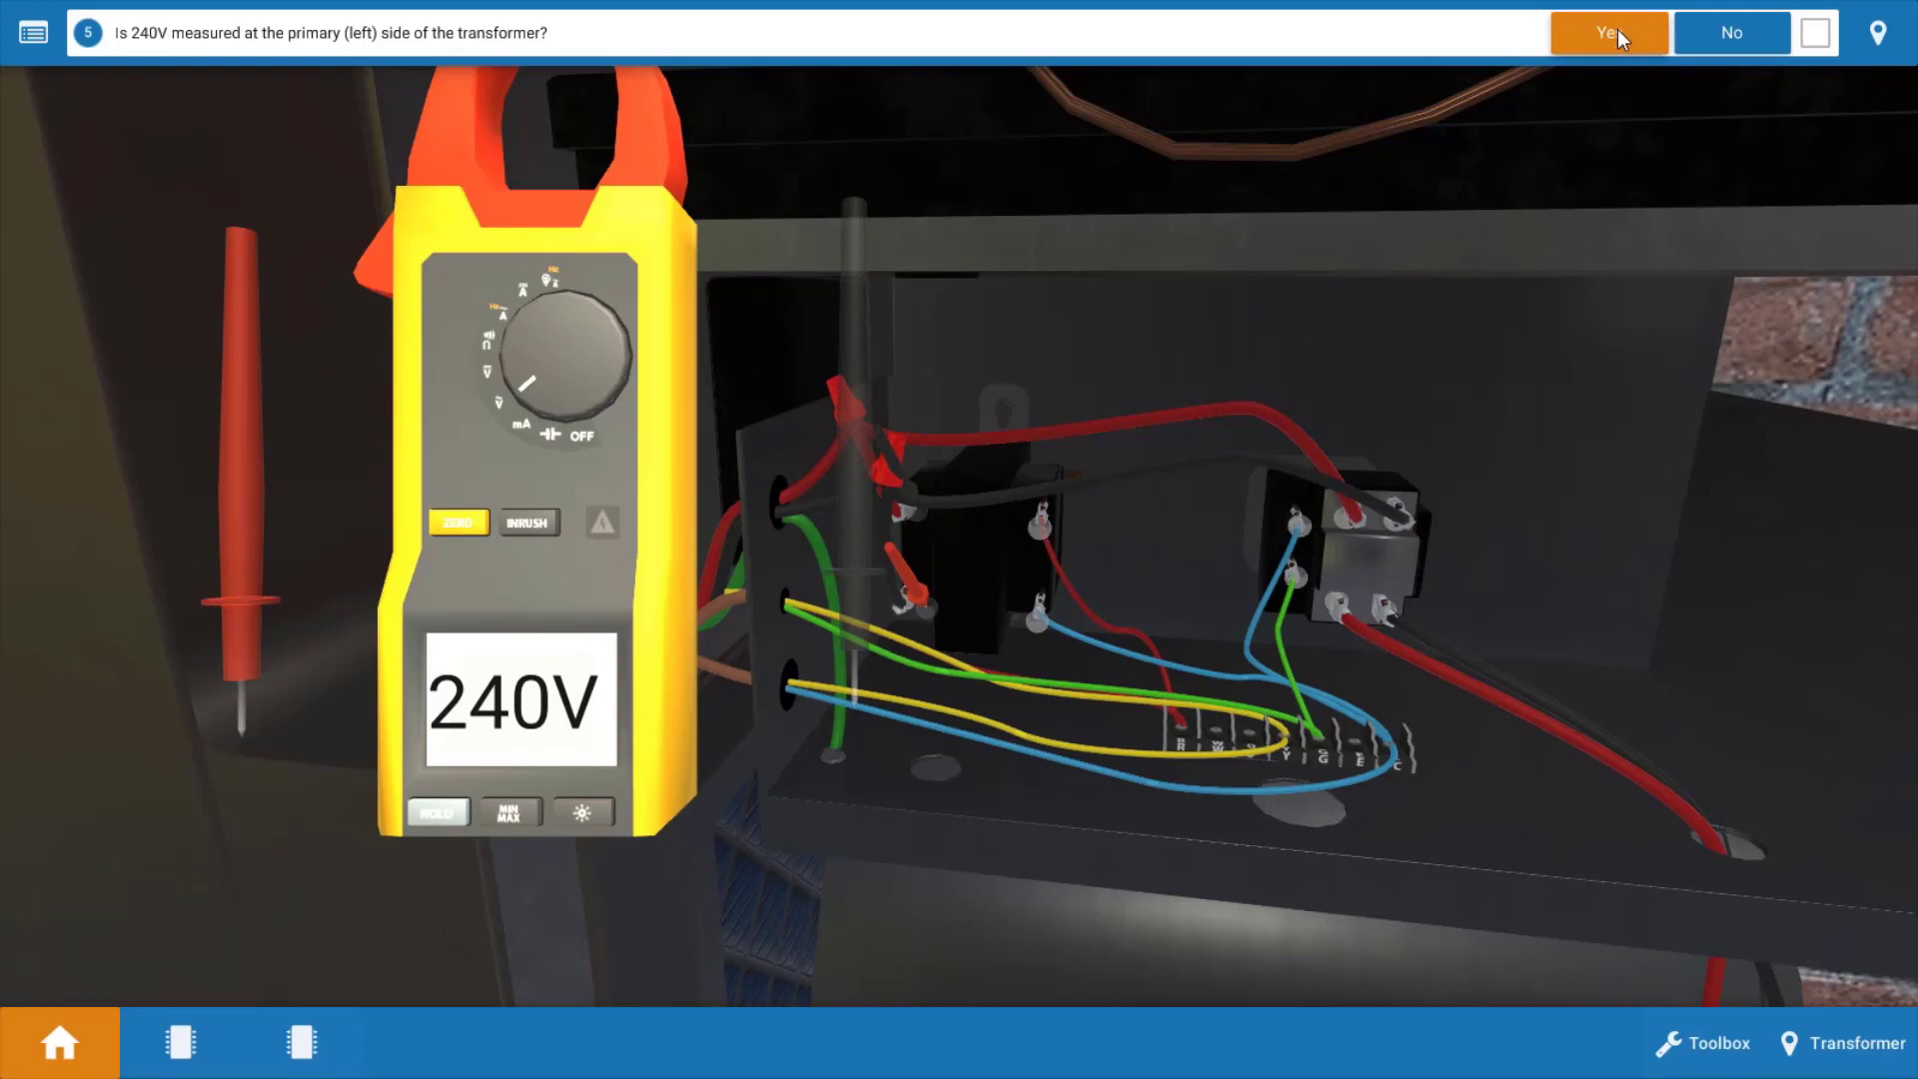
- Answer Yes that 240V is present on the primary, moving to the 24V secondary check
left_click(1606, 32)
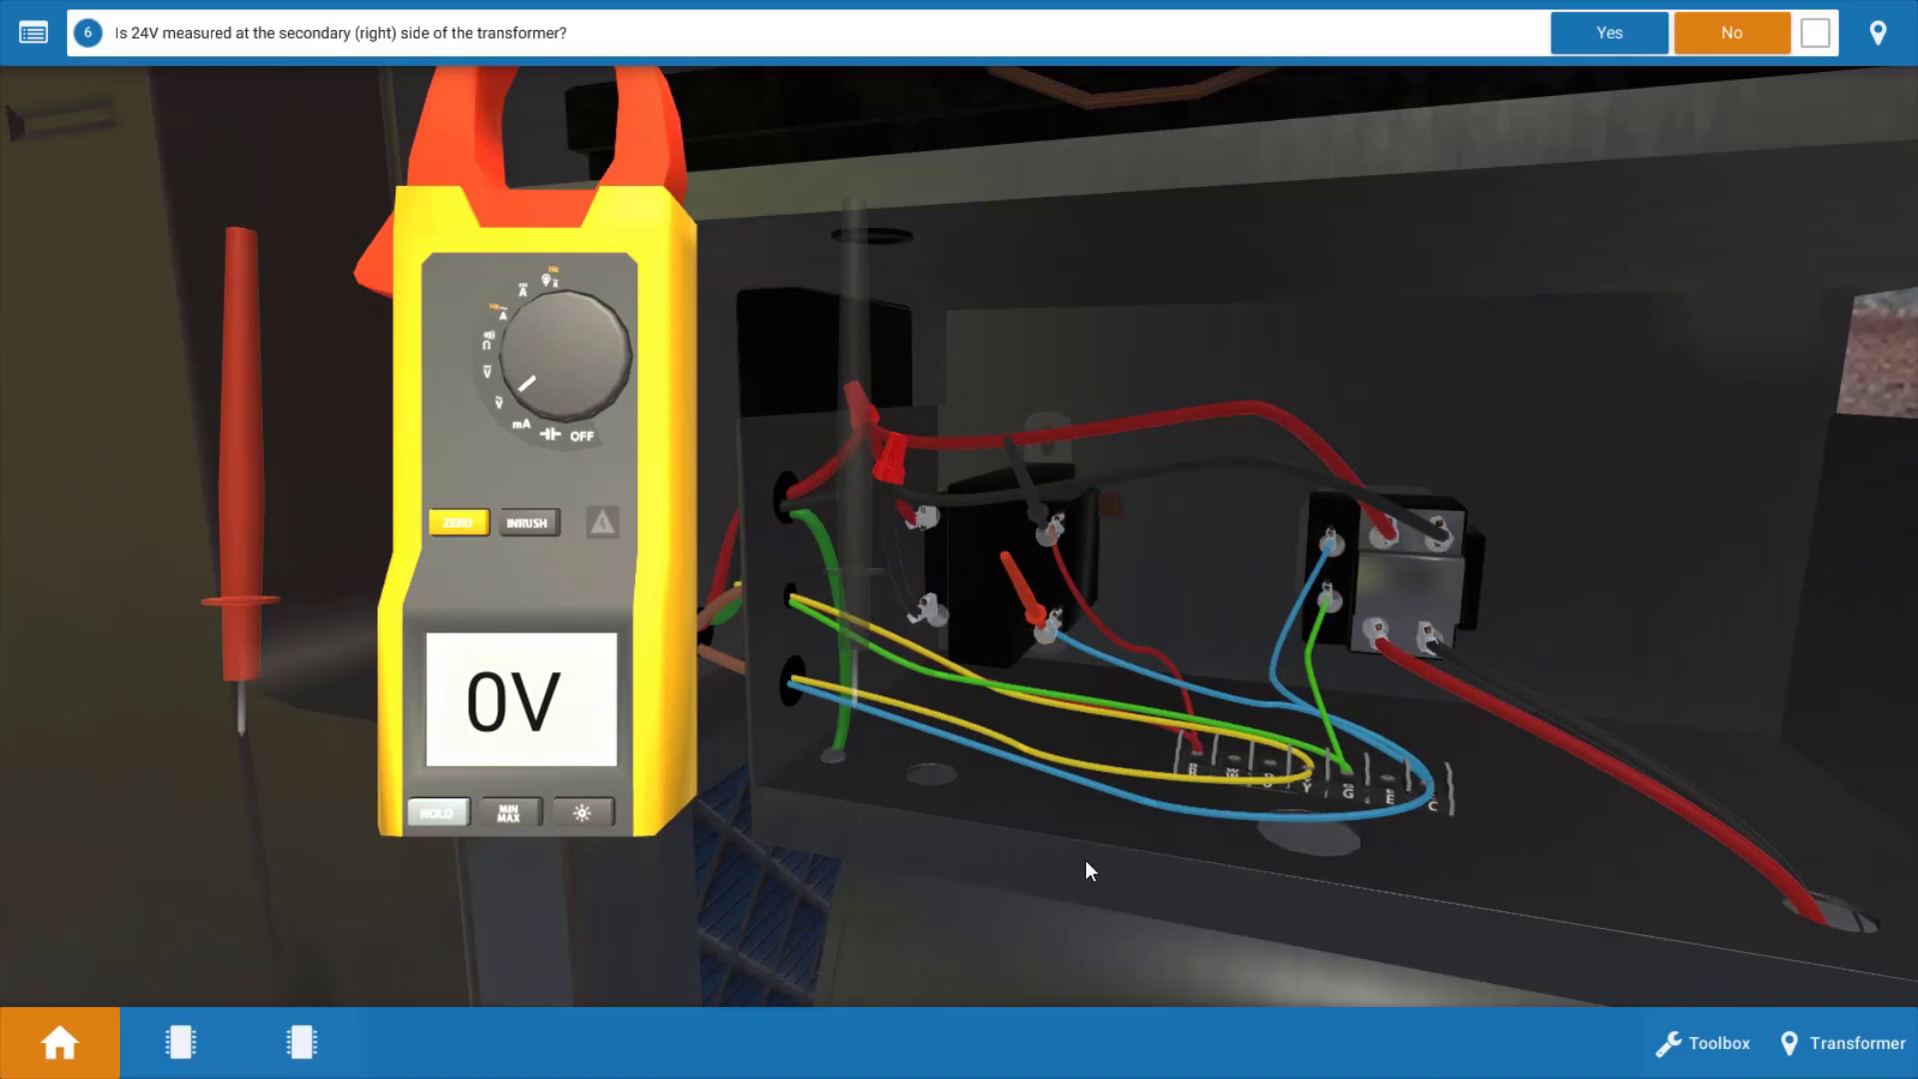
mouse_move(1091, 829)
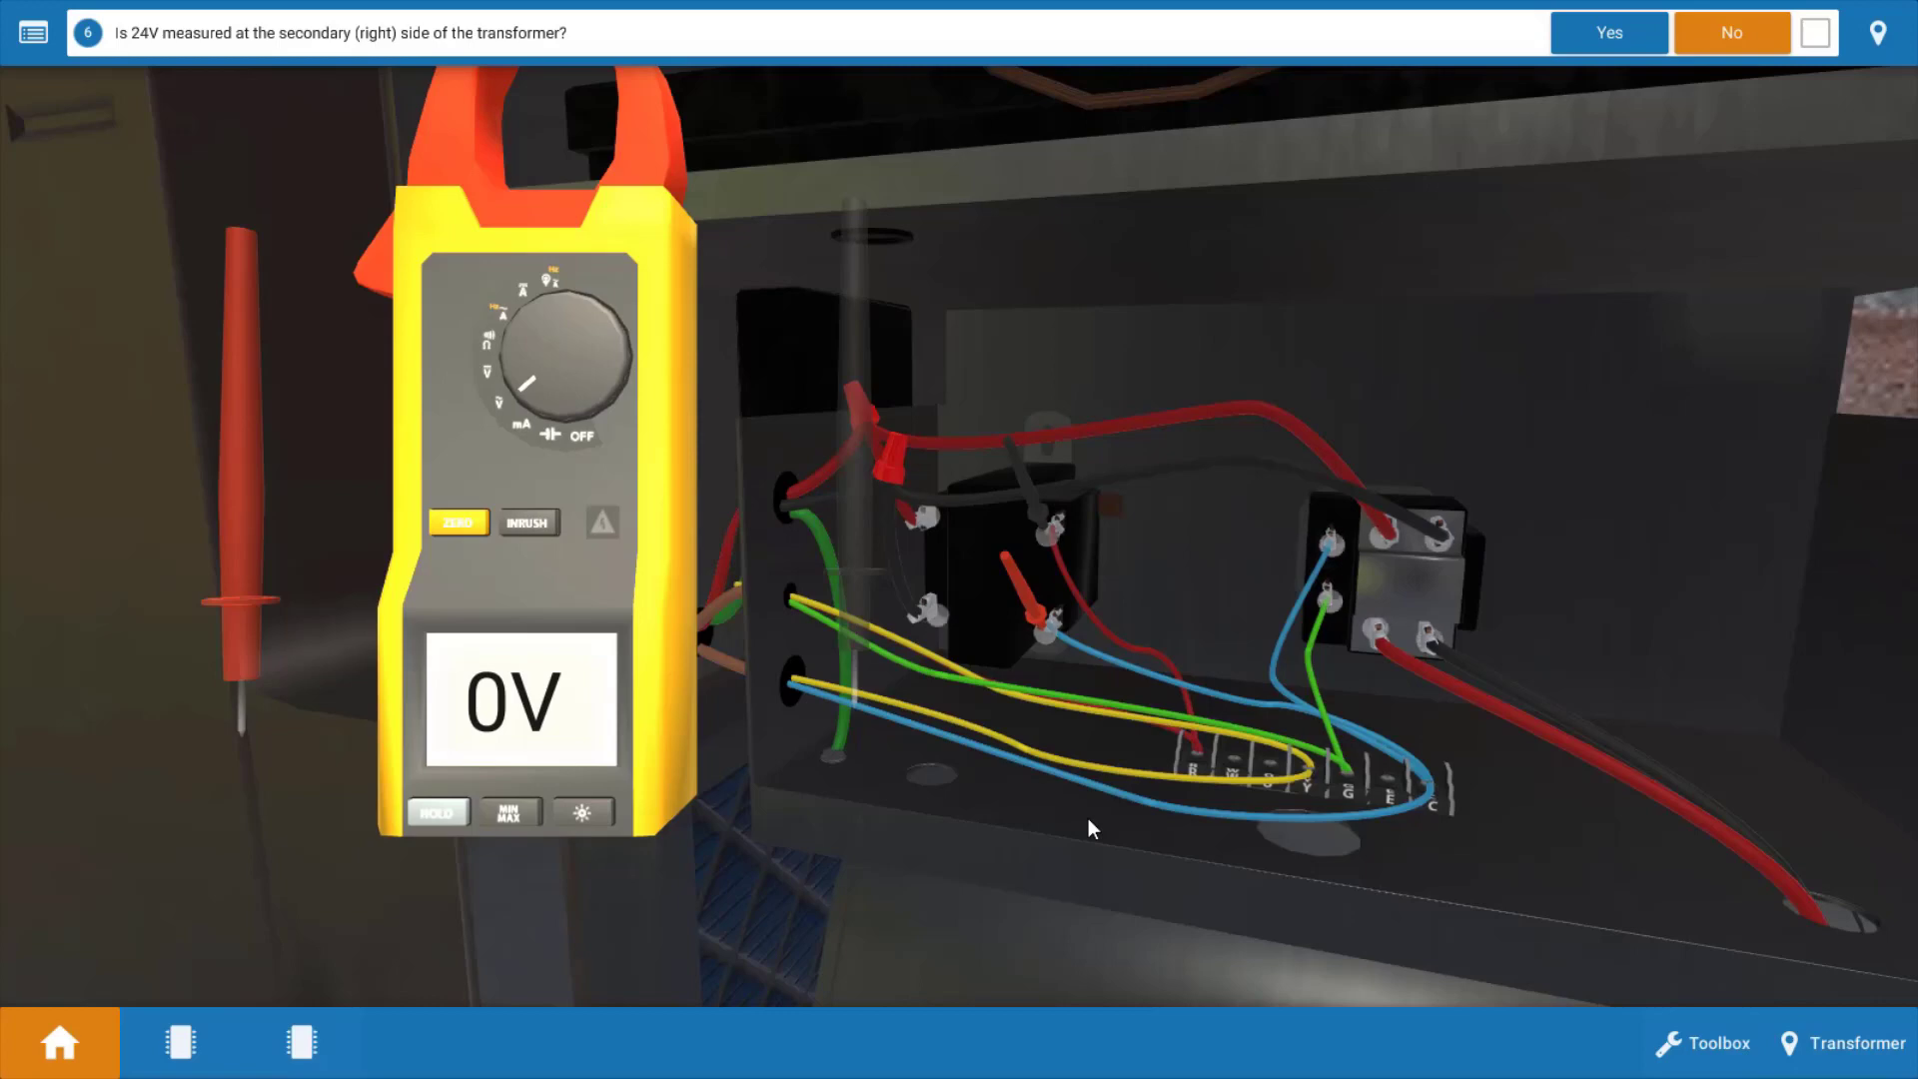
mouse_move(873, 661)
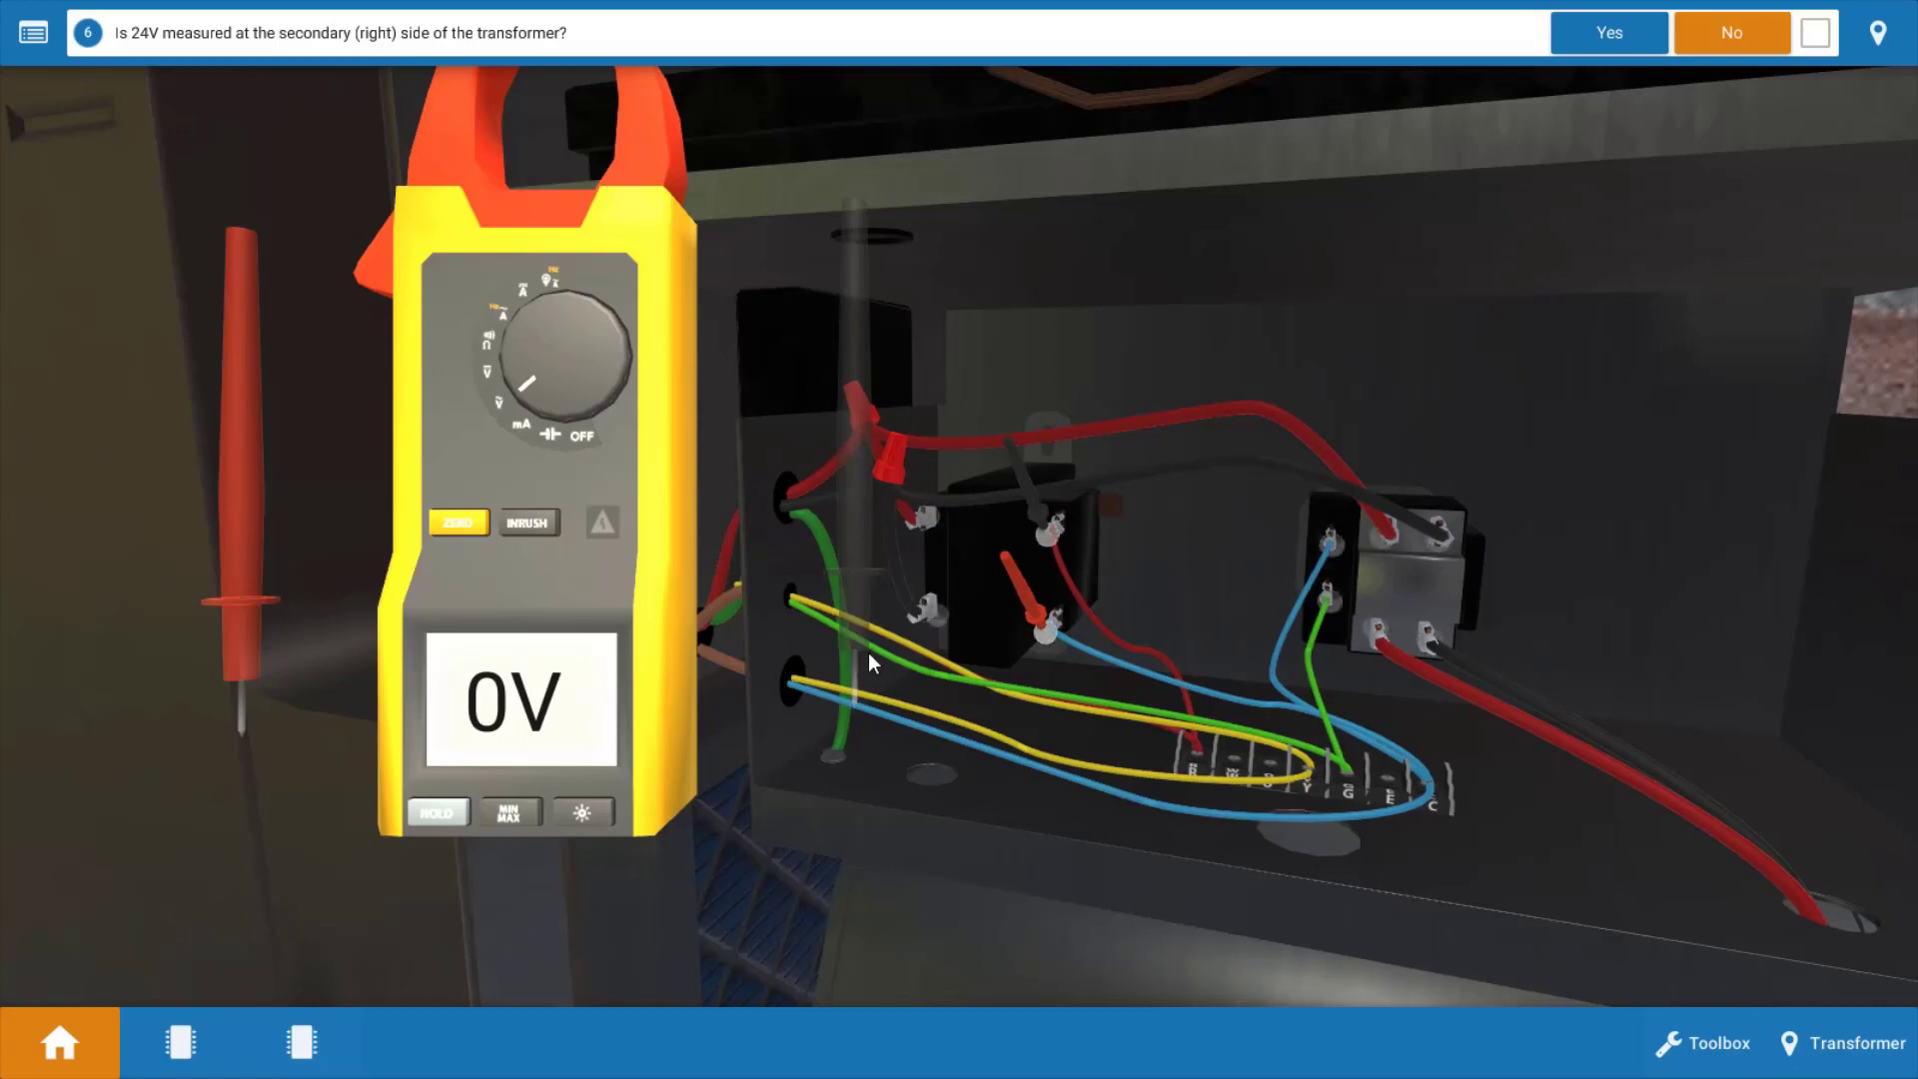
mouse_move(1044, 686)
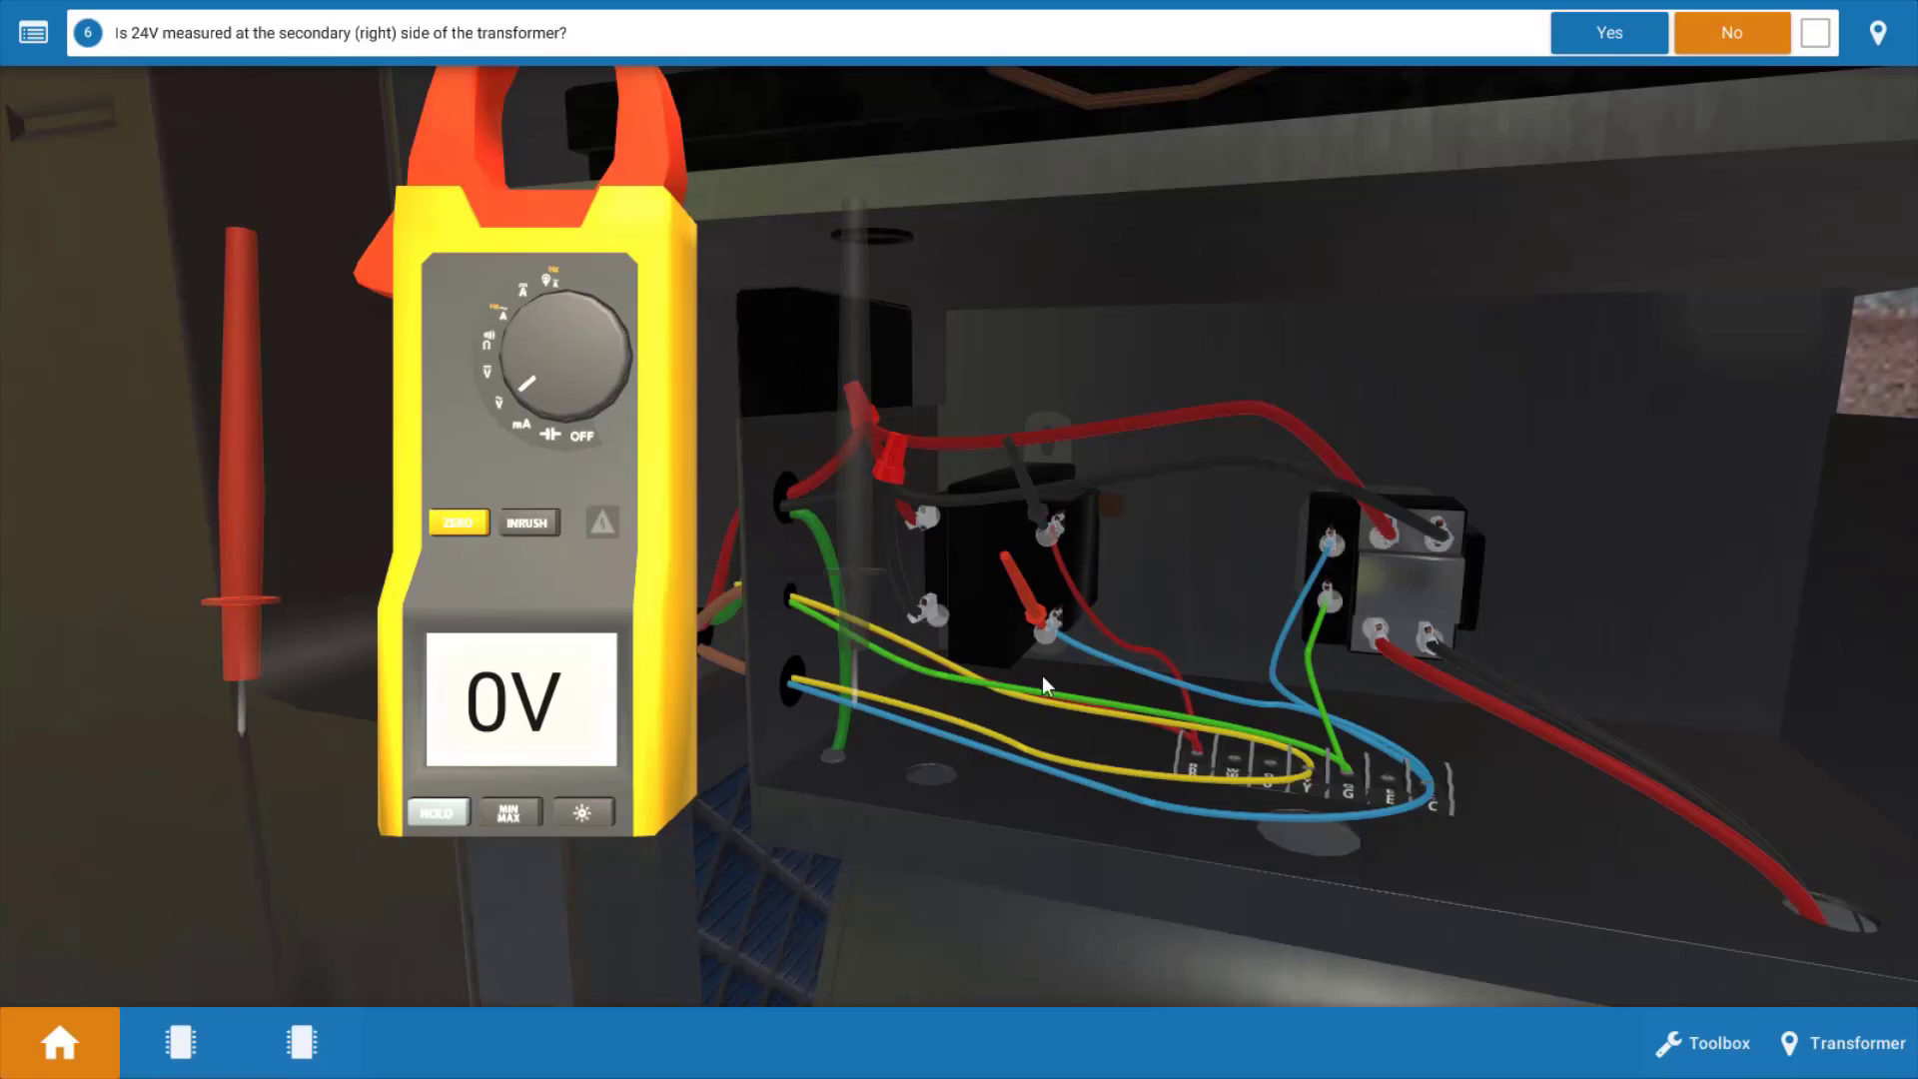
mouse_move(1071, 808)
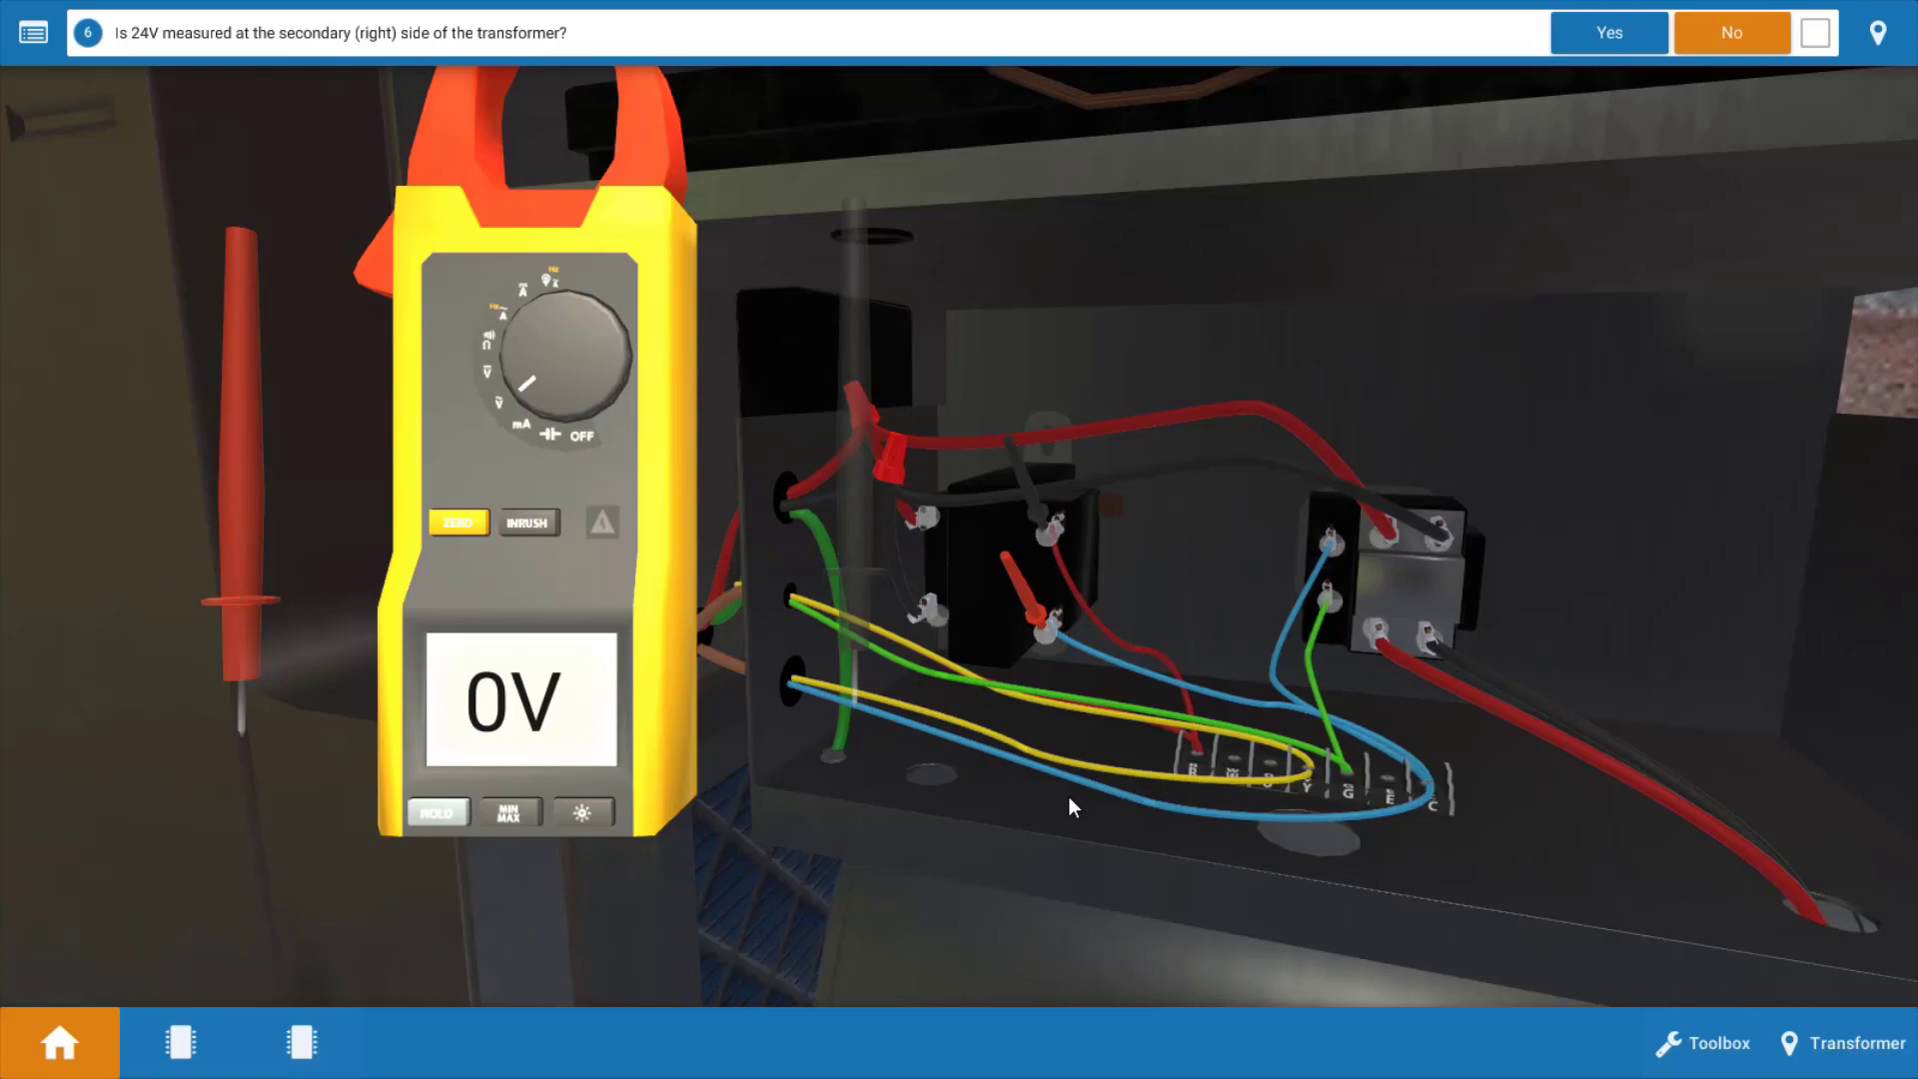
mouse_move(1744, 154)
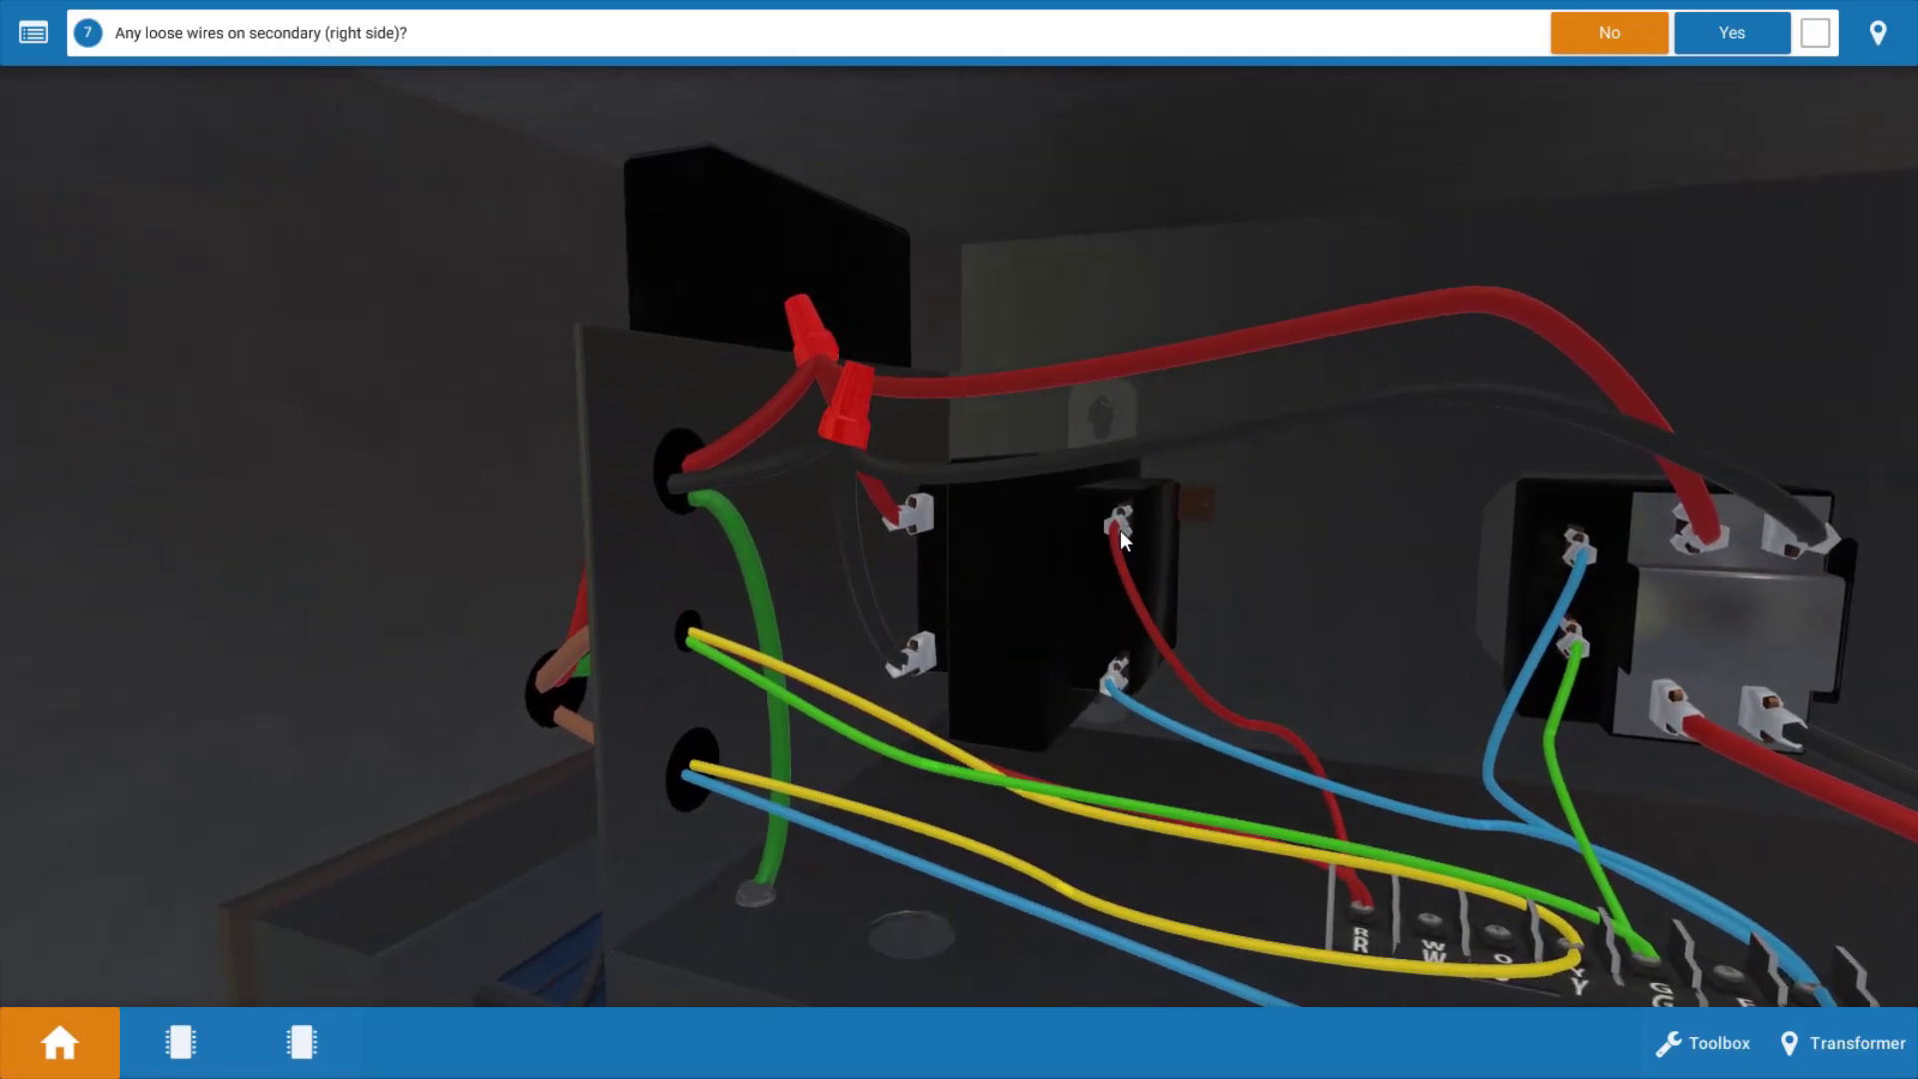
mouse_move(1353, 585)
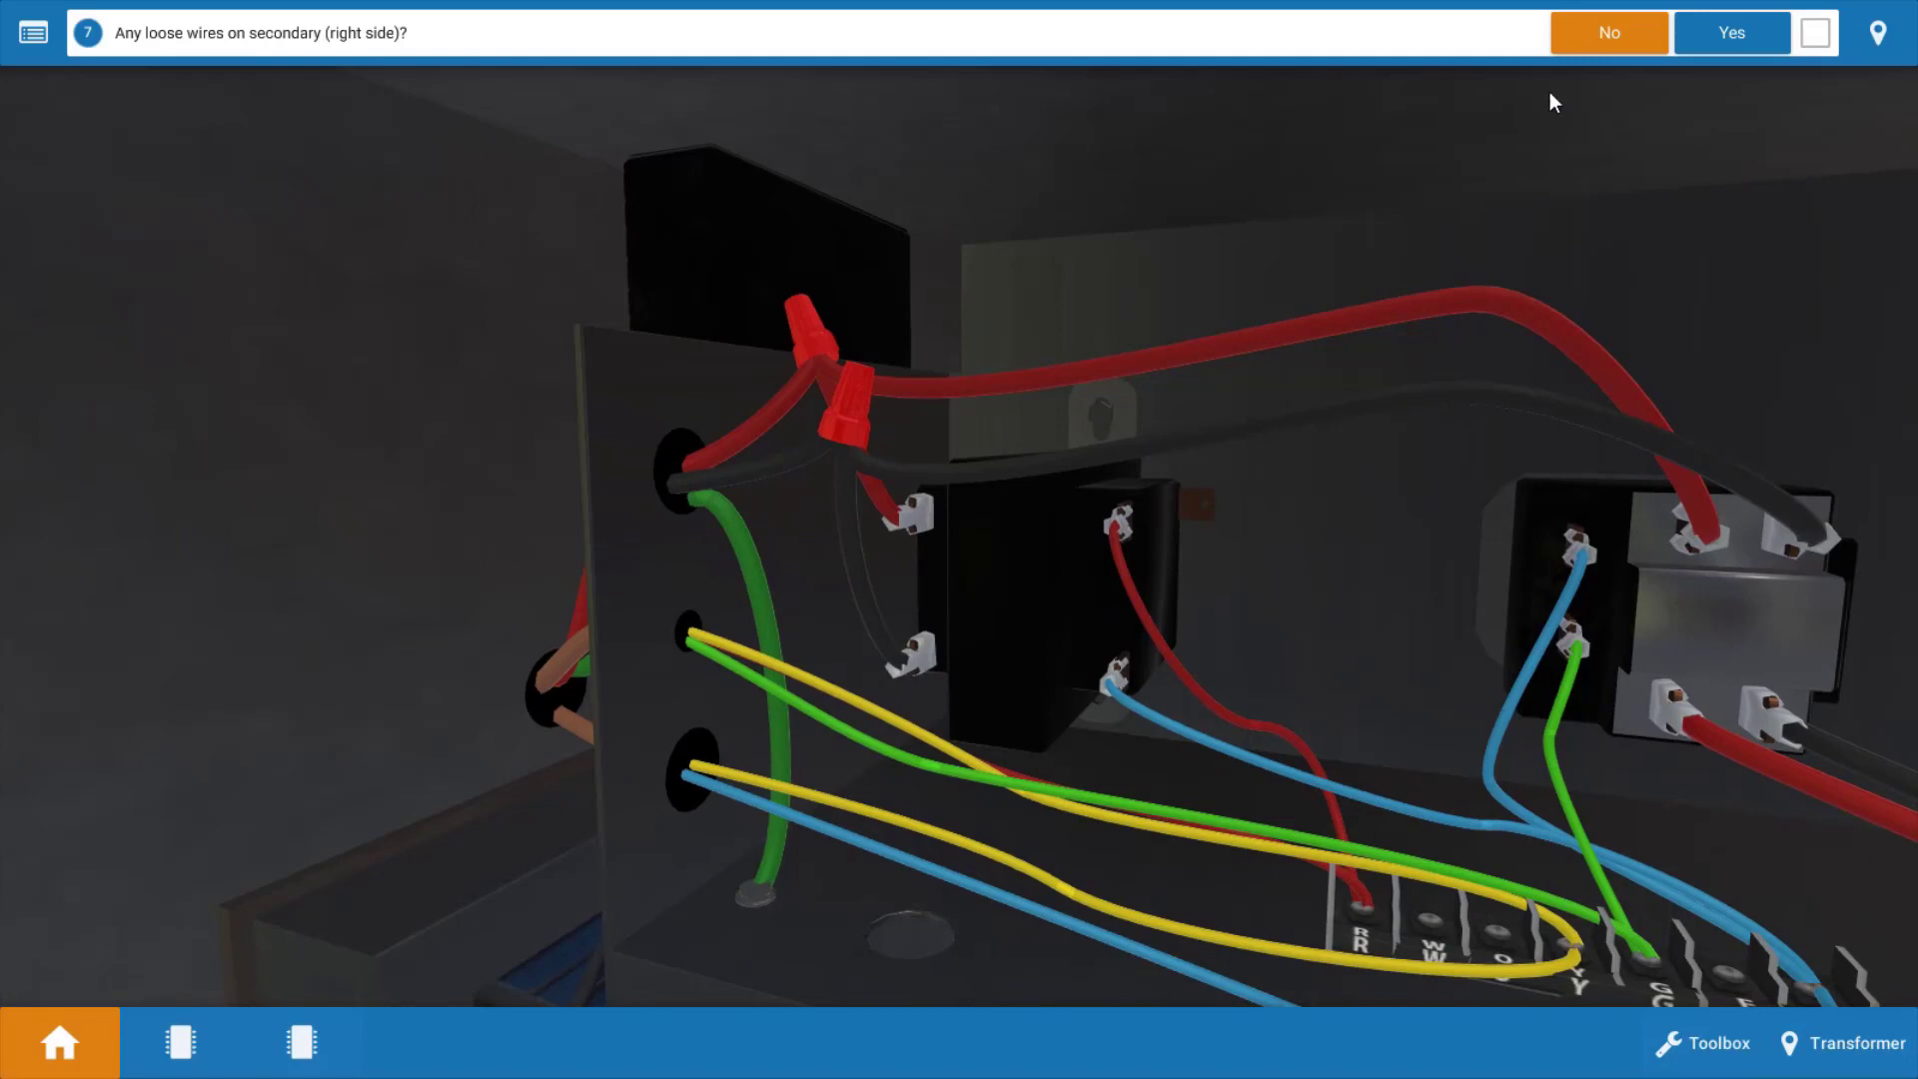
- Report no loose wires on the secondary side, bringing up the indoor disconnect switch
left_click(1606, 34)
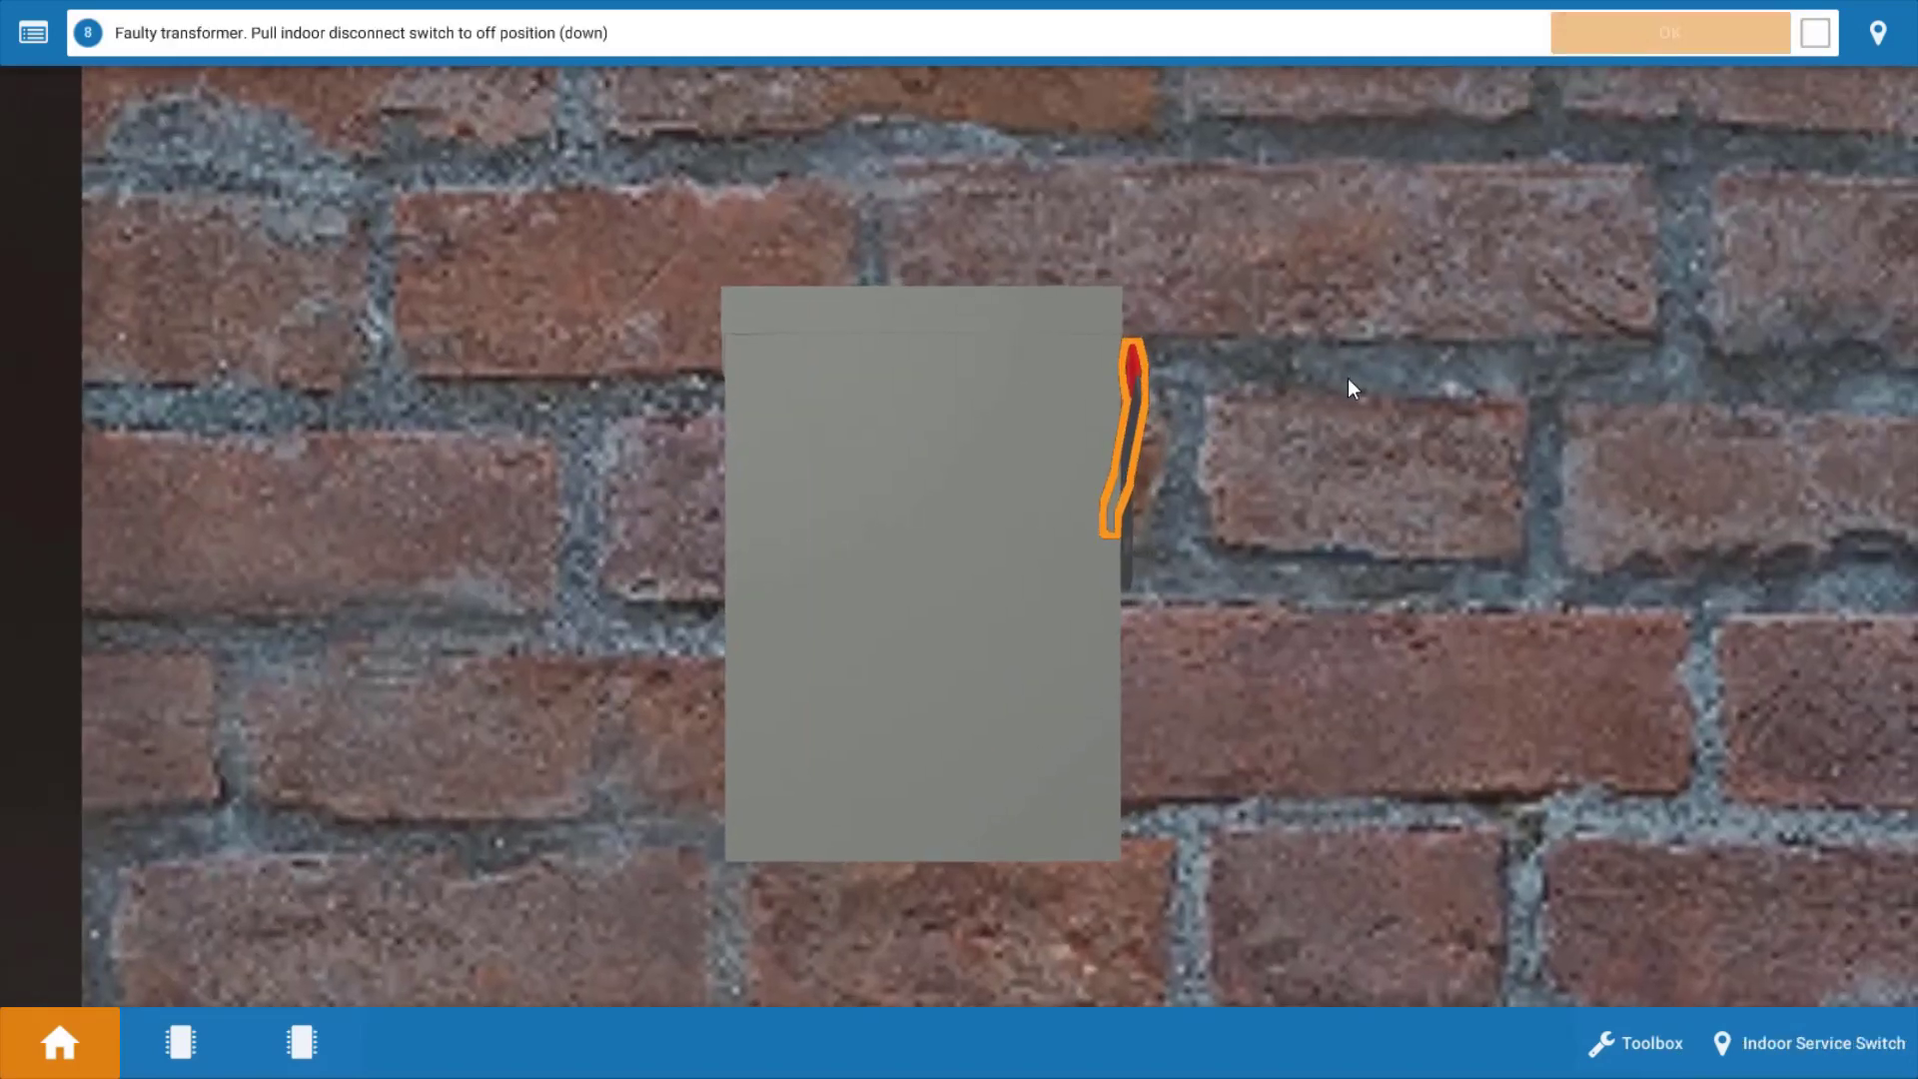
mouse_move(1538, 484)
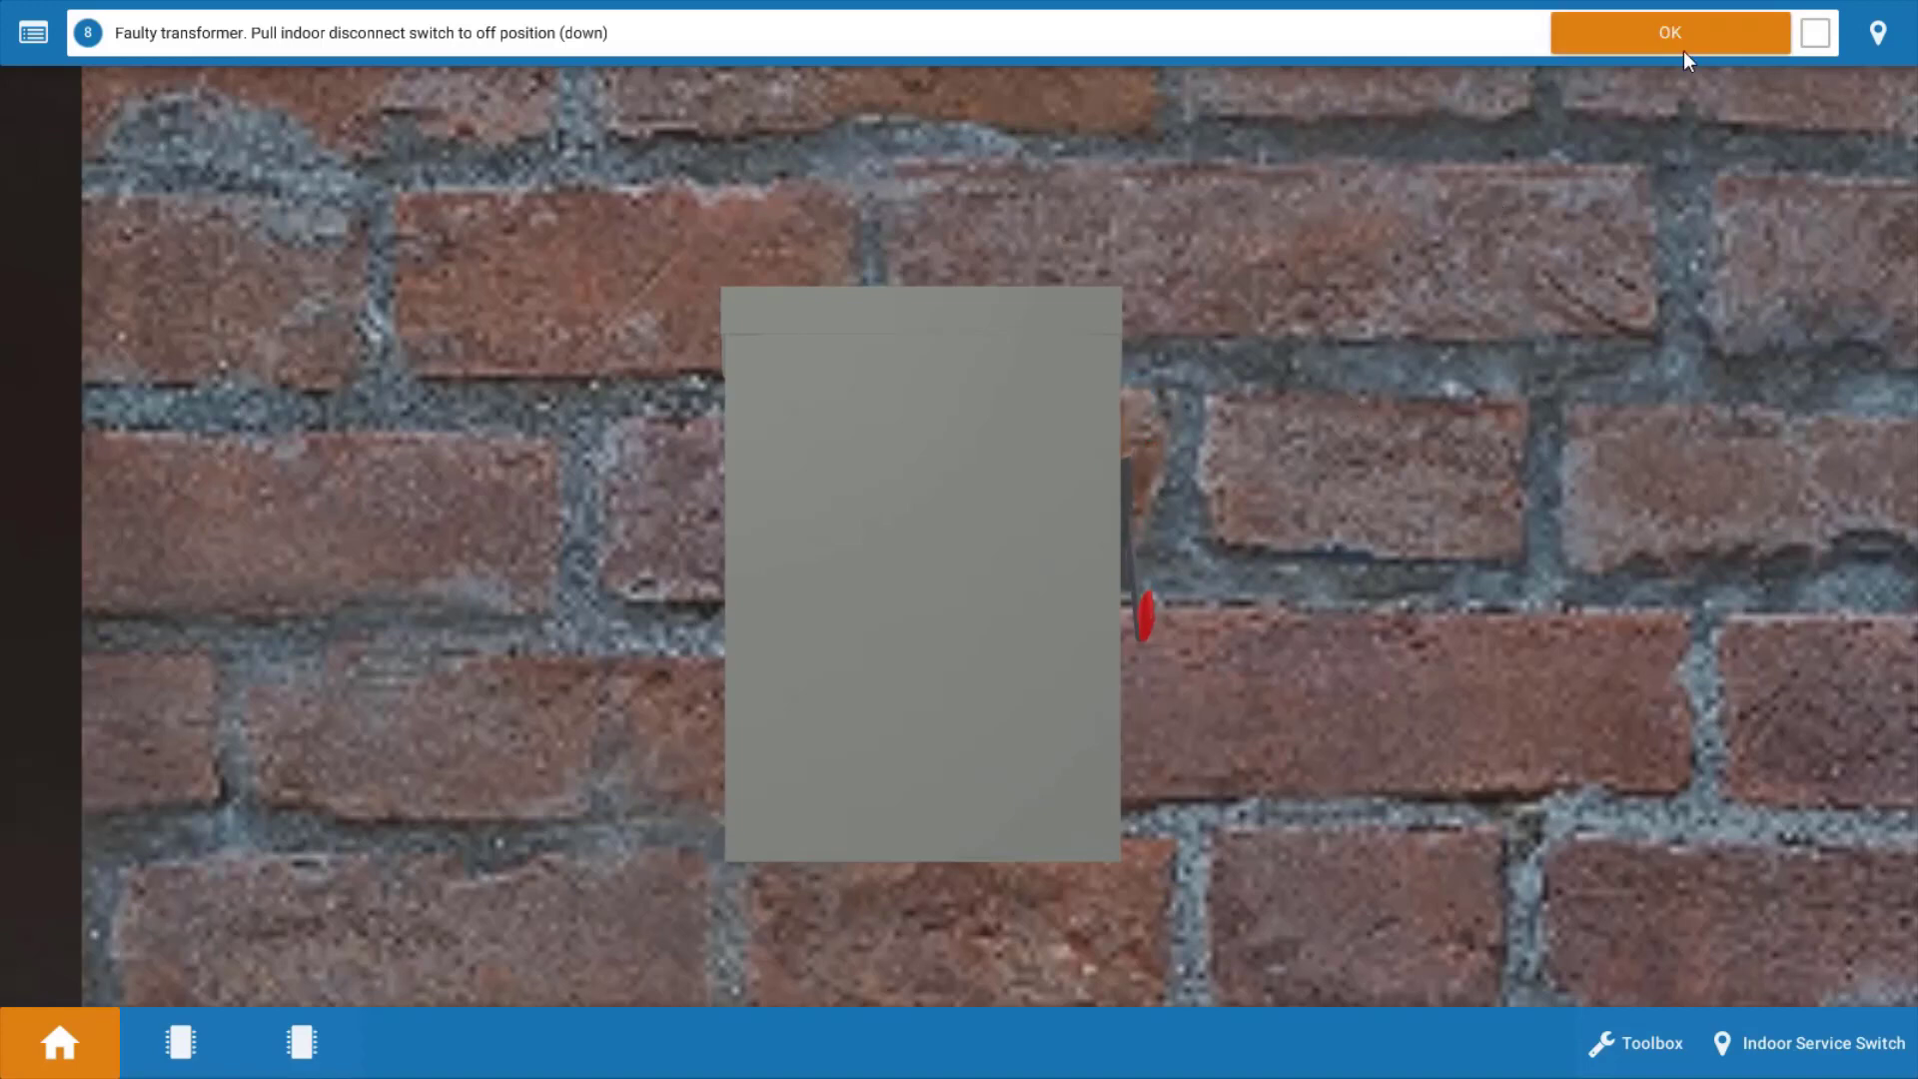
- Confirm the disconnect switch is off and review the Procedure Guide's eight completed steps
left_click(1668, 34)
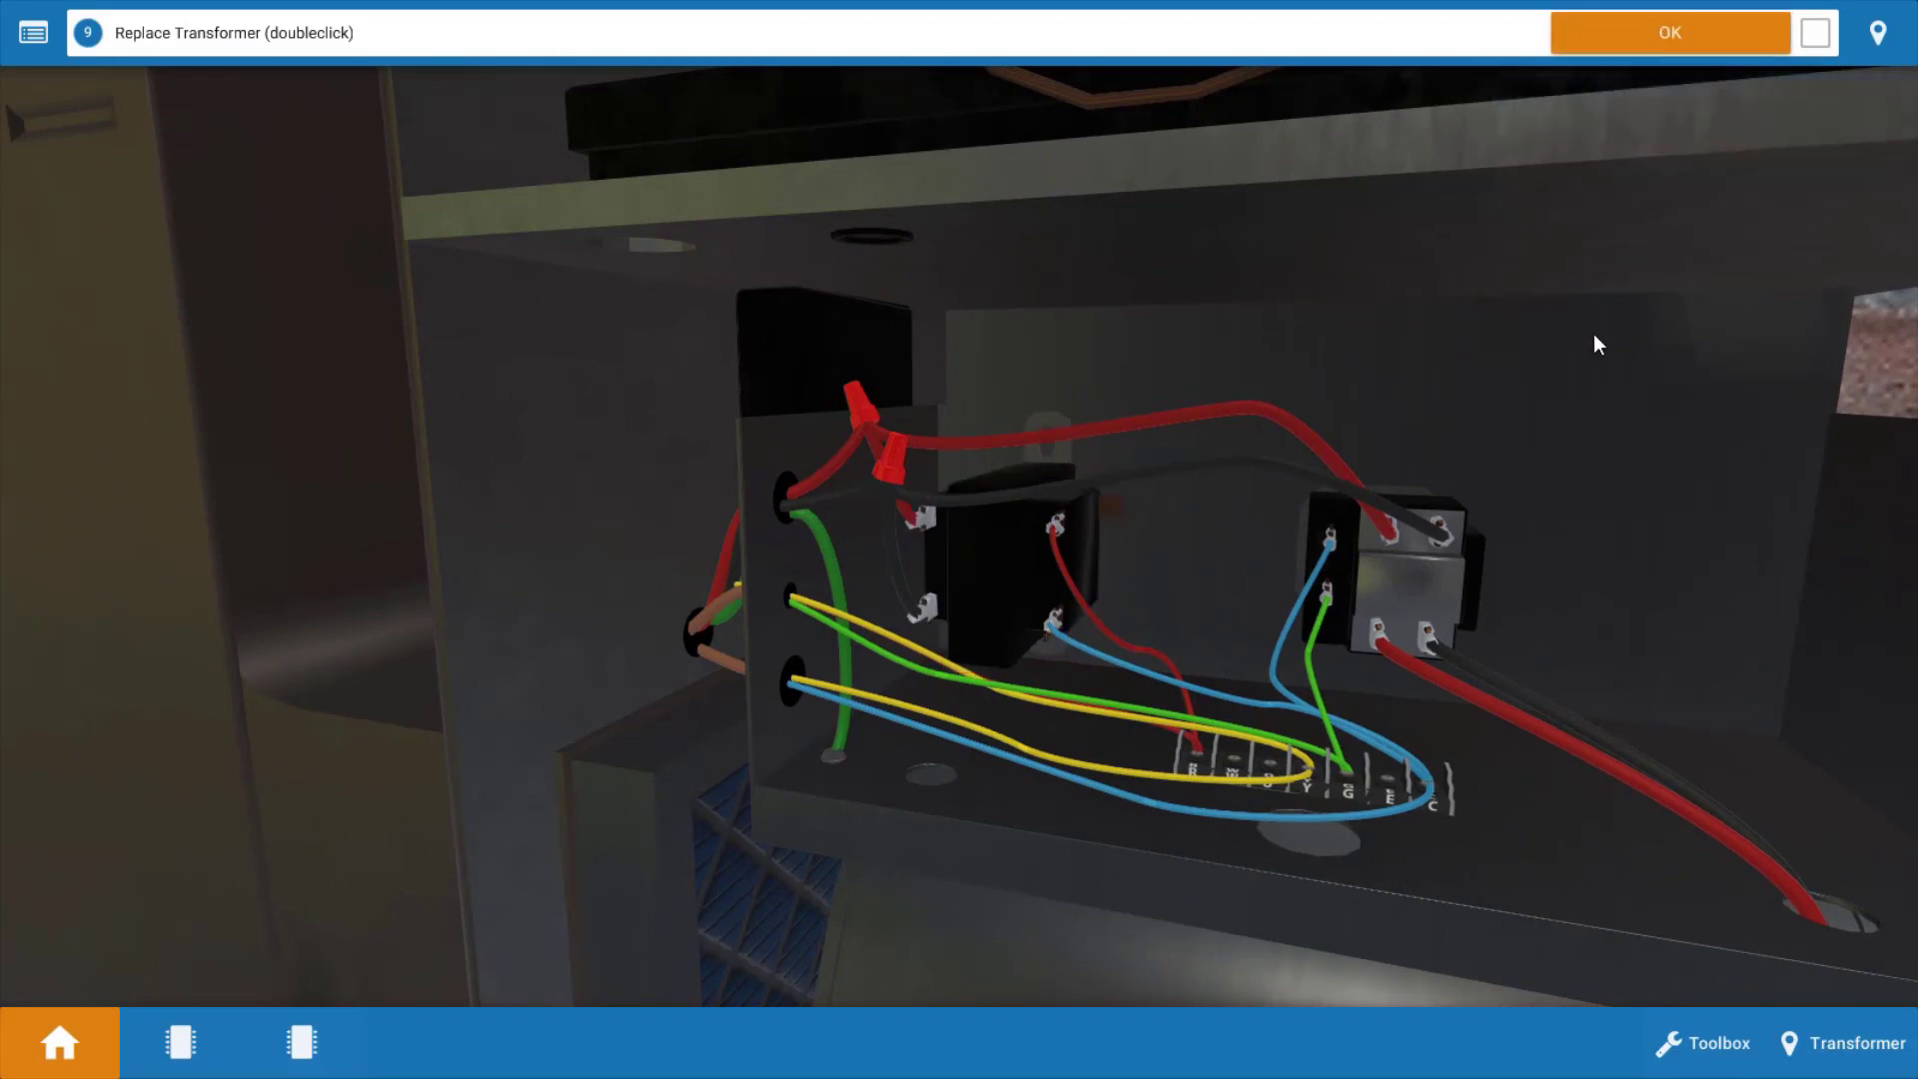
mouse_move(1534, 384)
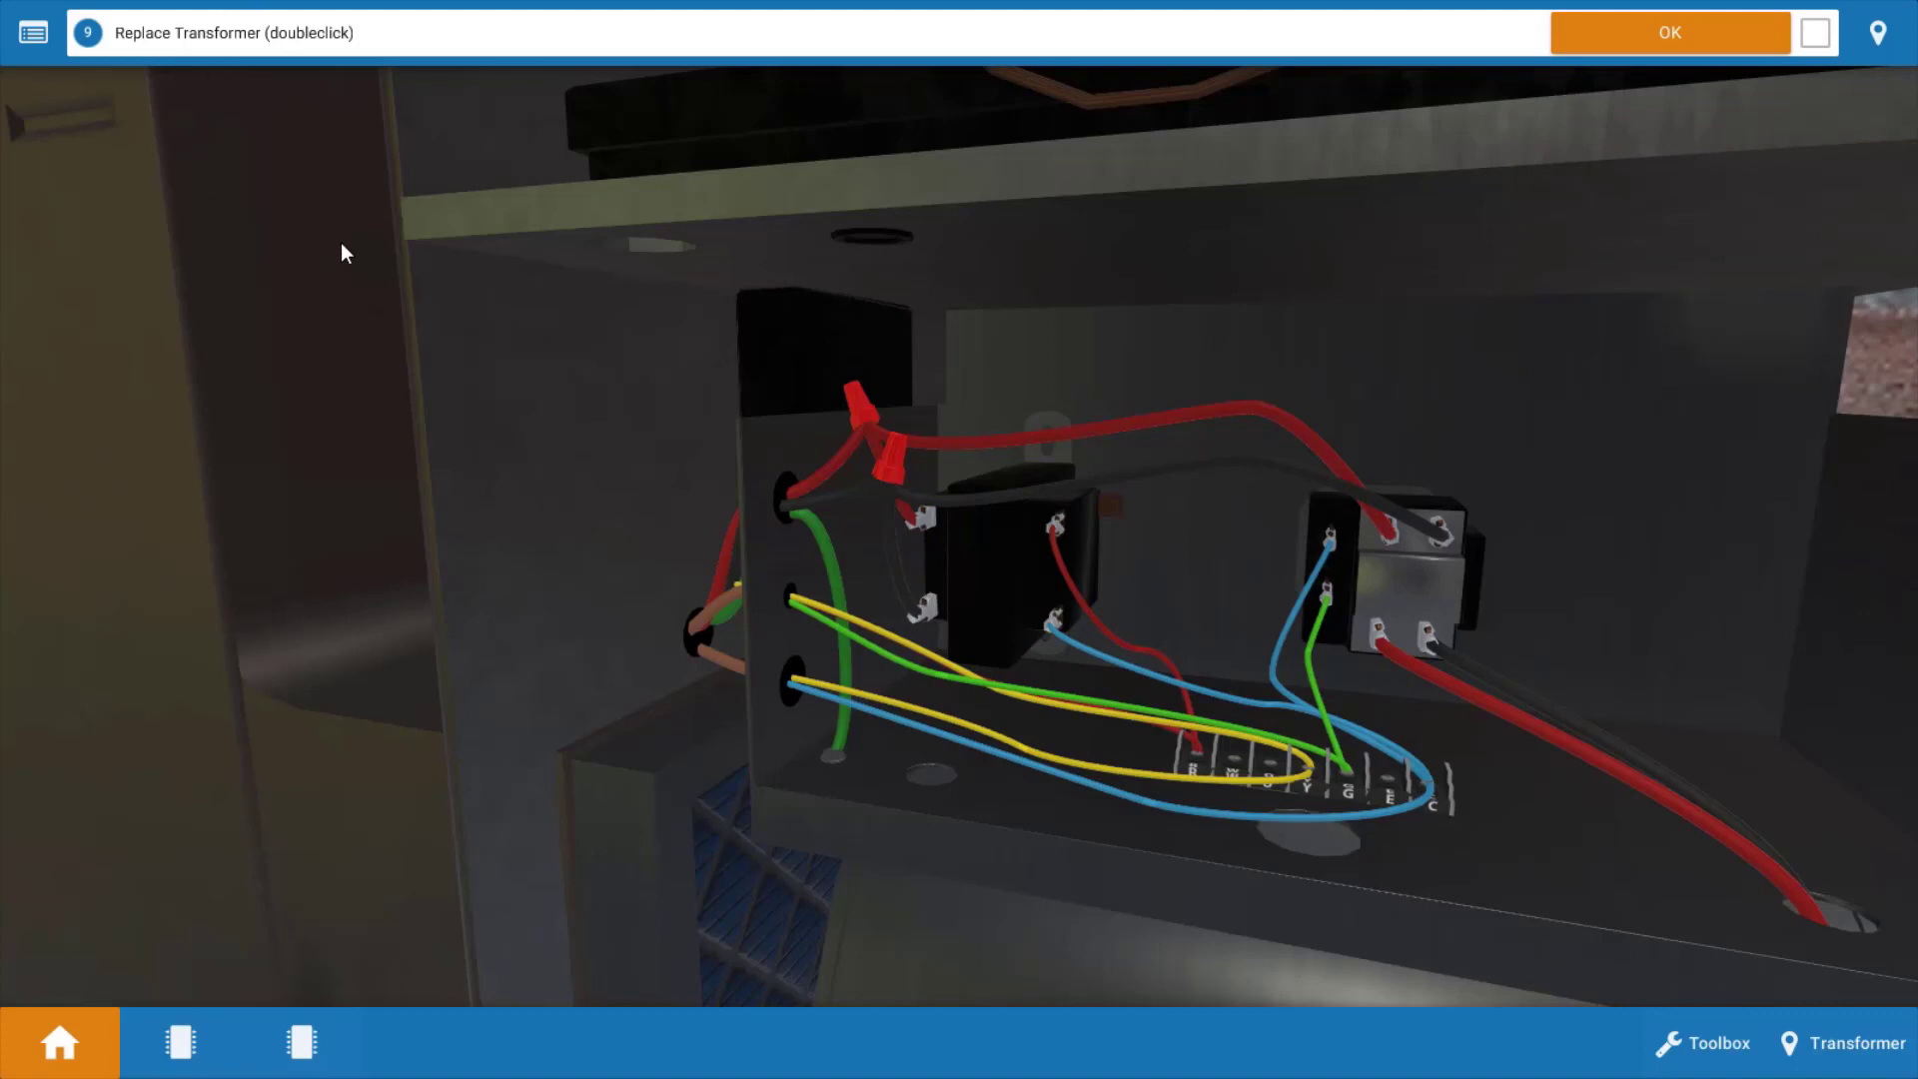
mouse_move(253, 244)
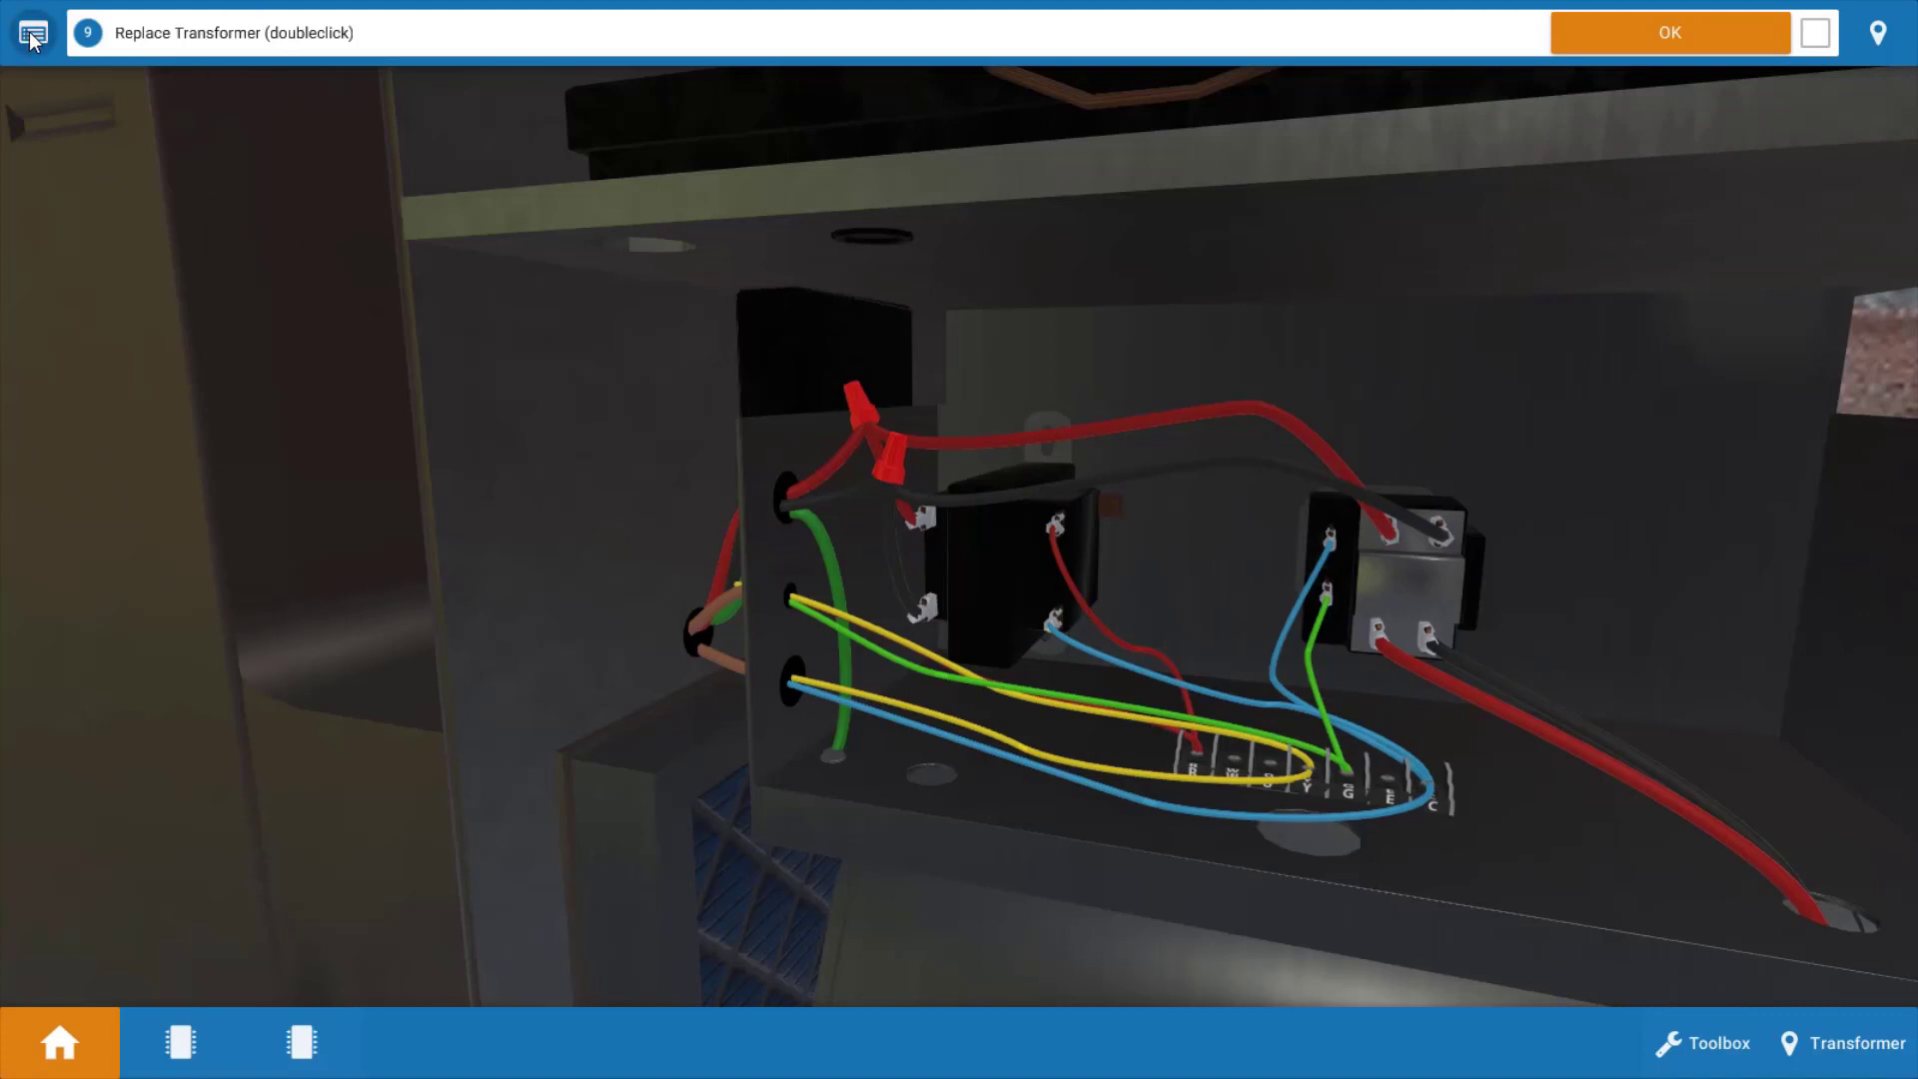
left_click(32, 32)
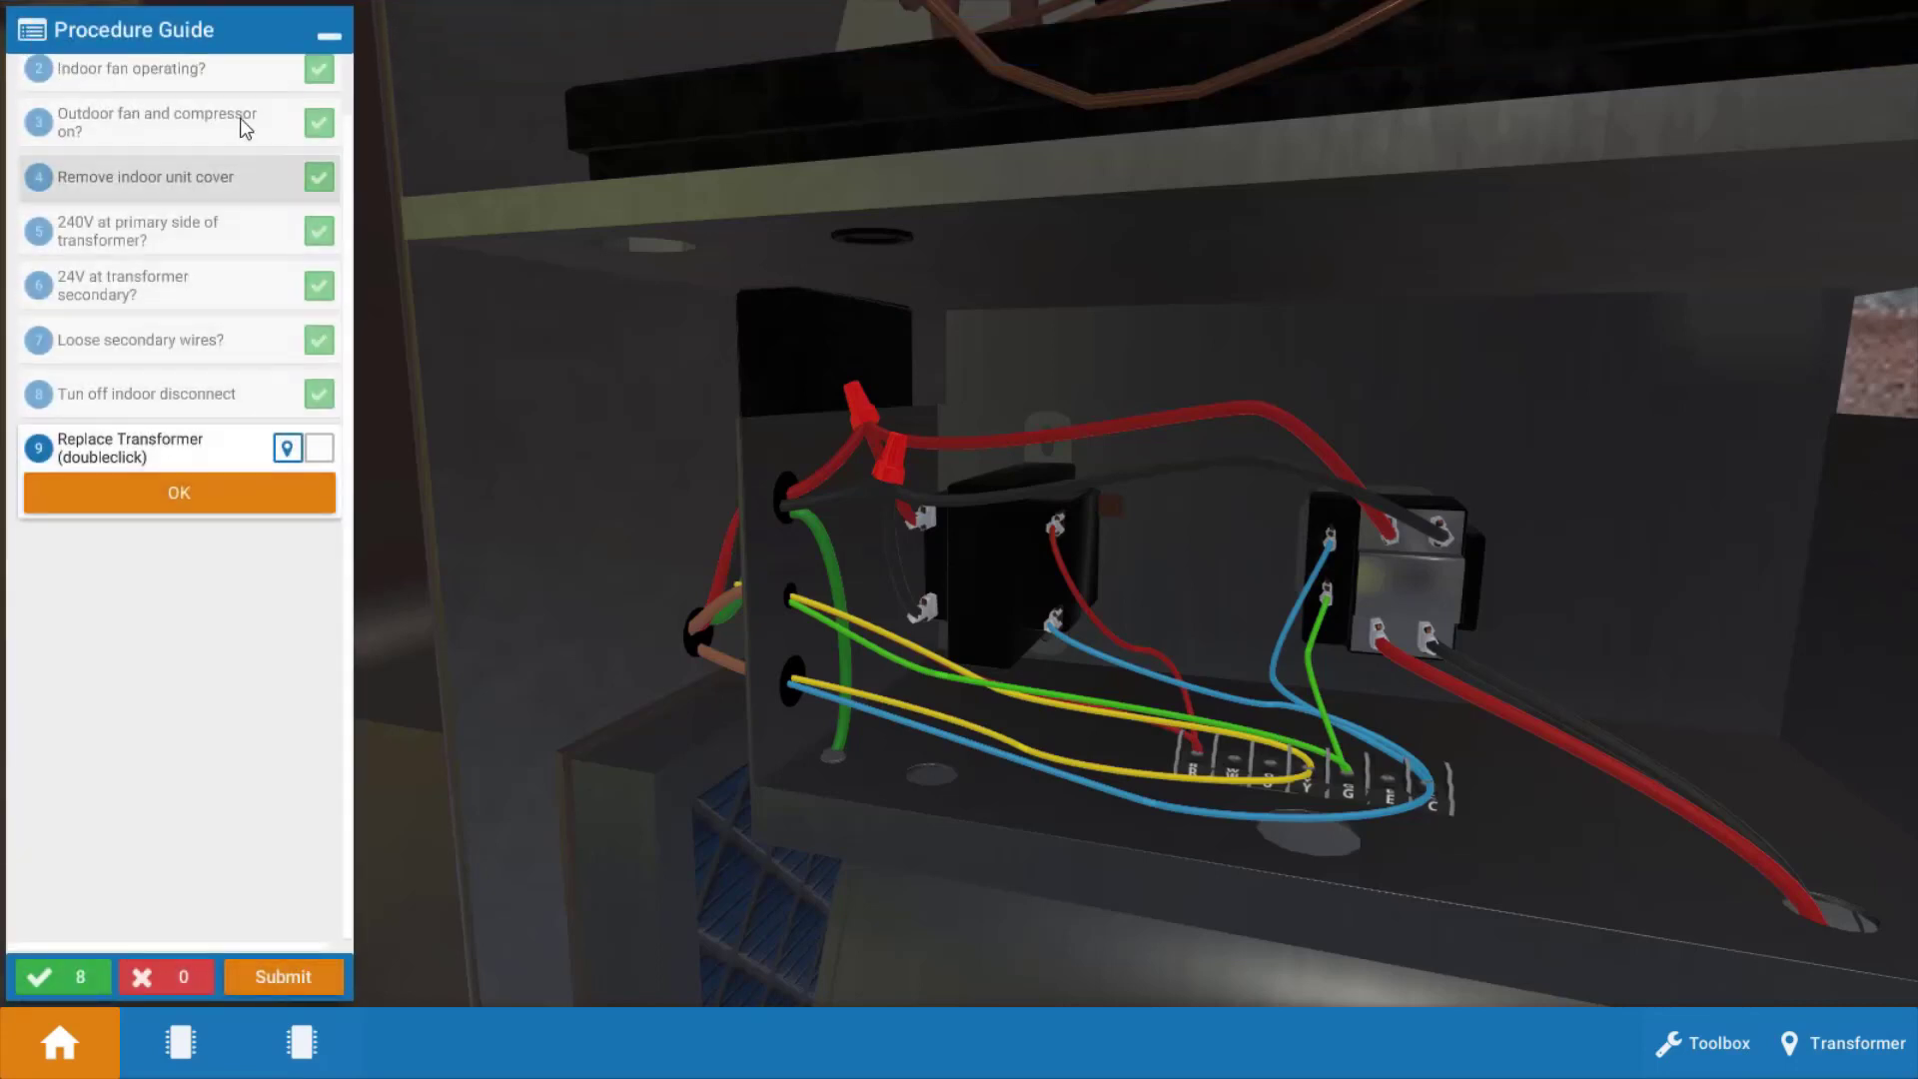
mouse_move(248, 341)
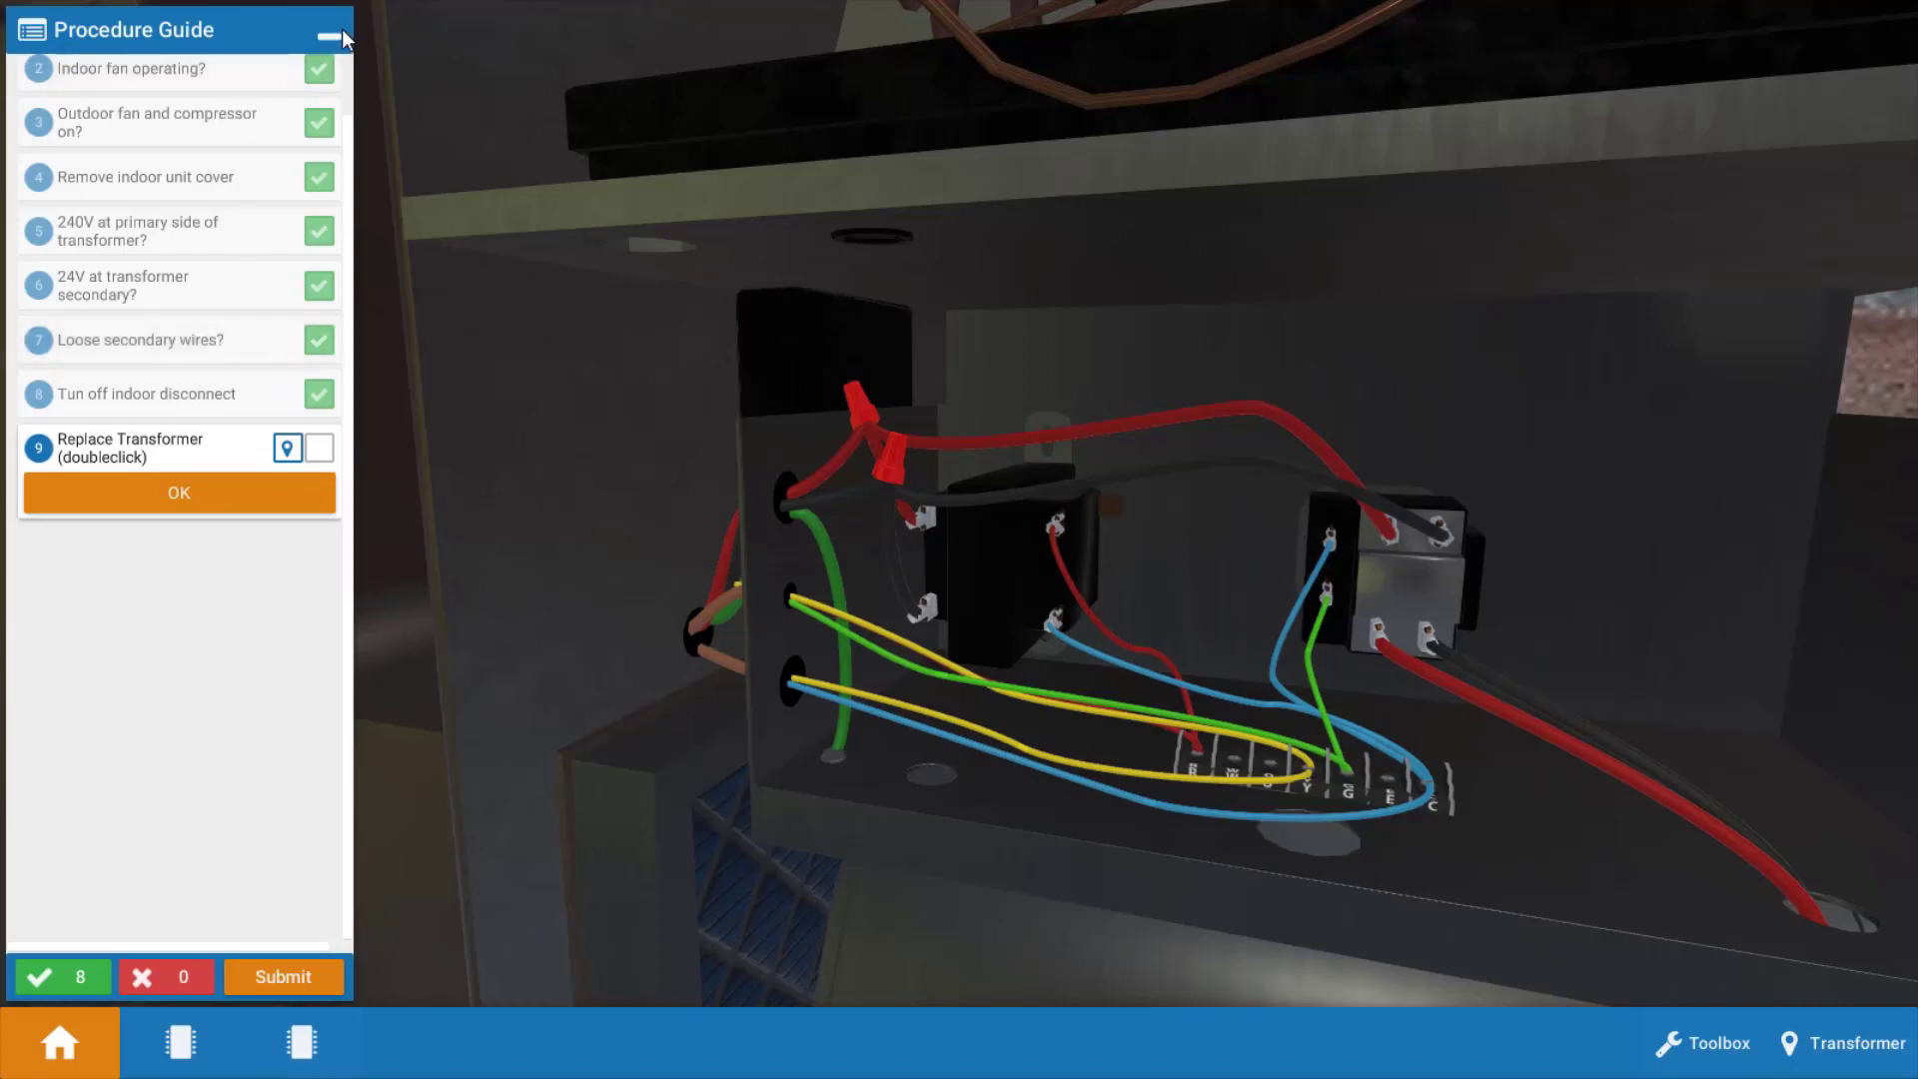
left_click(325, 32)
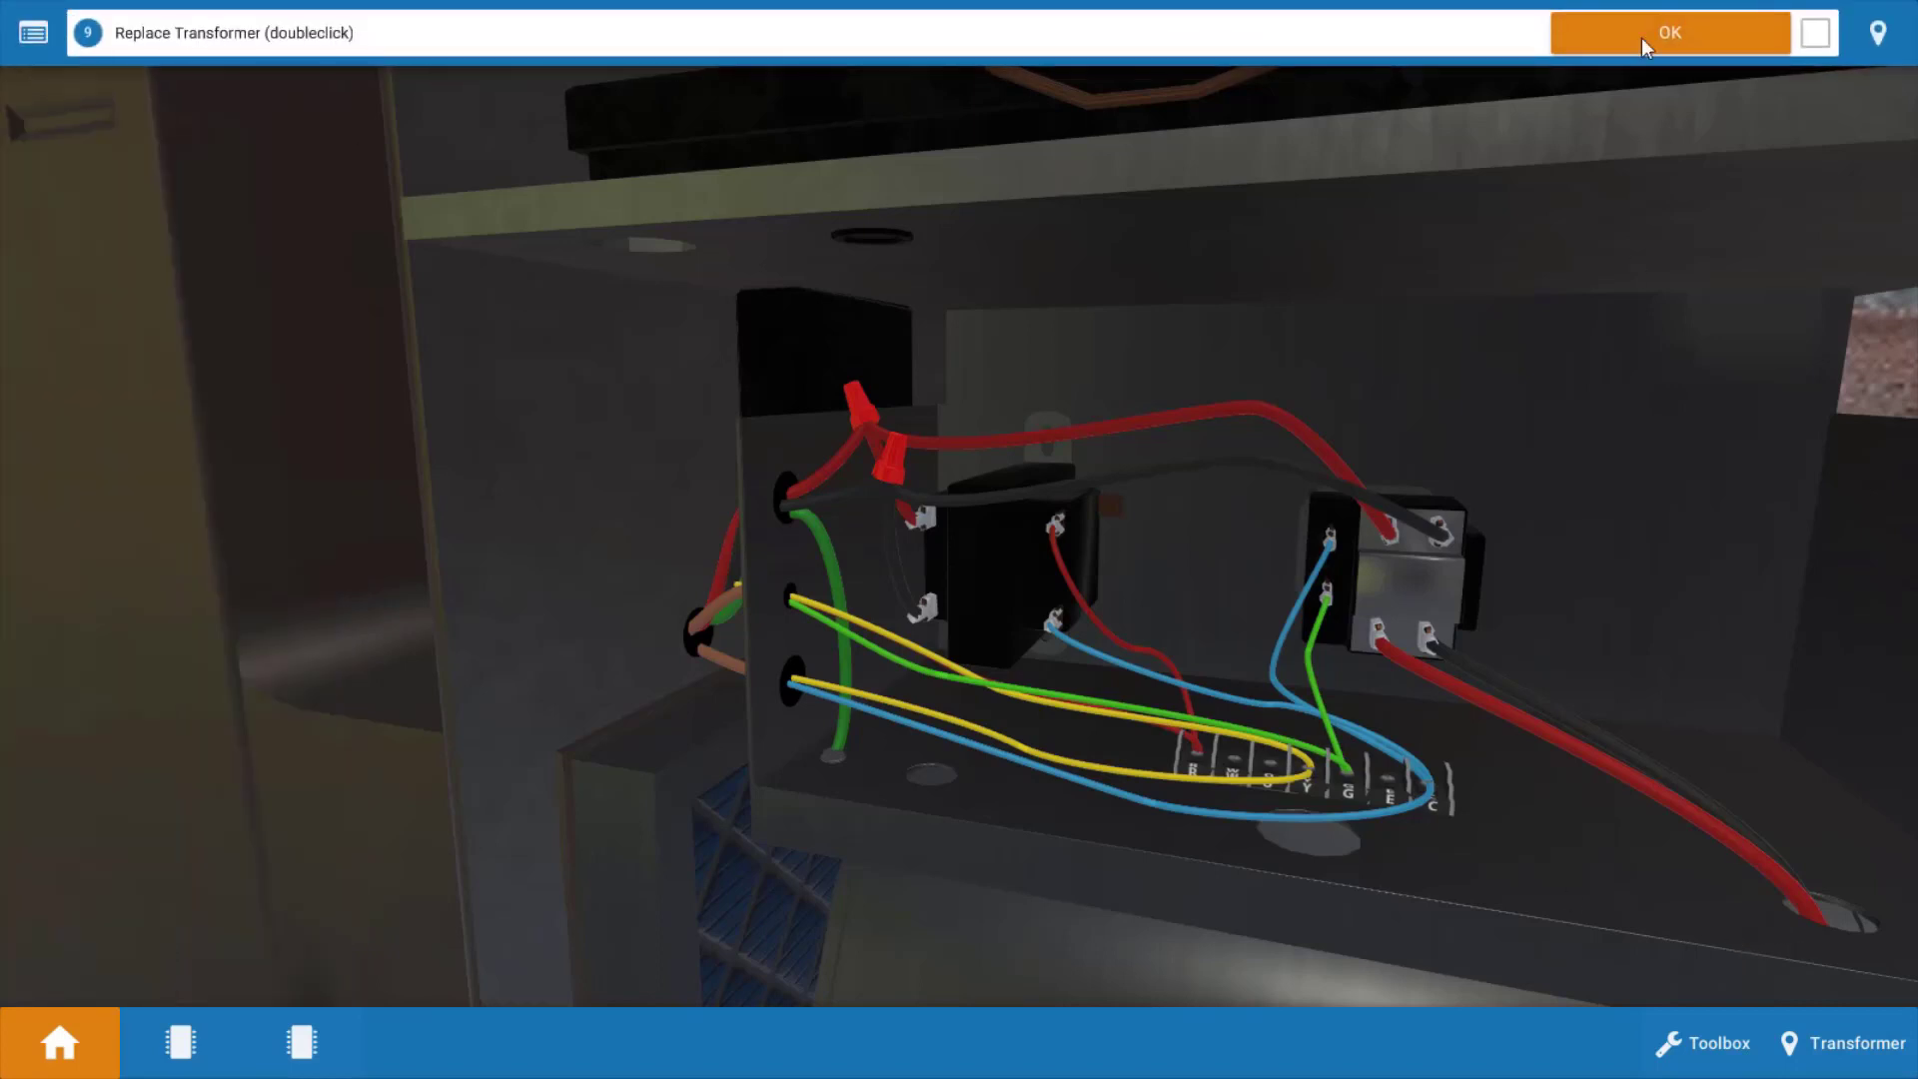
- Confirm the transformer replacement and turn the indoor service switch back on
left_click(1668, 32)
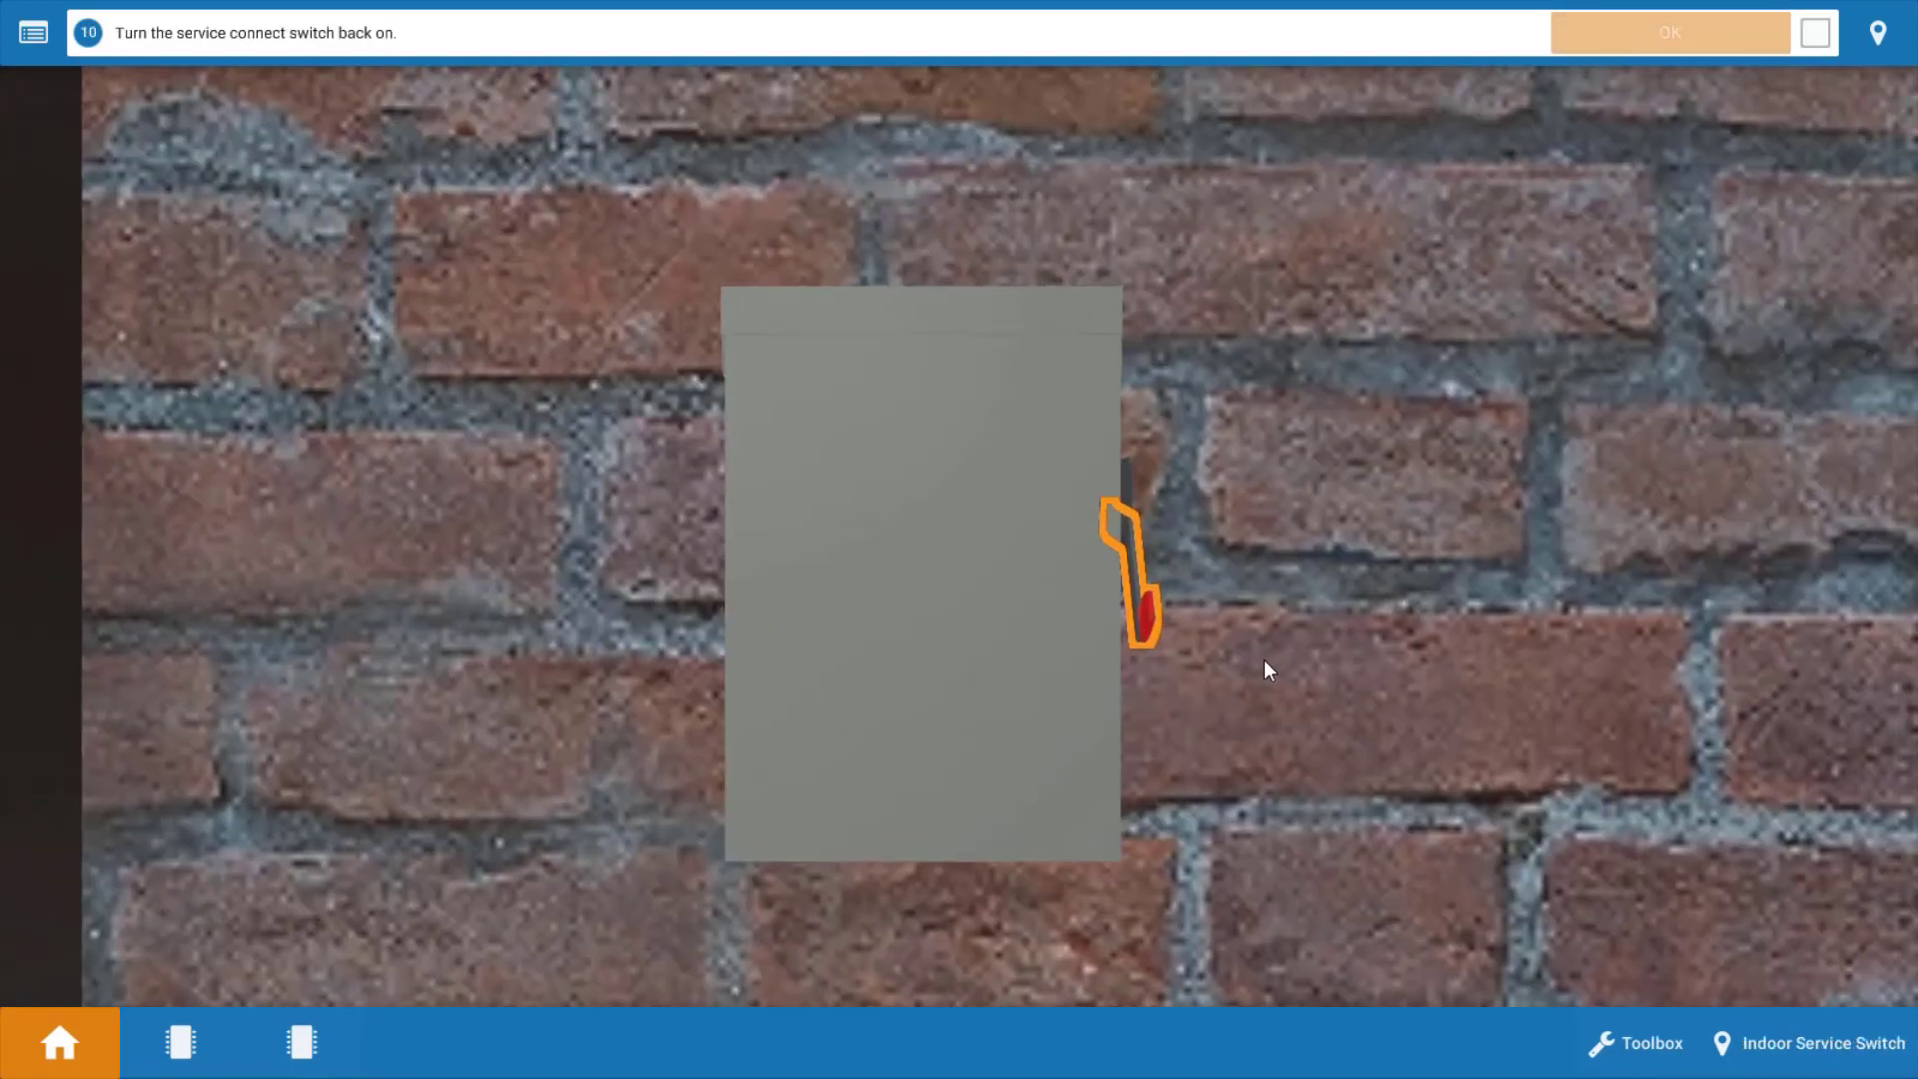
mouse_move(1402, 693)
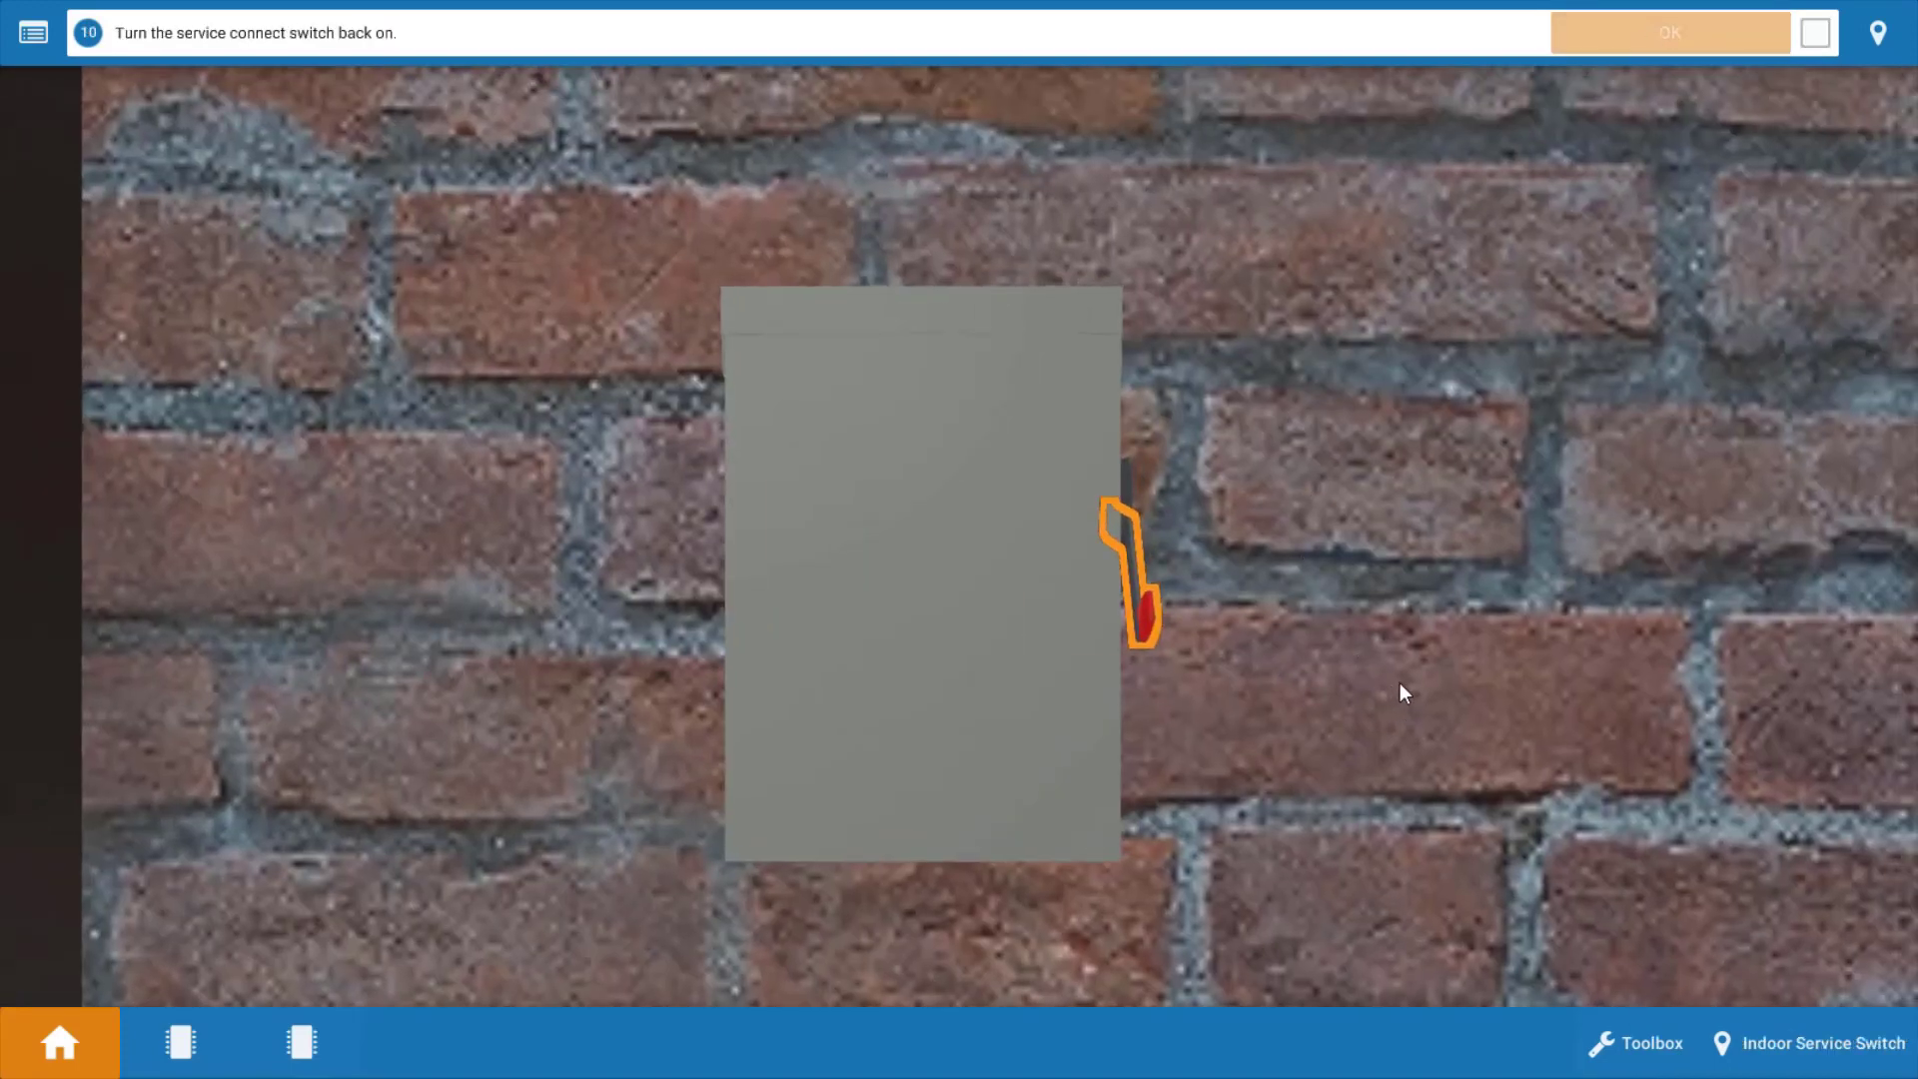
mouse_move(1142, 653)
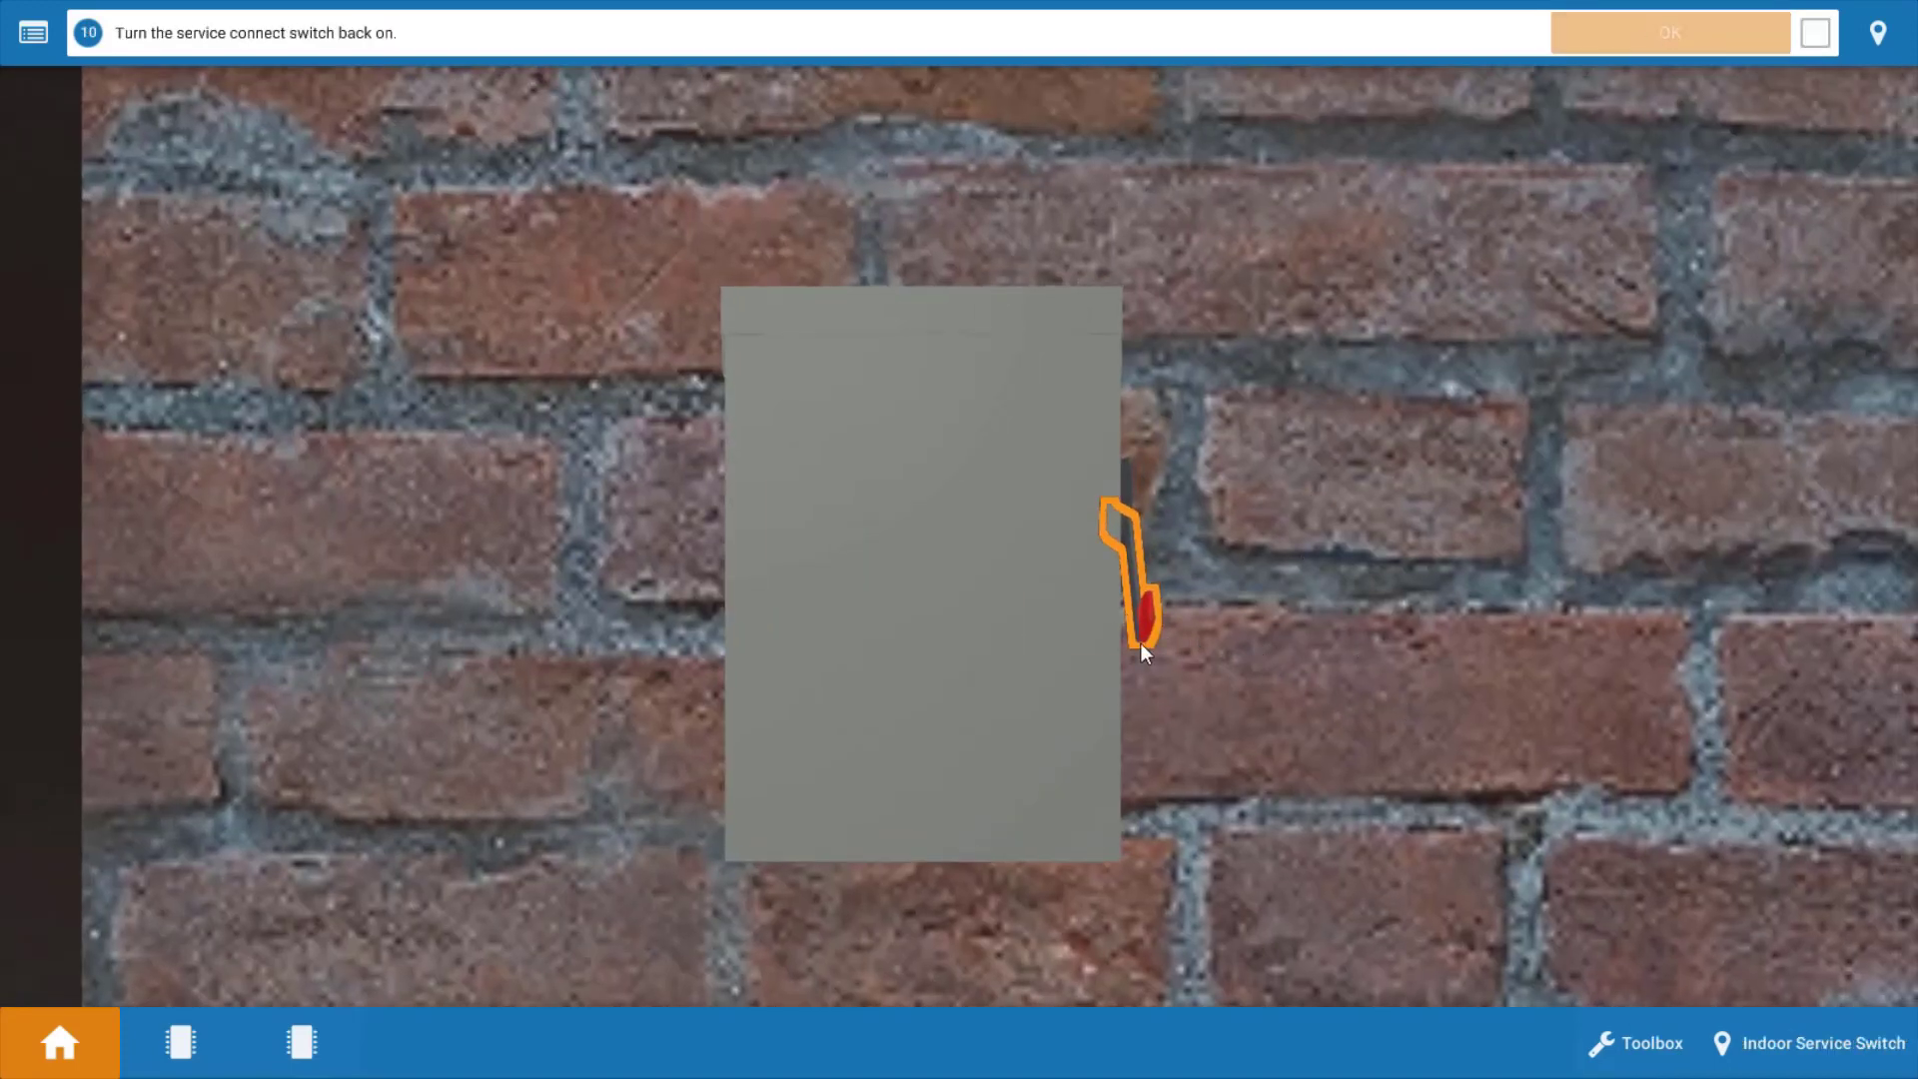
left_click(1137, 576)
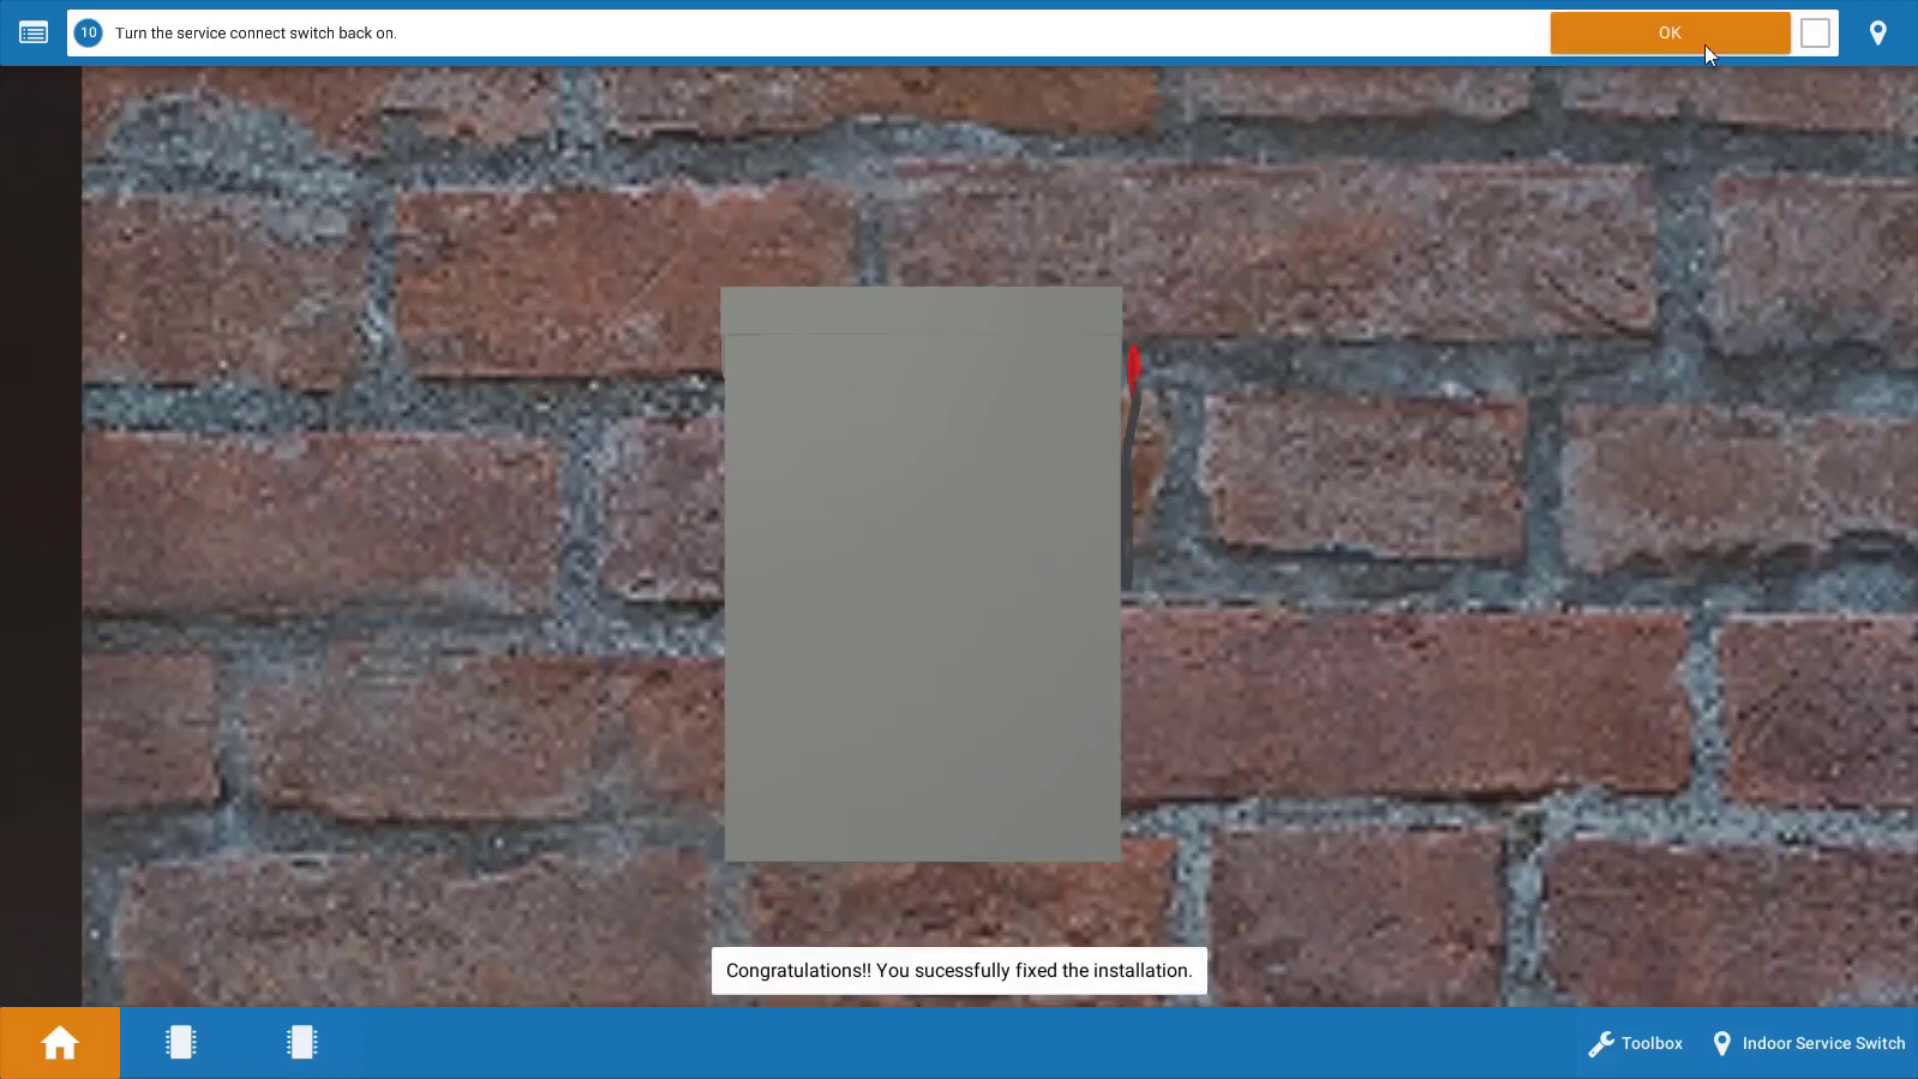
- Confirm power is restored and move to the living room to check register airflow
left_click(1668, 34)
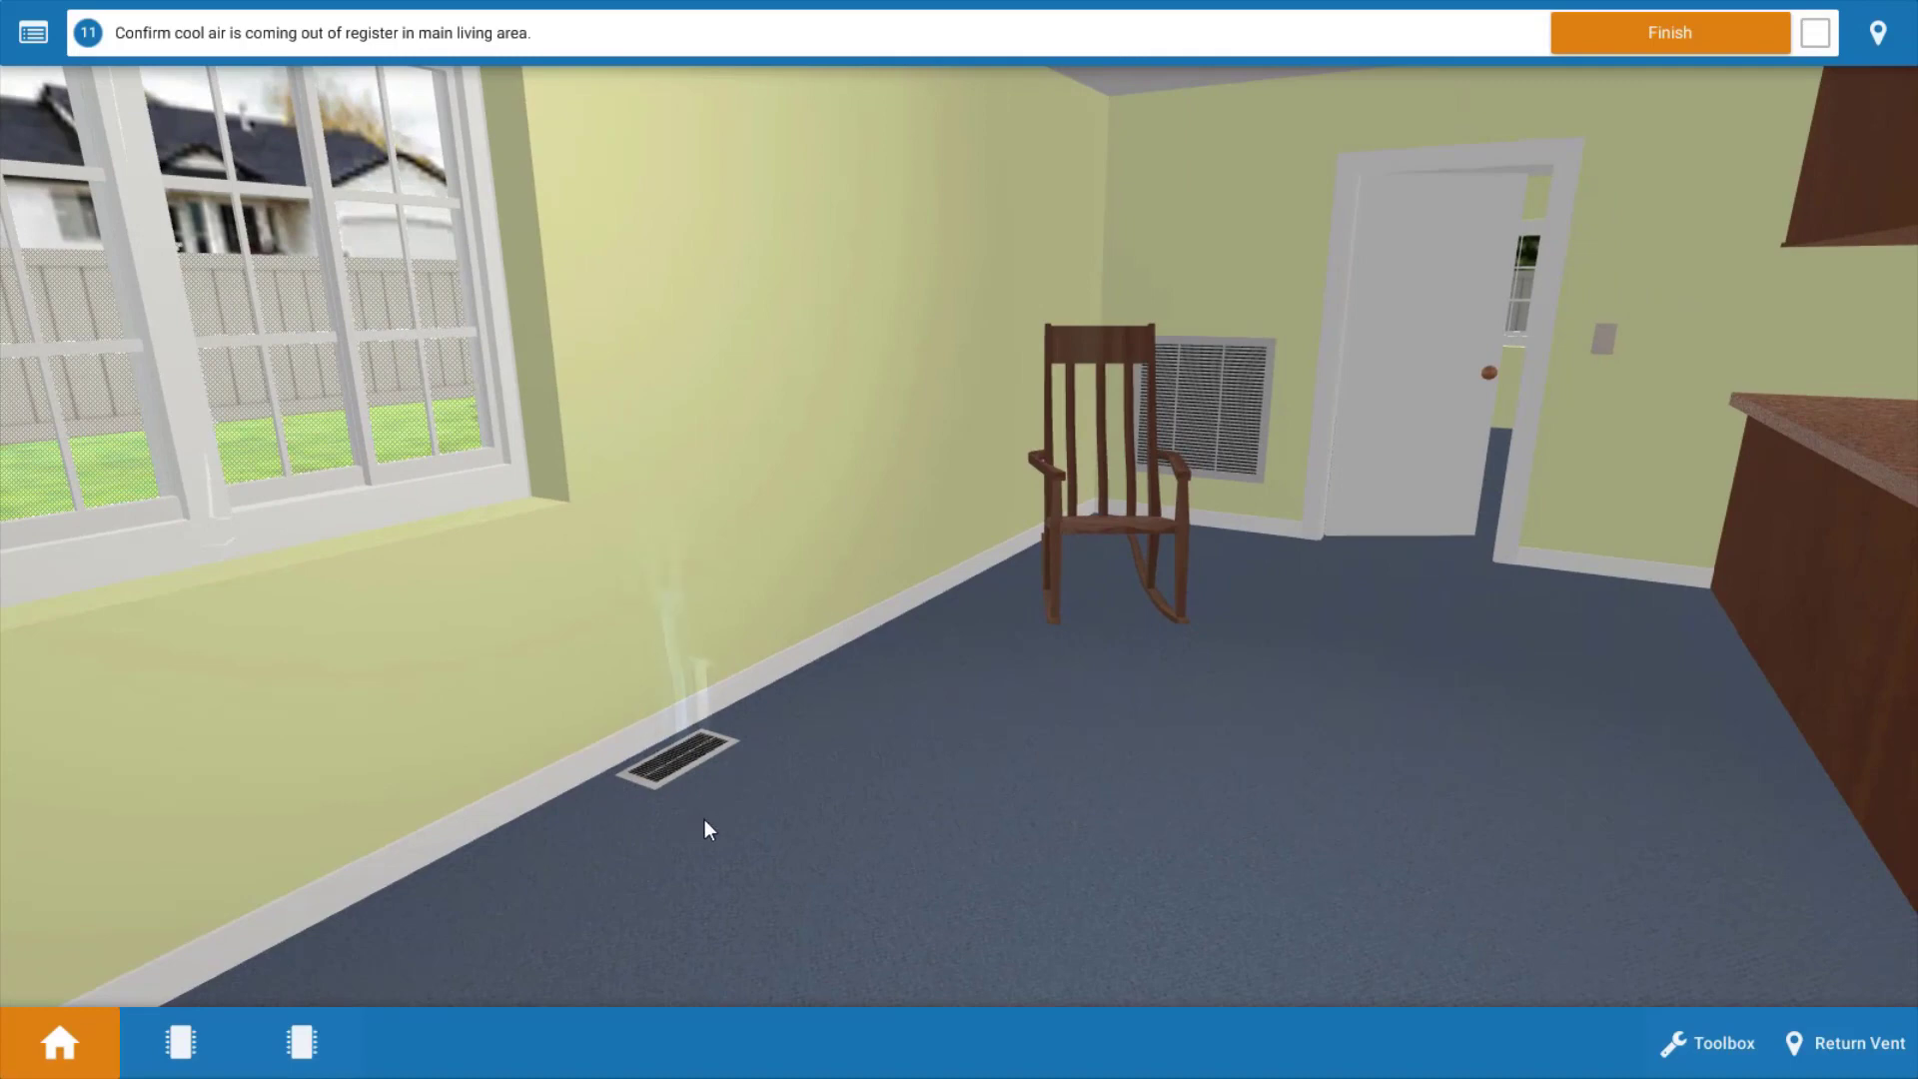
mouse_move(697, 750)
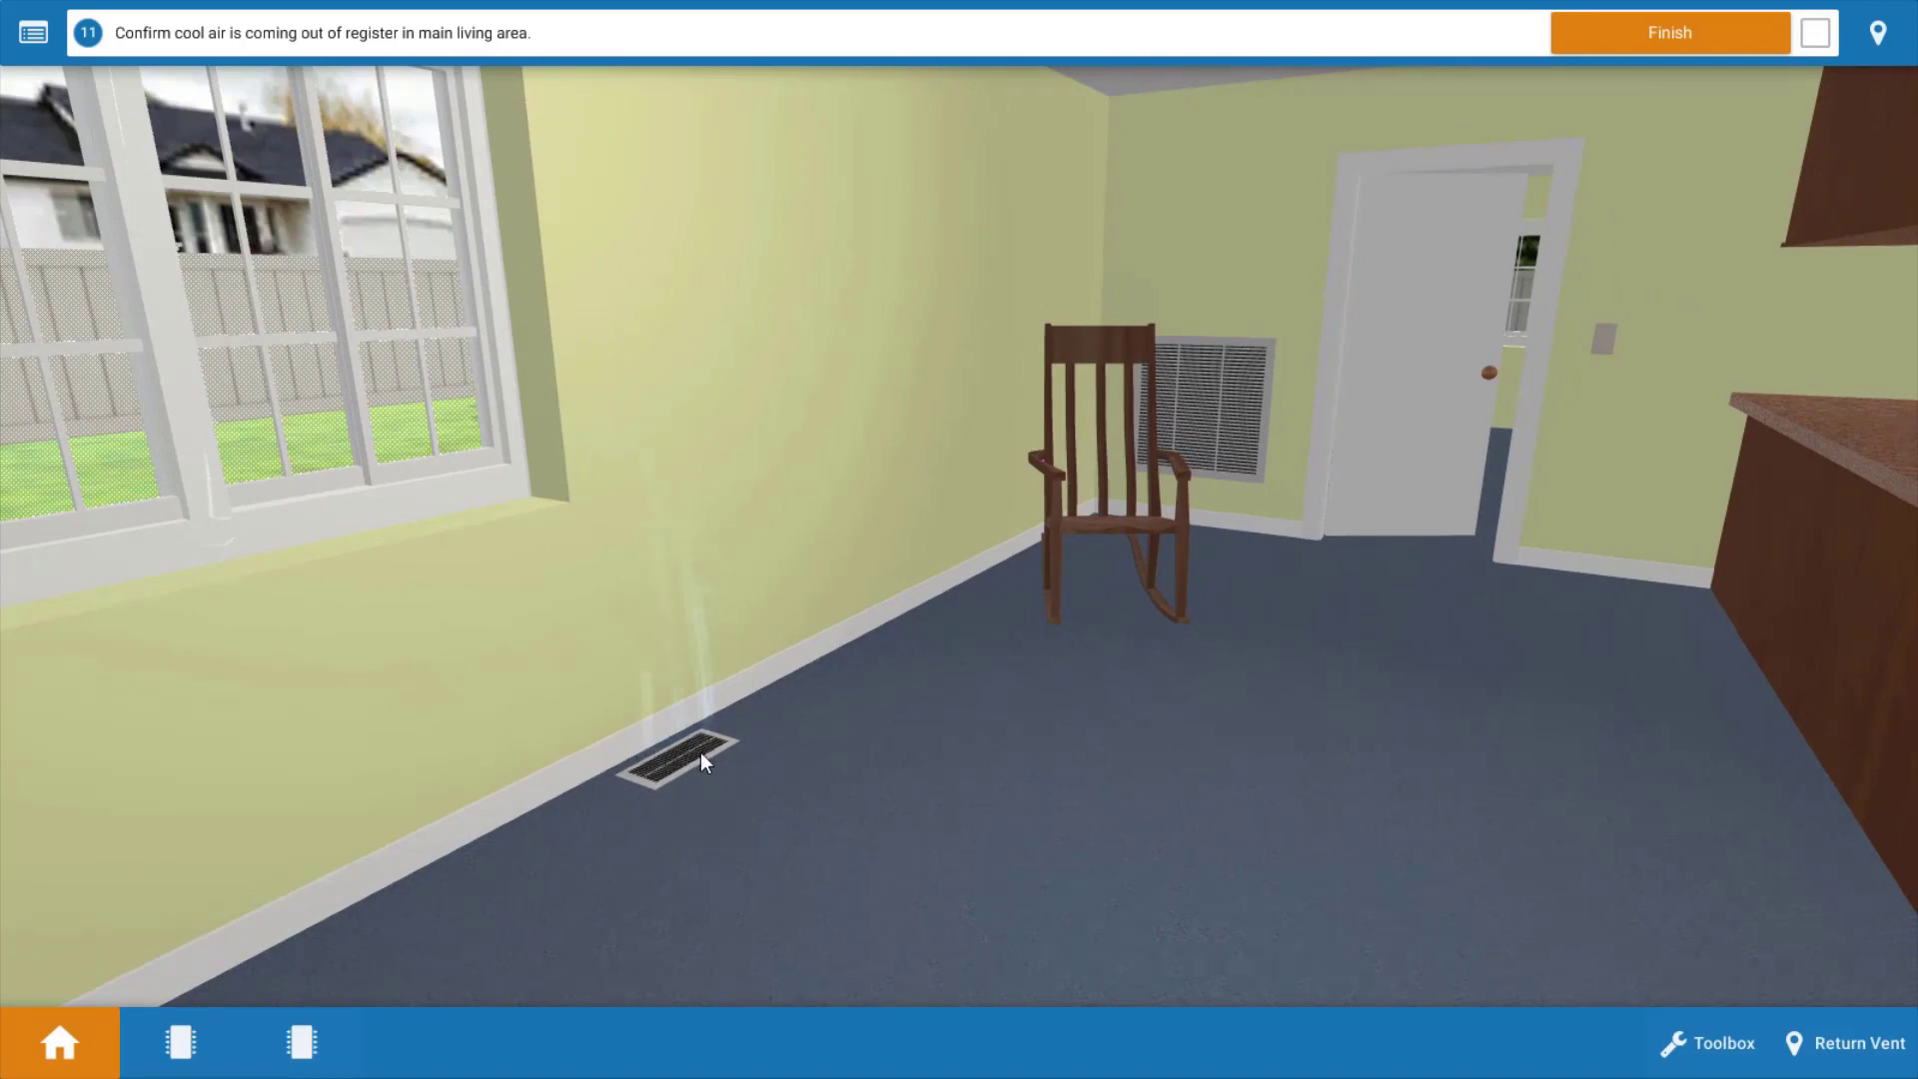
mouse_move(1077, 759)
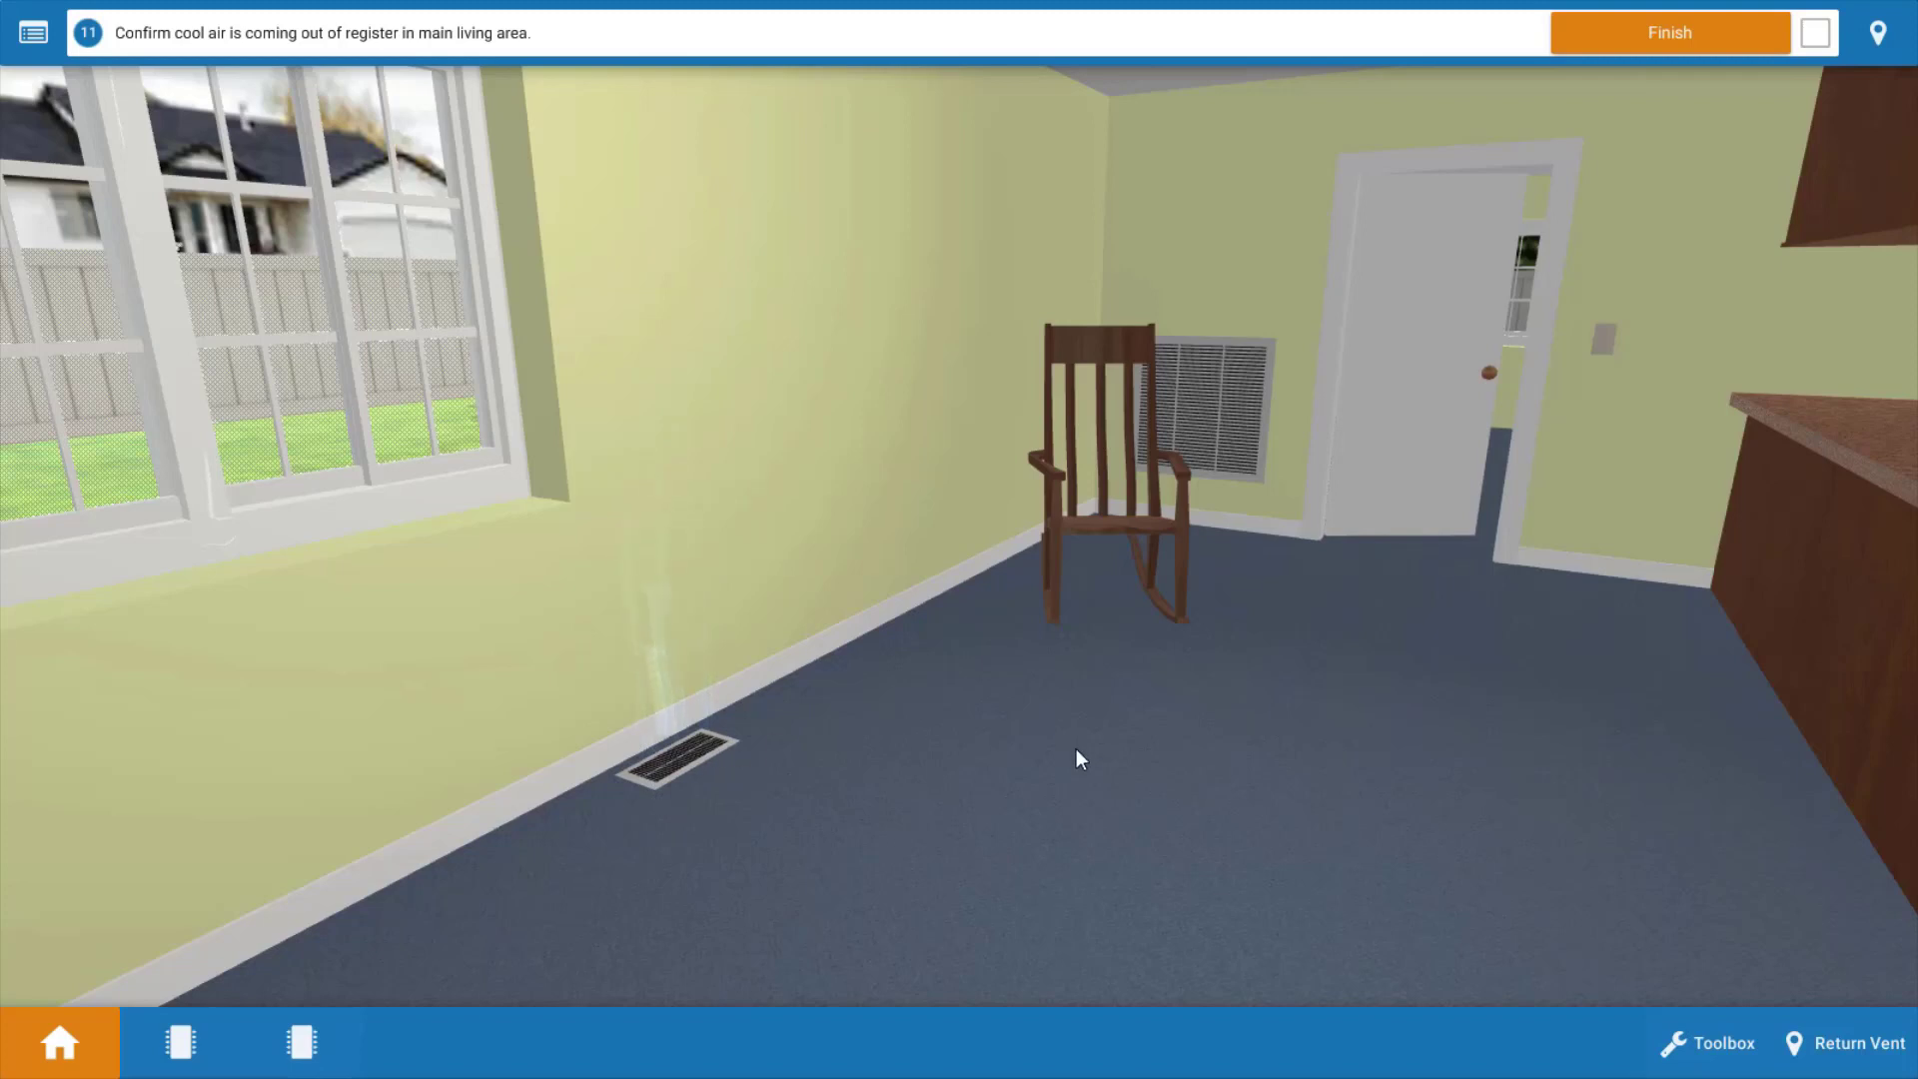
mouse_move(1358, 749)
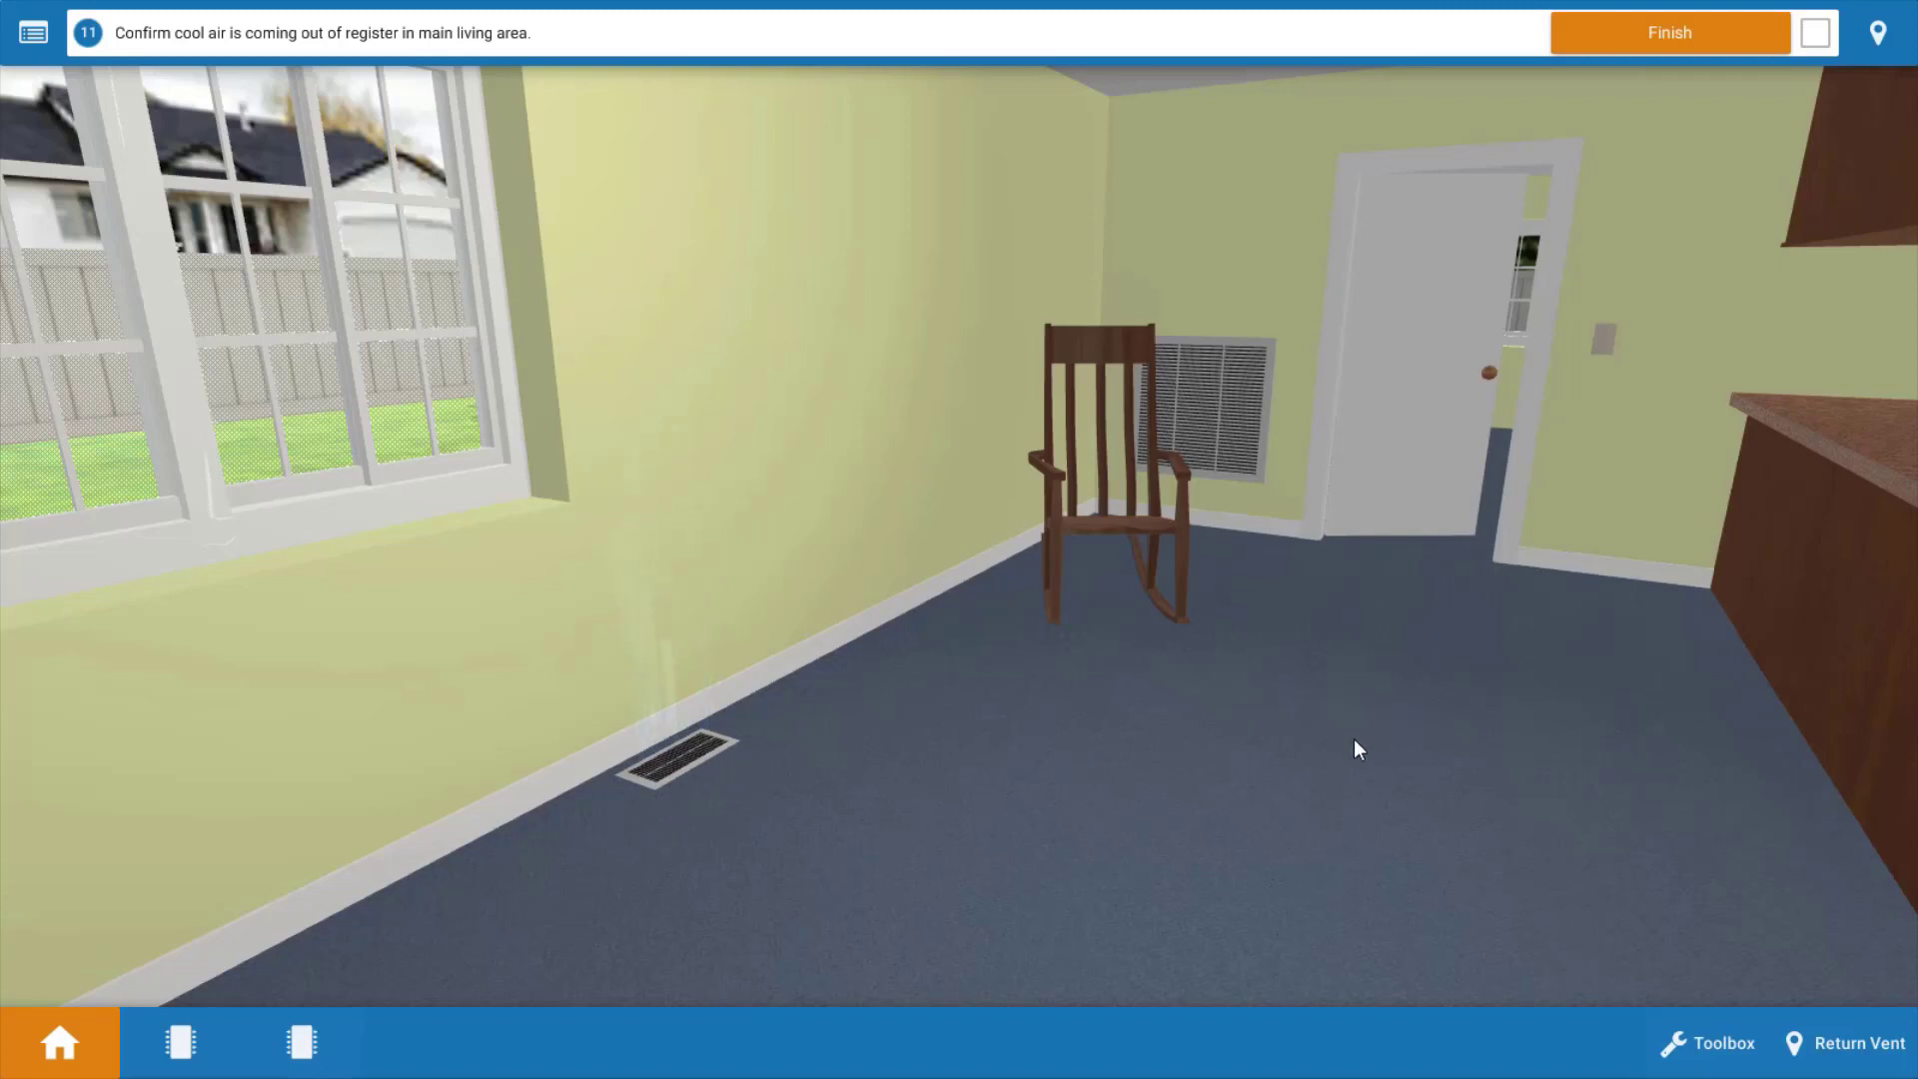
mouse_move(763, 957)
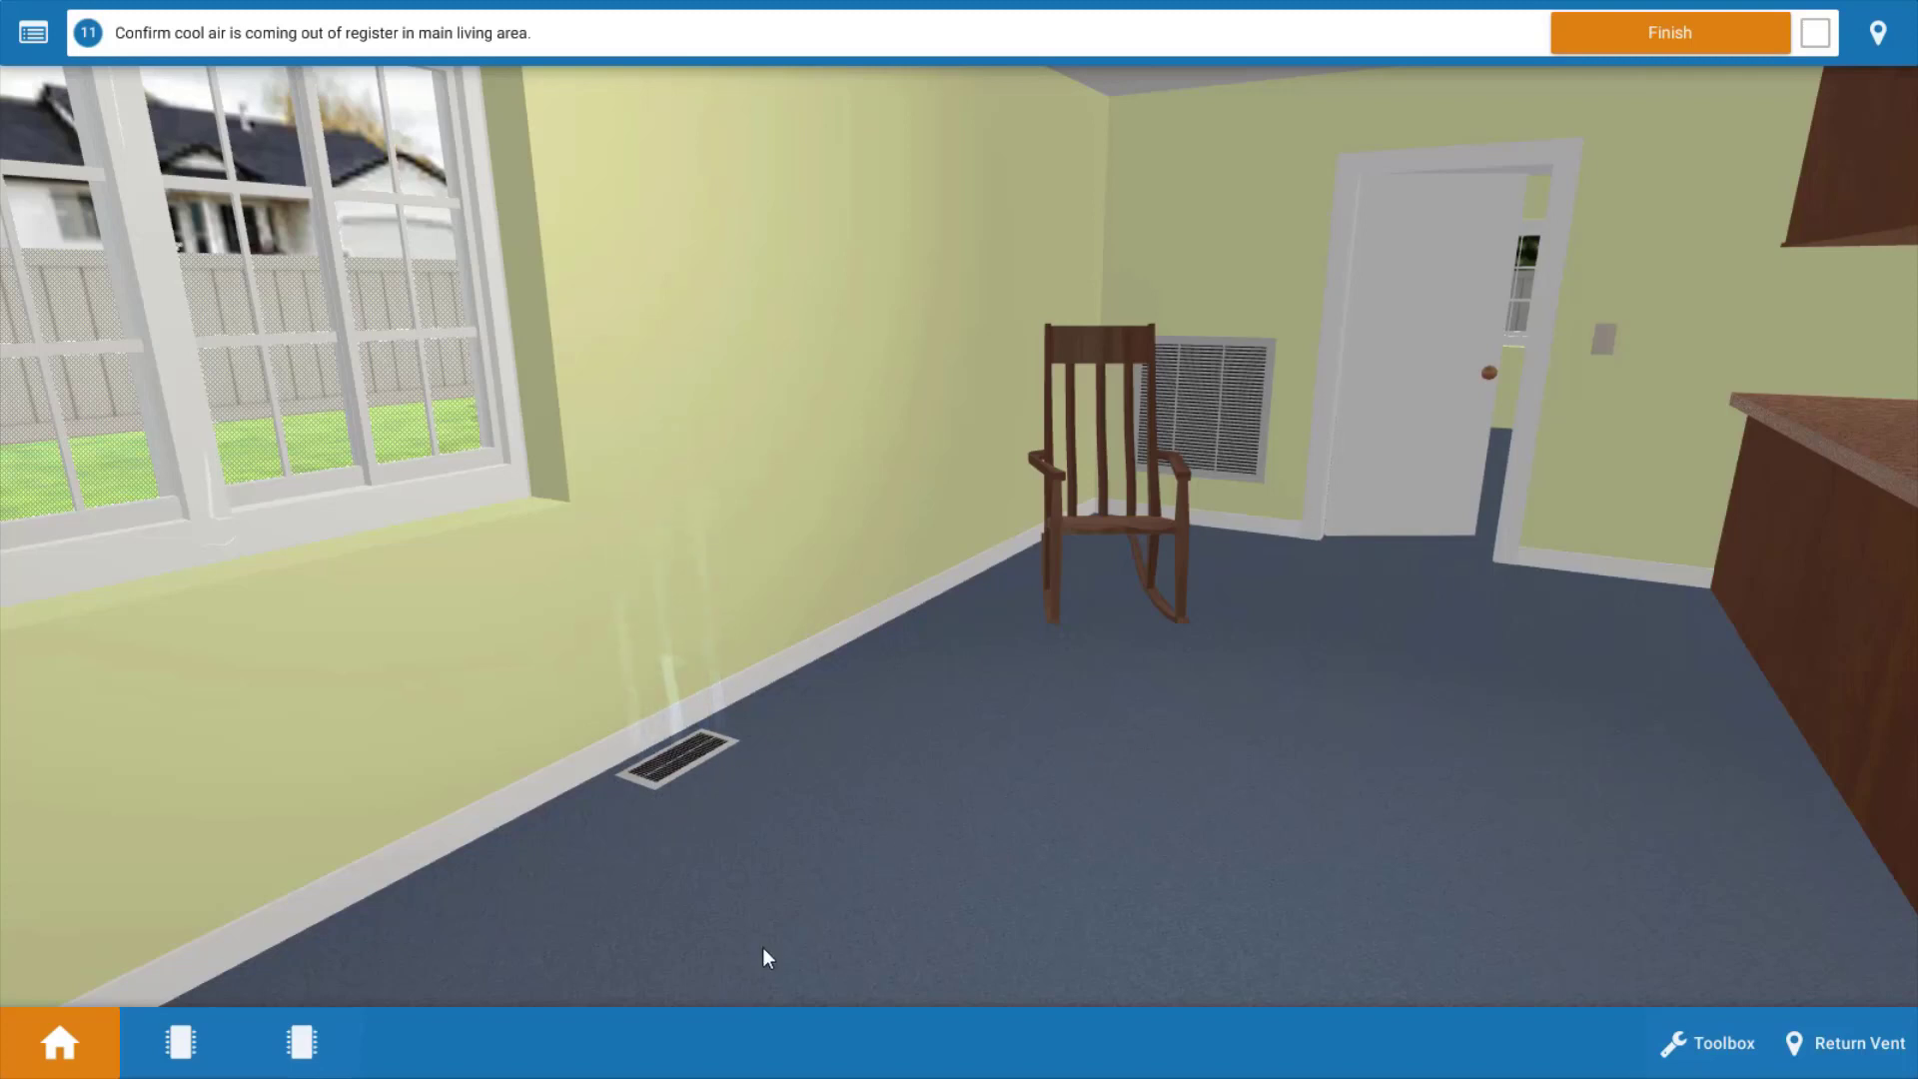